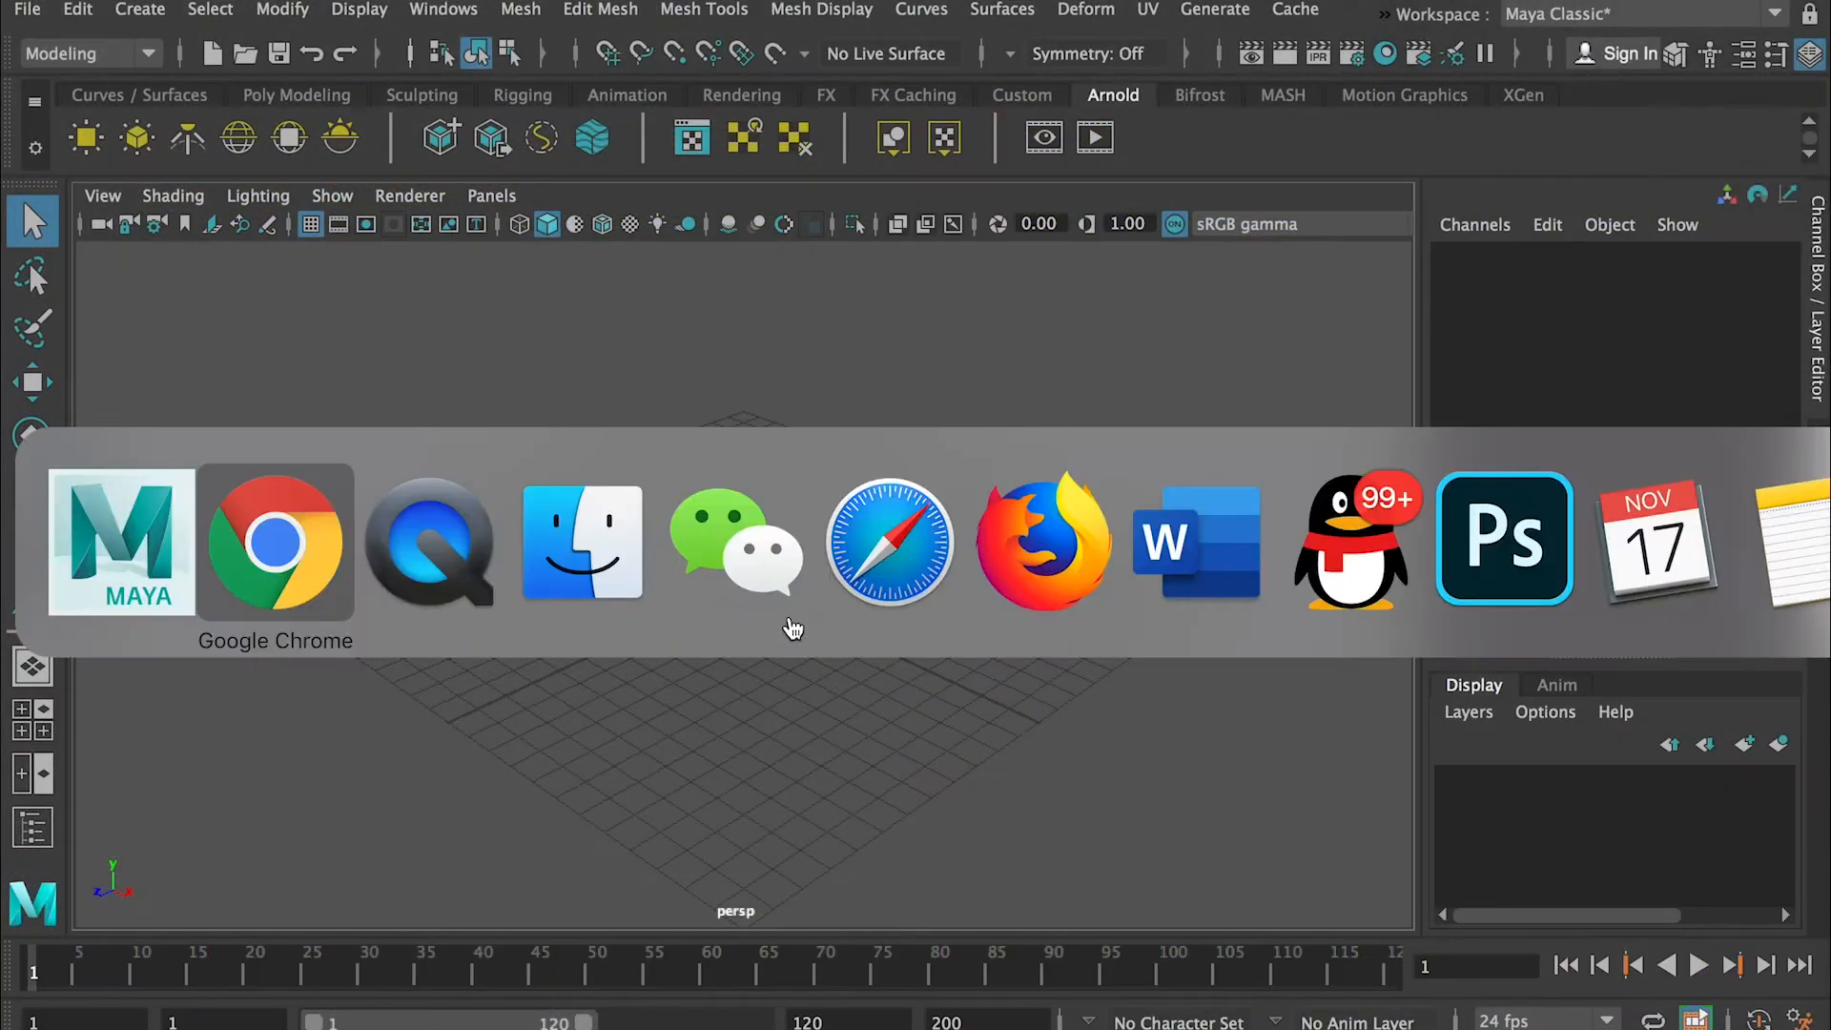
# - Switch to Finder and Quick Look the cafe table and TV desk reference pictures
pyautogui.click(581, 539)
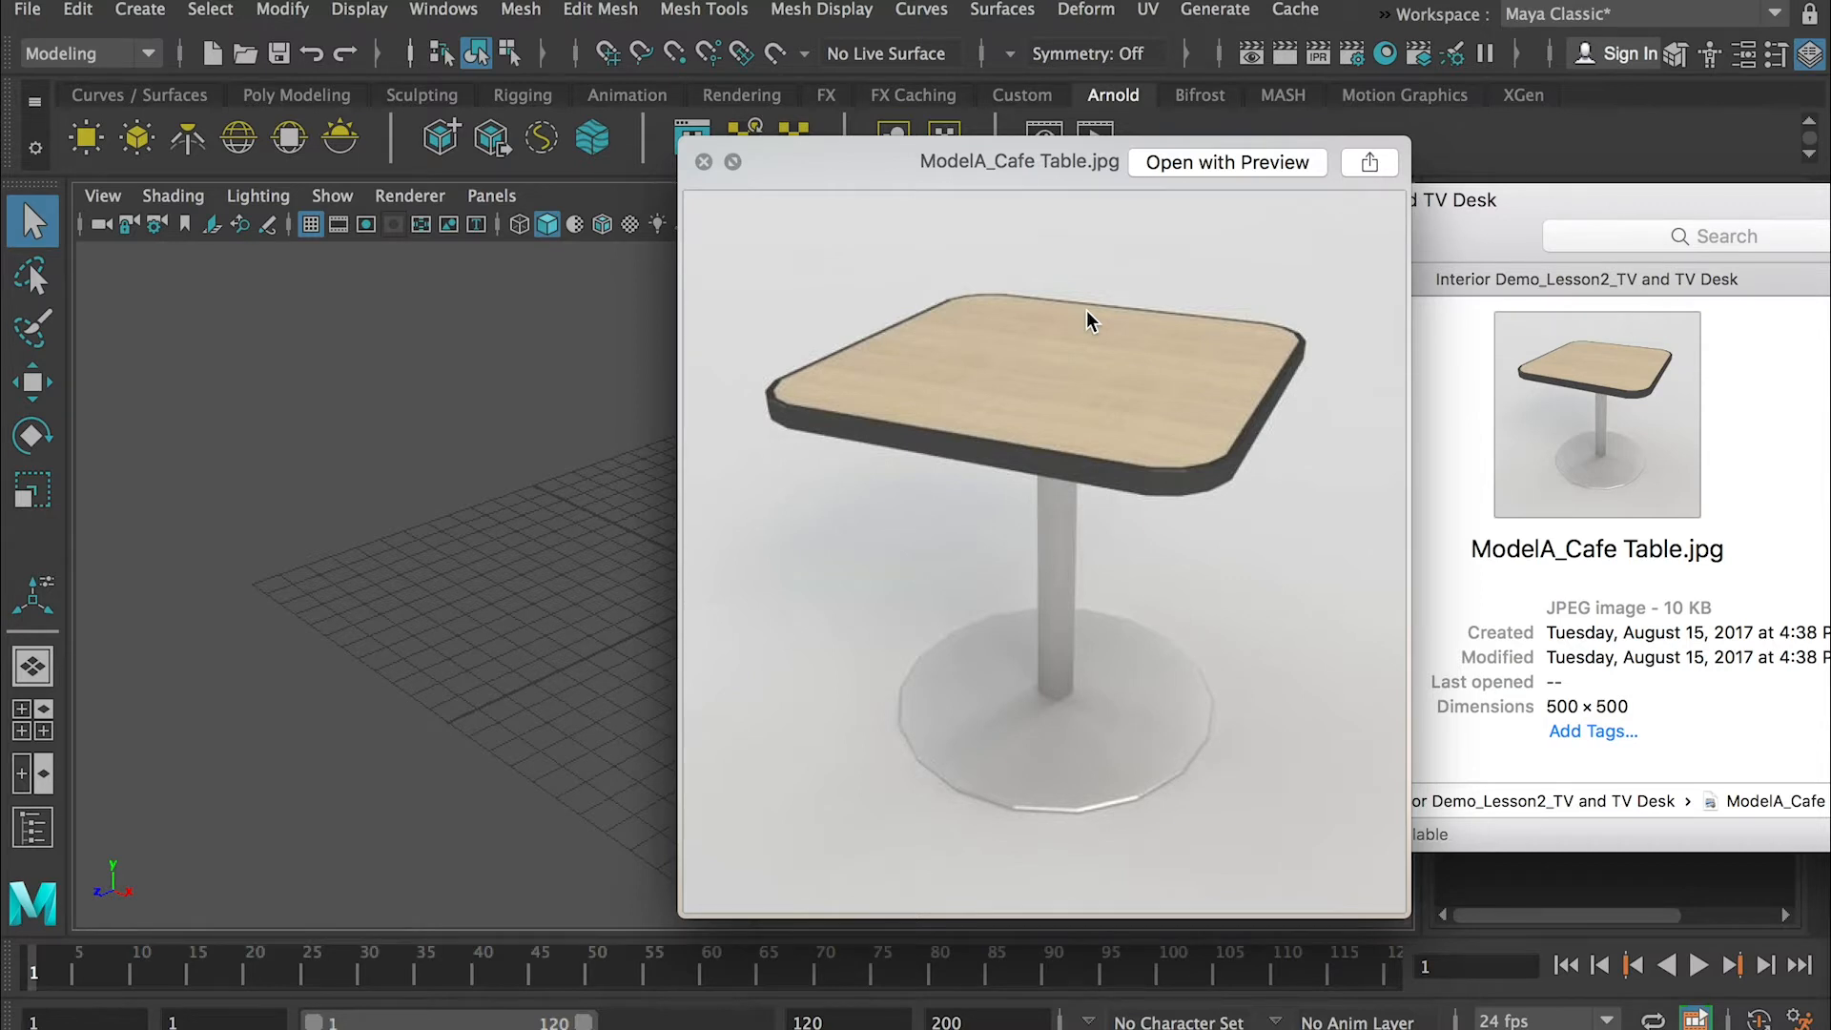
pyautogui.moveTo(1261, 391)
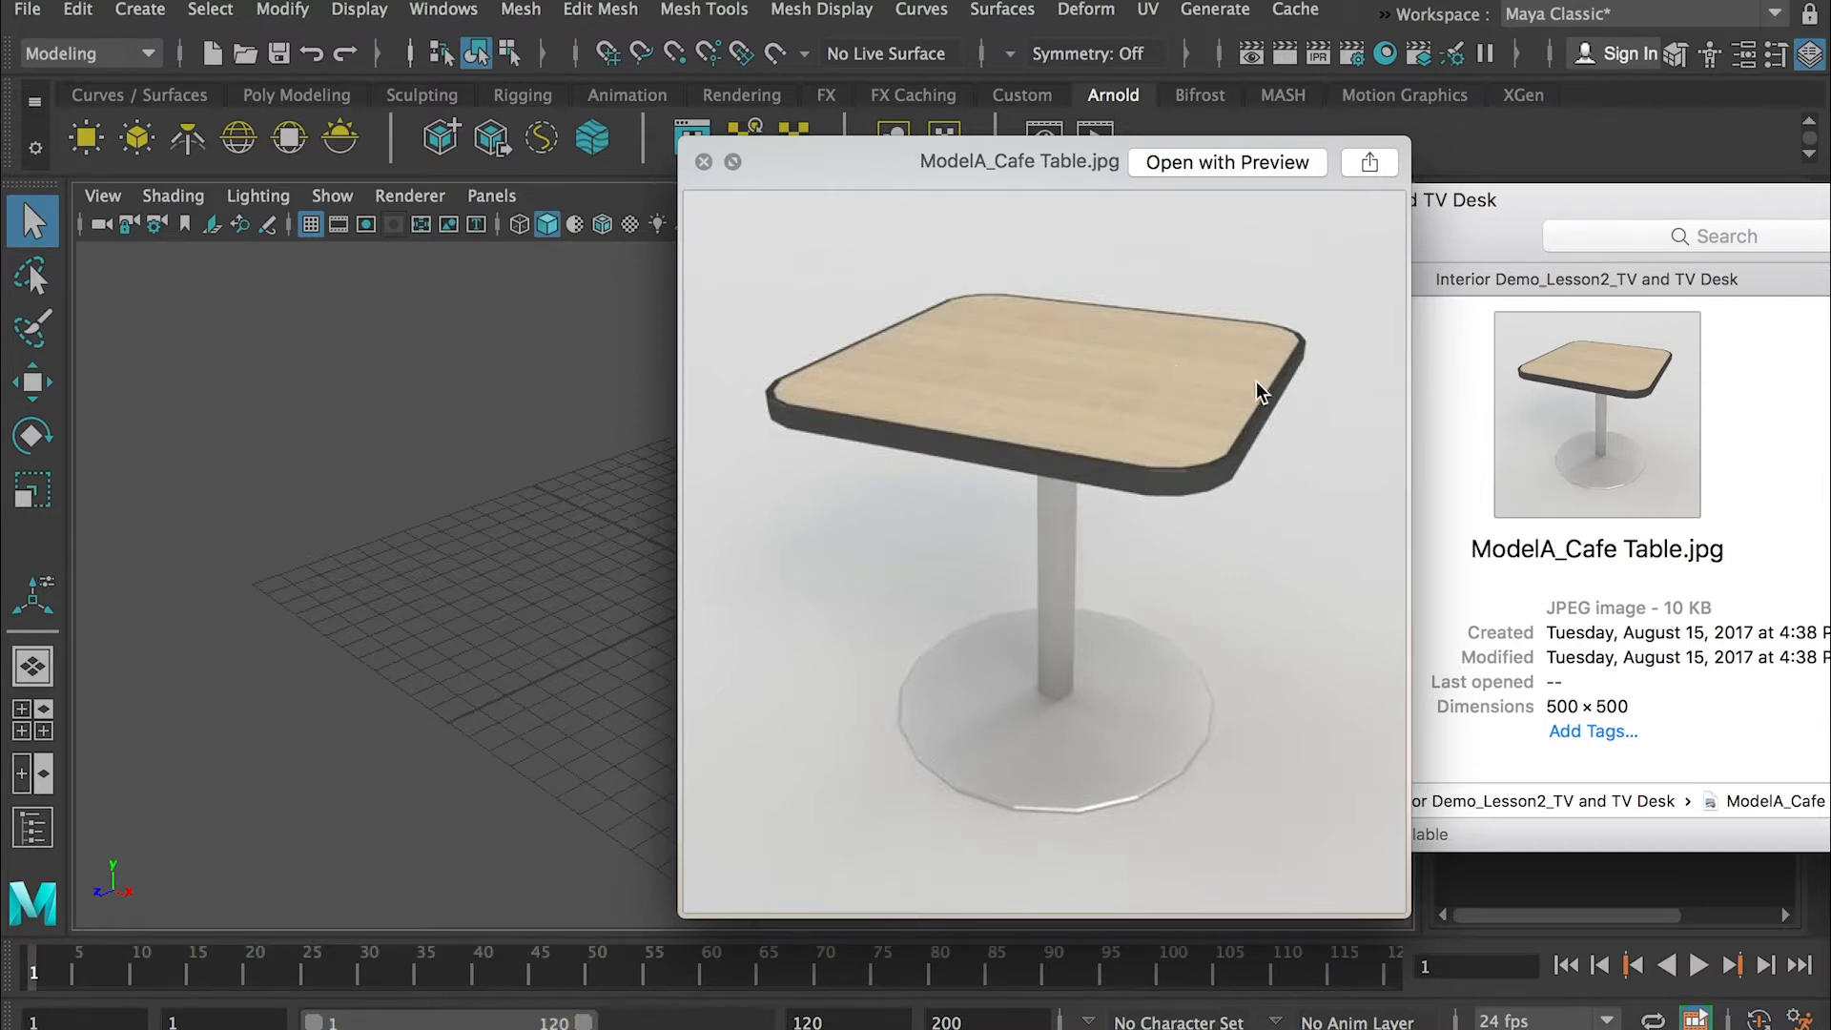
pyautogui.click(1594, 413)
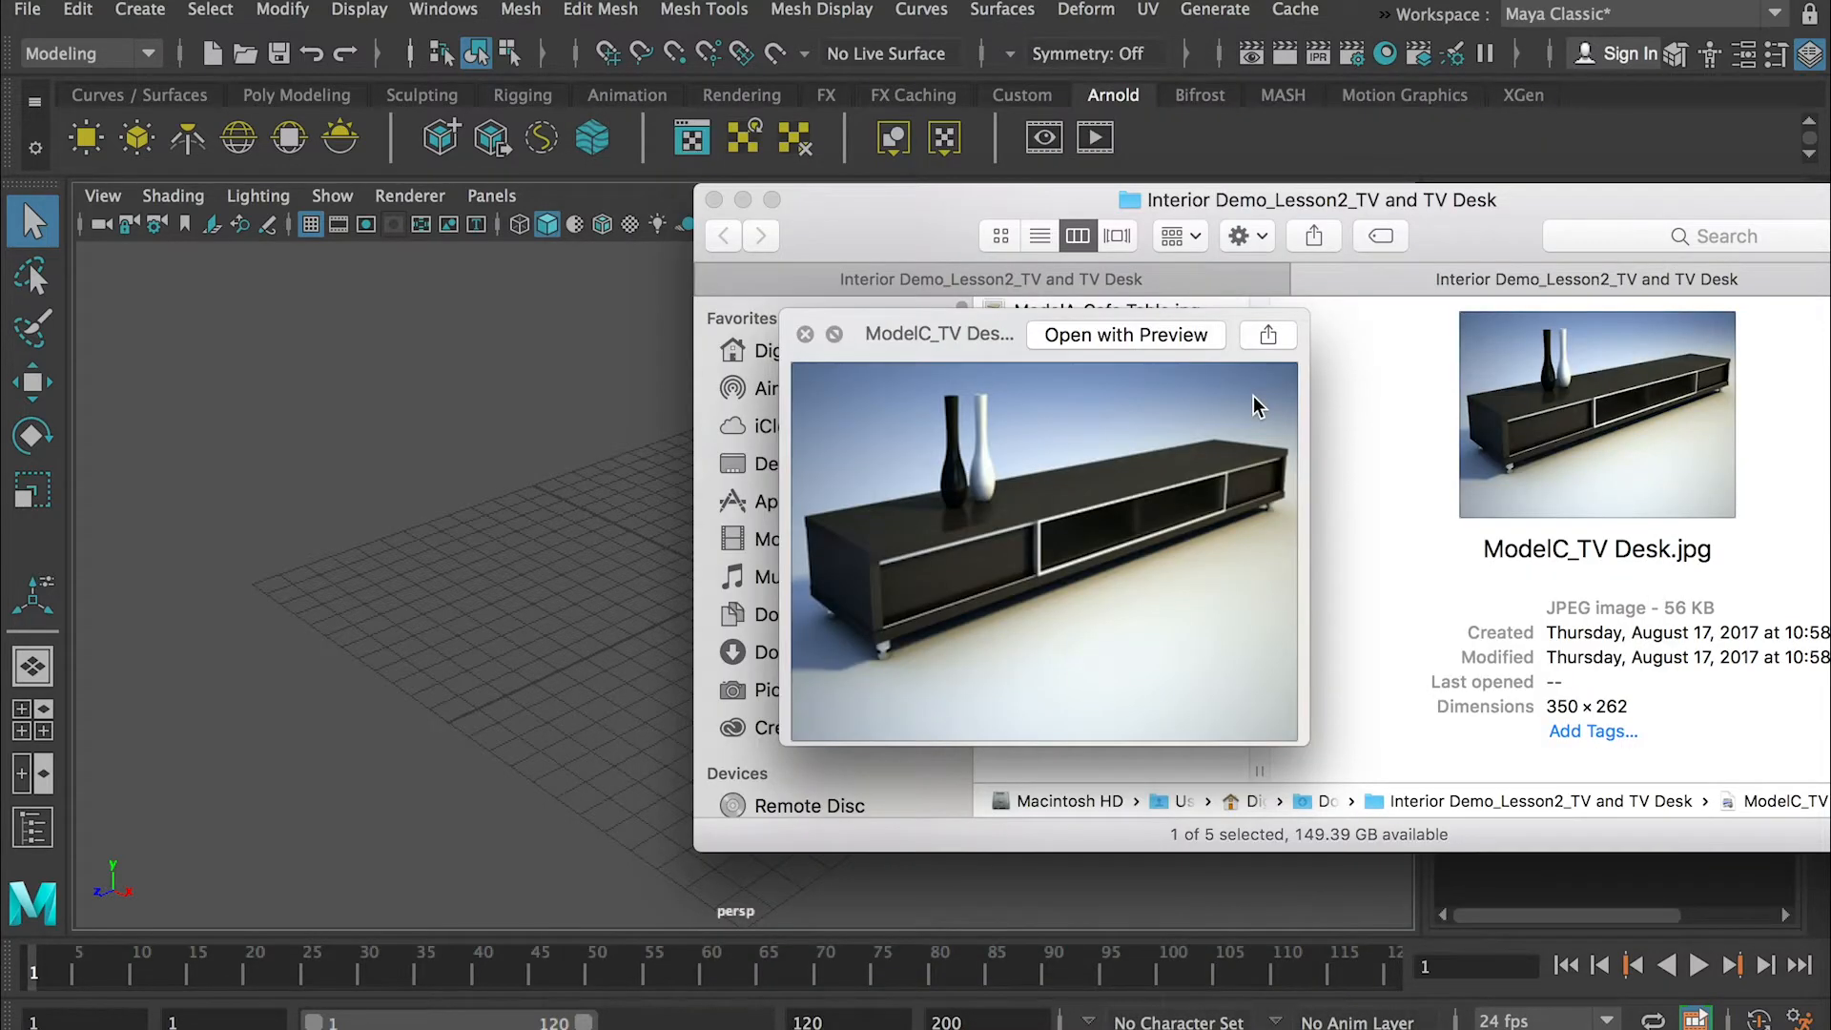
pyautogui.moveTo(1227, 572)
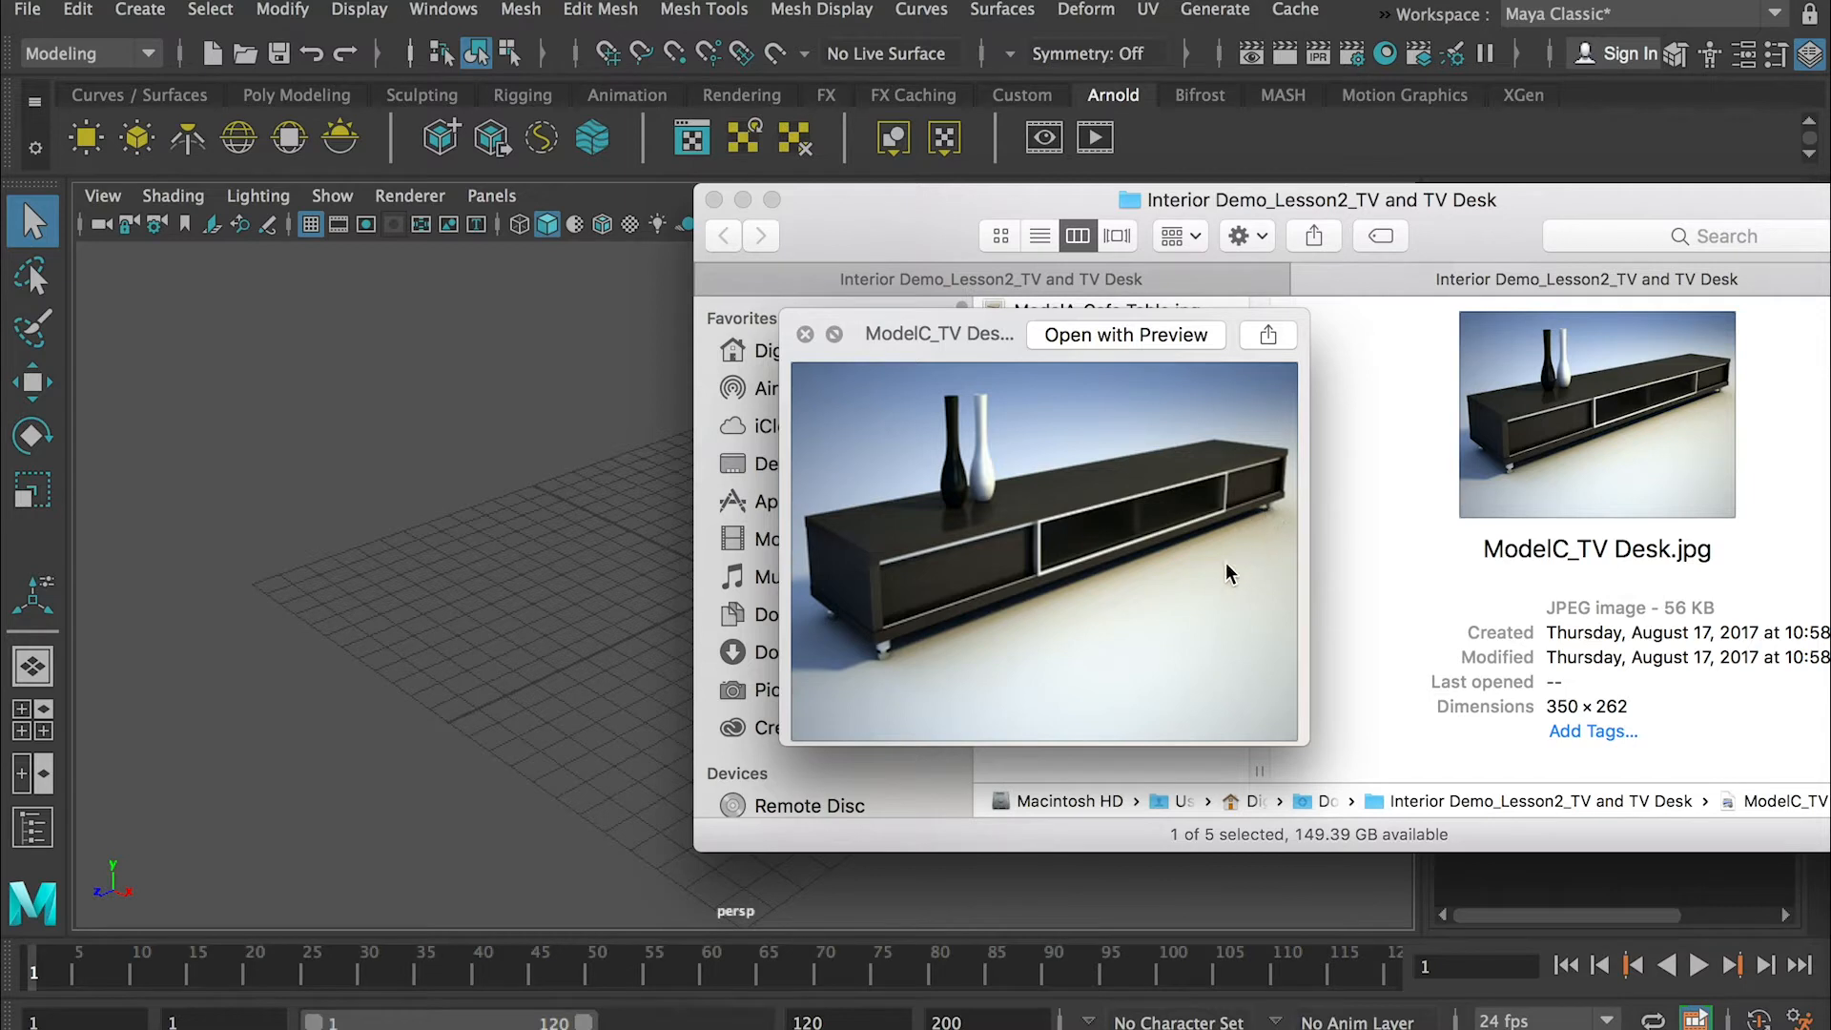
pyautogui.moveTo(1278, 524)
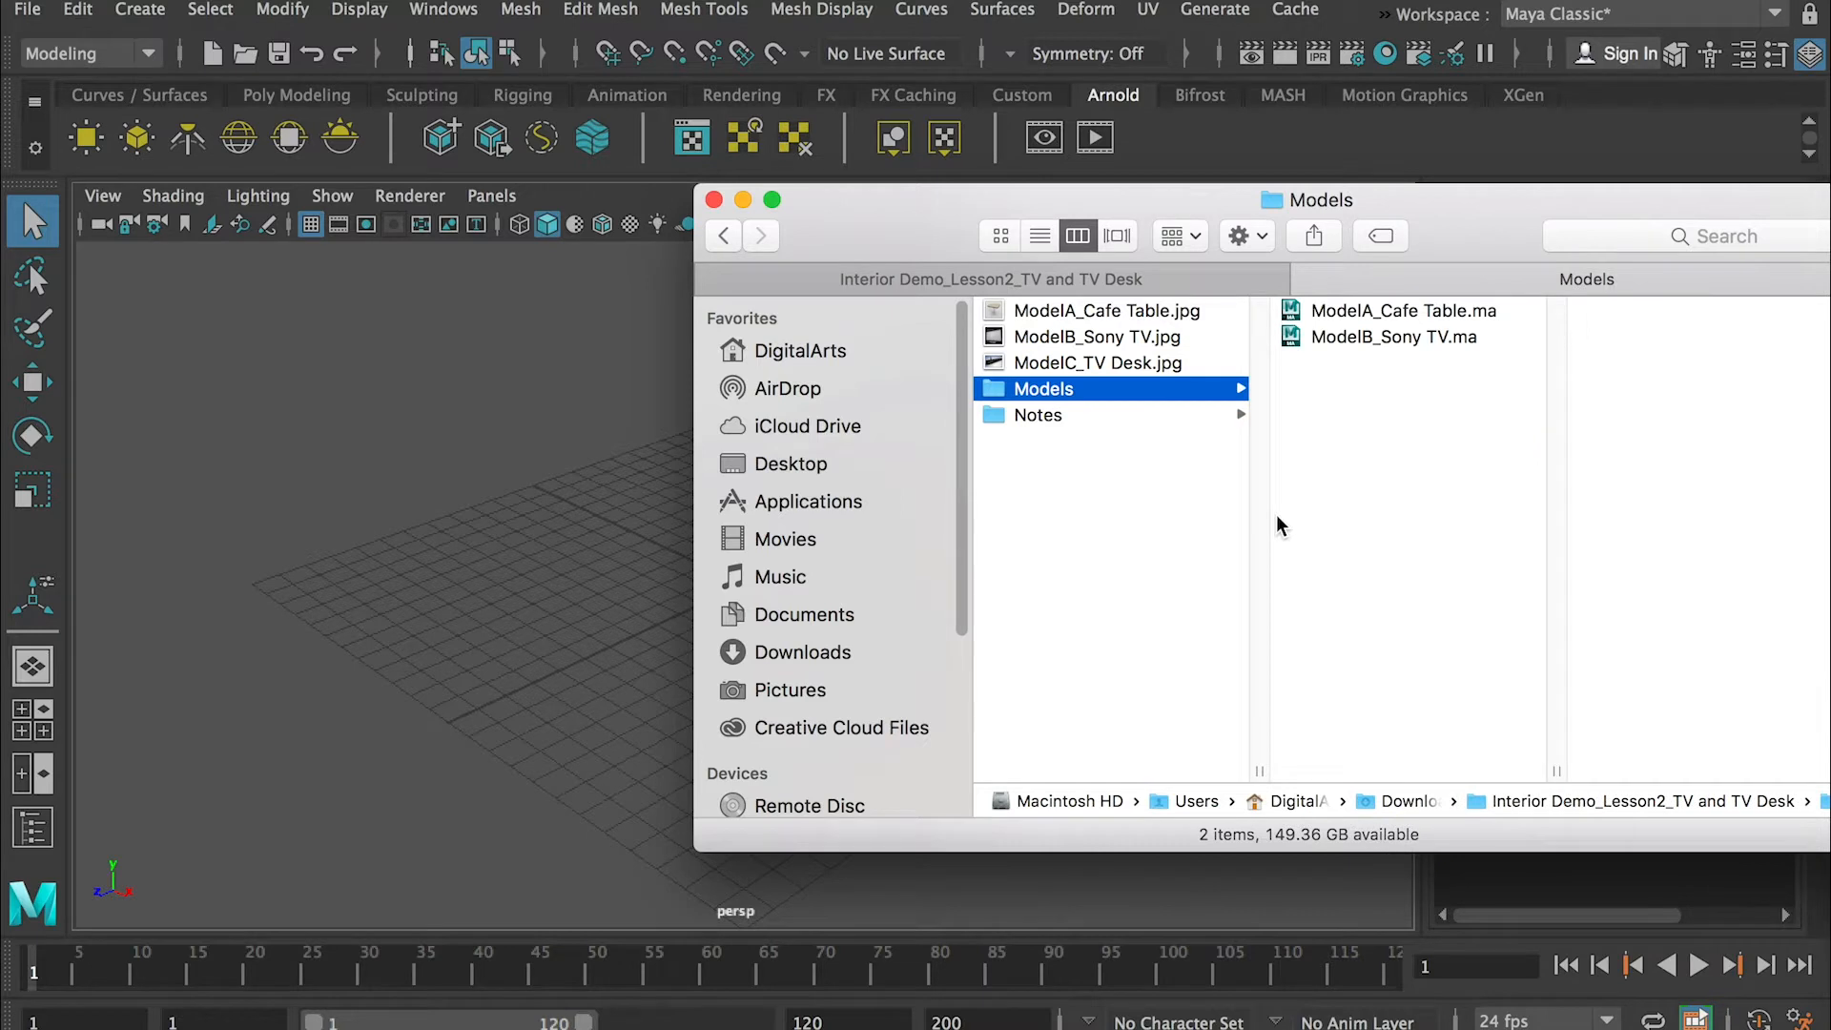
# - Browse the ModelA_Cafe Table.ma and ModelB_Sony TV.ma files, flip through the step pictures, then return to the lesson folder
pyautogui.click(1403, 311)
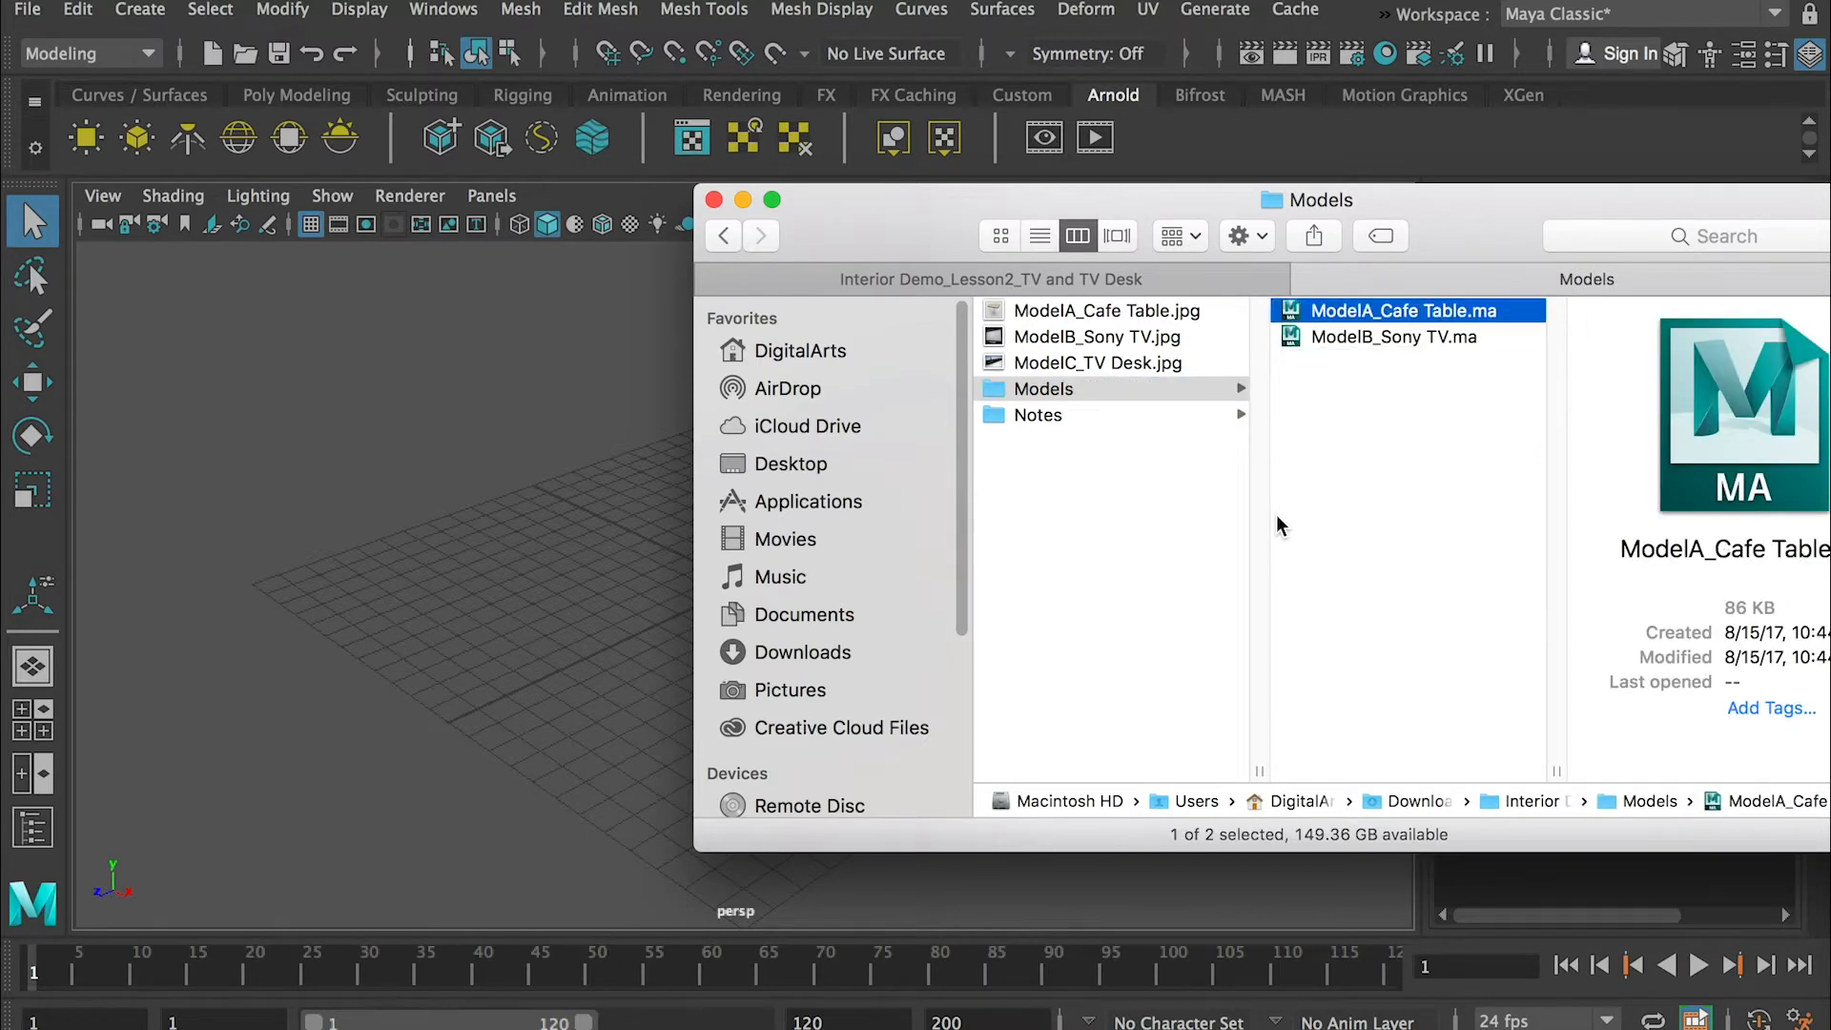
pyautogui.click(1392, 335)
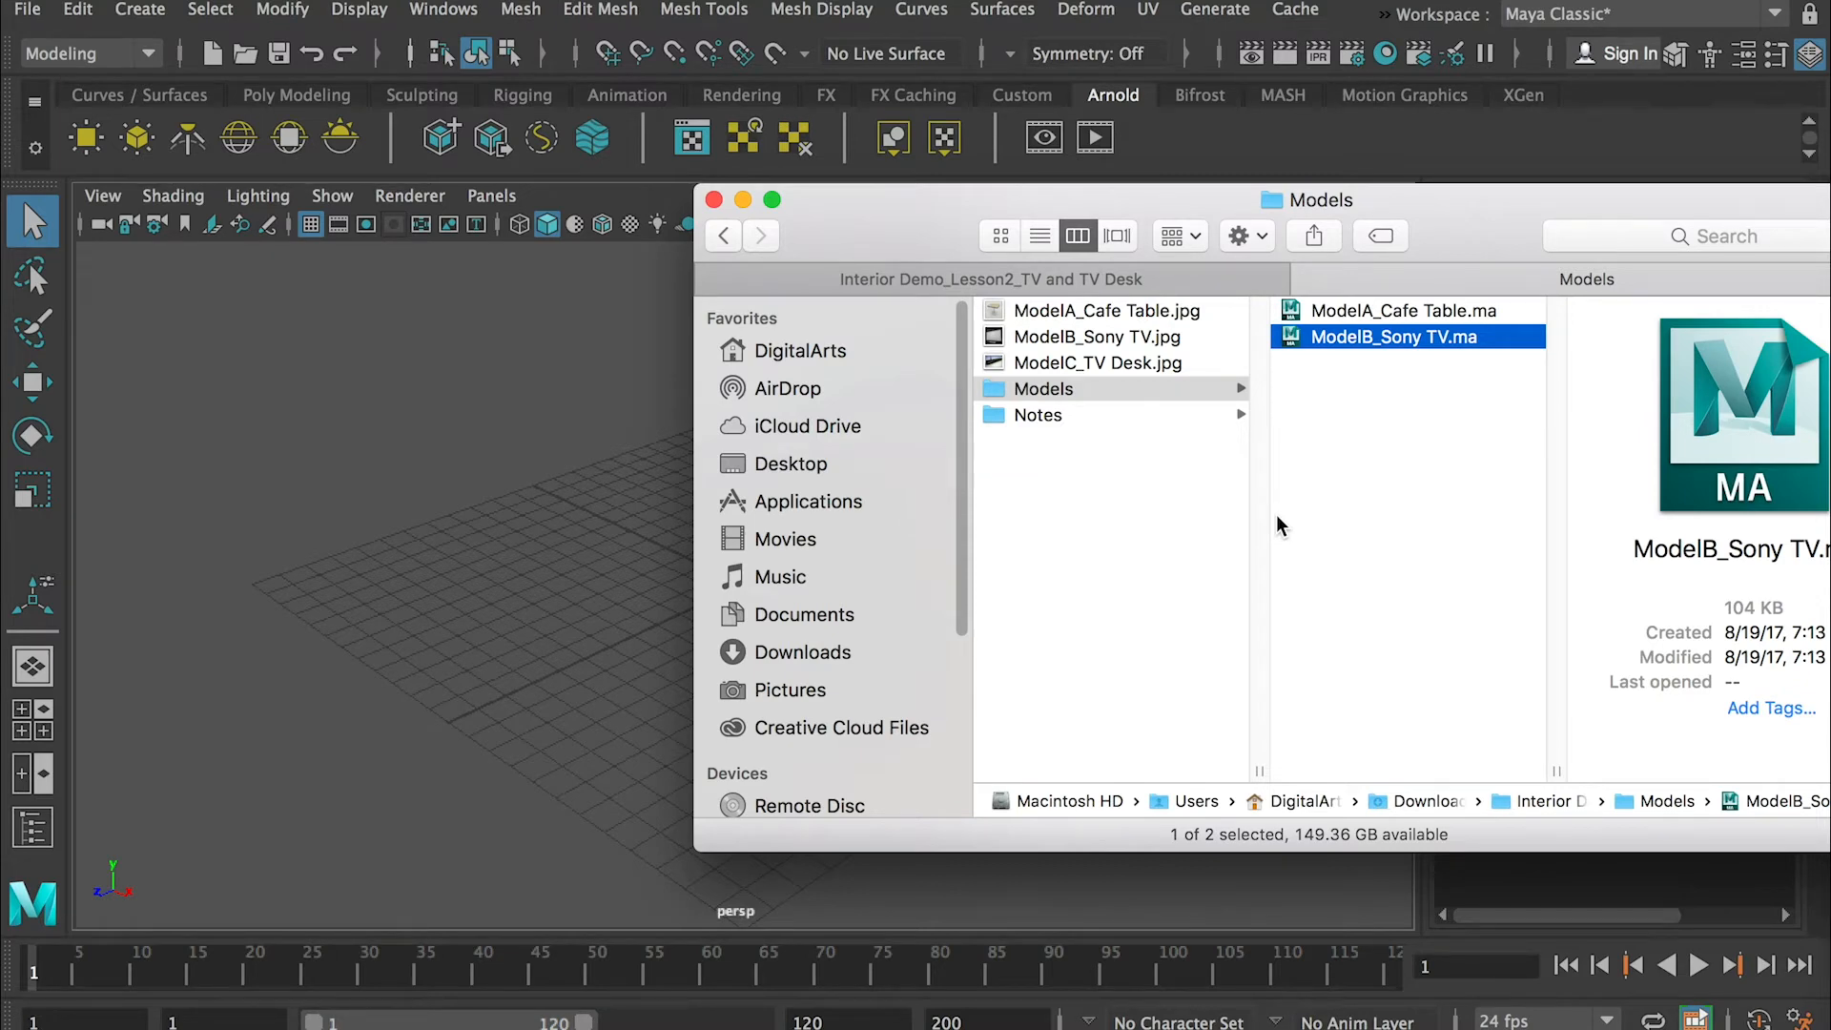
pyautogui.click(1038, 414)
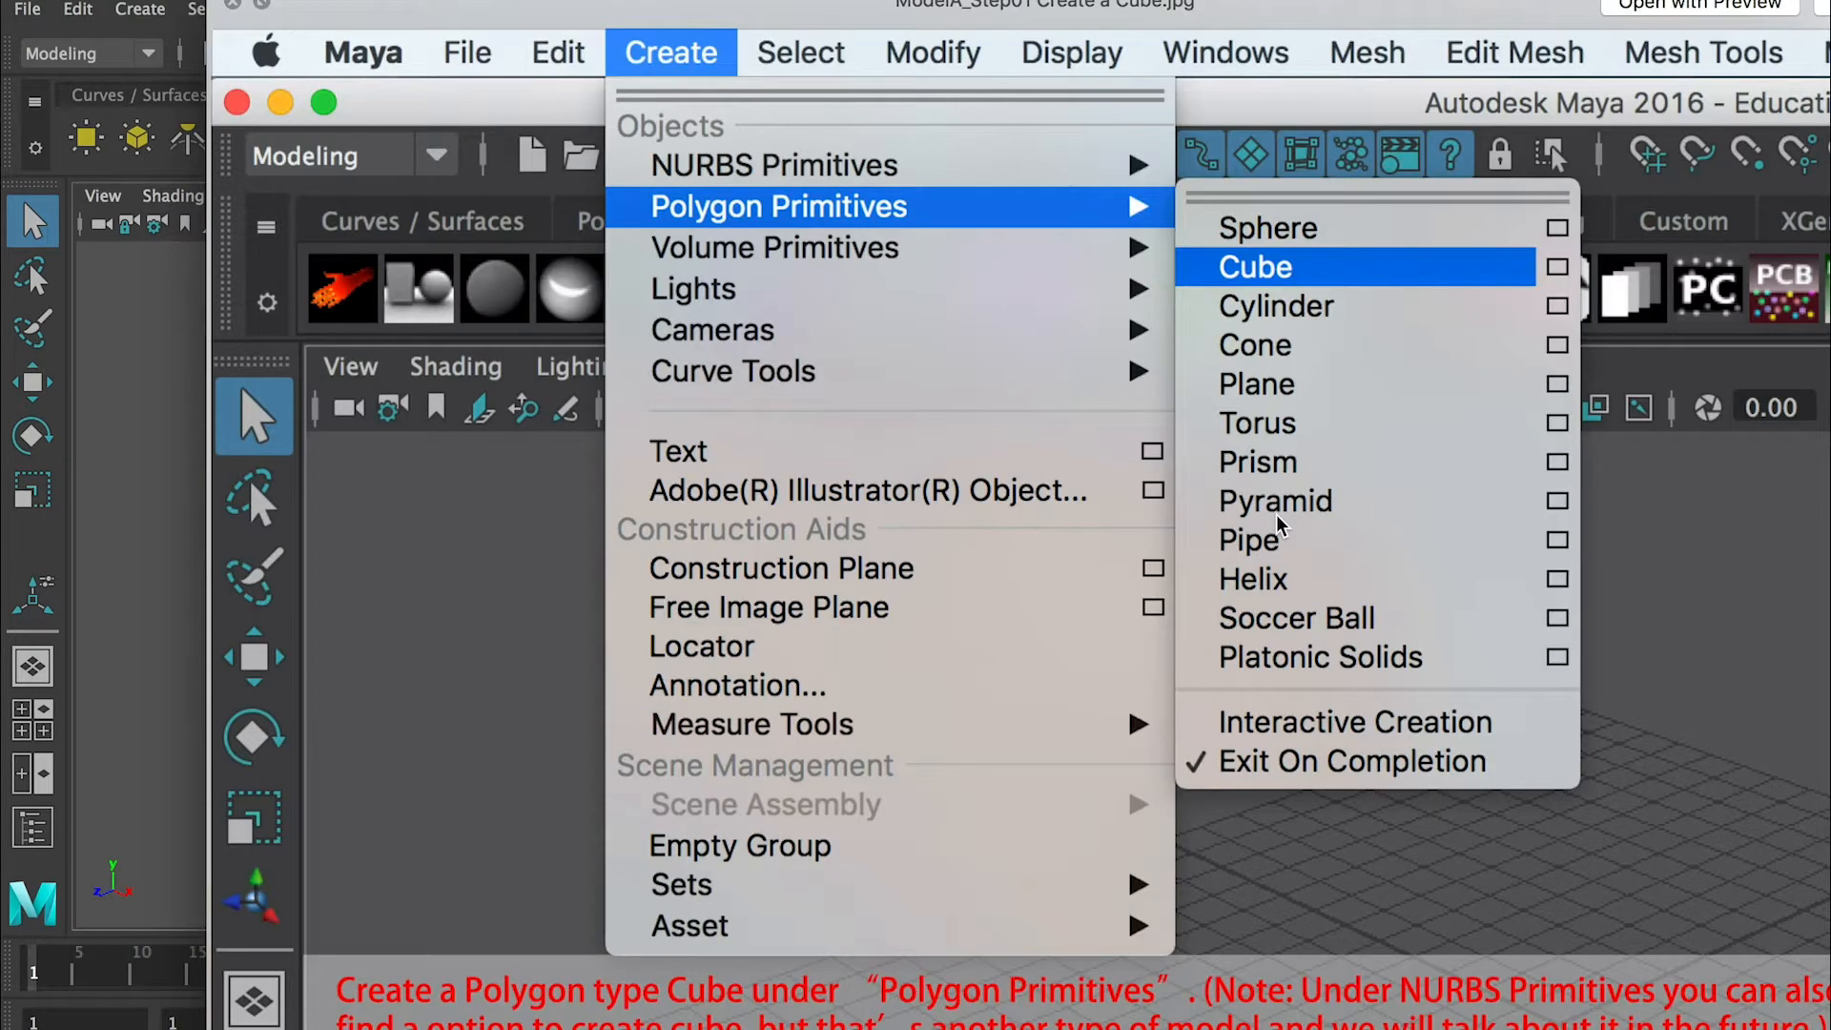
pyautogui.click(1254, 267)
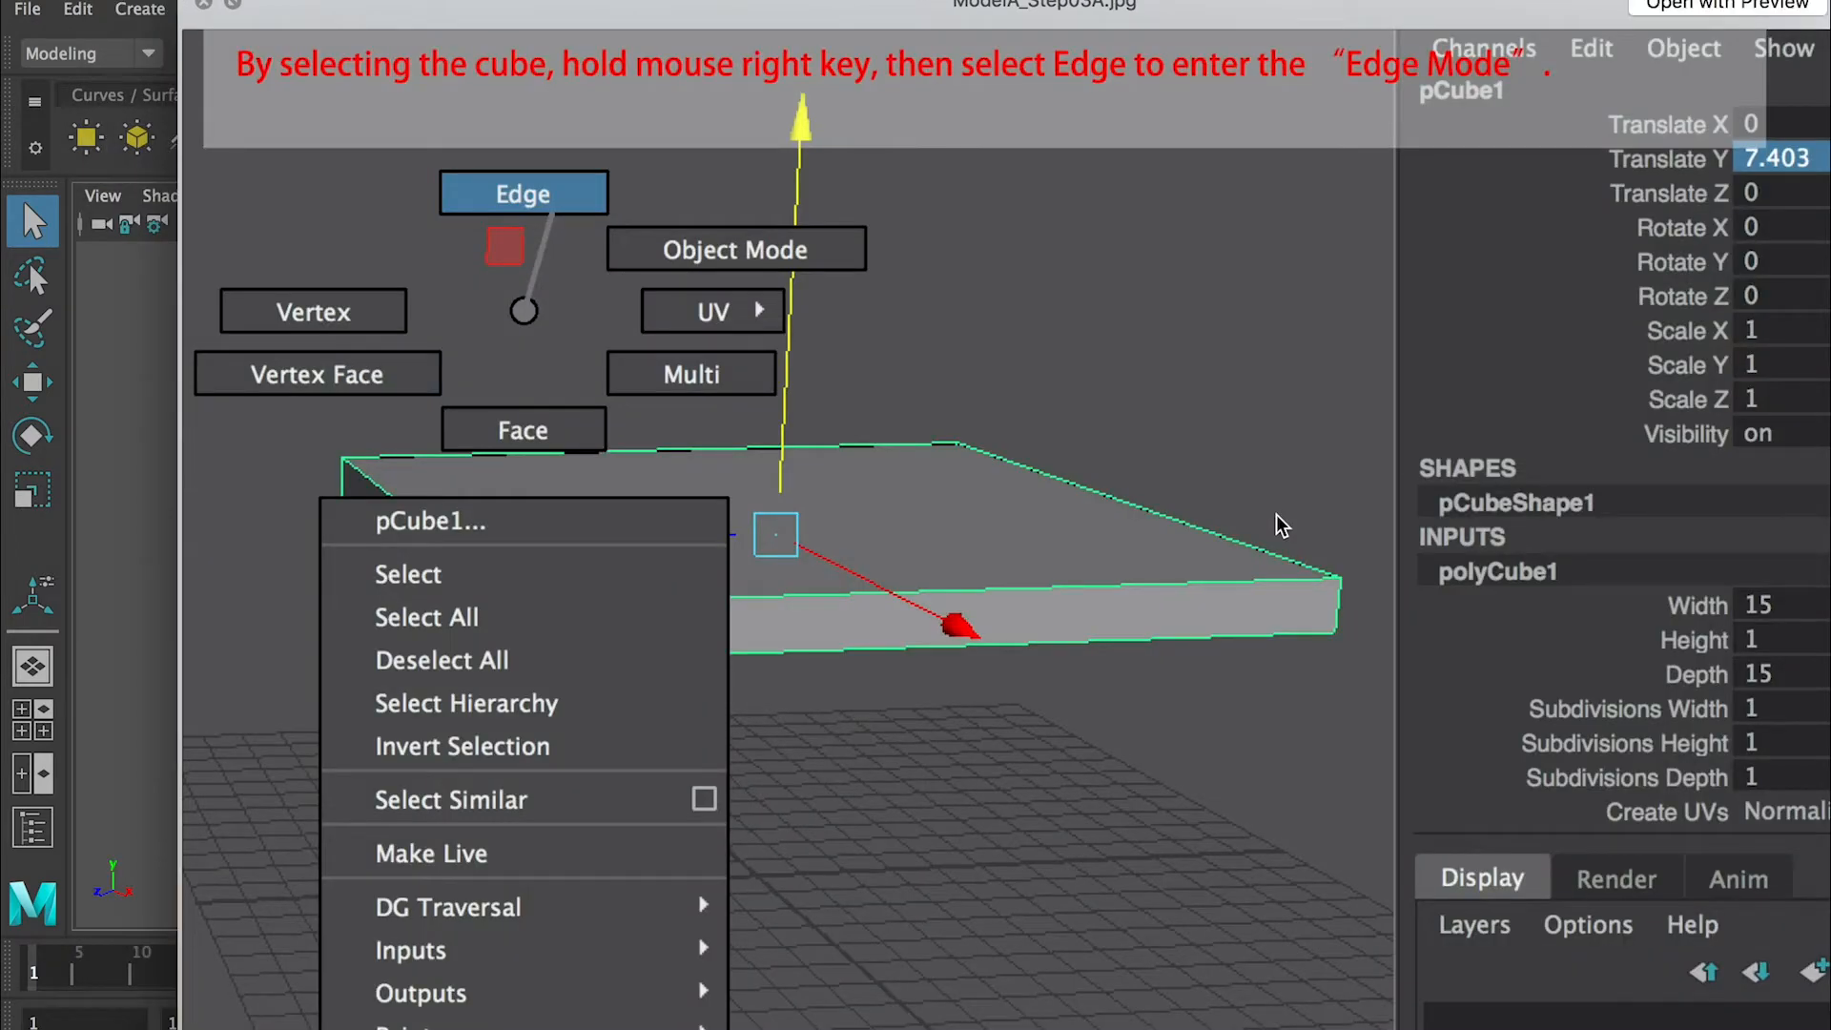
pyautogui.moveTo(1161, 568)
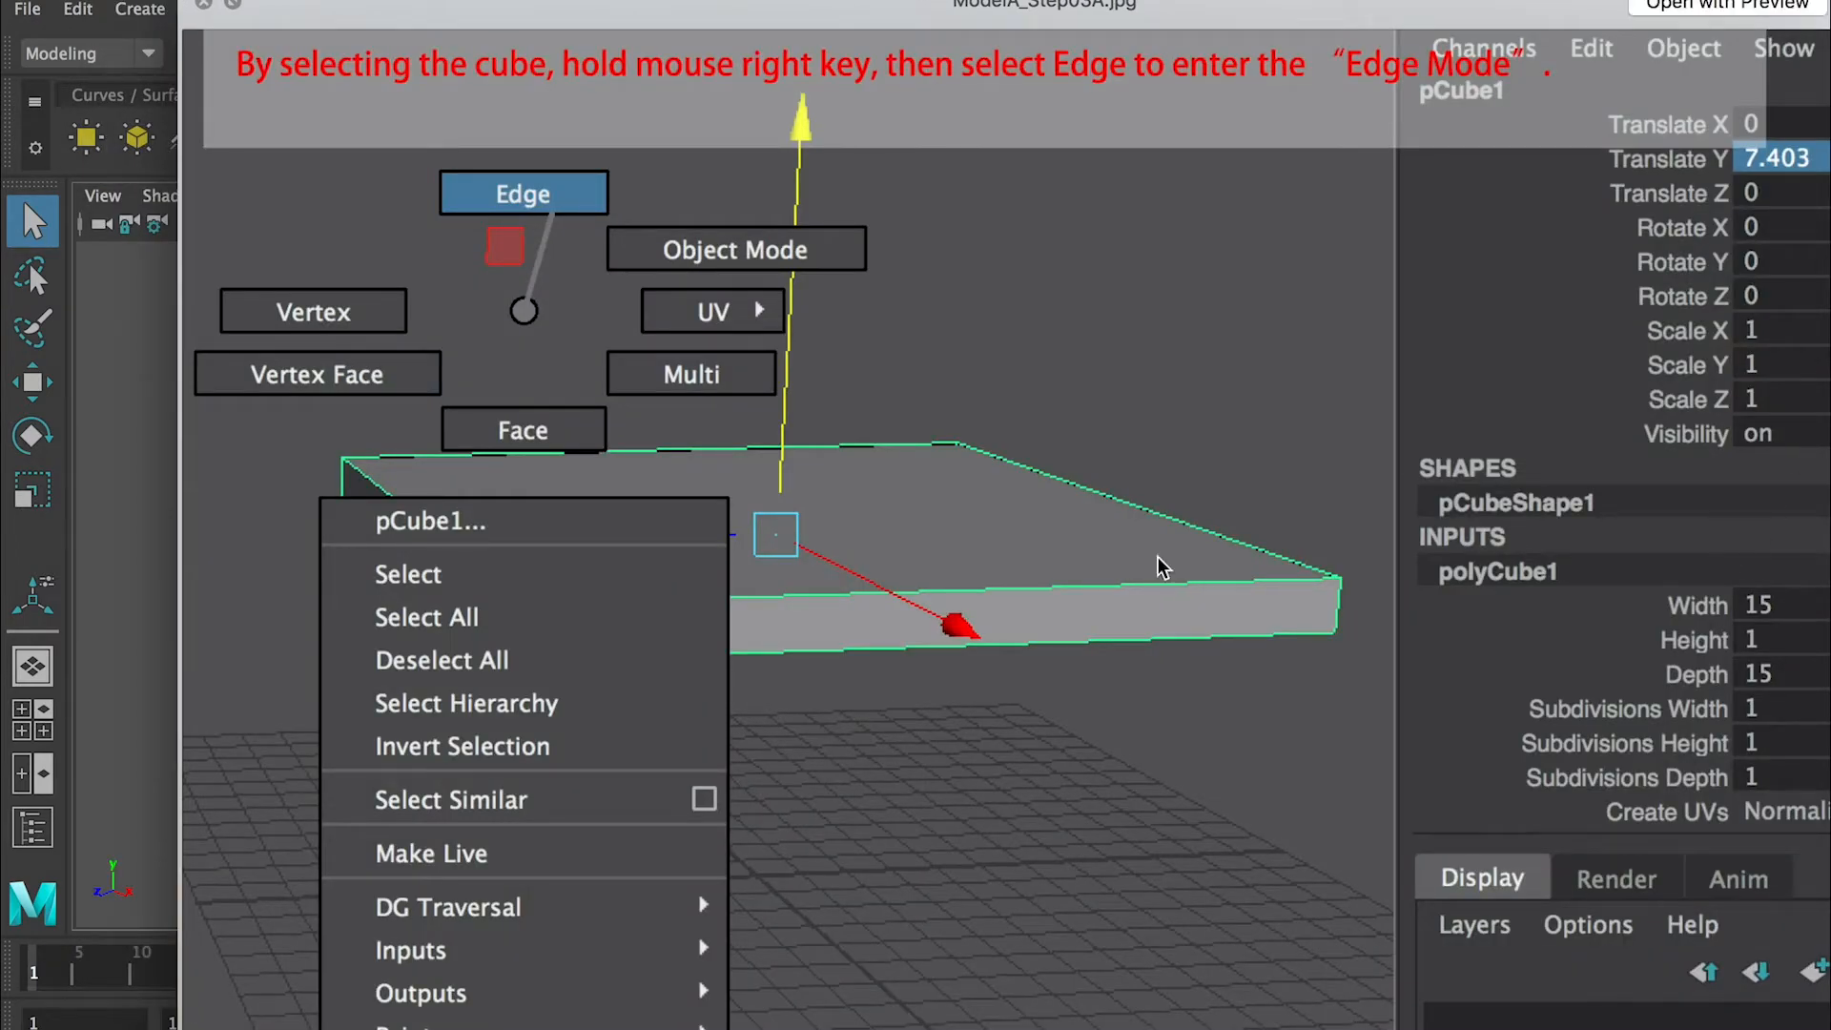
pyautogui.click(522, 192)
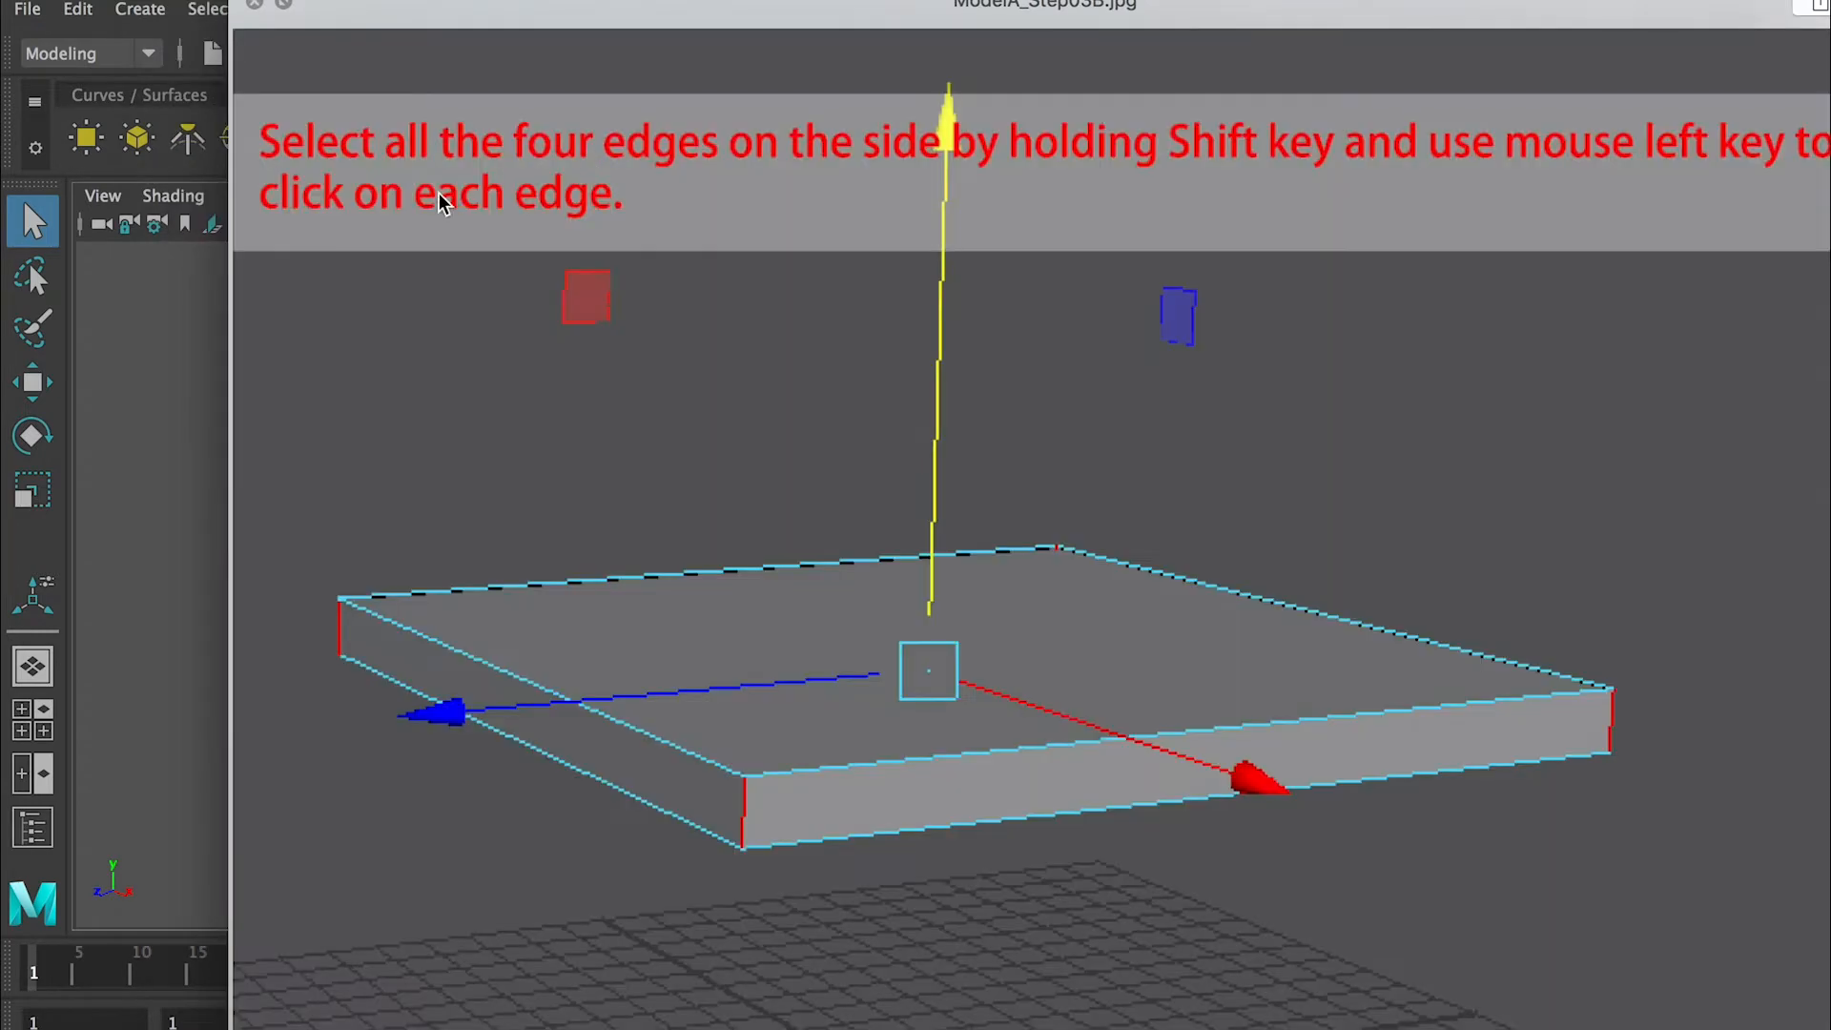
pyautogui.moveTo(1173, 204)
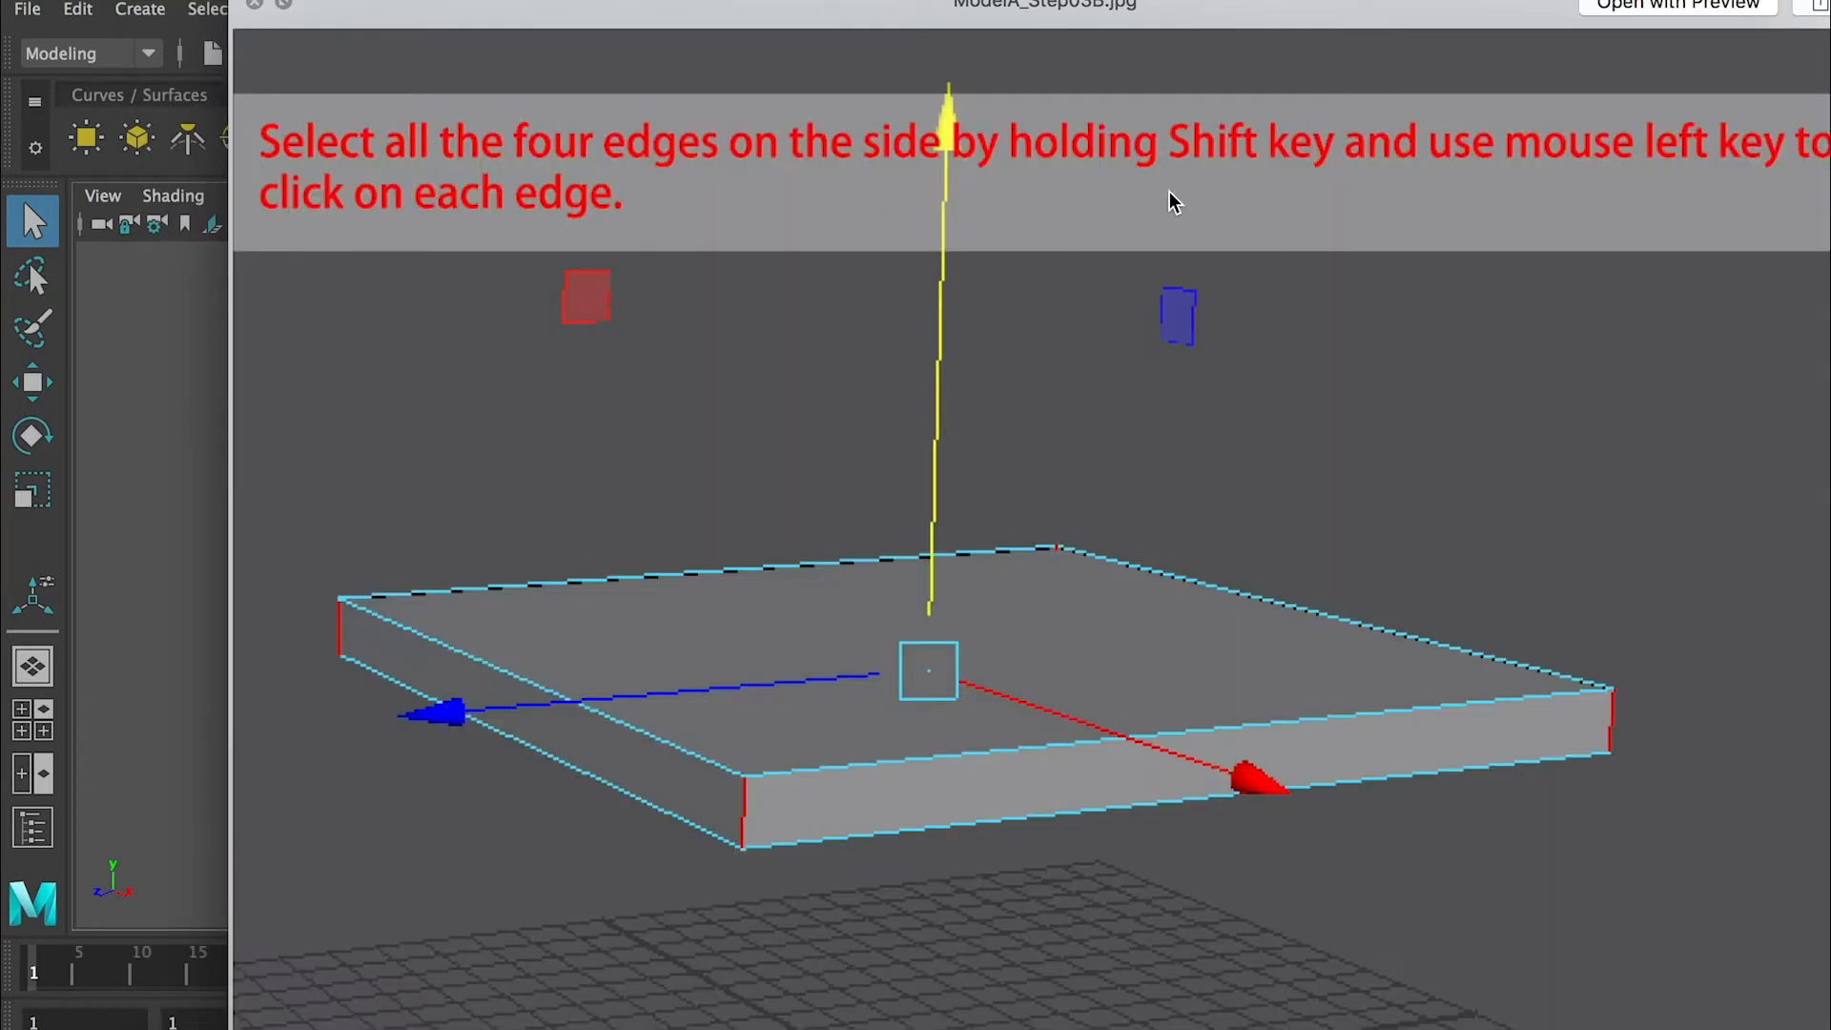
pyautogui.click(576, 48)
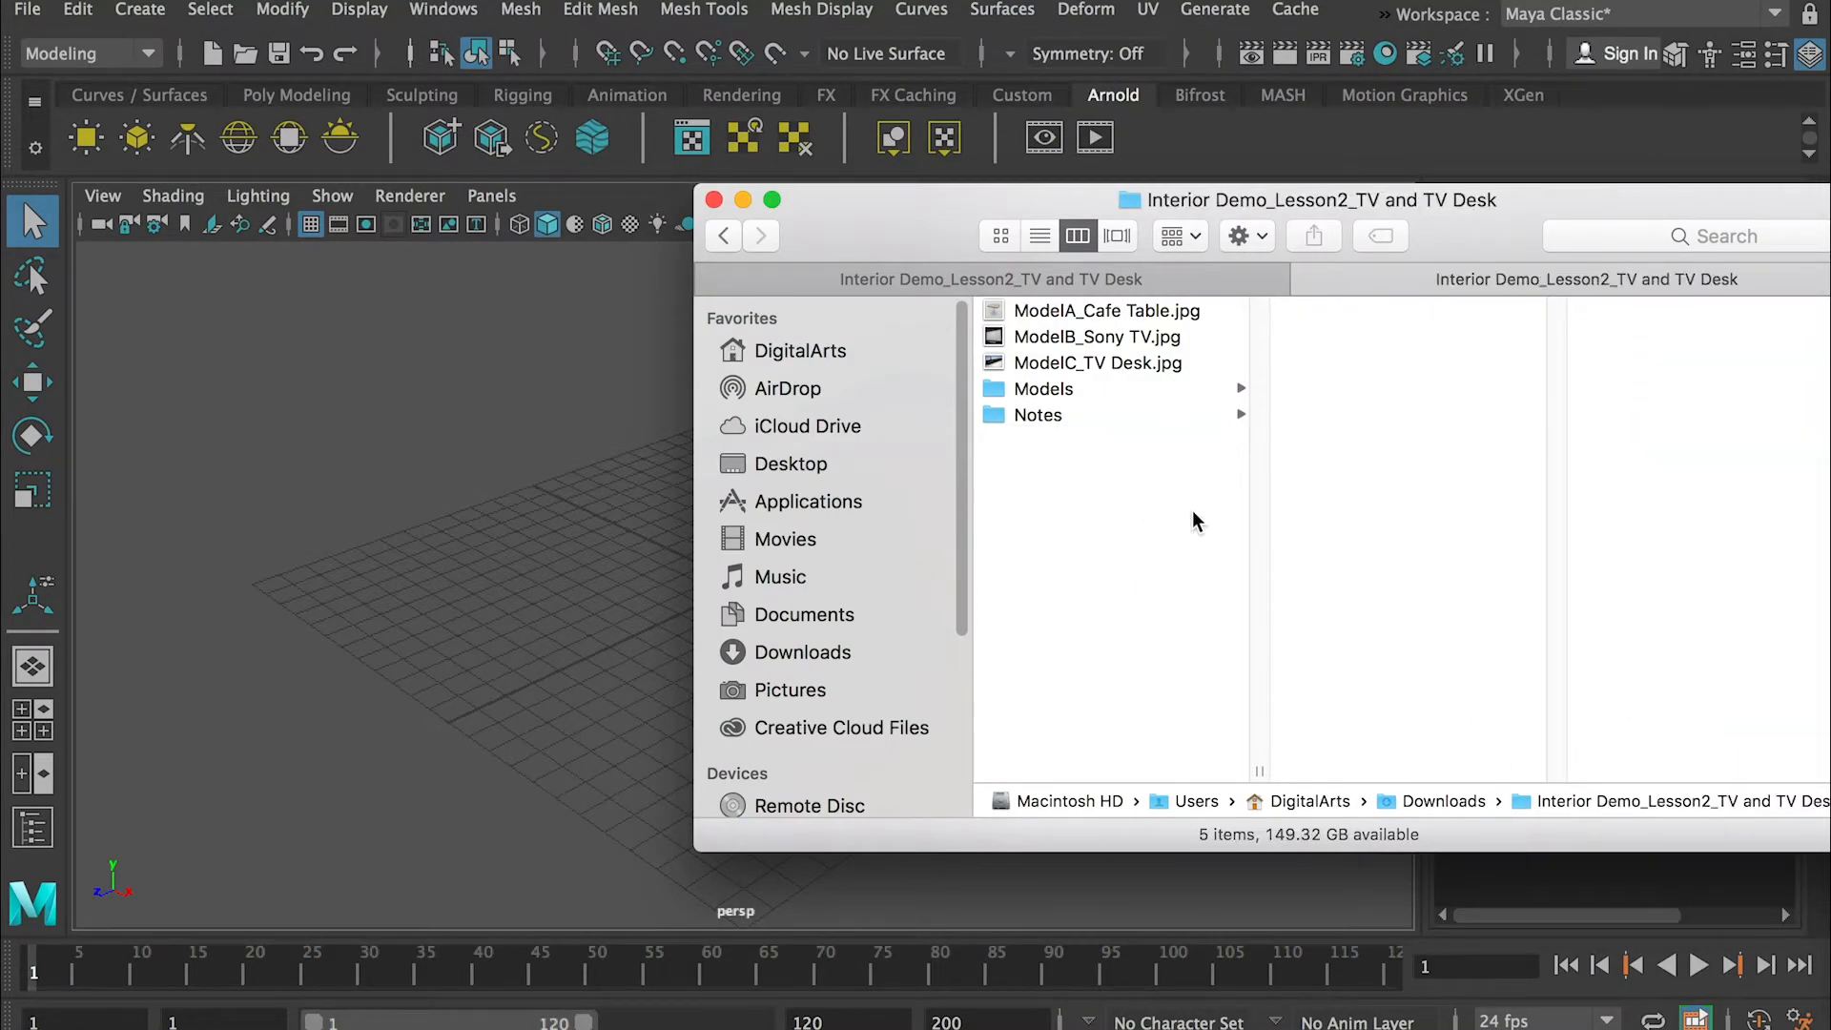
# - Open ModelA_Cafe Table.jpg in Preview as the modelling reference
pyautogui.click(1106, 311)
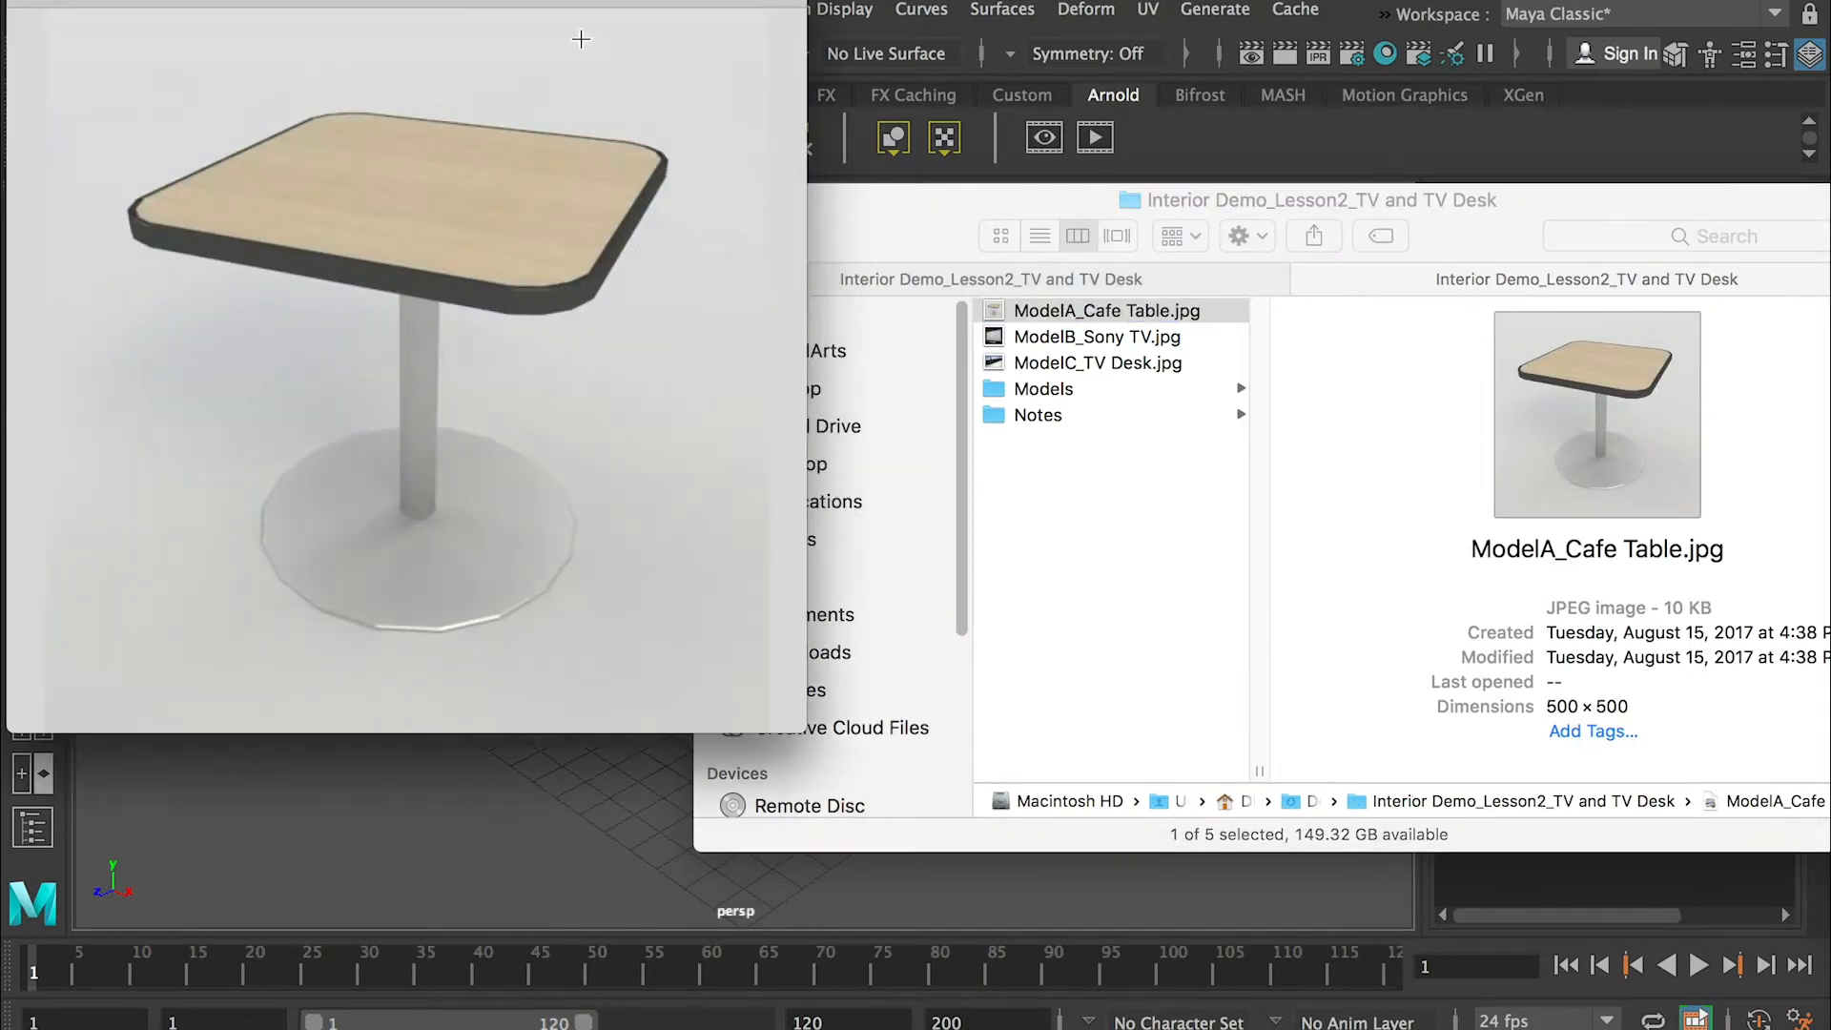
pyautogui.doubleClick(1108, 309)
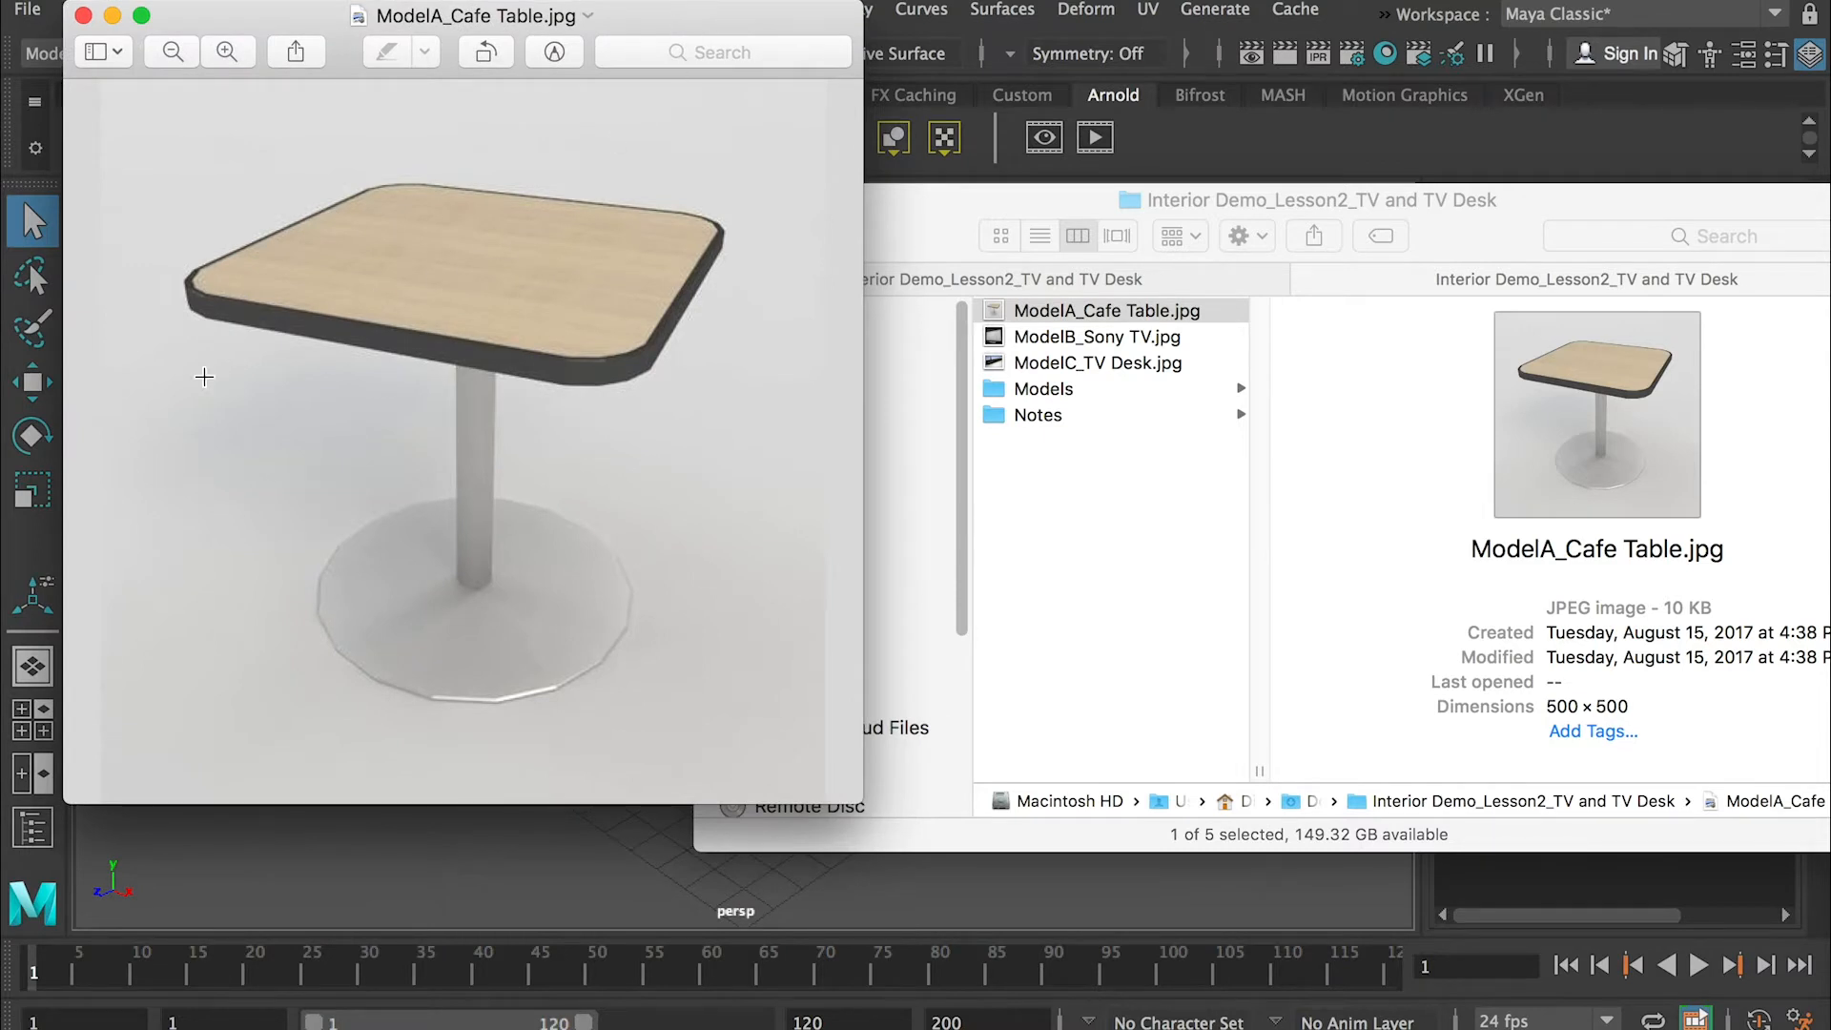
pyautogui.moveTo(486, 250)
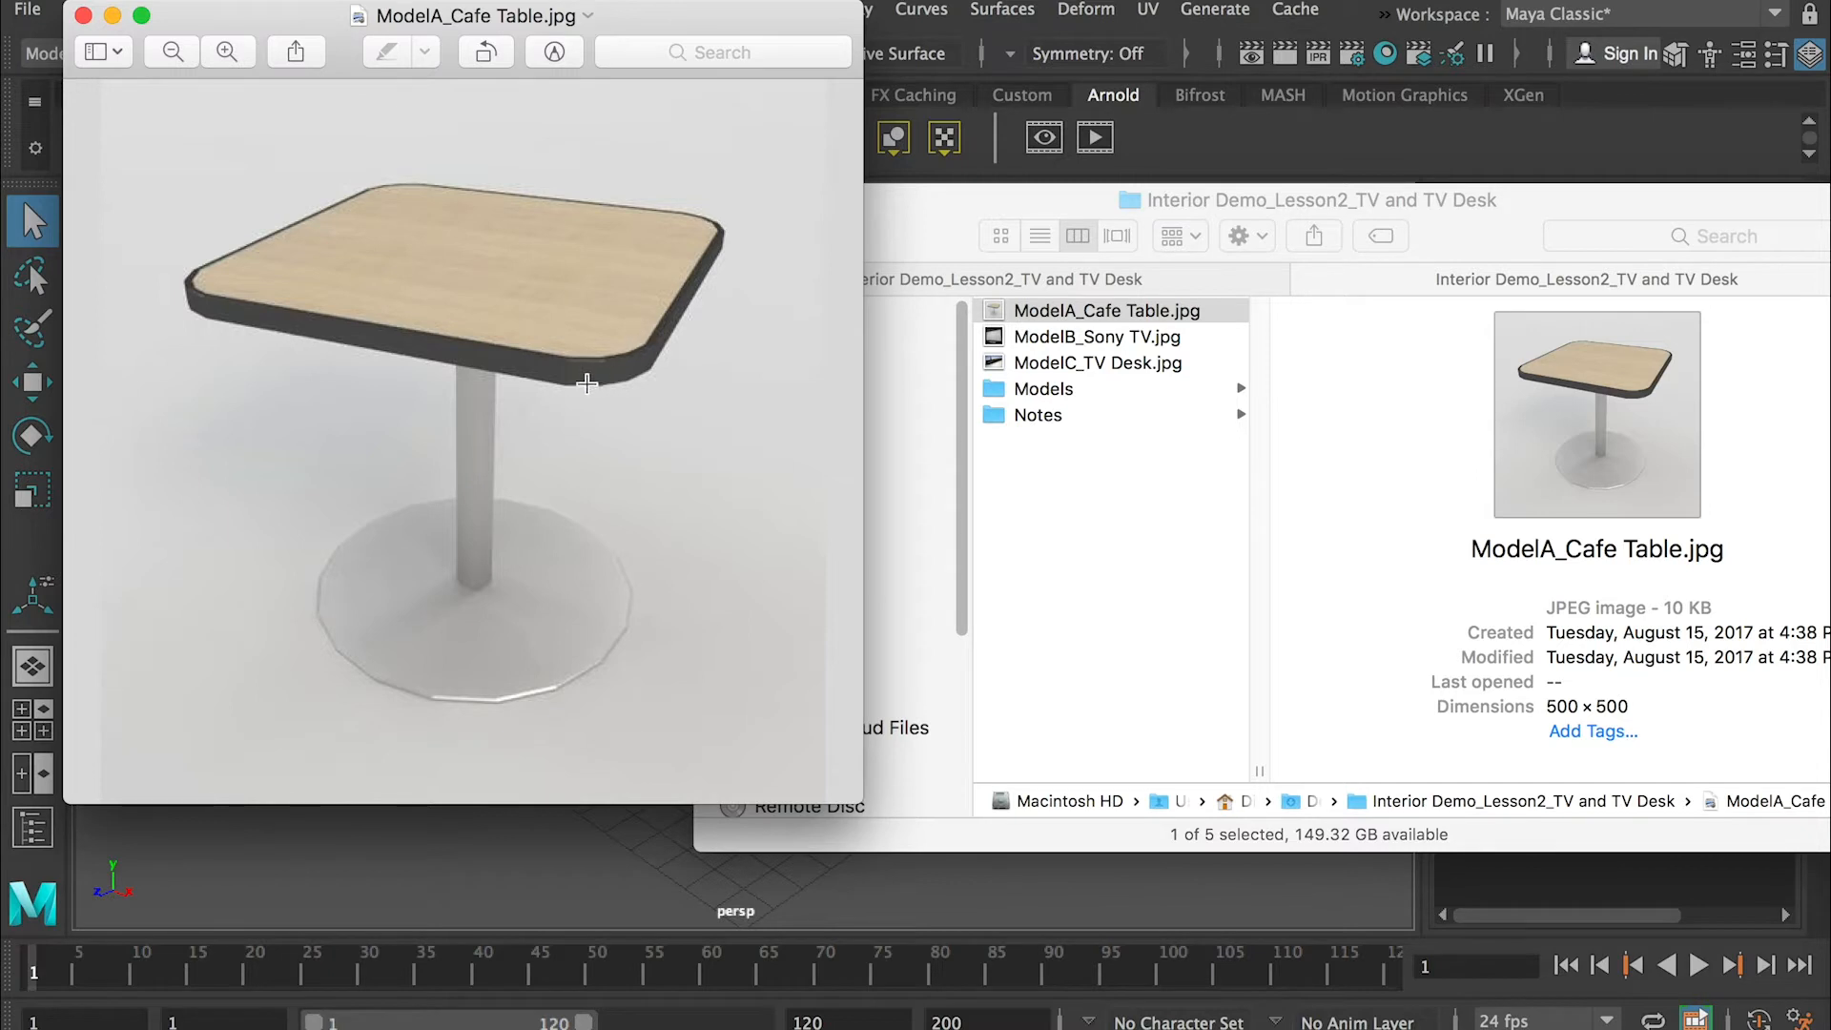
pyautogui.moveTo(263, 401)
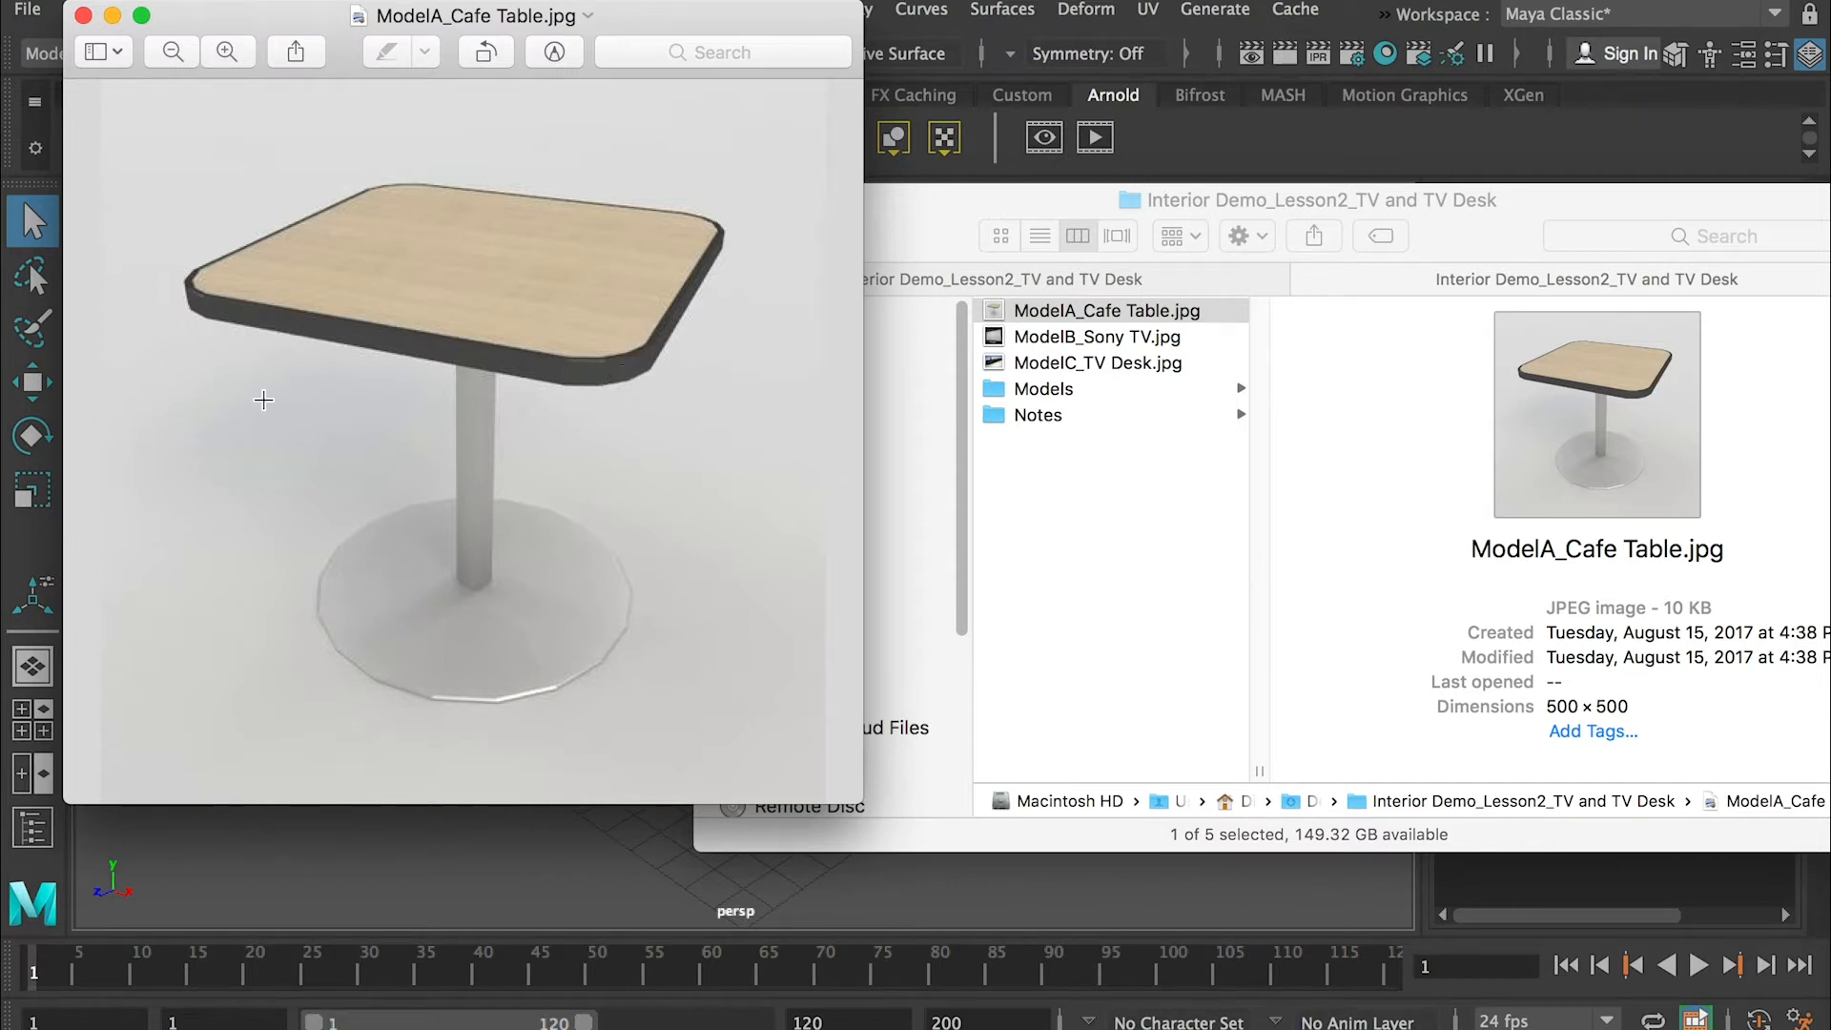
pyautogui.moveTo(640, 288)
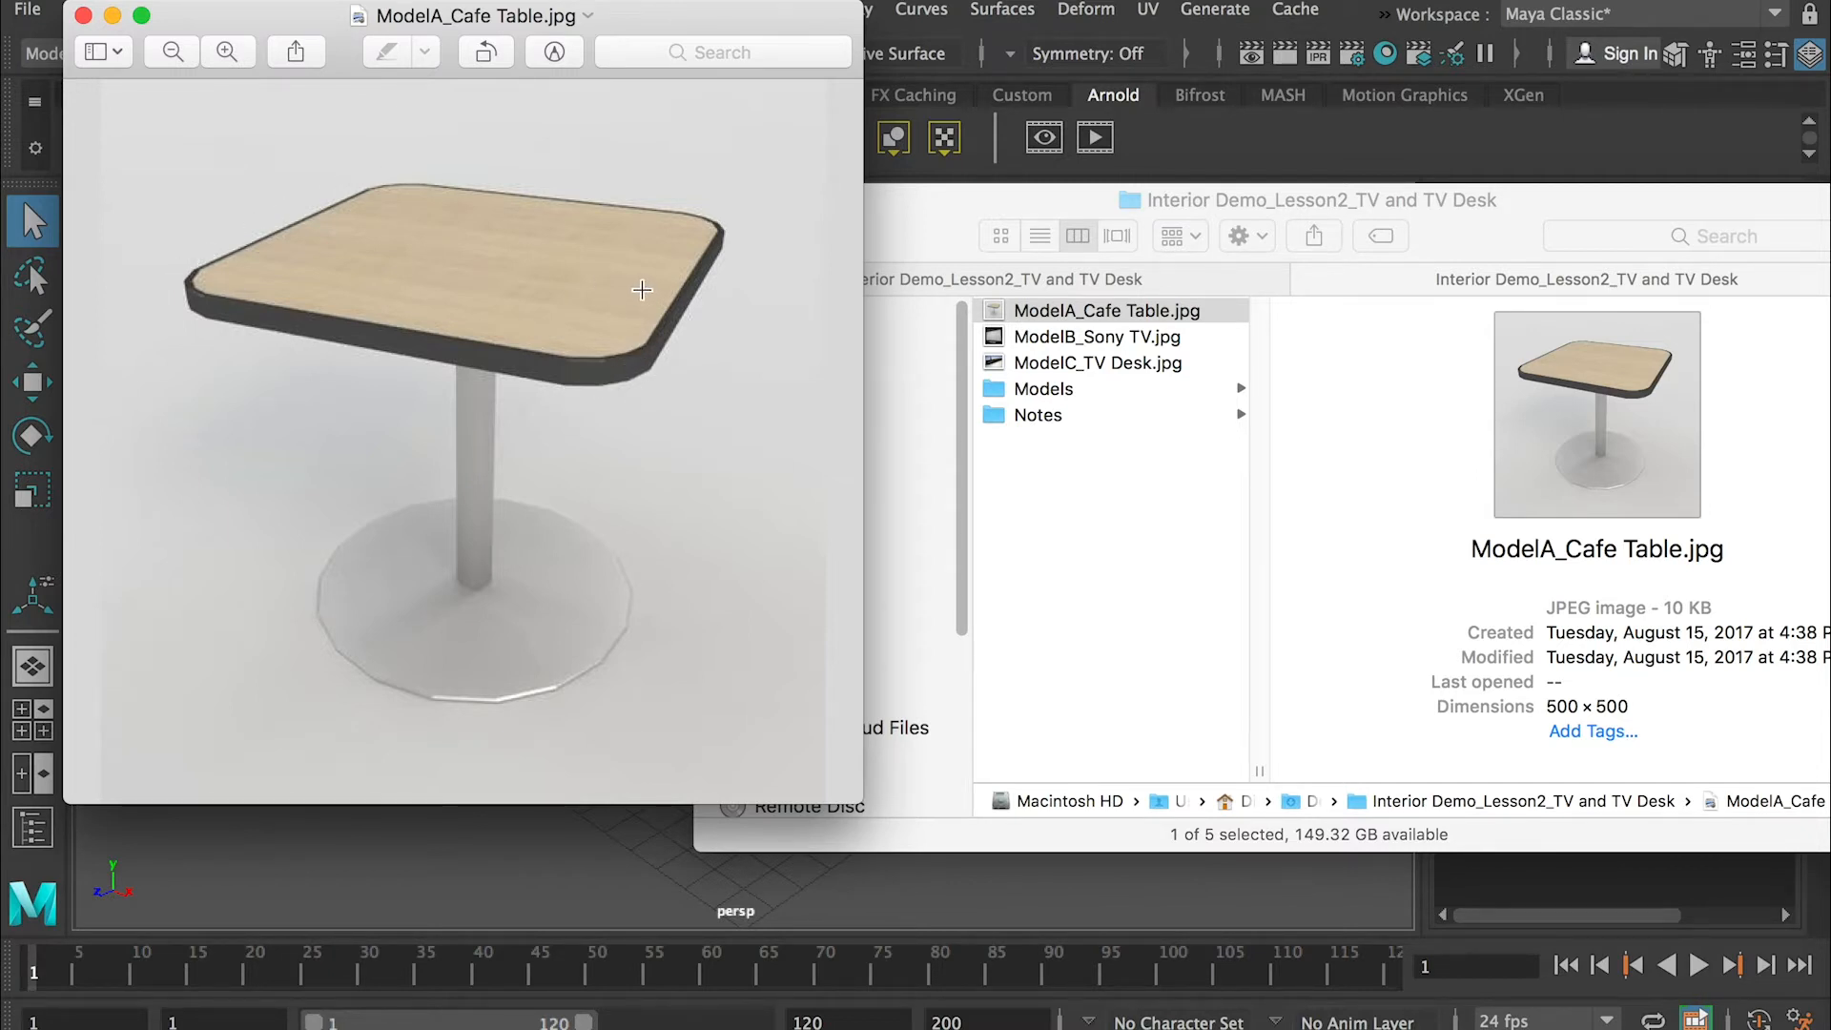
pyautogui.moveTo(414, 206)
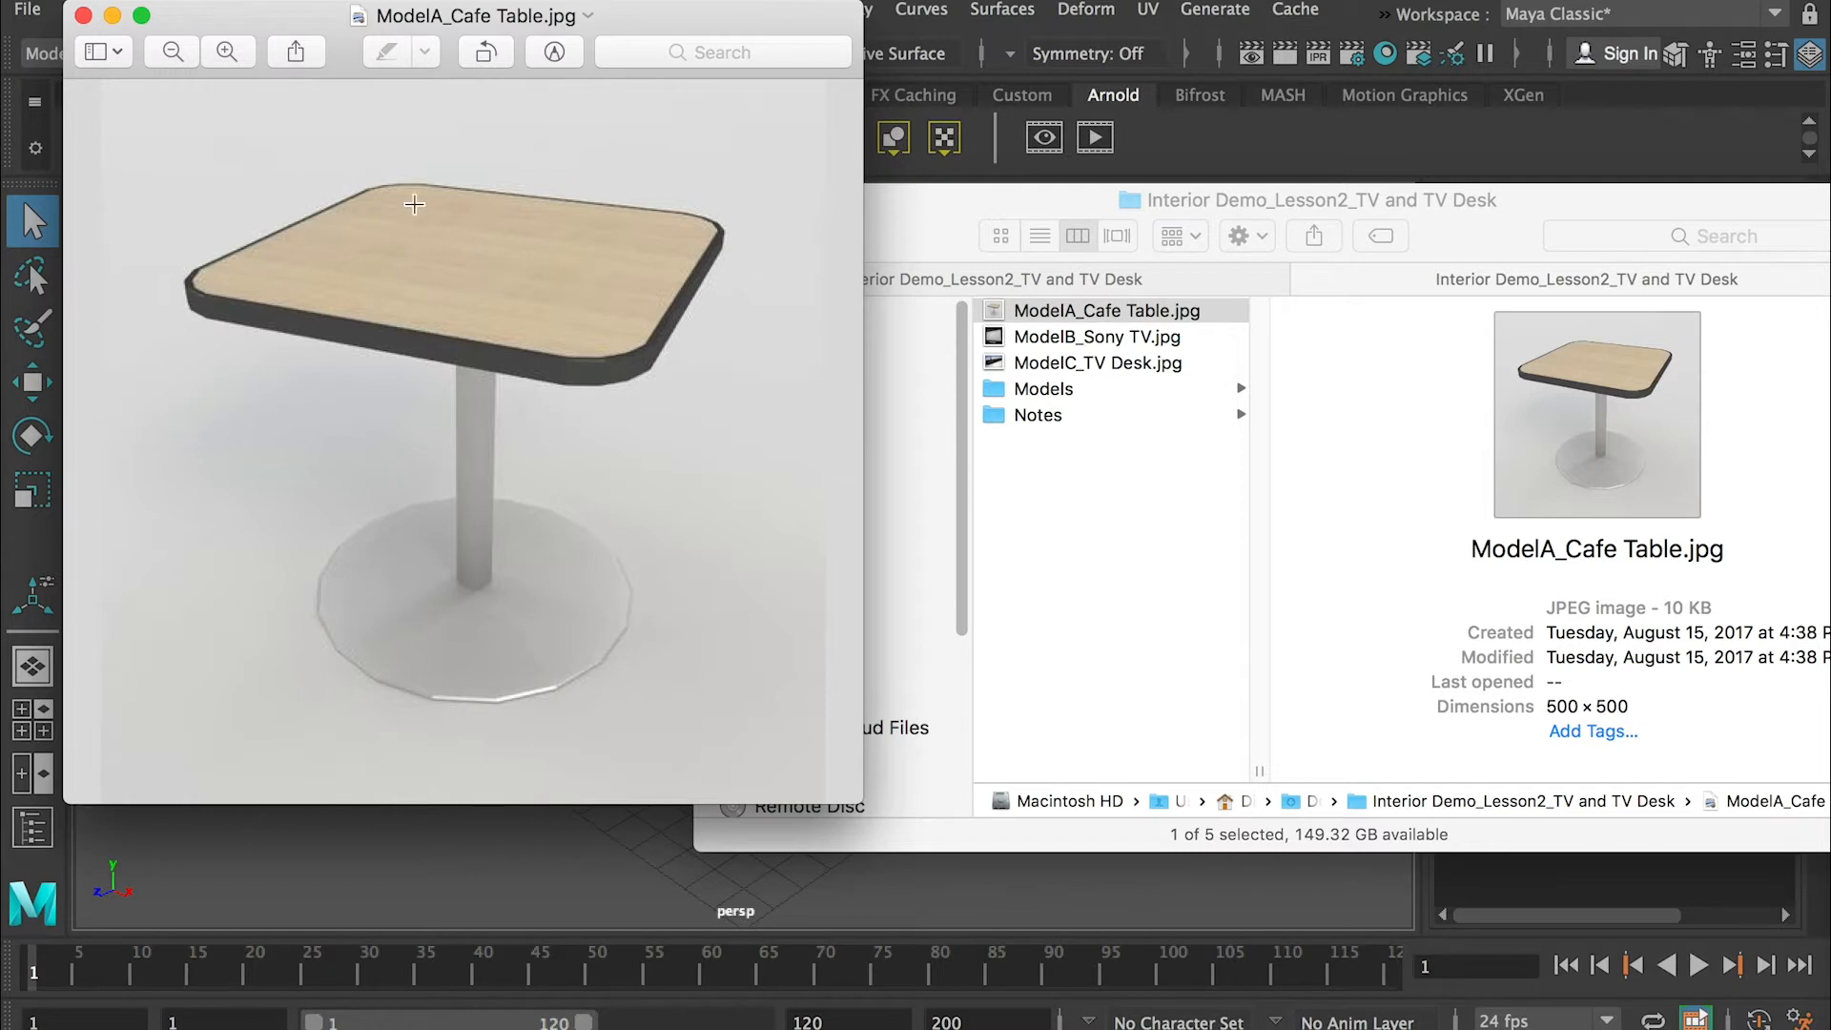
pyautogui.moveTo(754, 246)
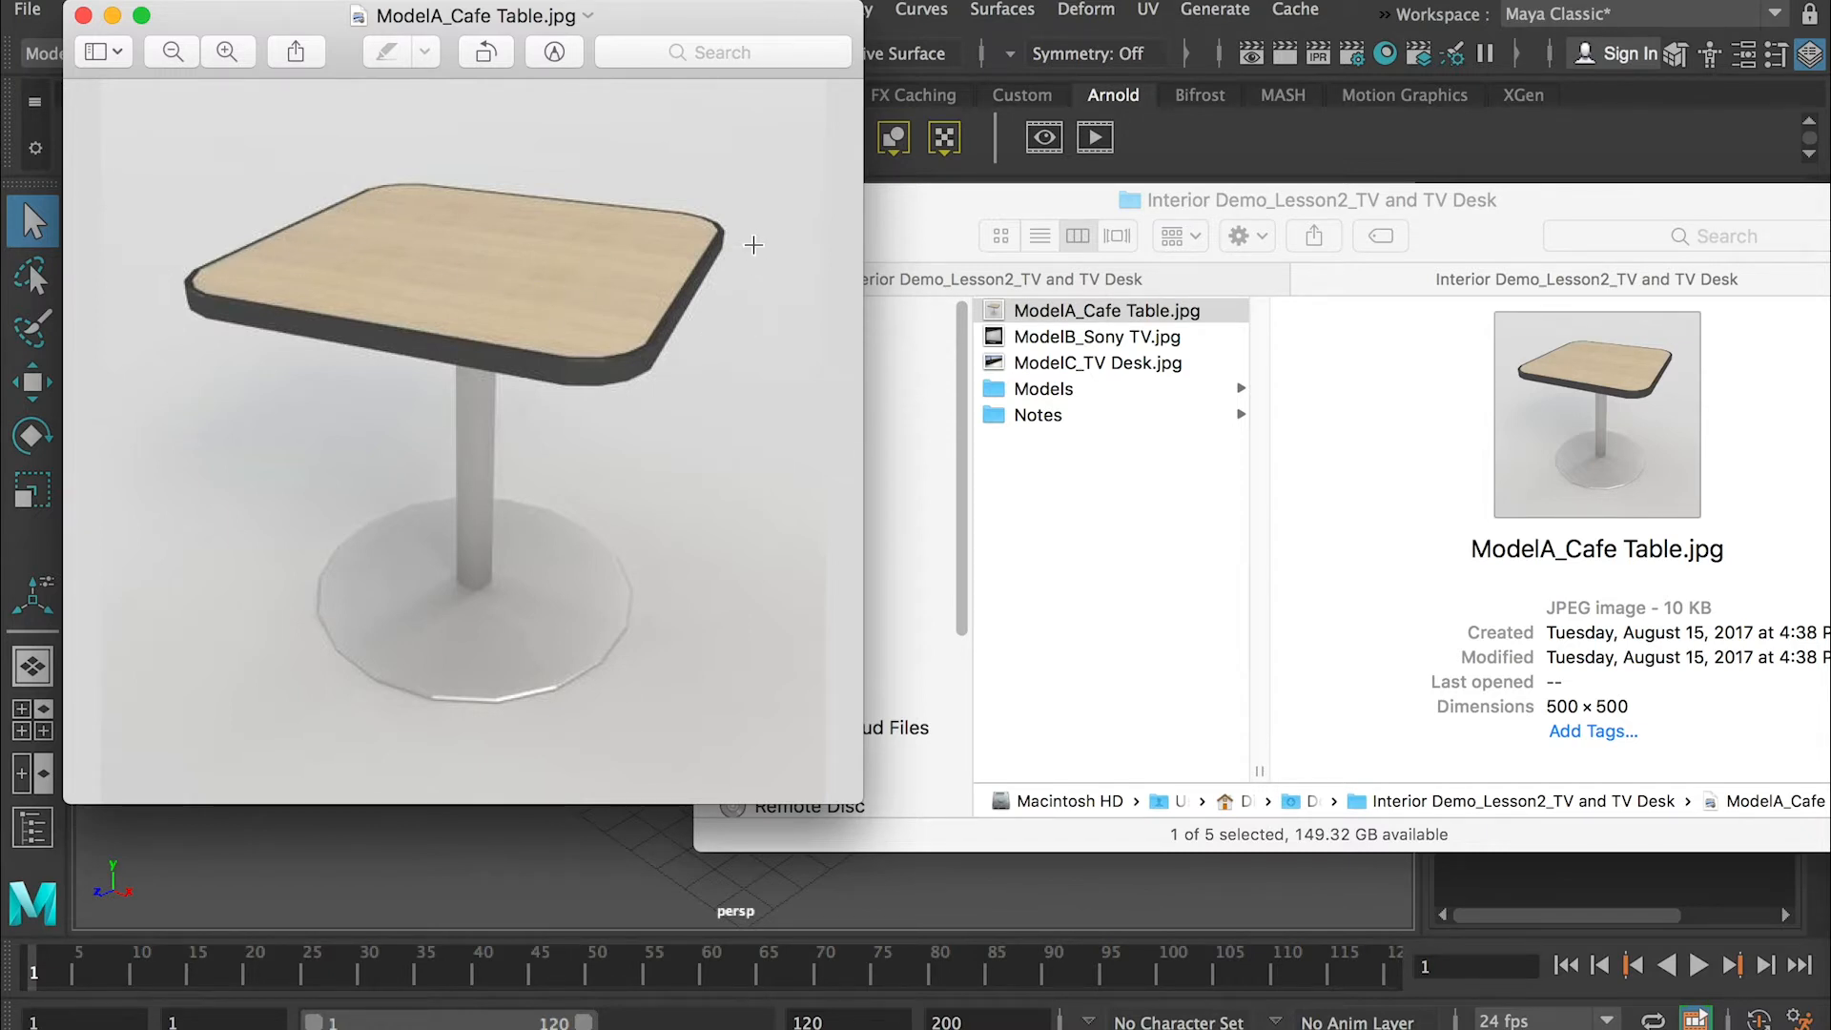
pyautogui.moveTo(606, 382)
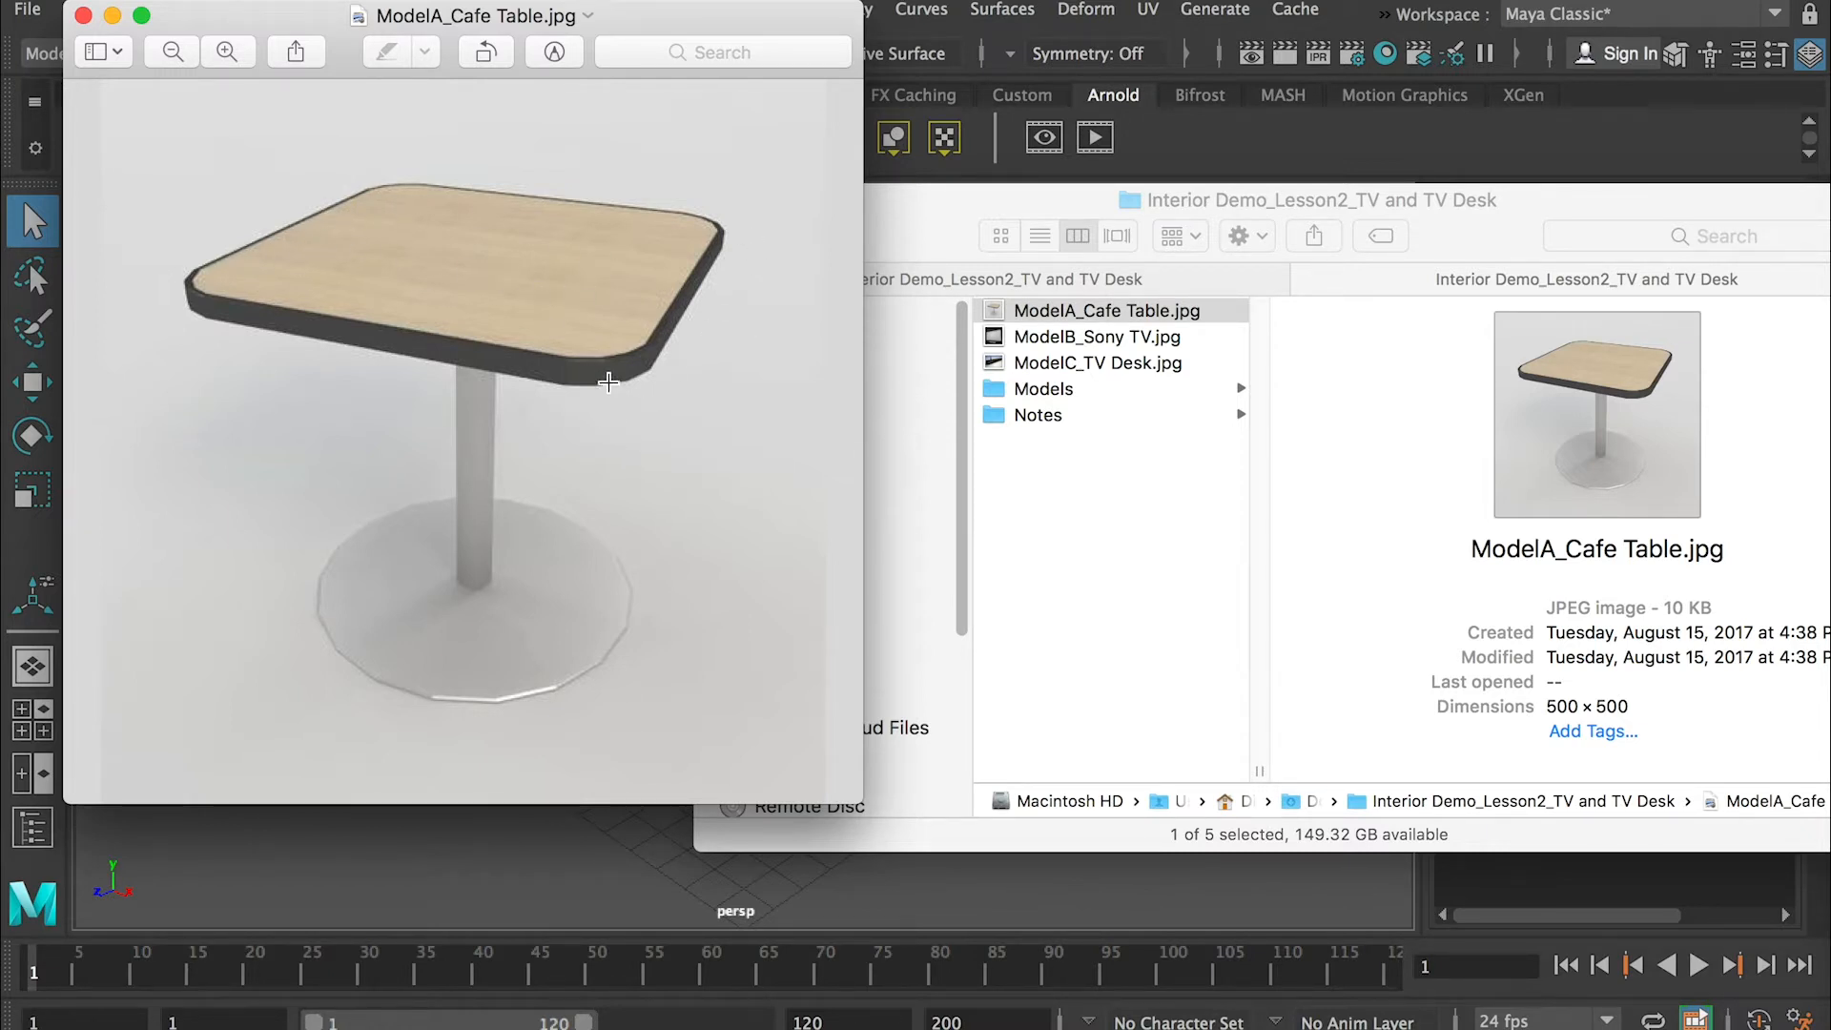
pyautogui.moveTo(625, 377)
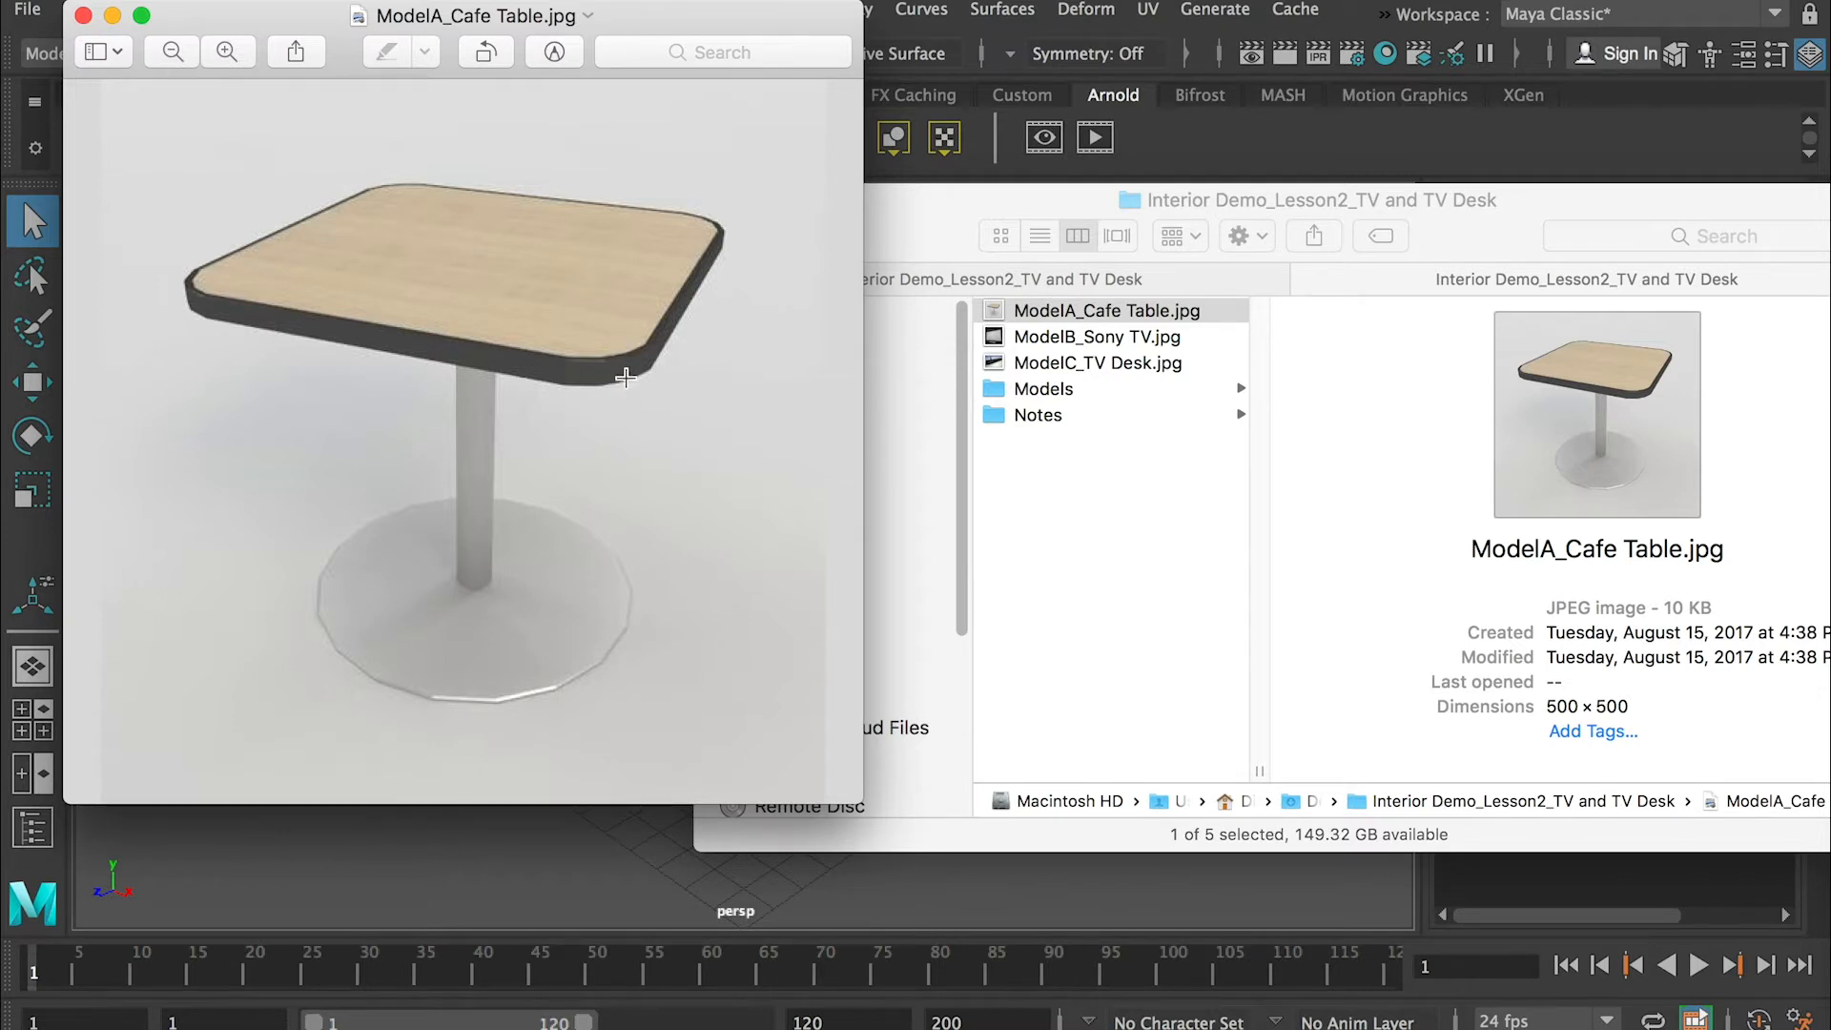
pyautogui.moveTo(627, 360)
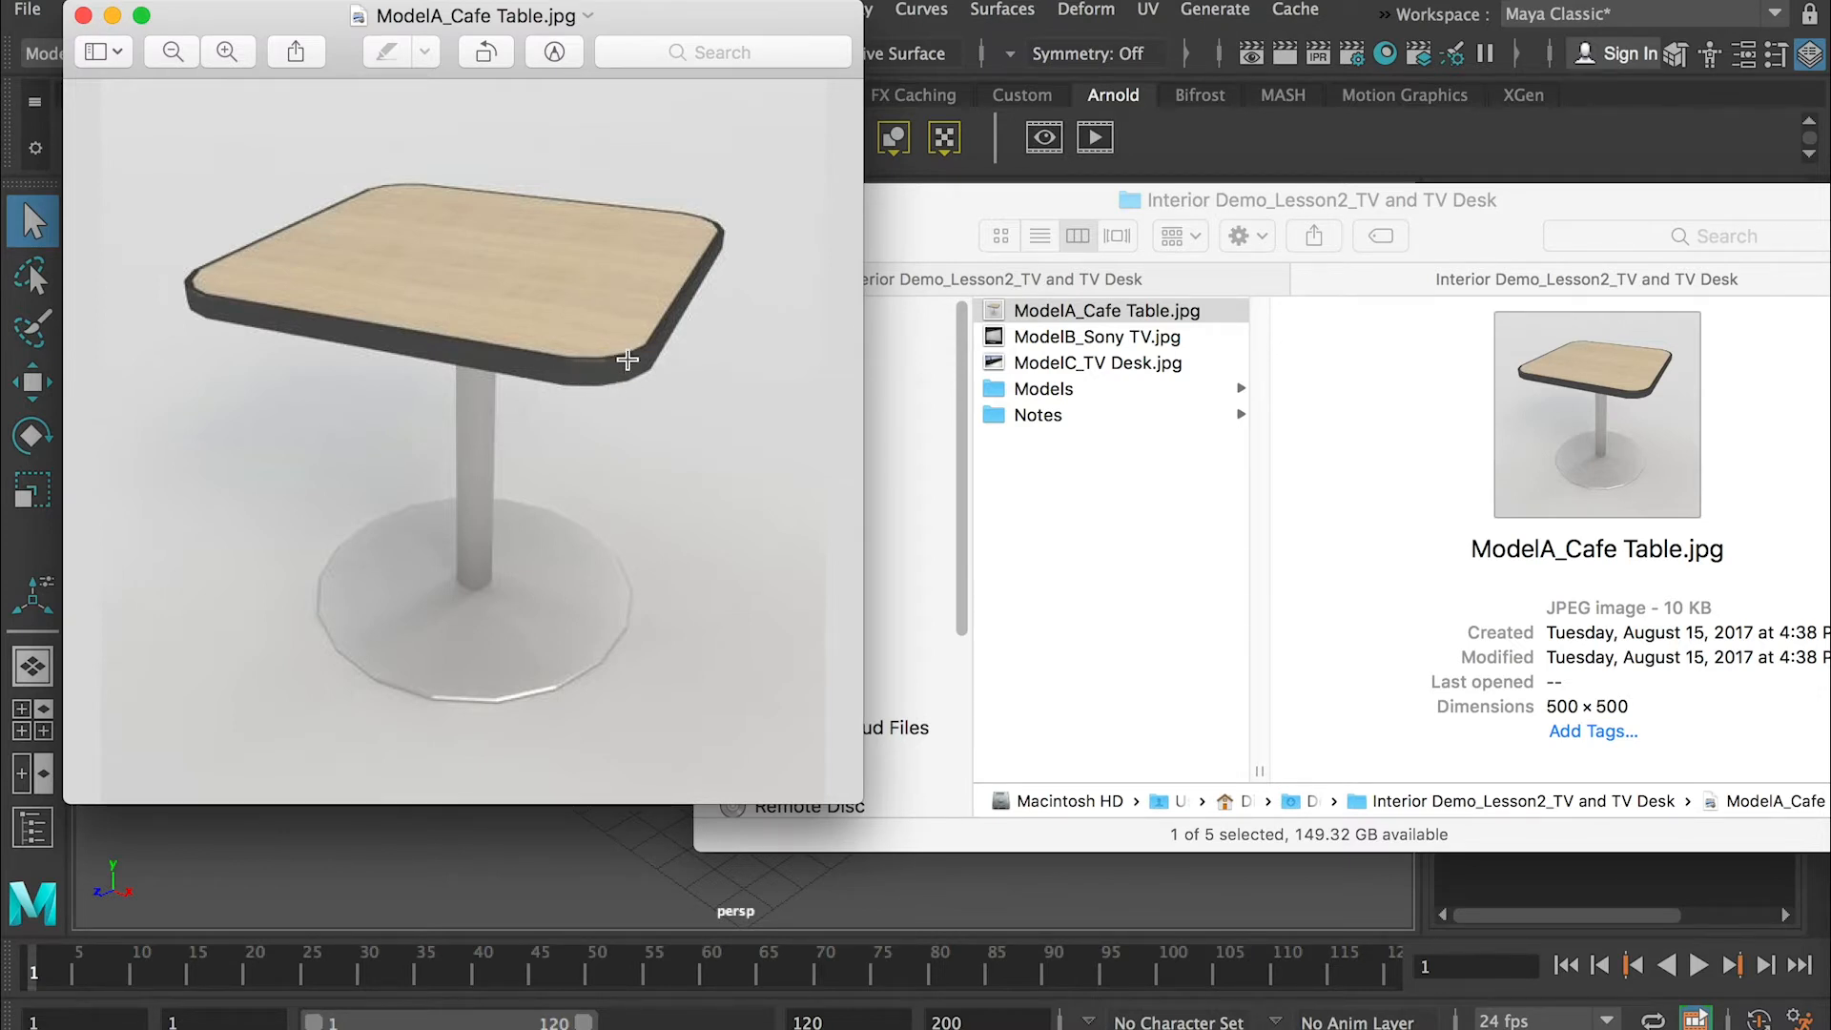
pyautogui.moveTo(433, 176)
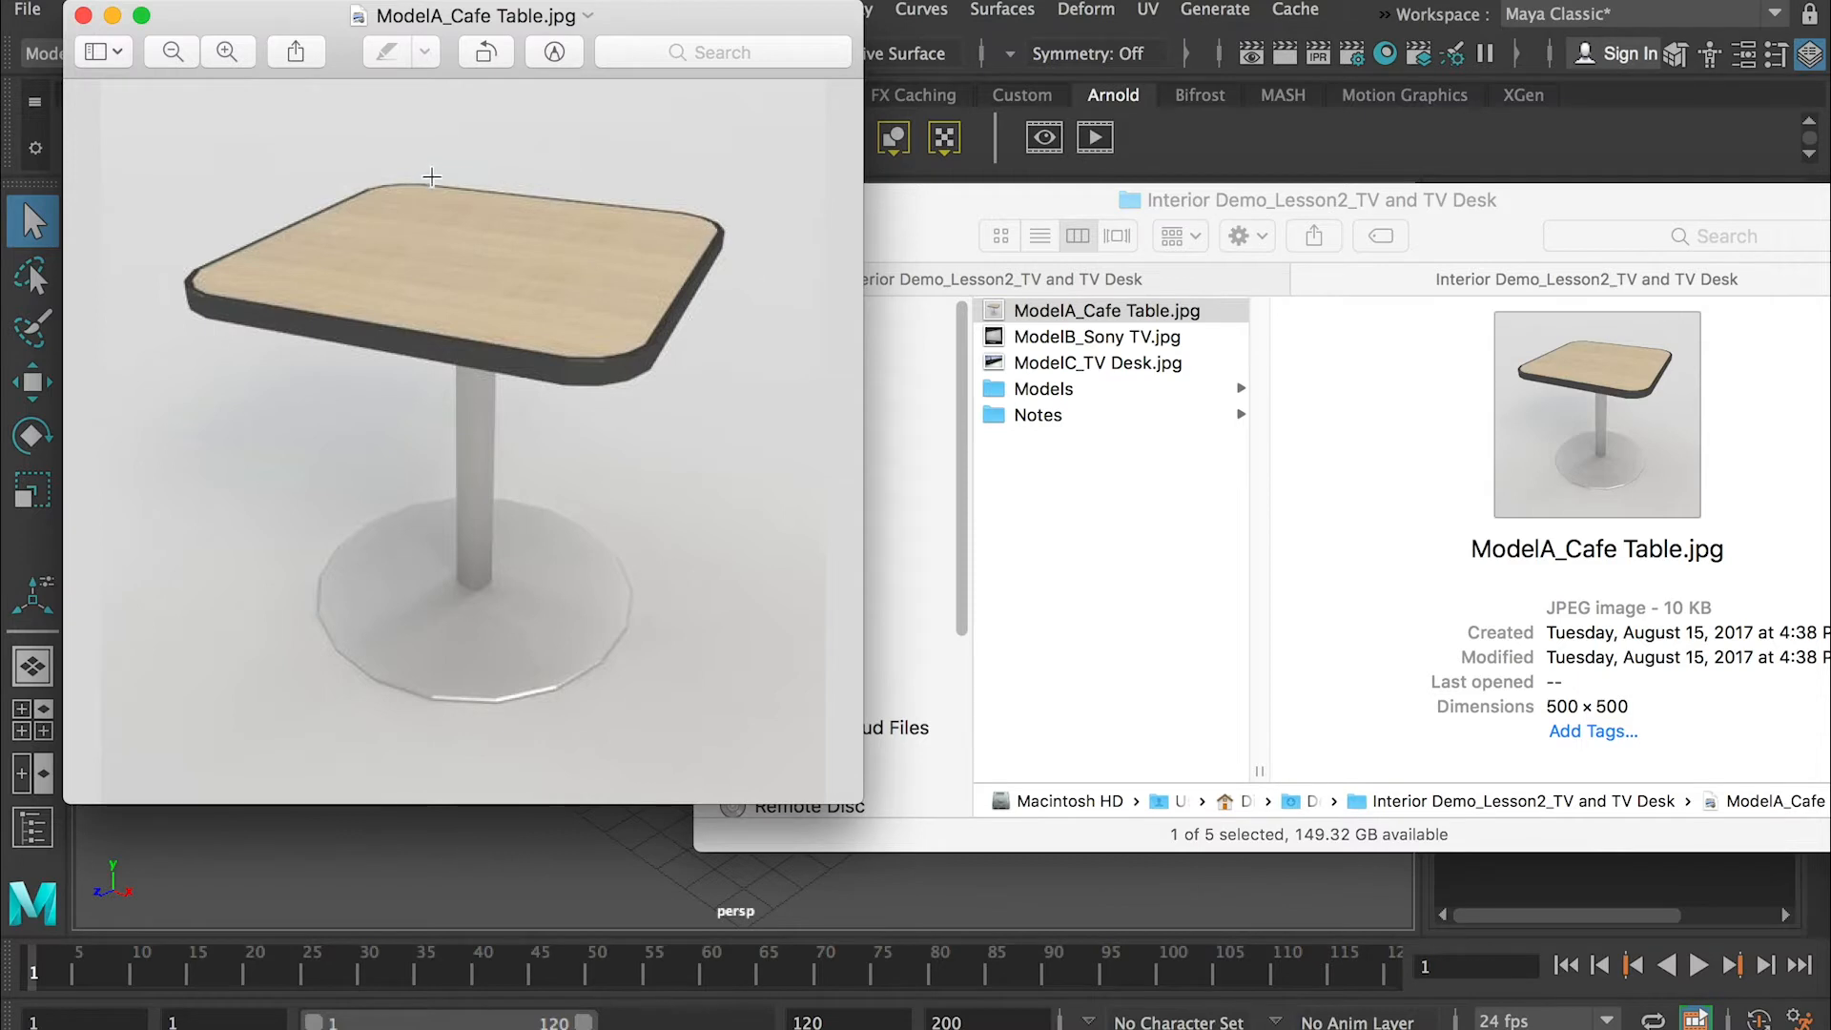
pyautogui.moveTo(643, 363)
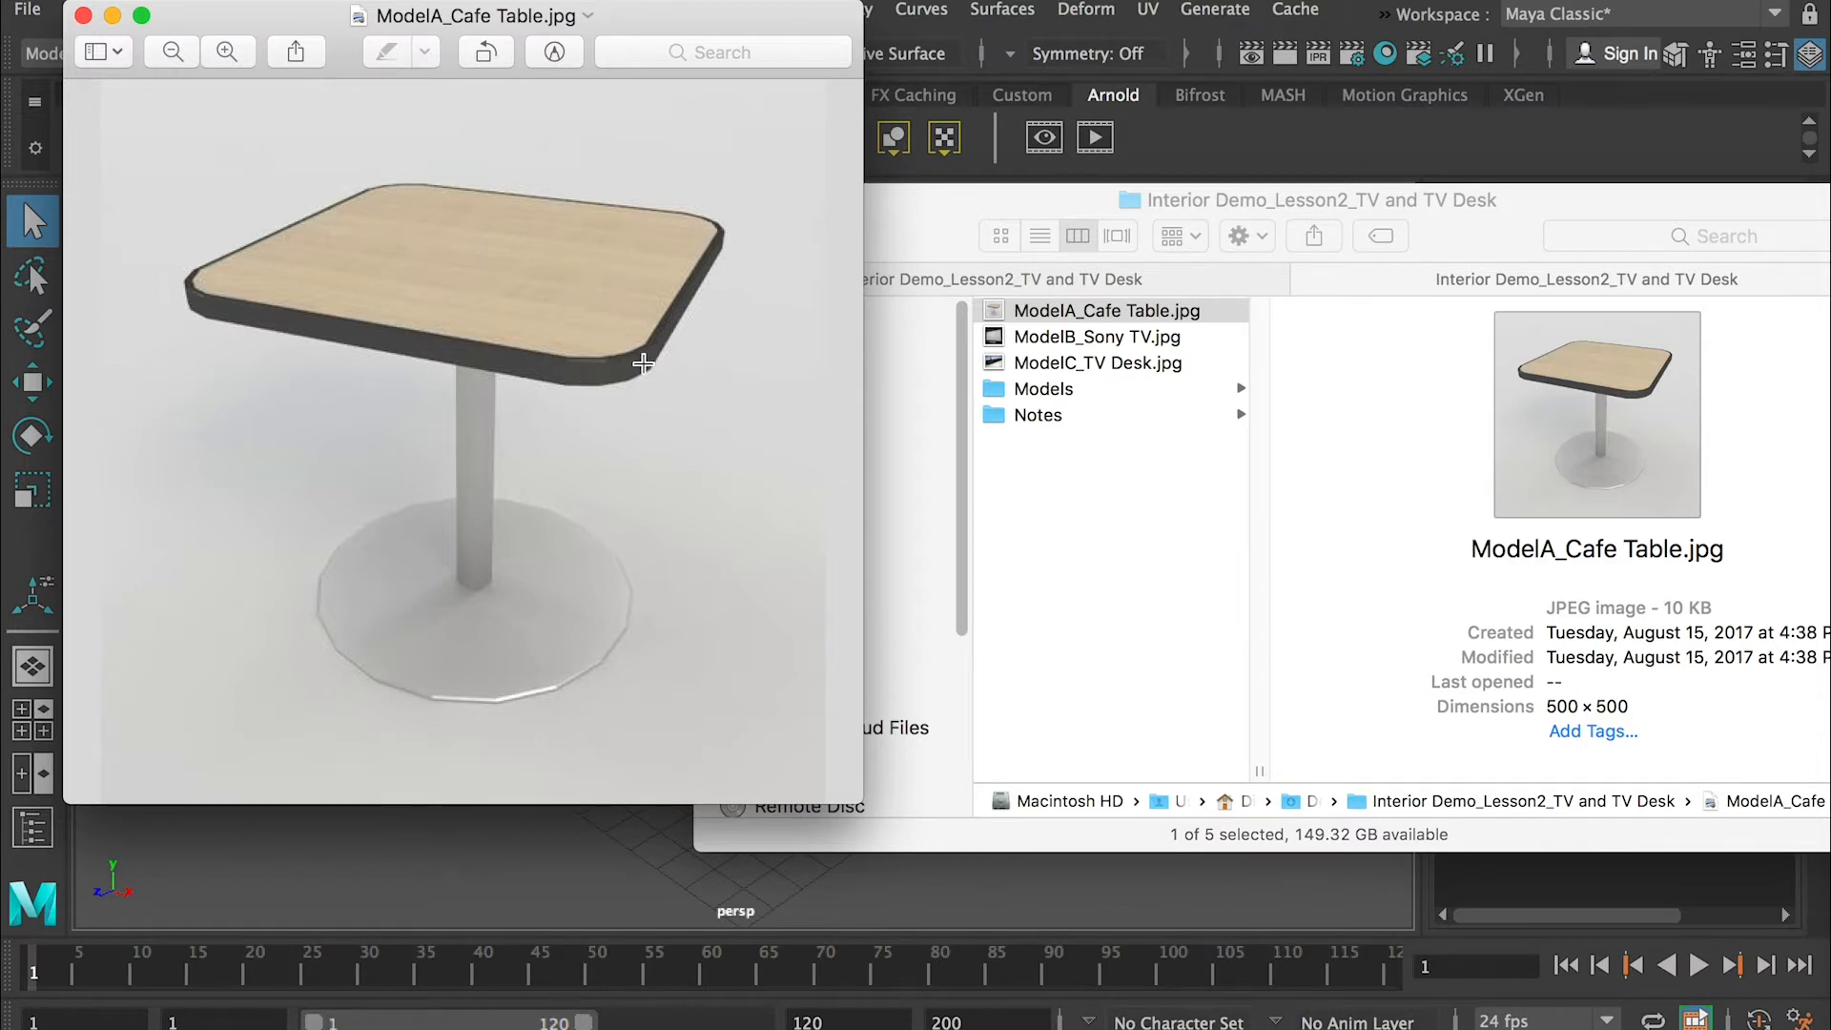
pyautogui.moveTo(494, 460)
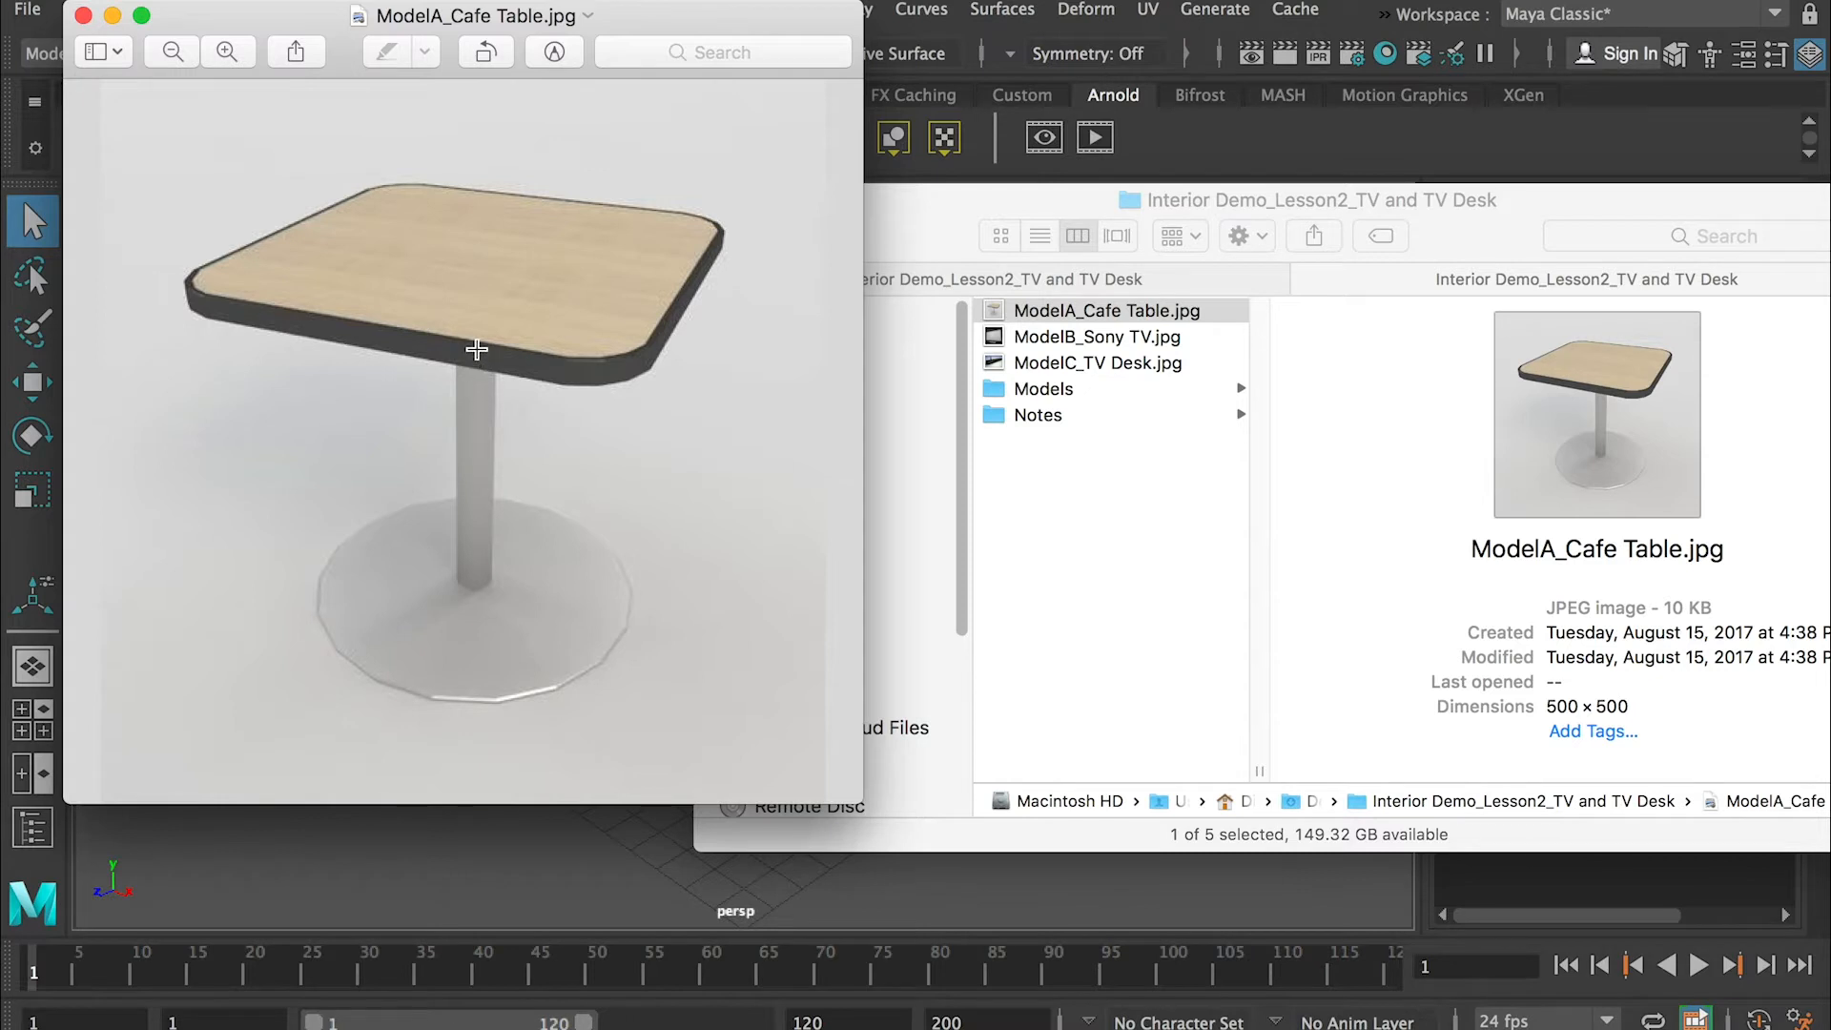
pyautogui.moveTo(440, 646)
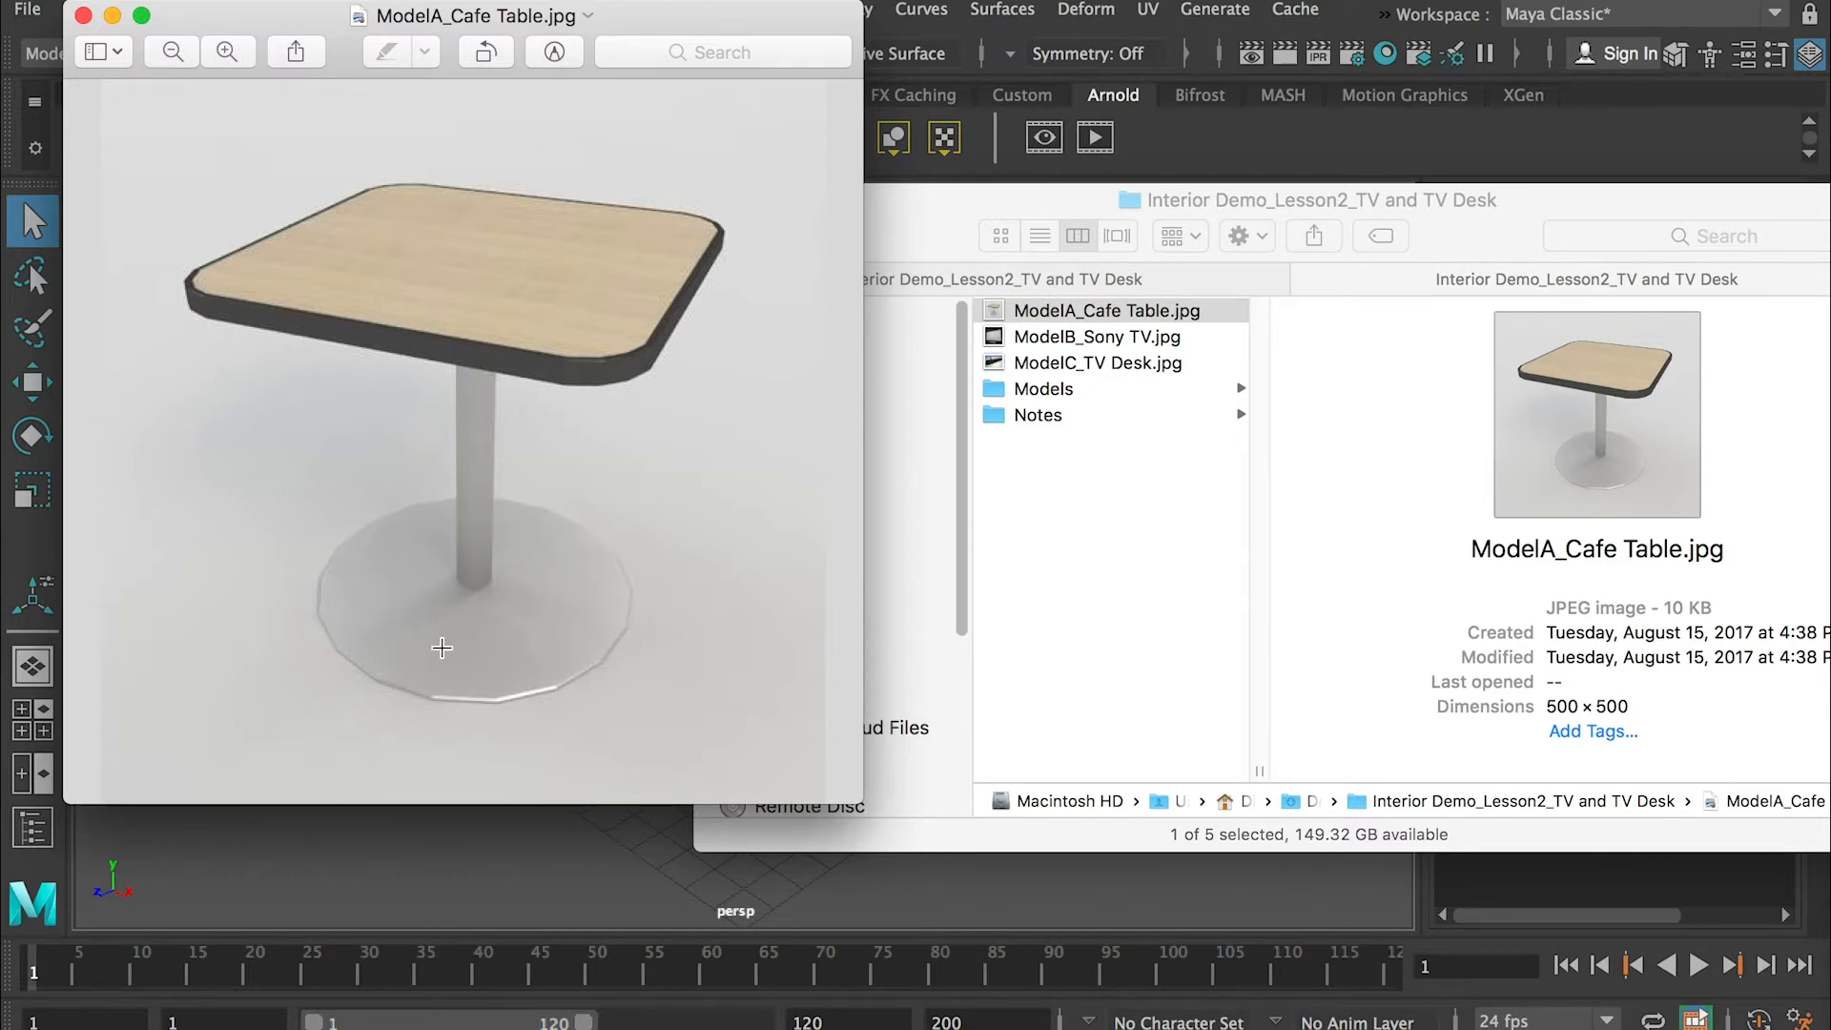
pyautogui.moveTo(549, 559)
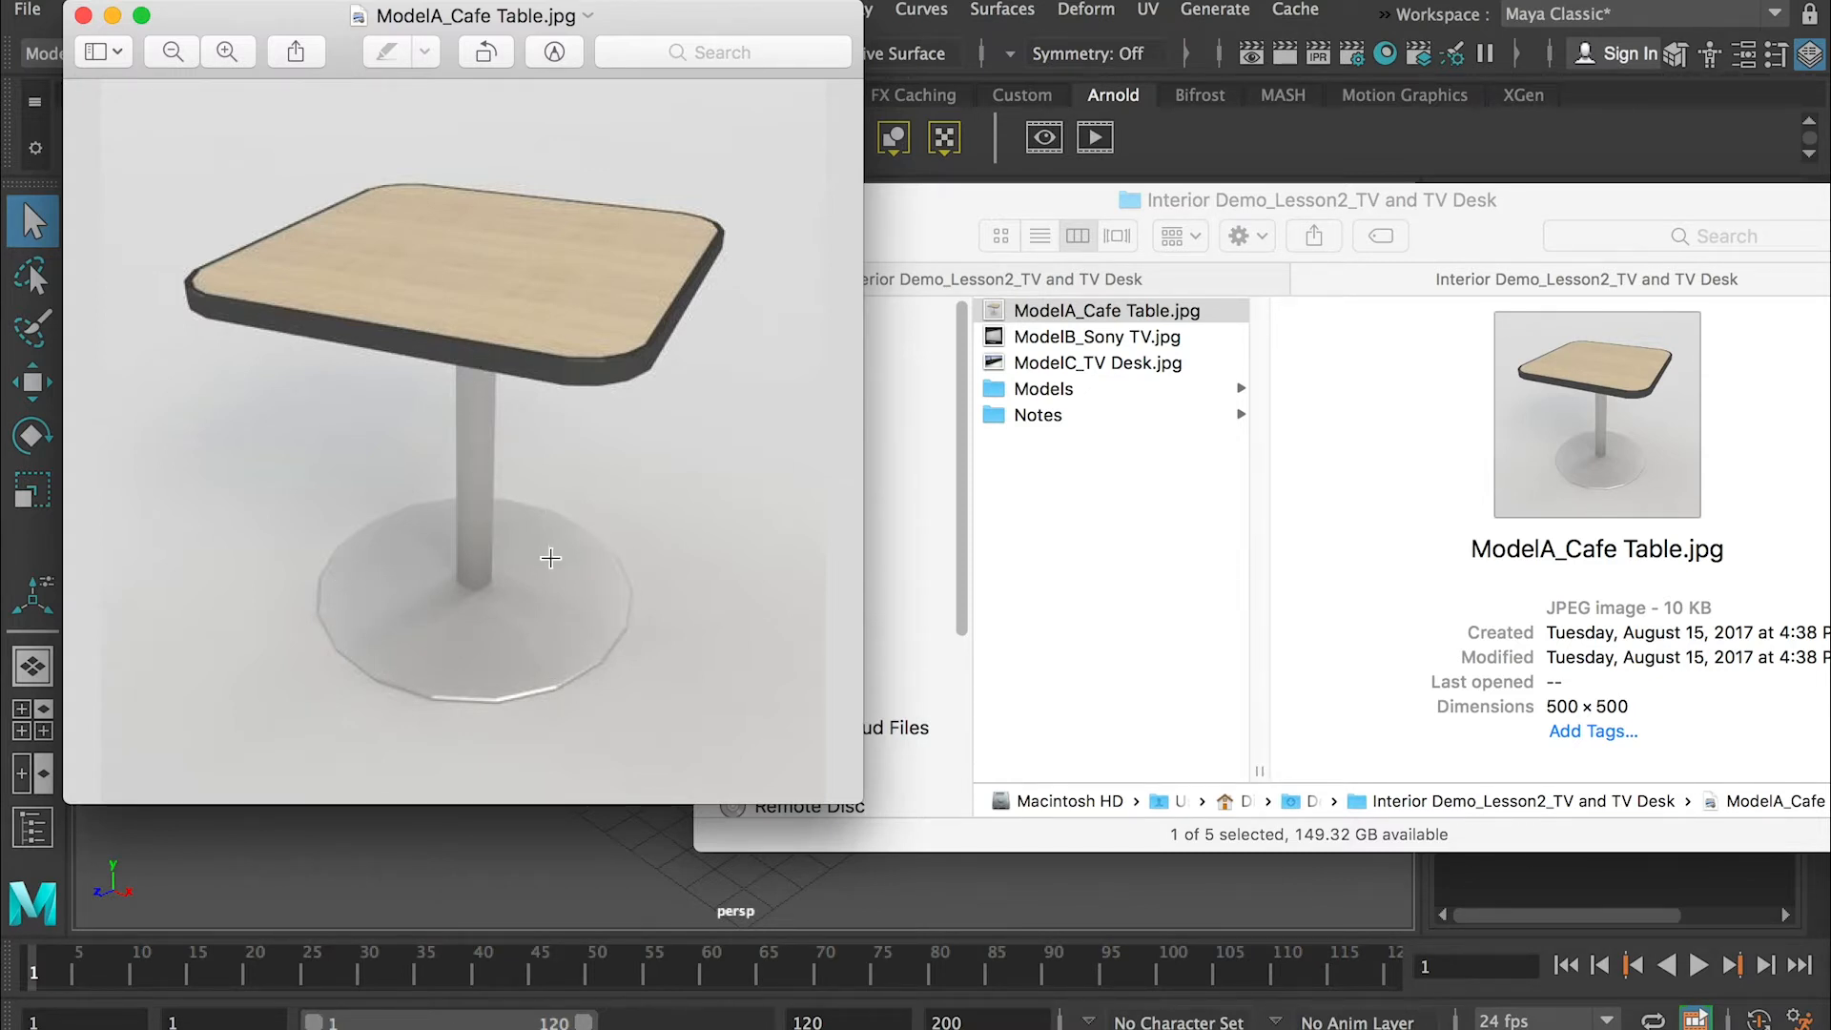
pyautogui.moveTo(486, 627)
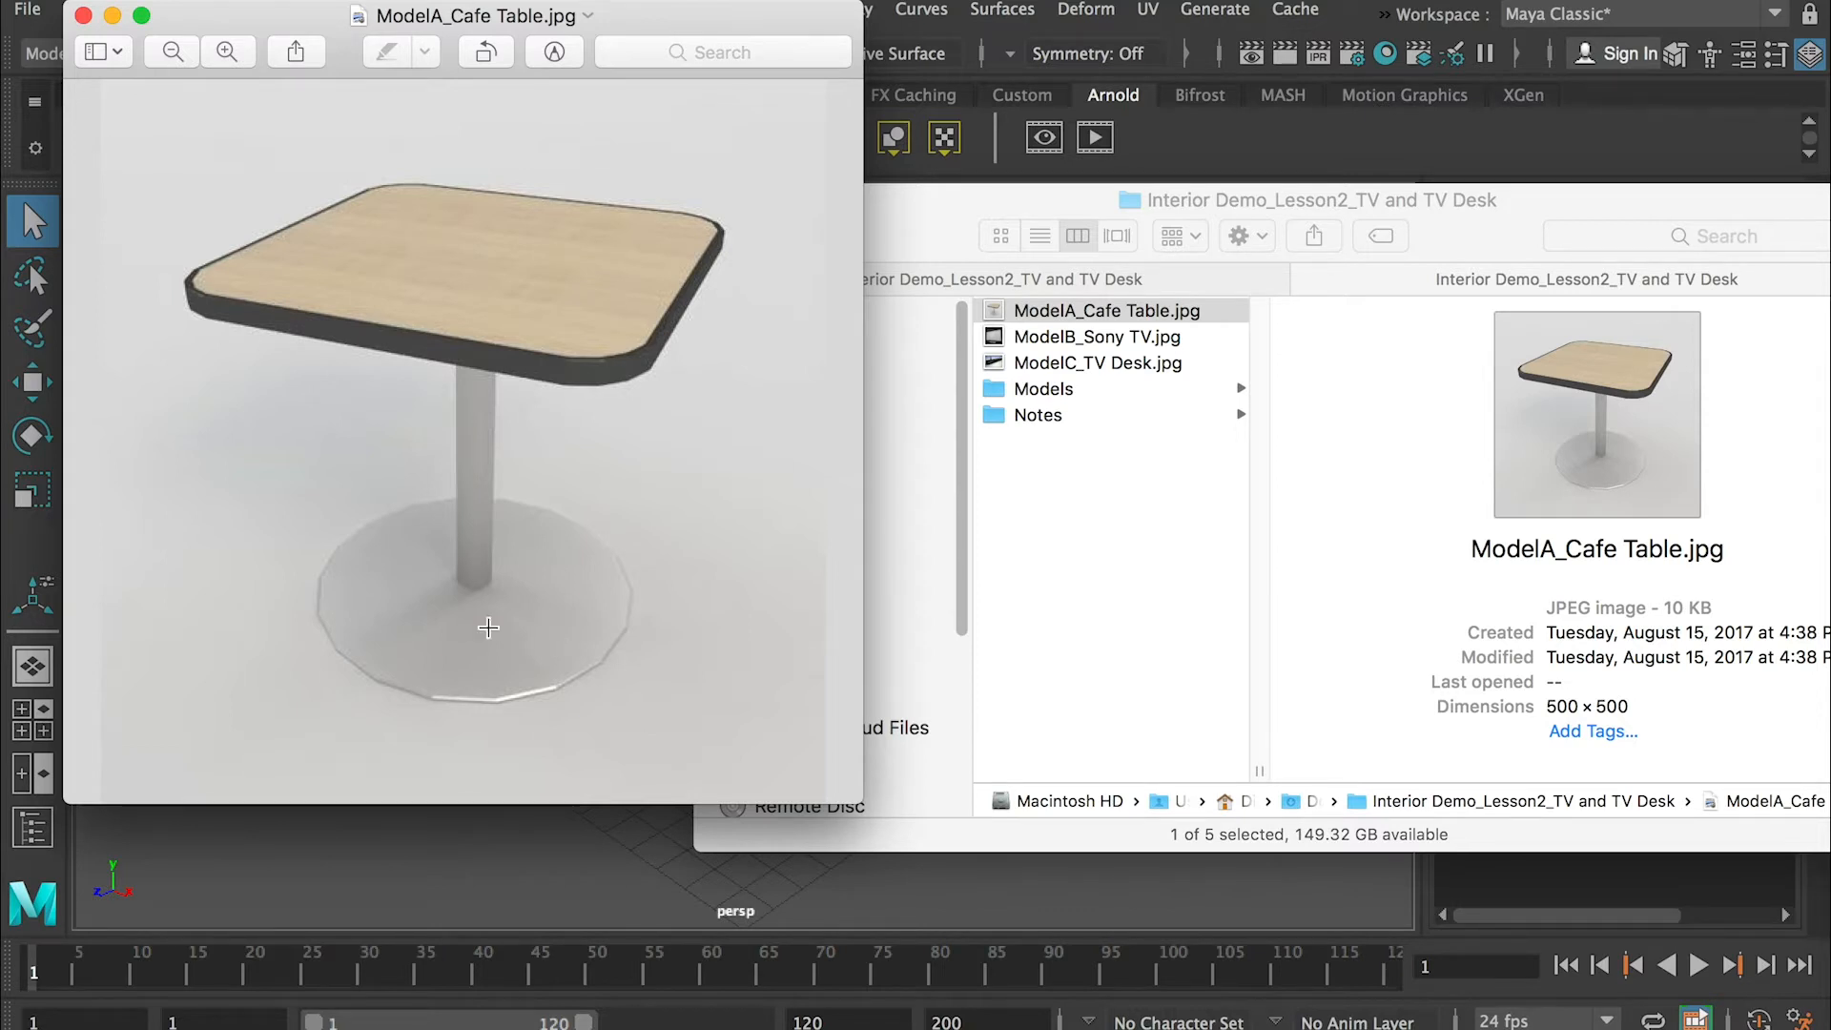
pyautogui.moveTo(399, 534)
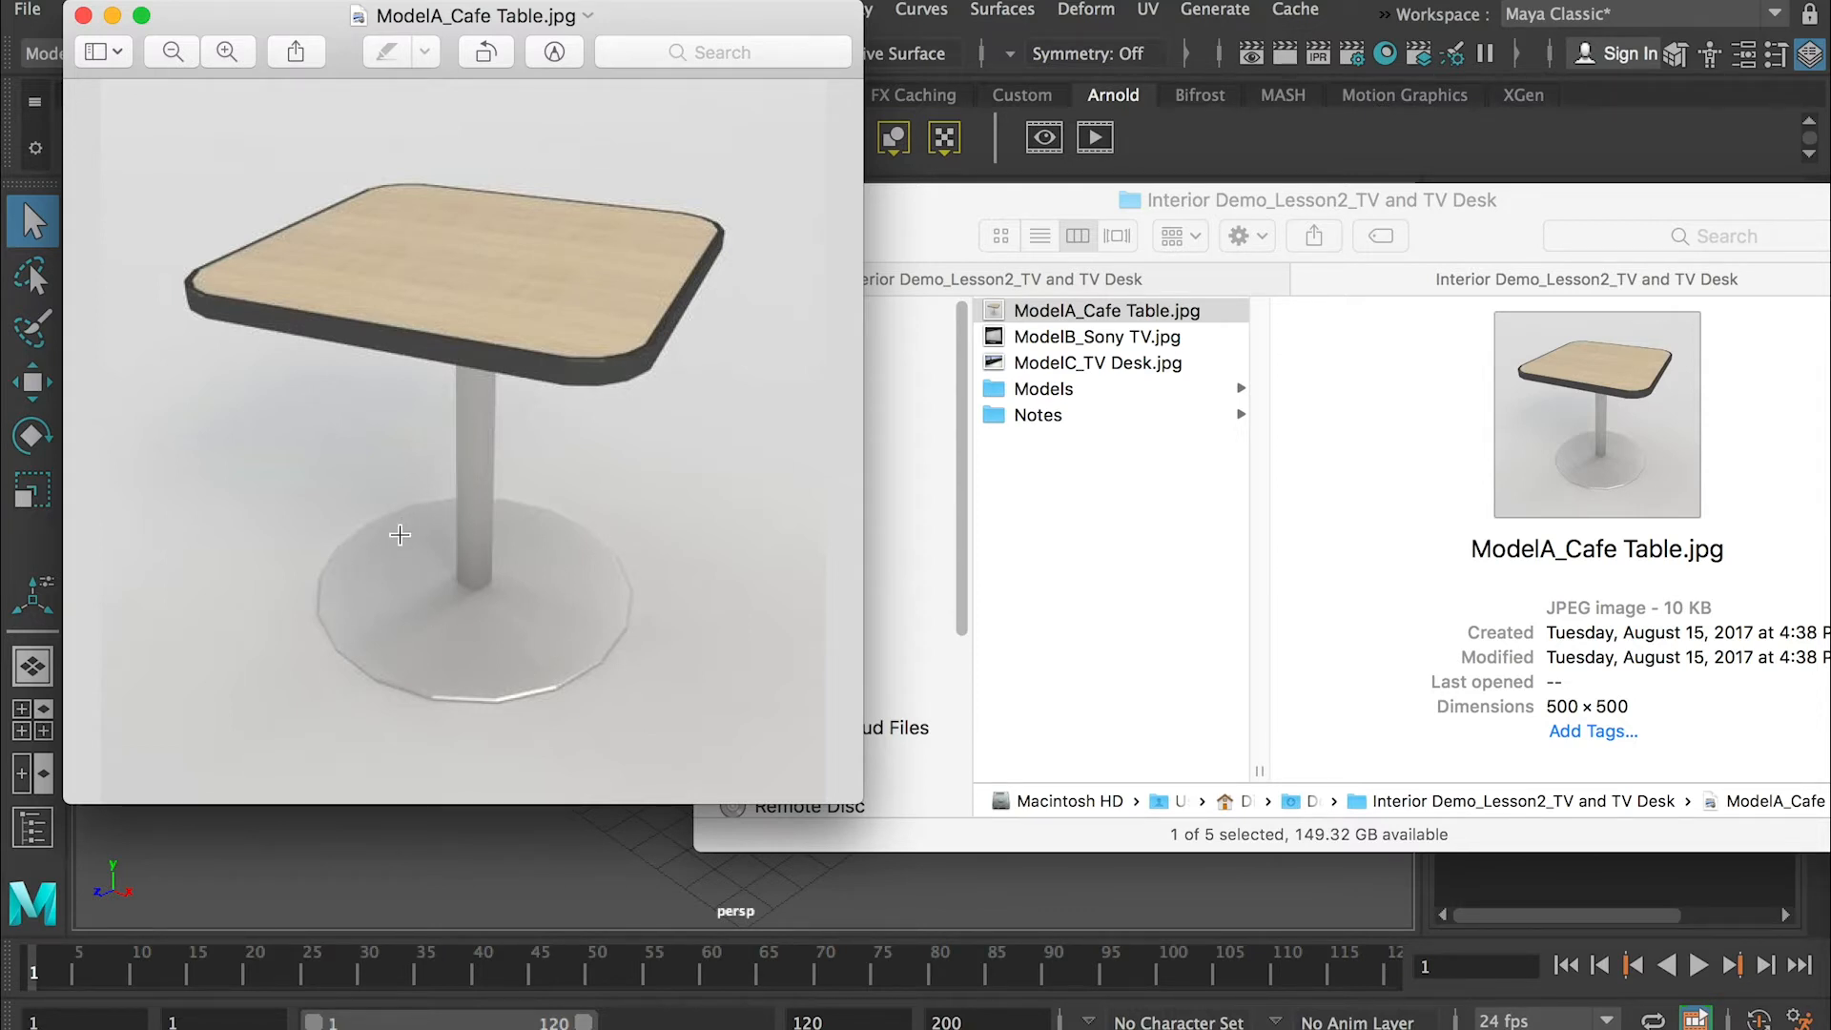
pyautogui.moveTo(363, 574)
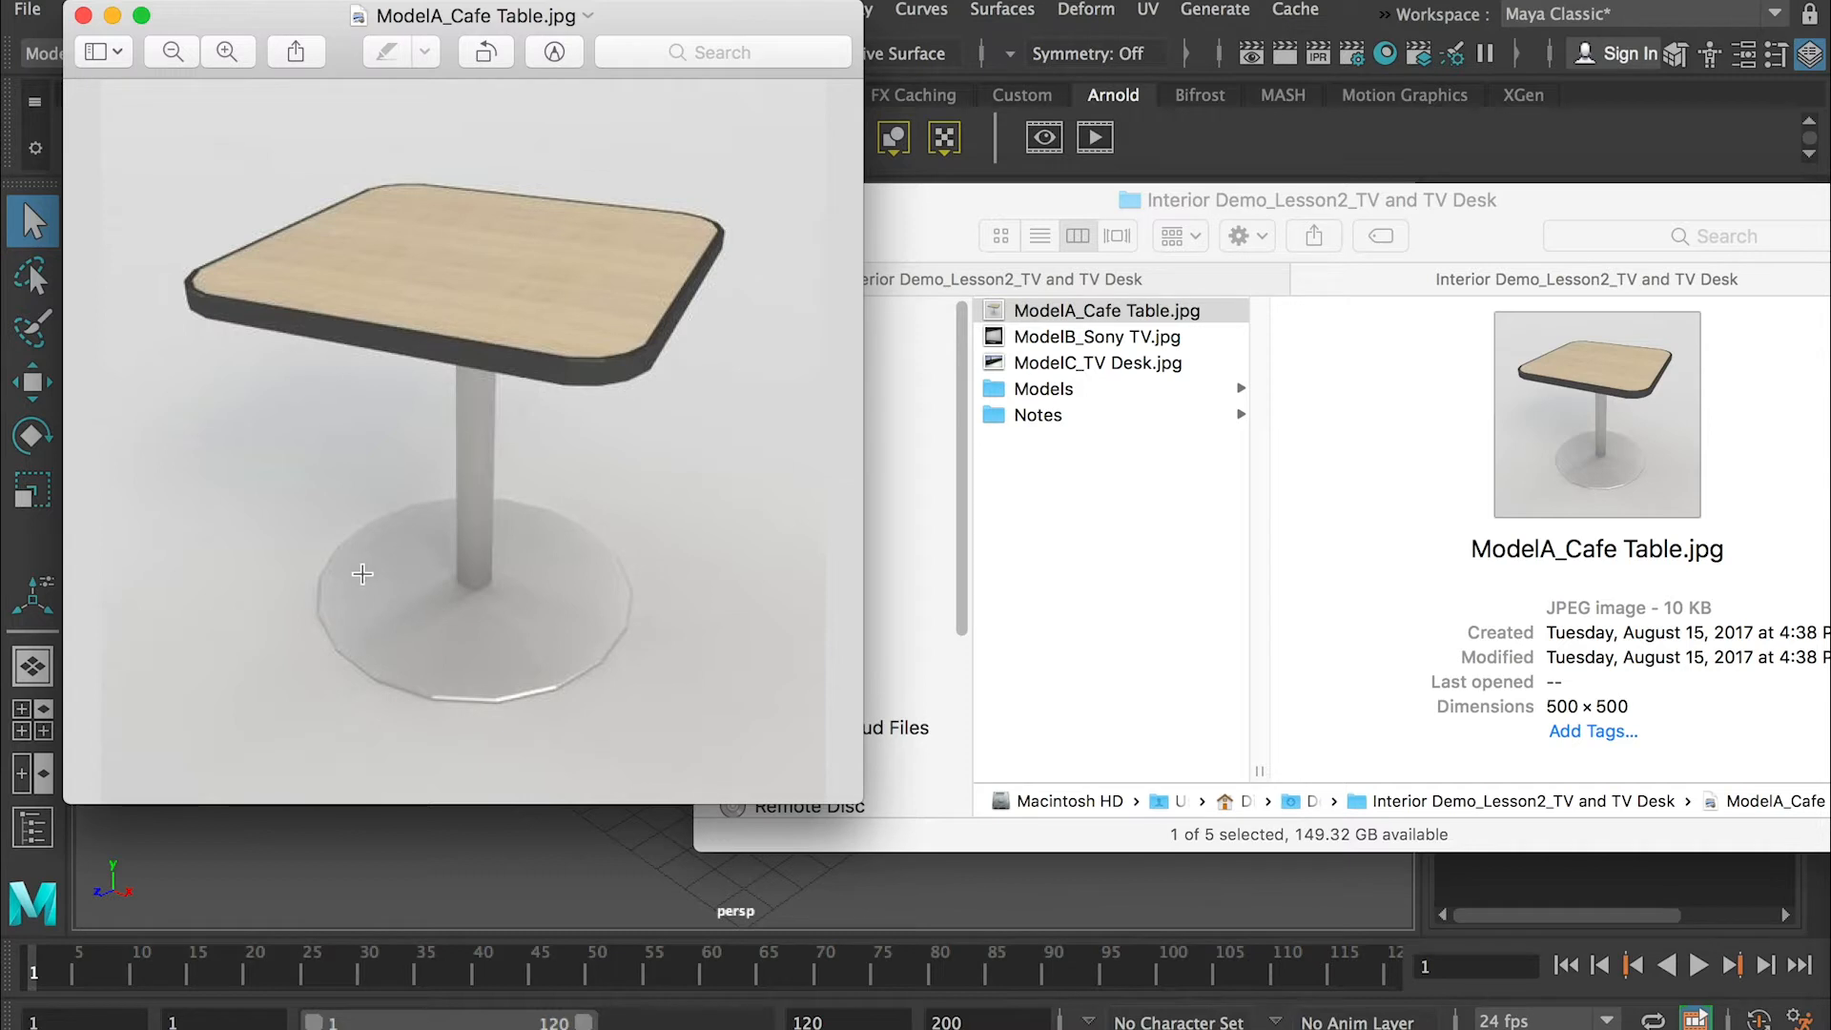
pyautogui.moveTo(475, 574)
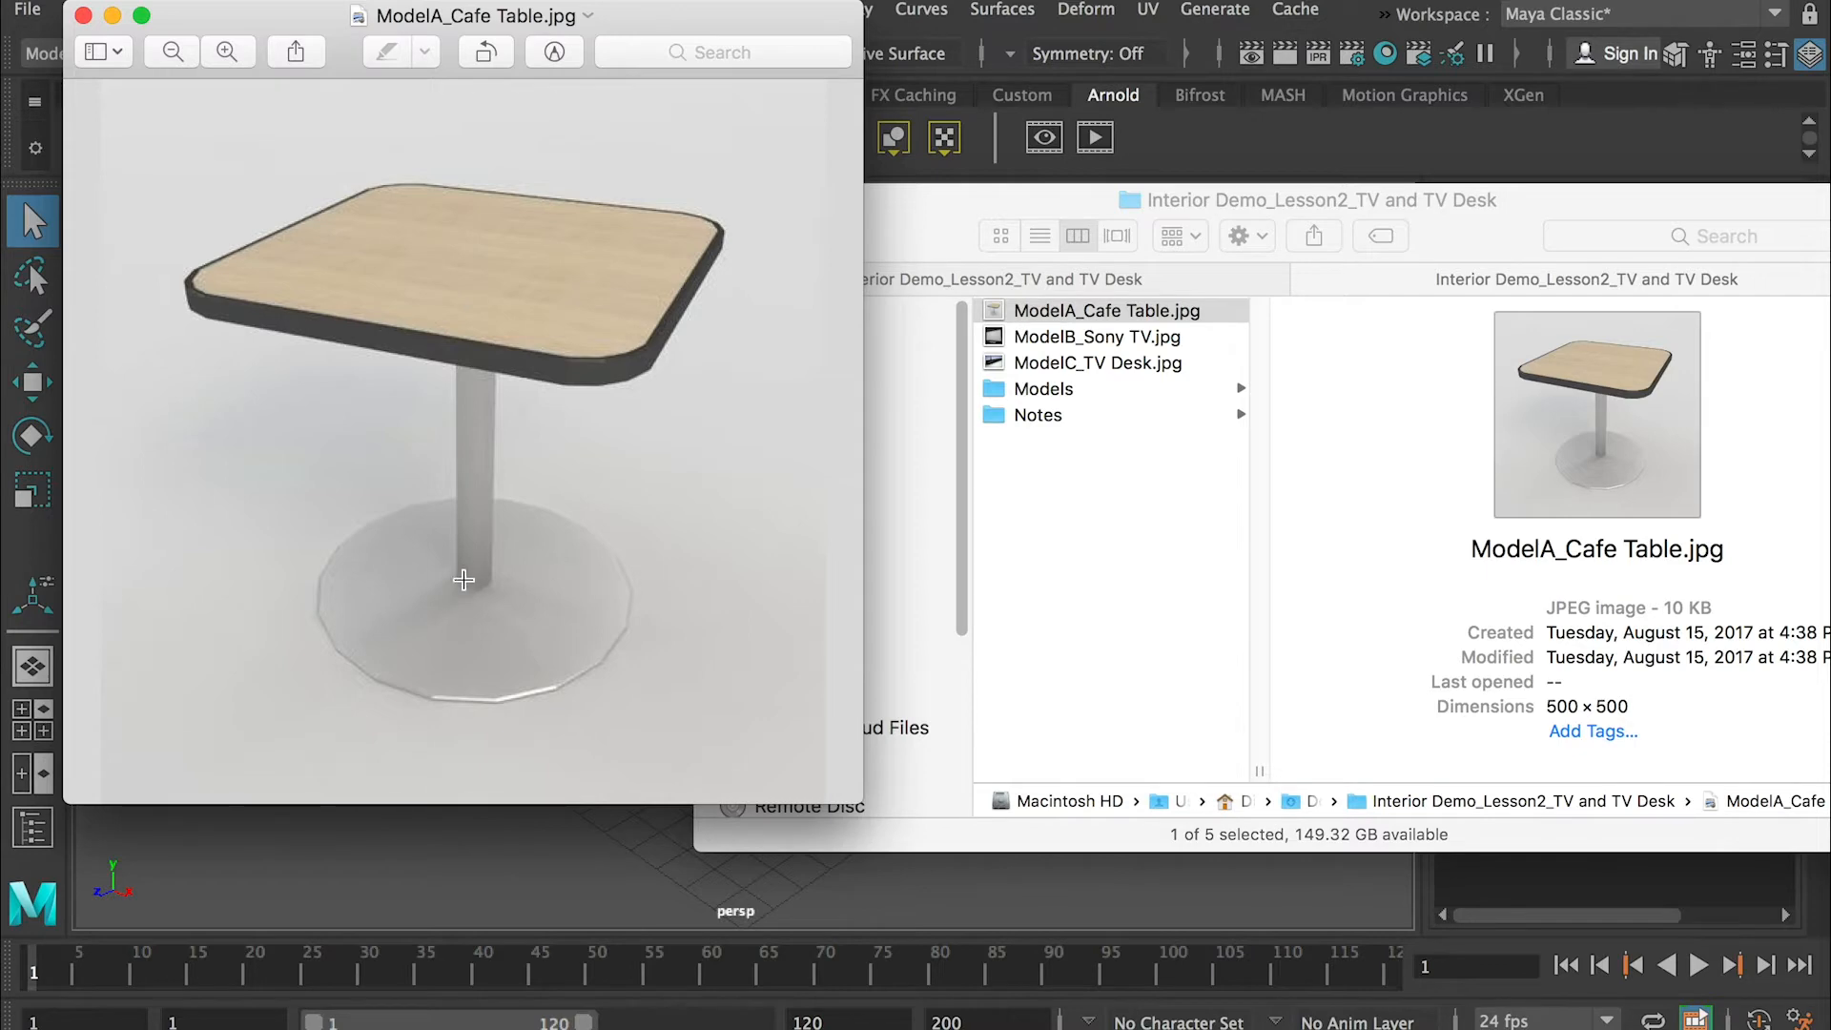
pyautogui.moveTo(486, 545)
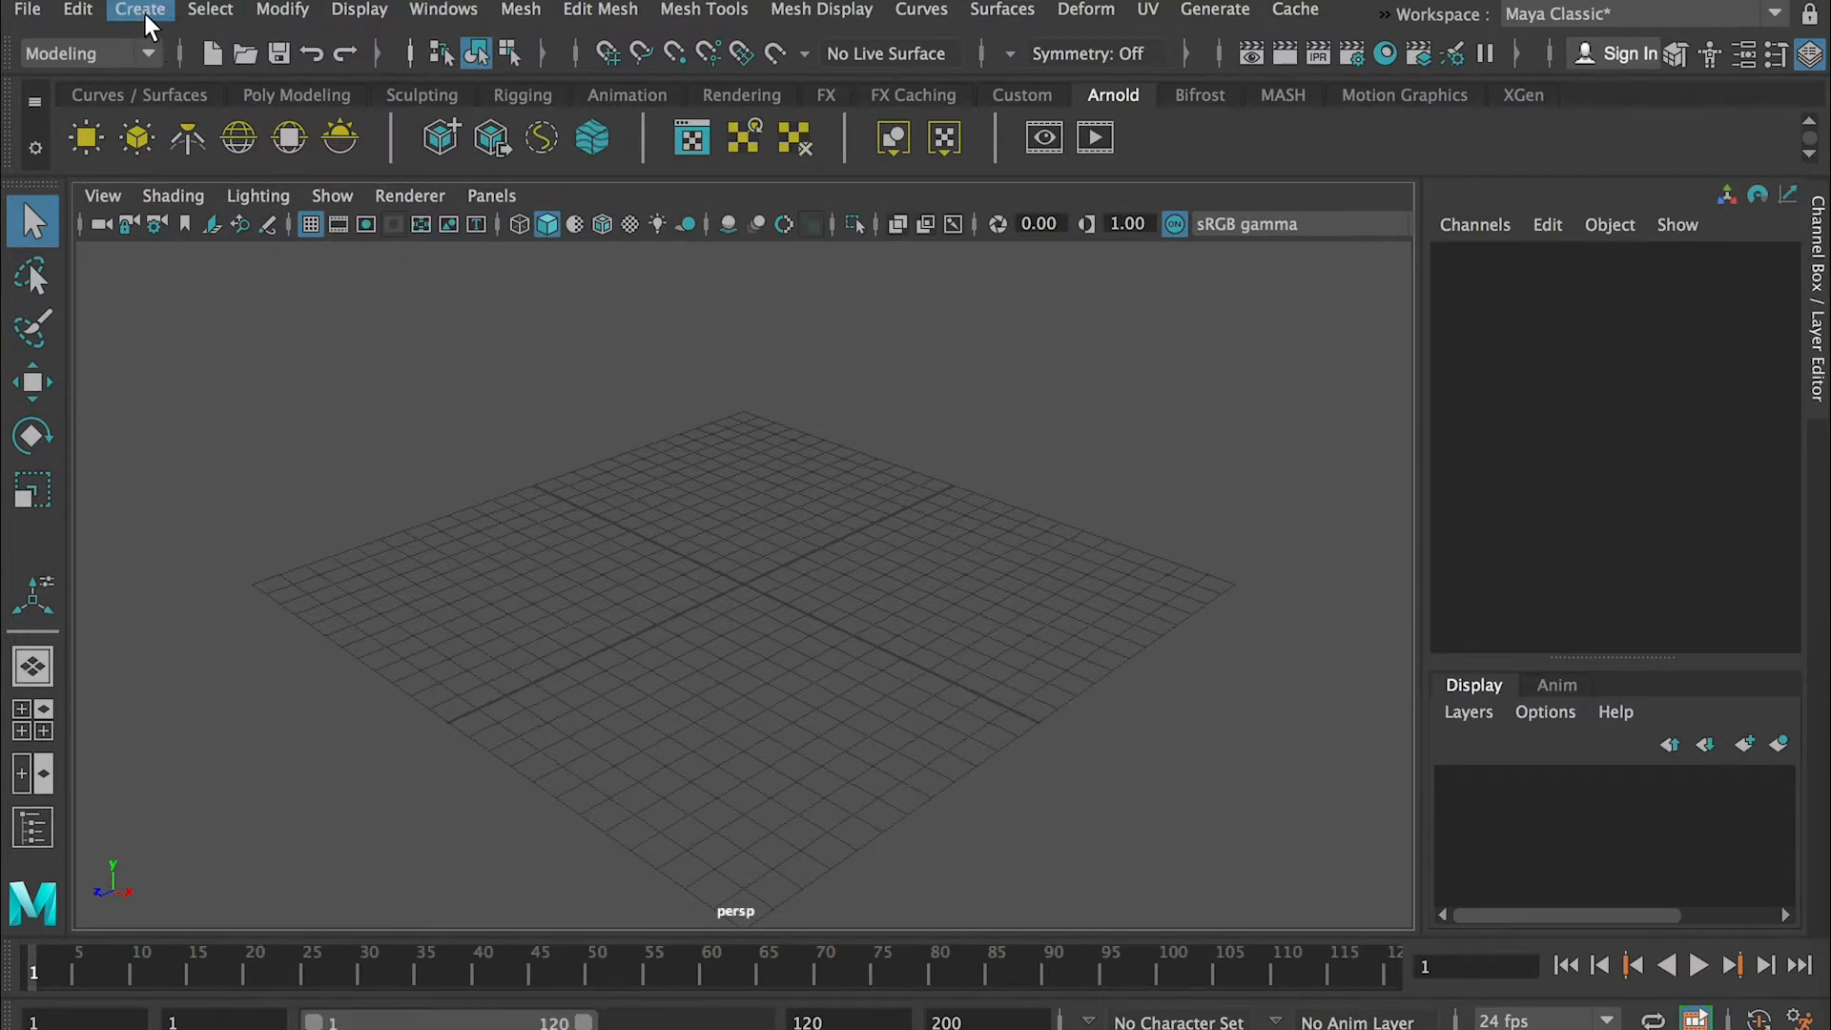
# - Create a polygon cube, show its polyCube1 settings and start scaling it into a flat slab
pyautogui.click(140, 11)
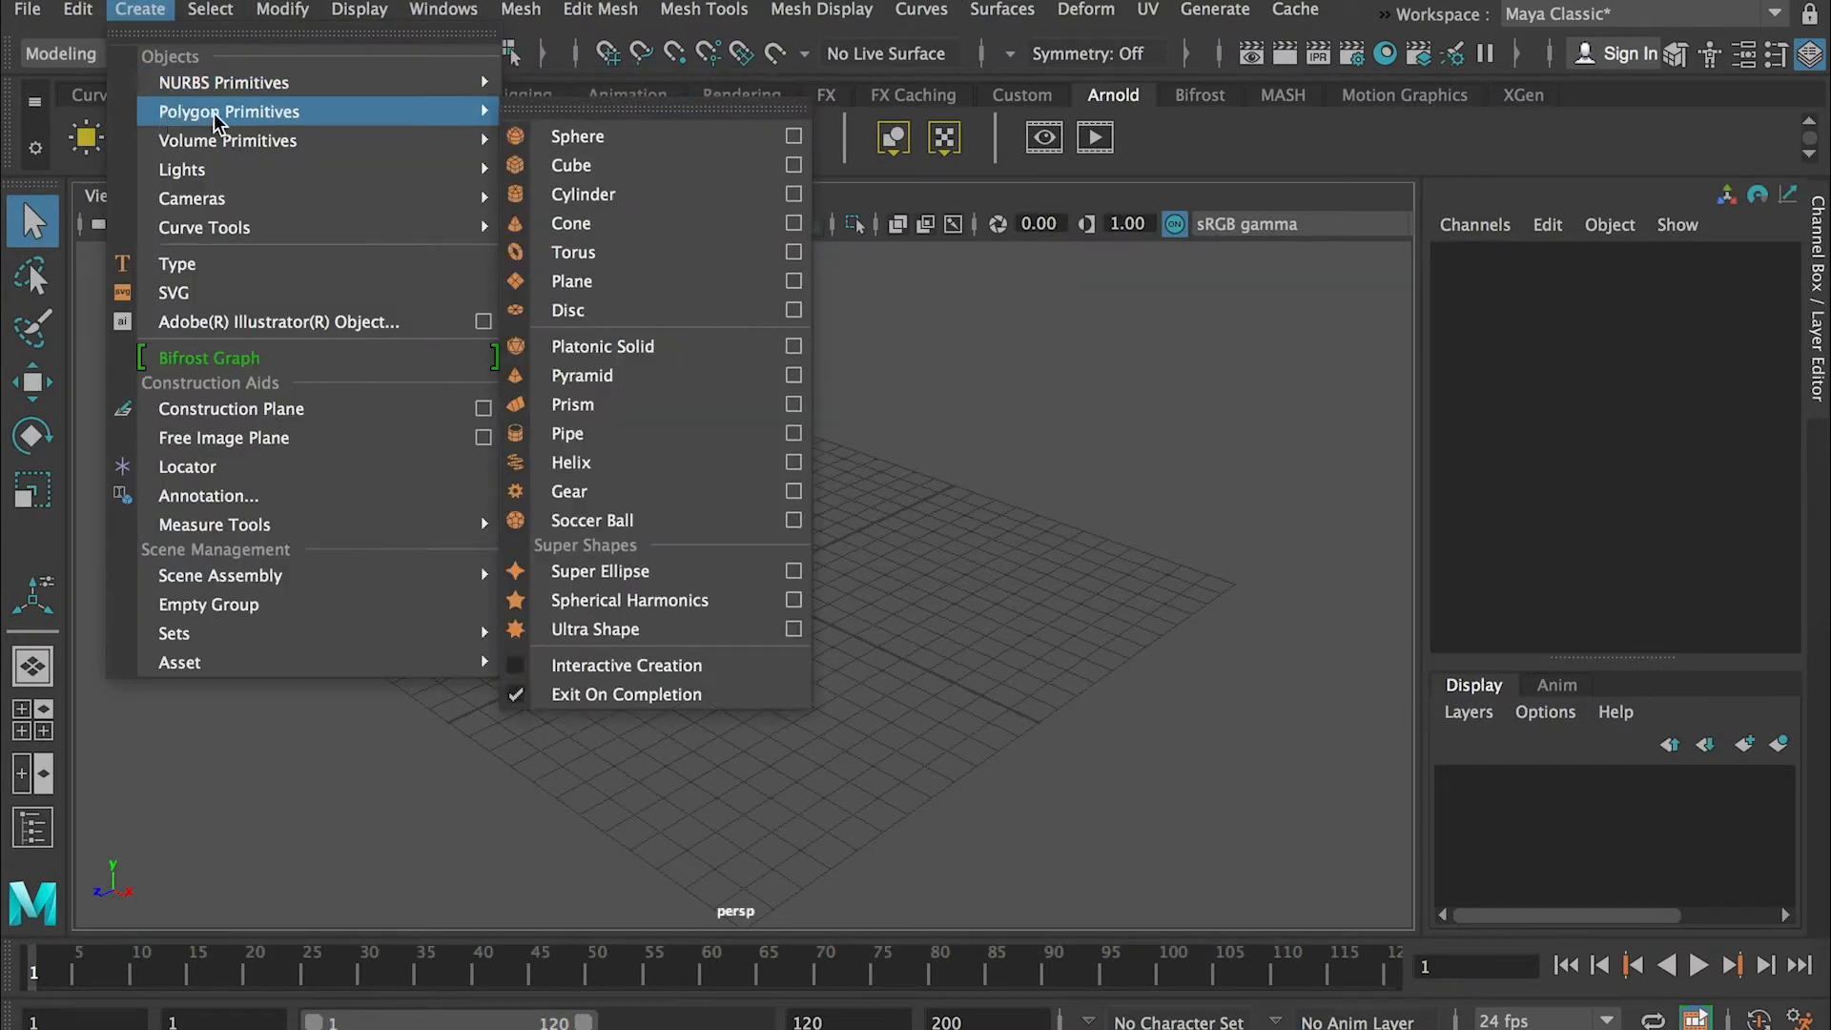
pyautogui.moveTo(570, 164)
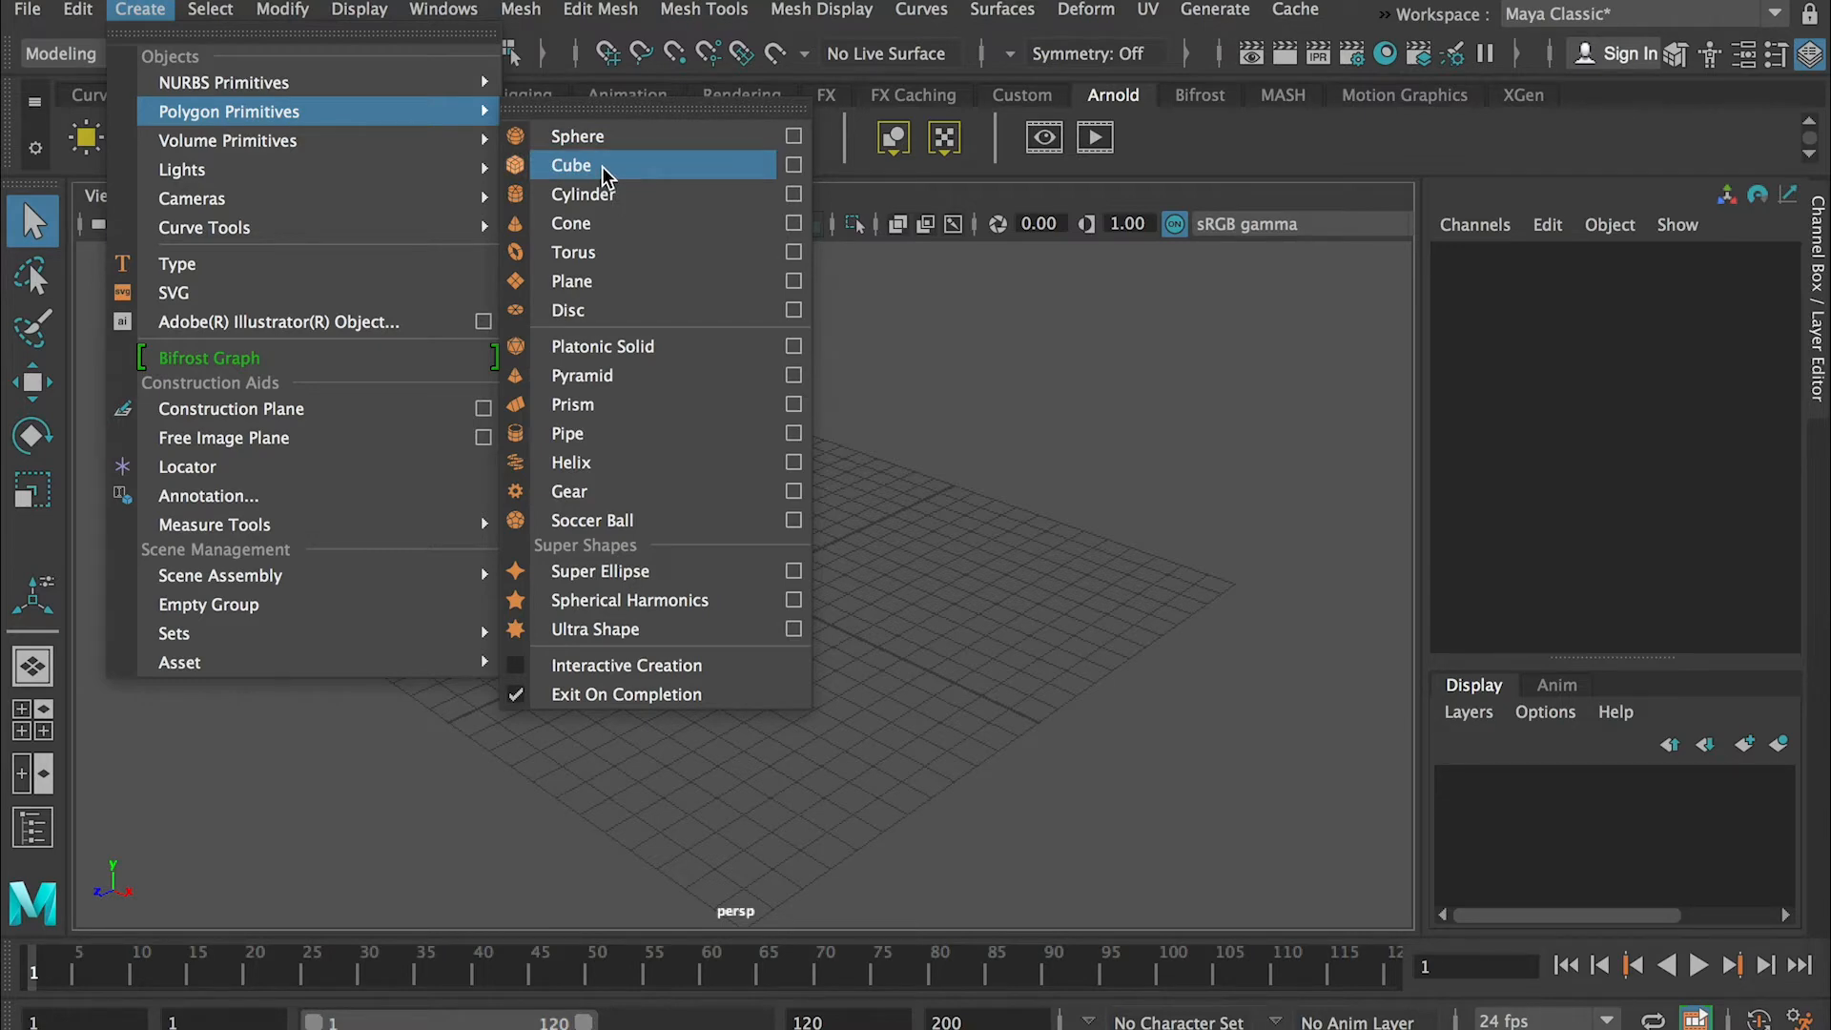
pyautogui.click(570, 164)
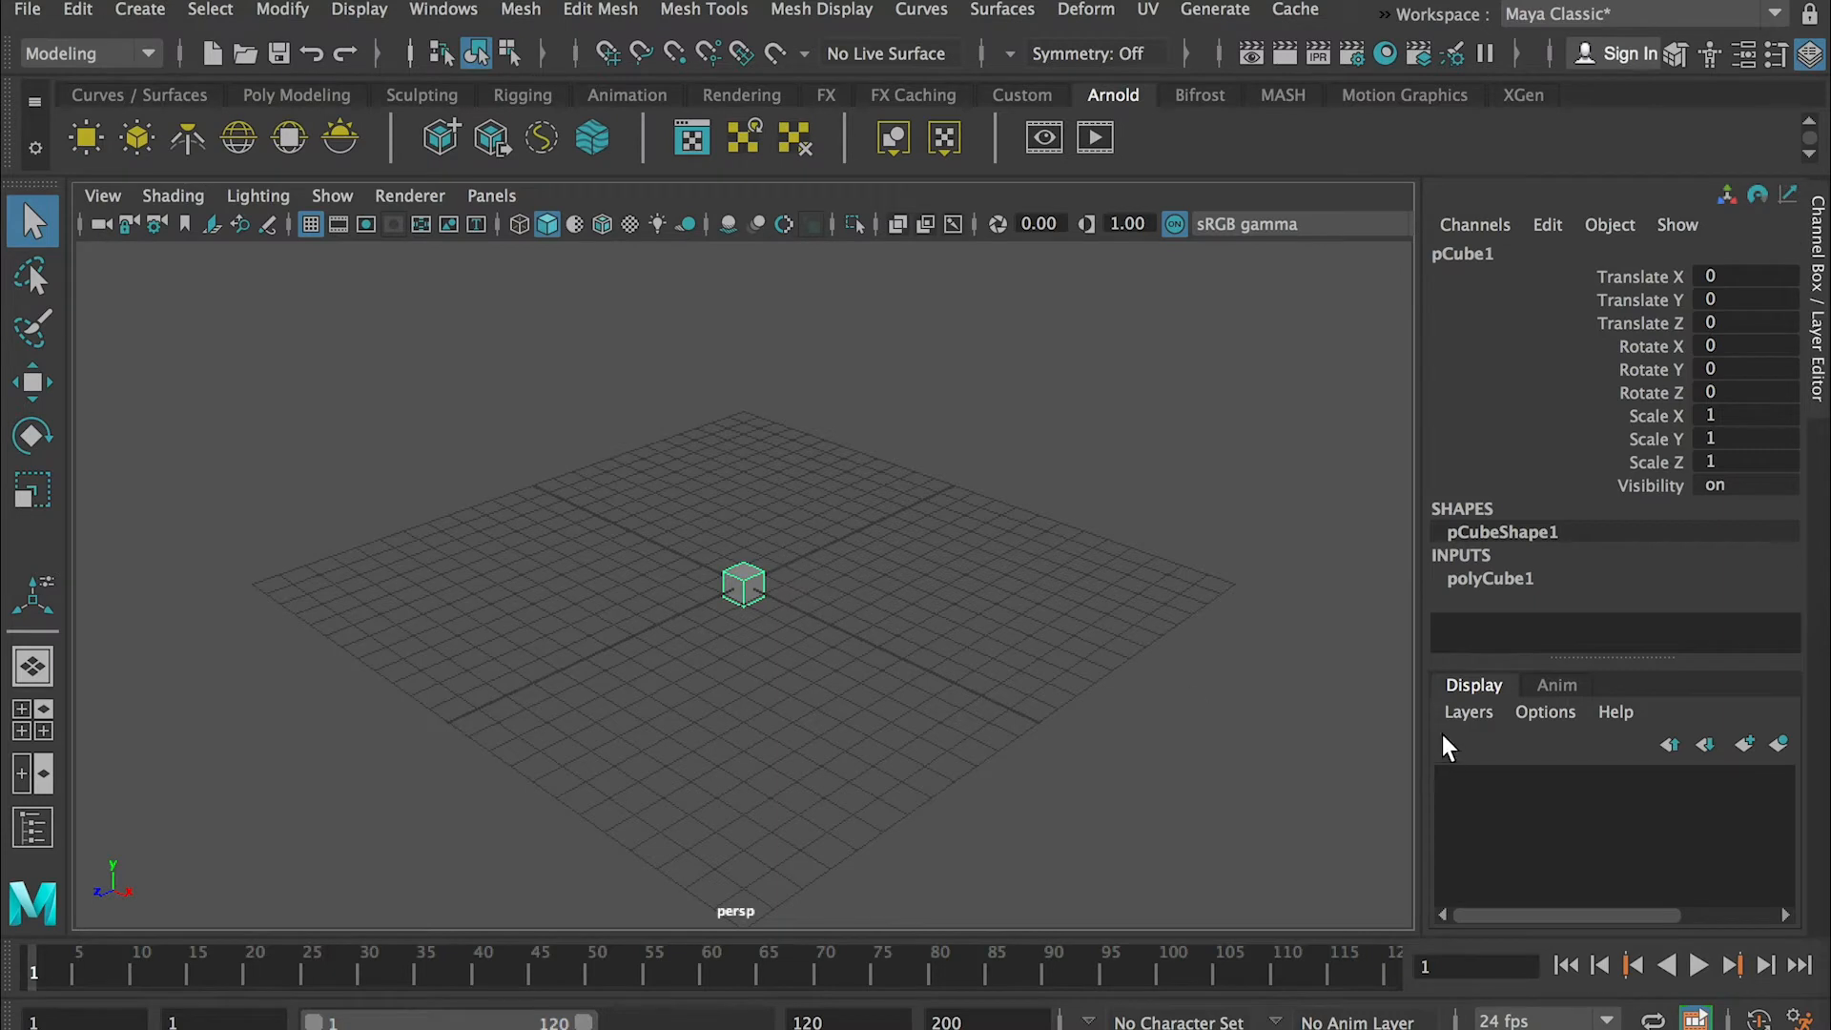
pyautogui.moveTo(1491, 577)
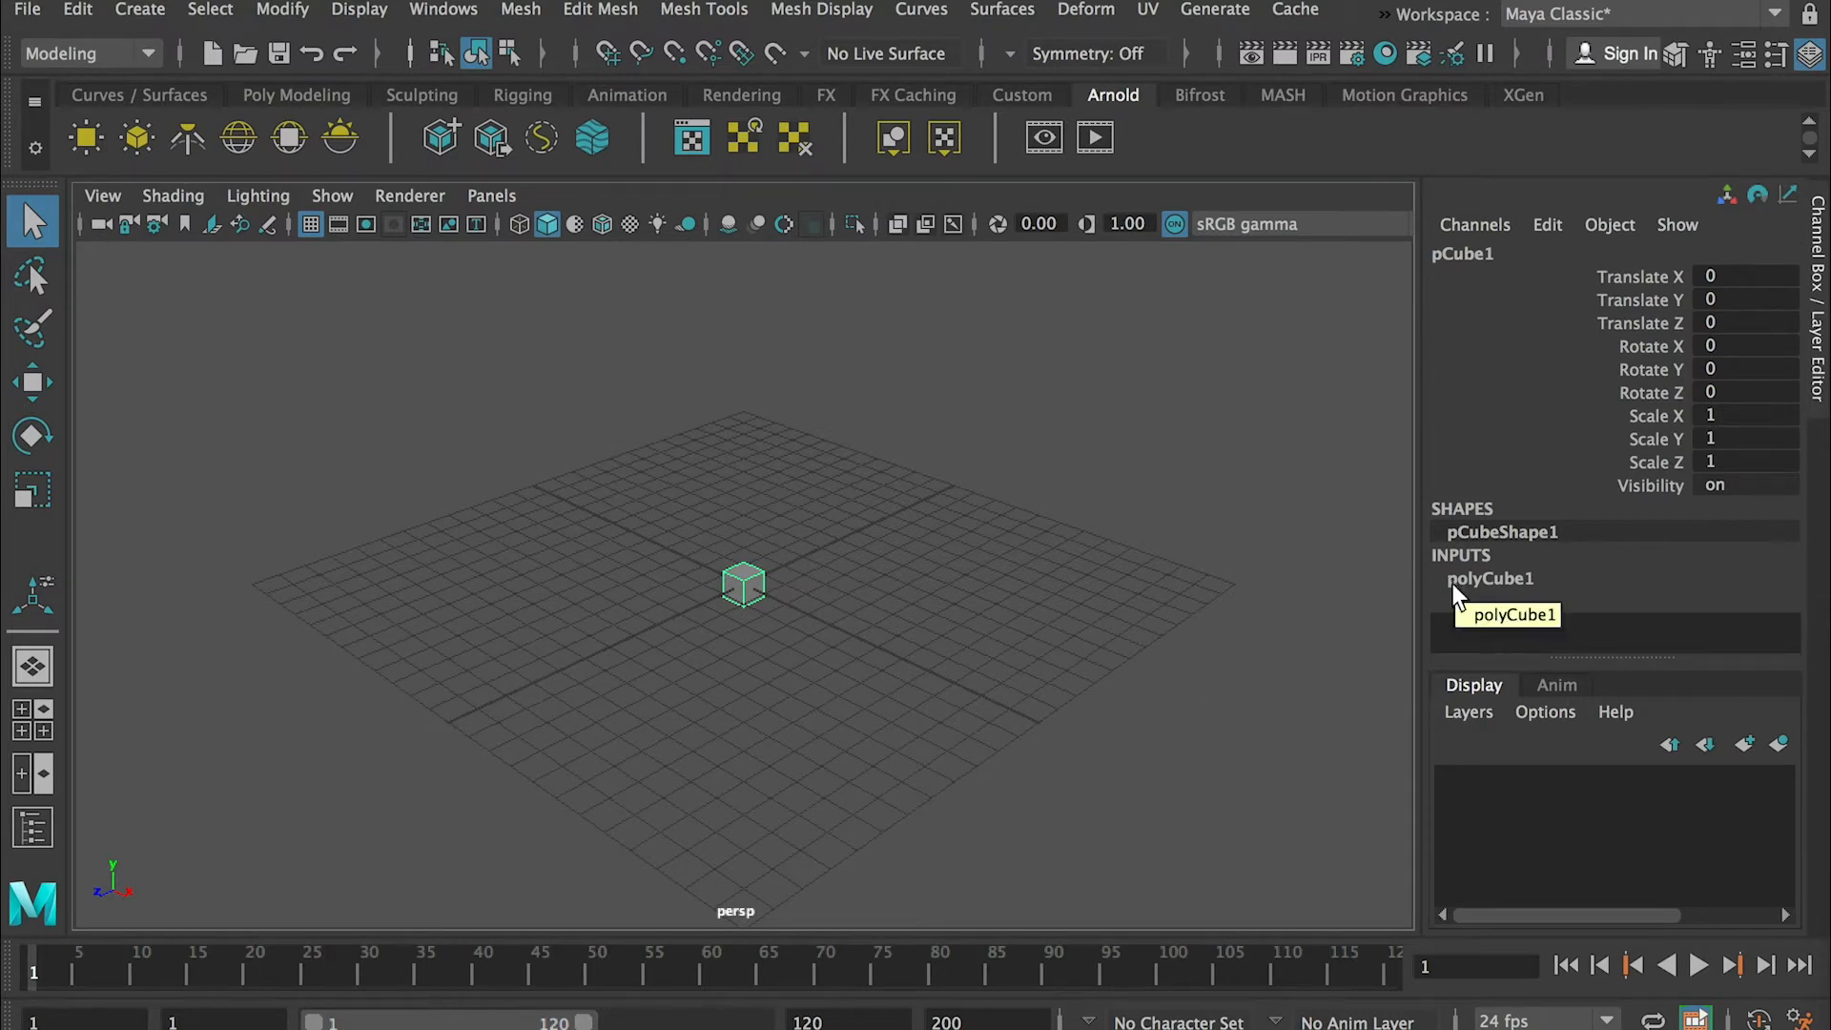
pyautogui.moveTo(1466, 593)
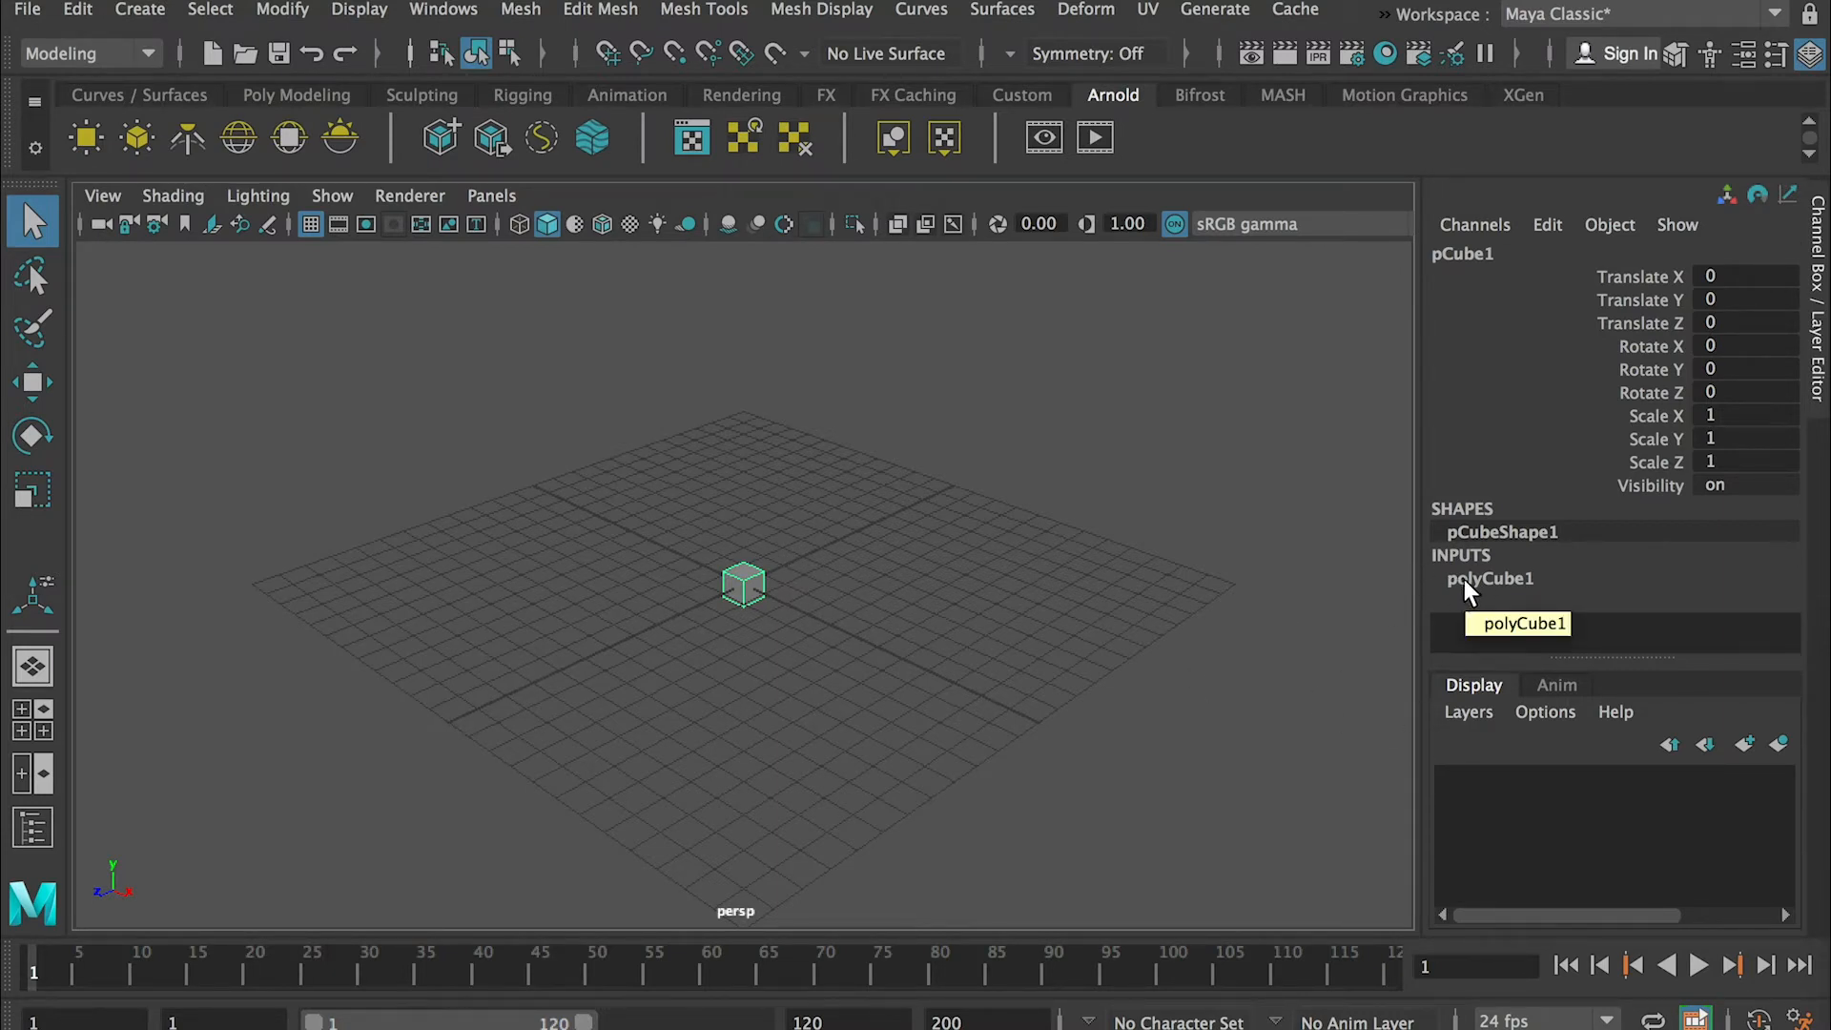
pyautogui.moveTo(1484, 584)
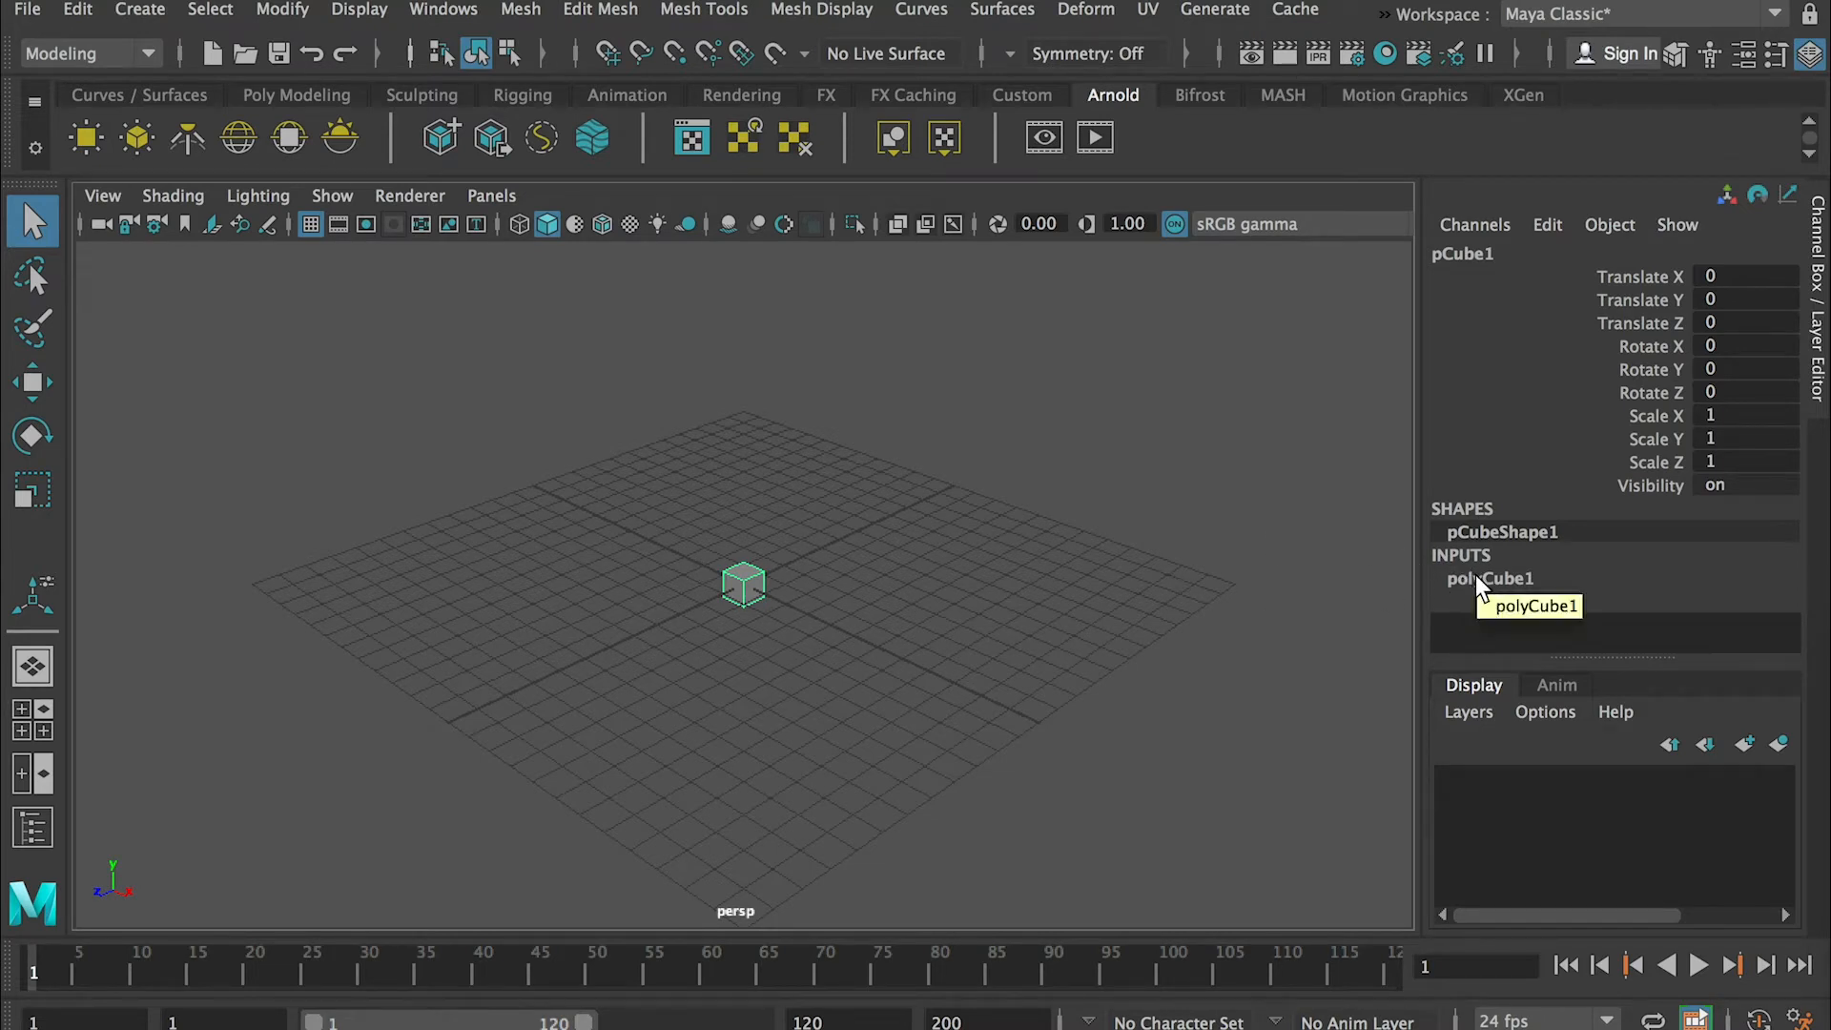
pyautogui.click(1489, 578)
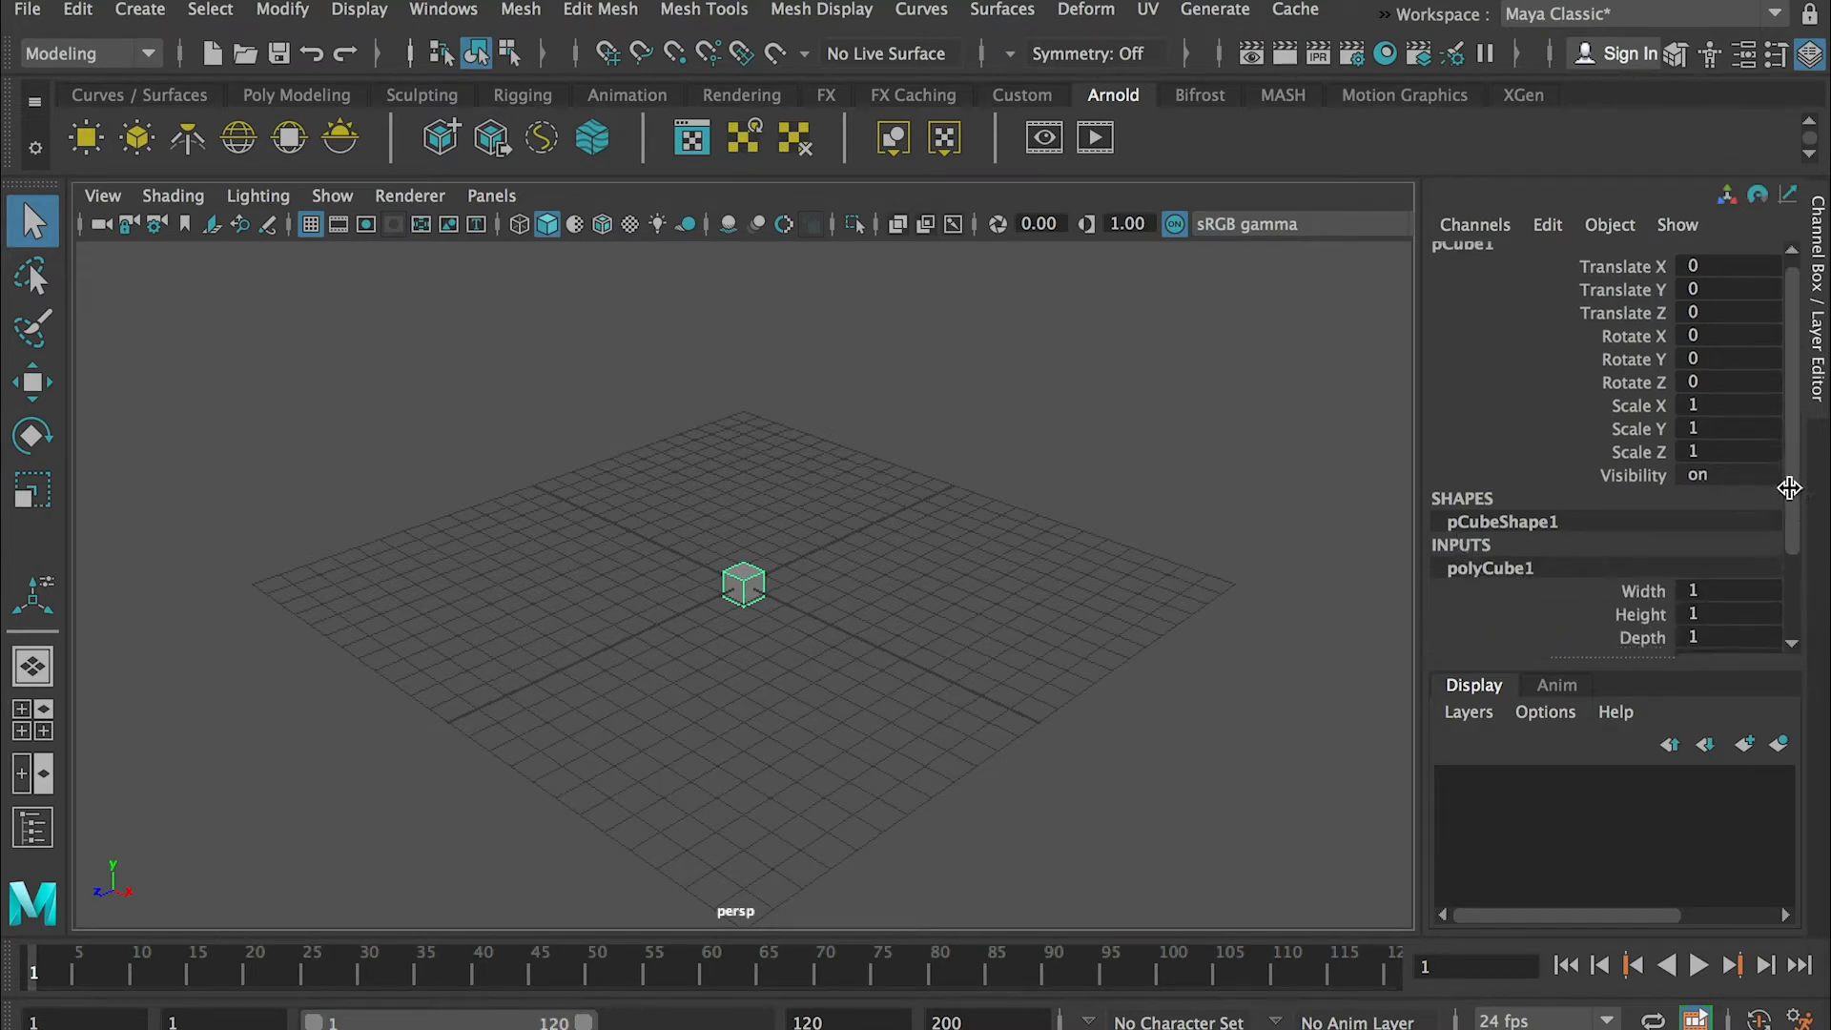
pyautogui.scroll(-3)
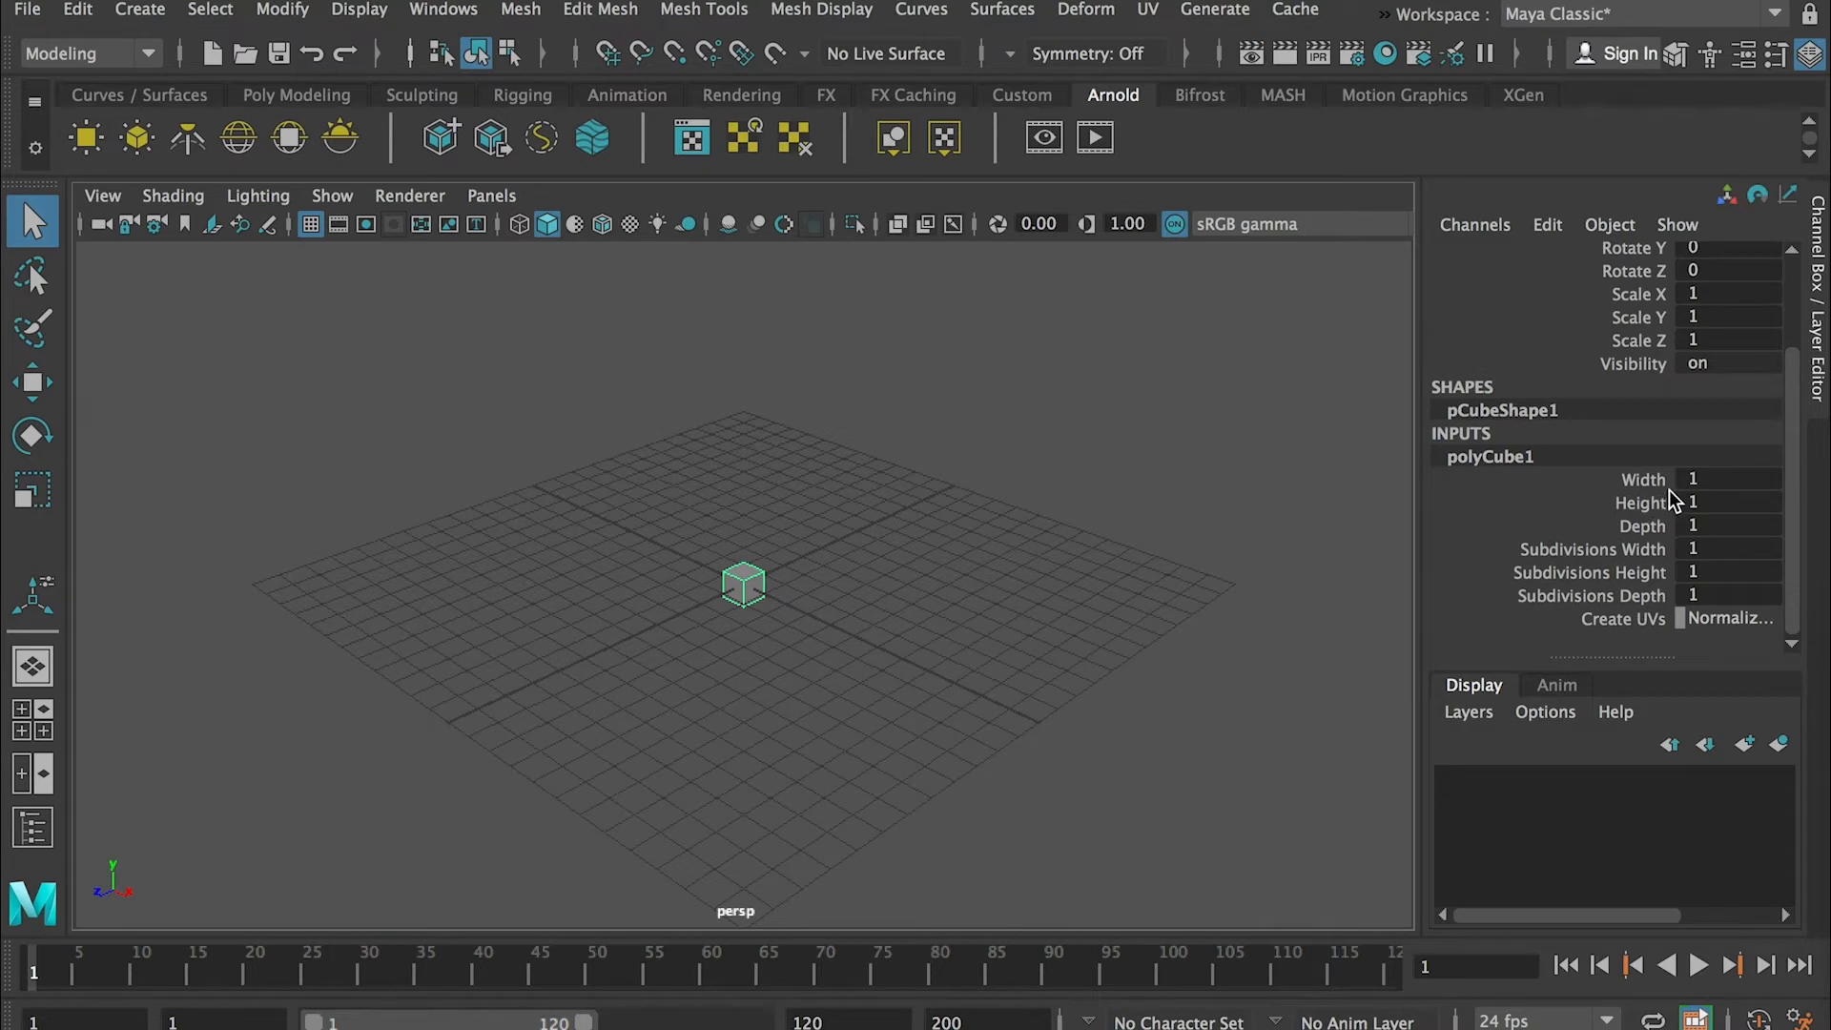
pyautogui.moveTo(753, 632)
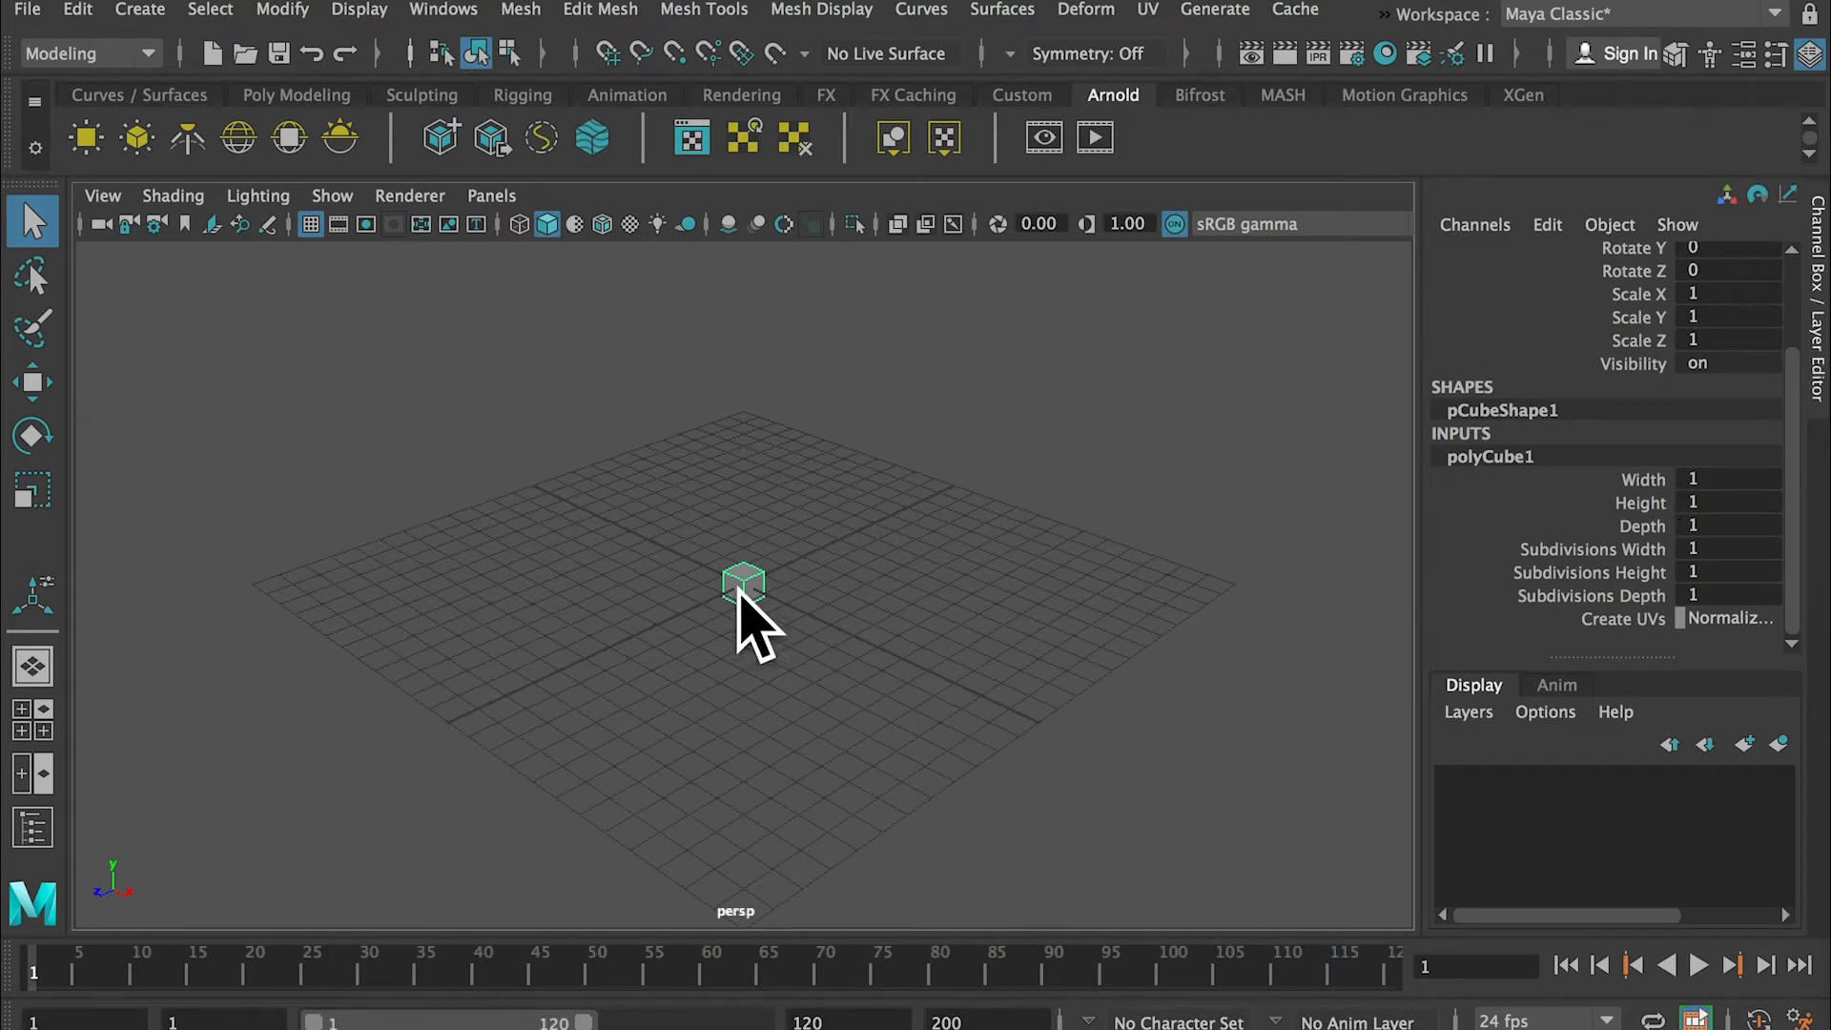
pyautogui.moveTo(386, 565)
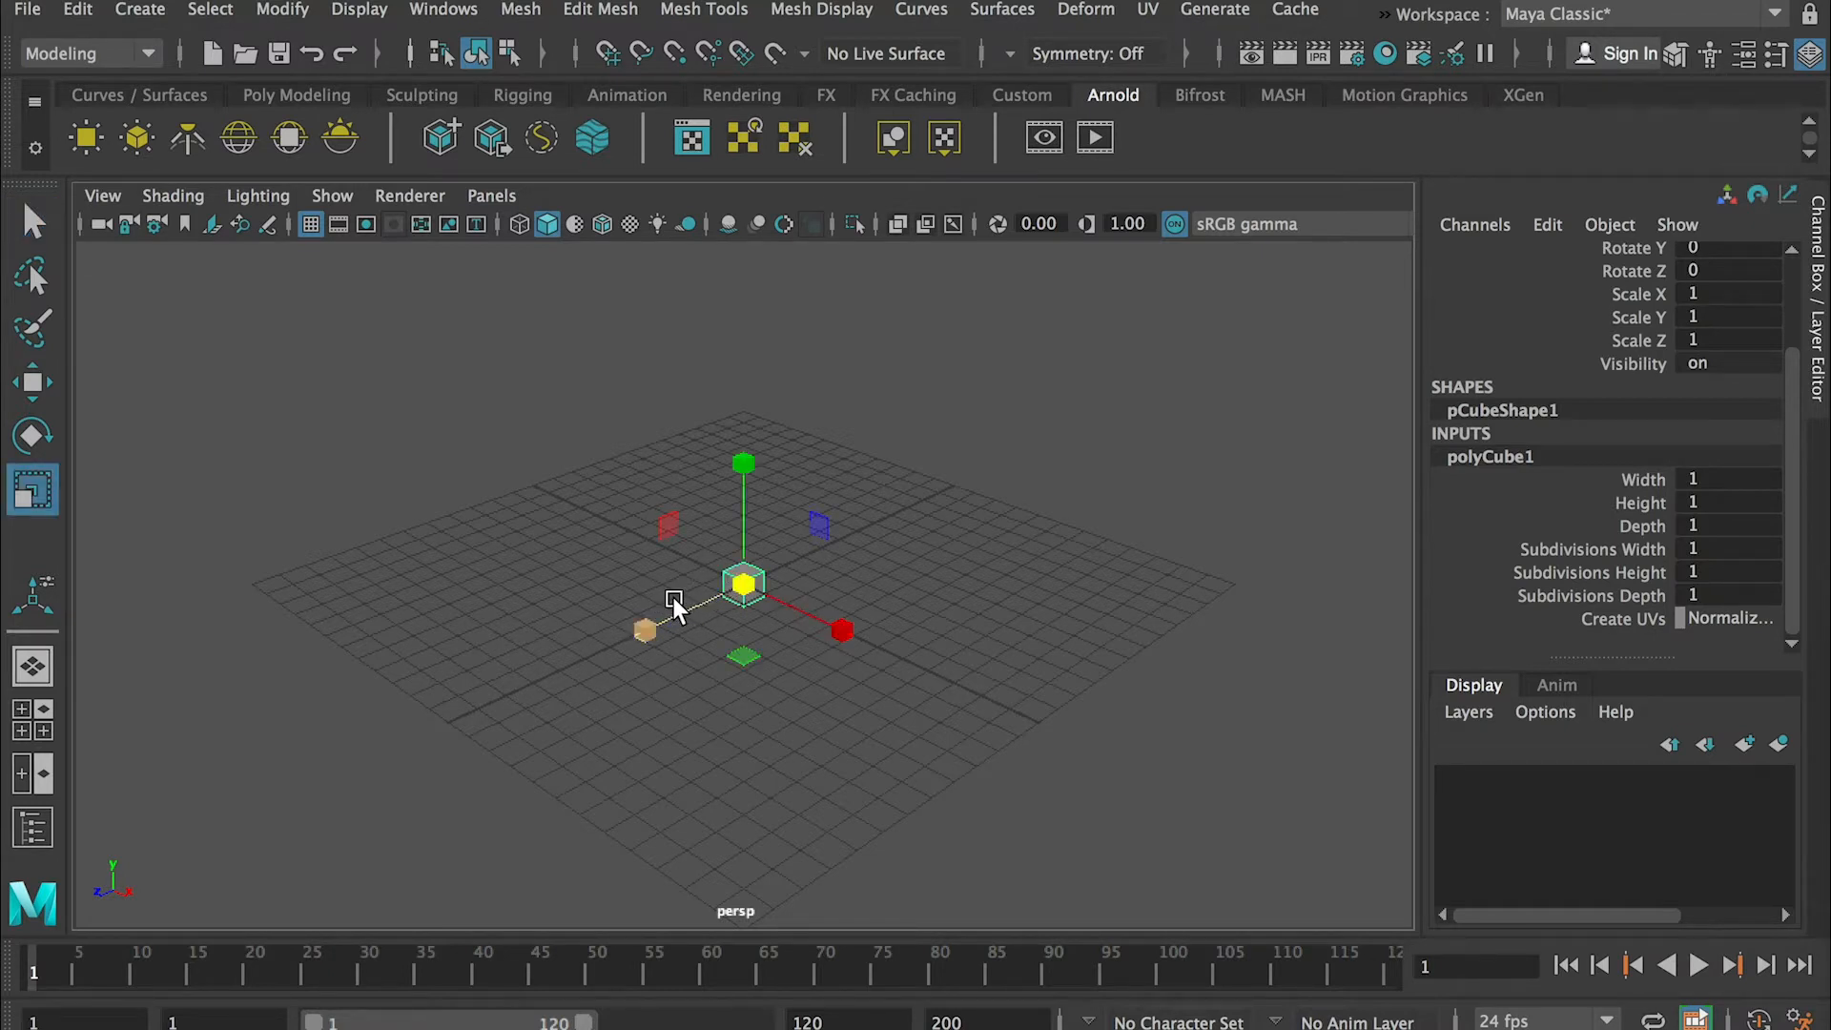
pyautogui.click(32, 488)
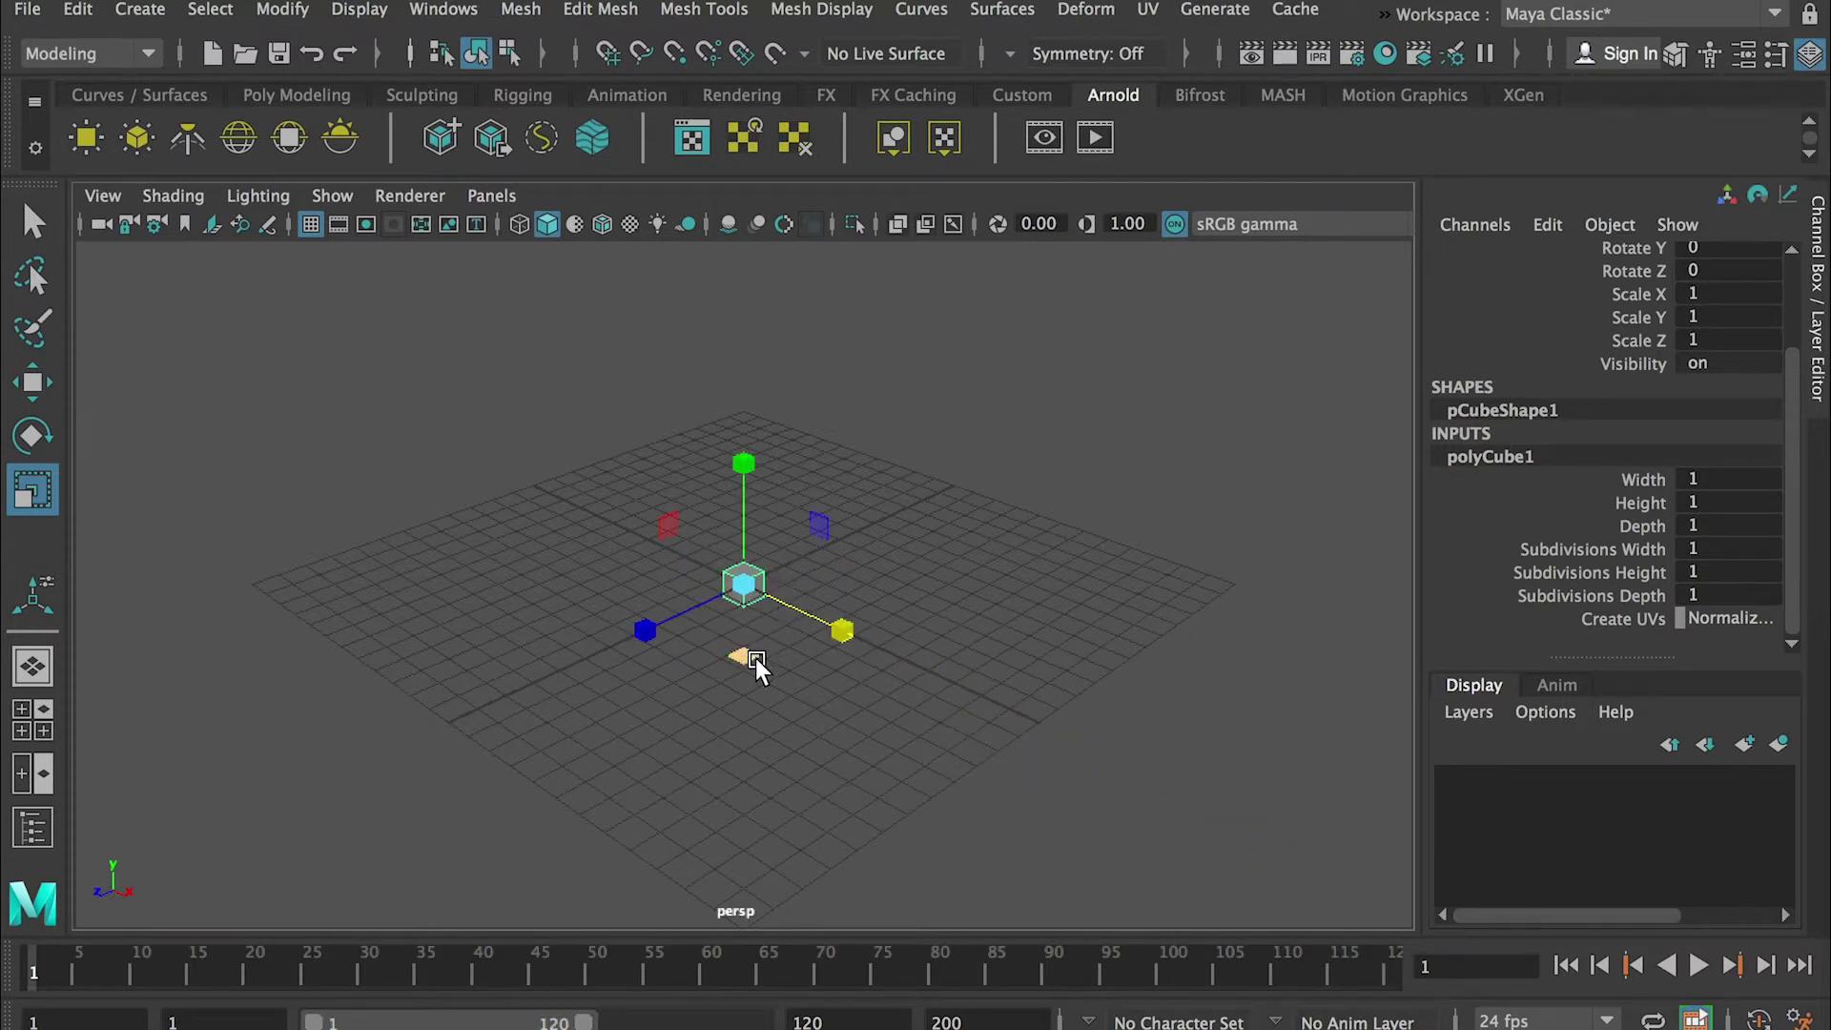
pyautogui.moveTo(753, 652)
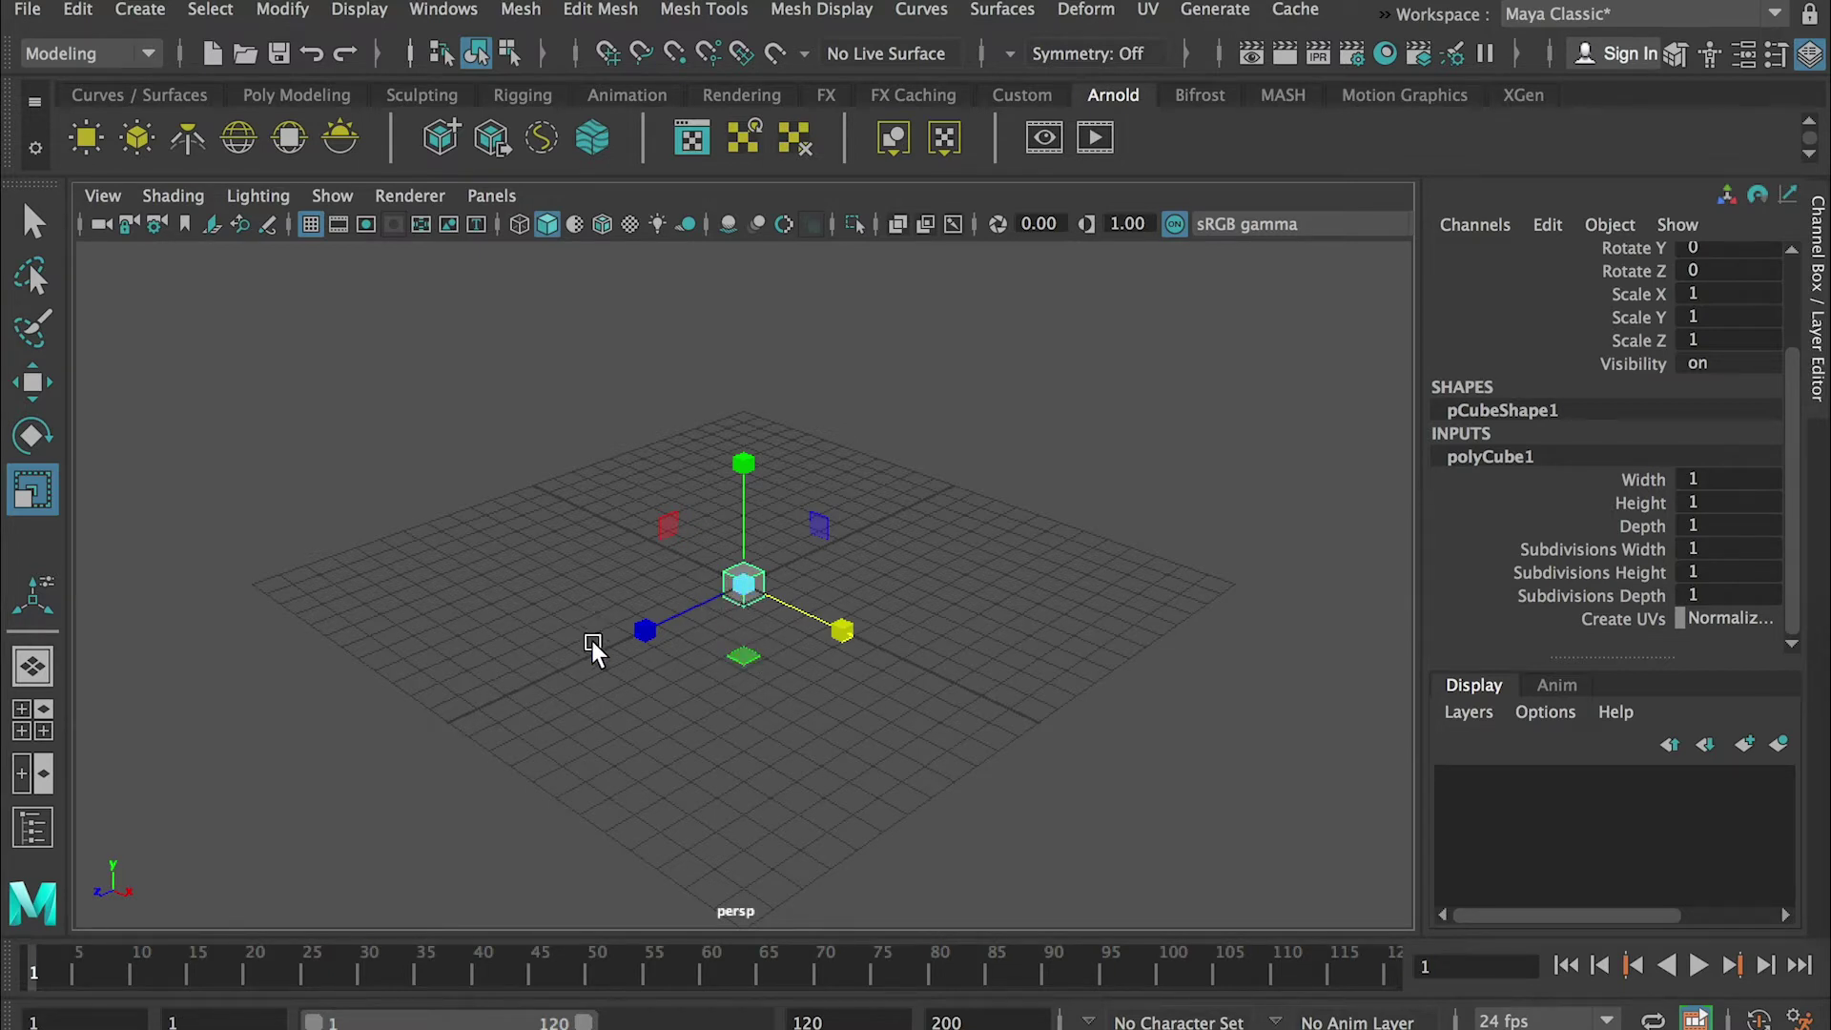
pyautogui.moveTo(736, 667)
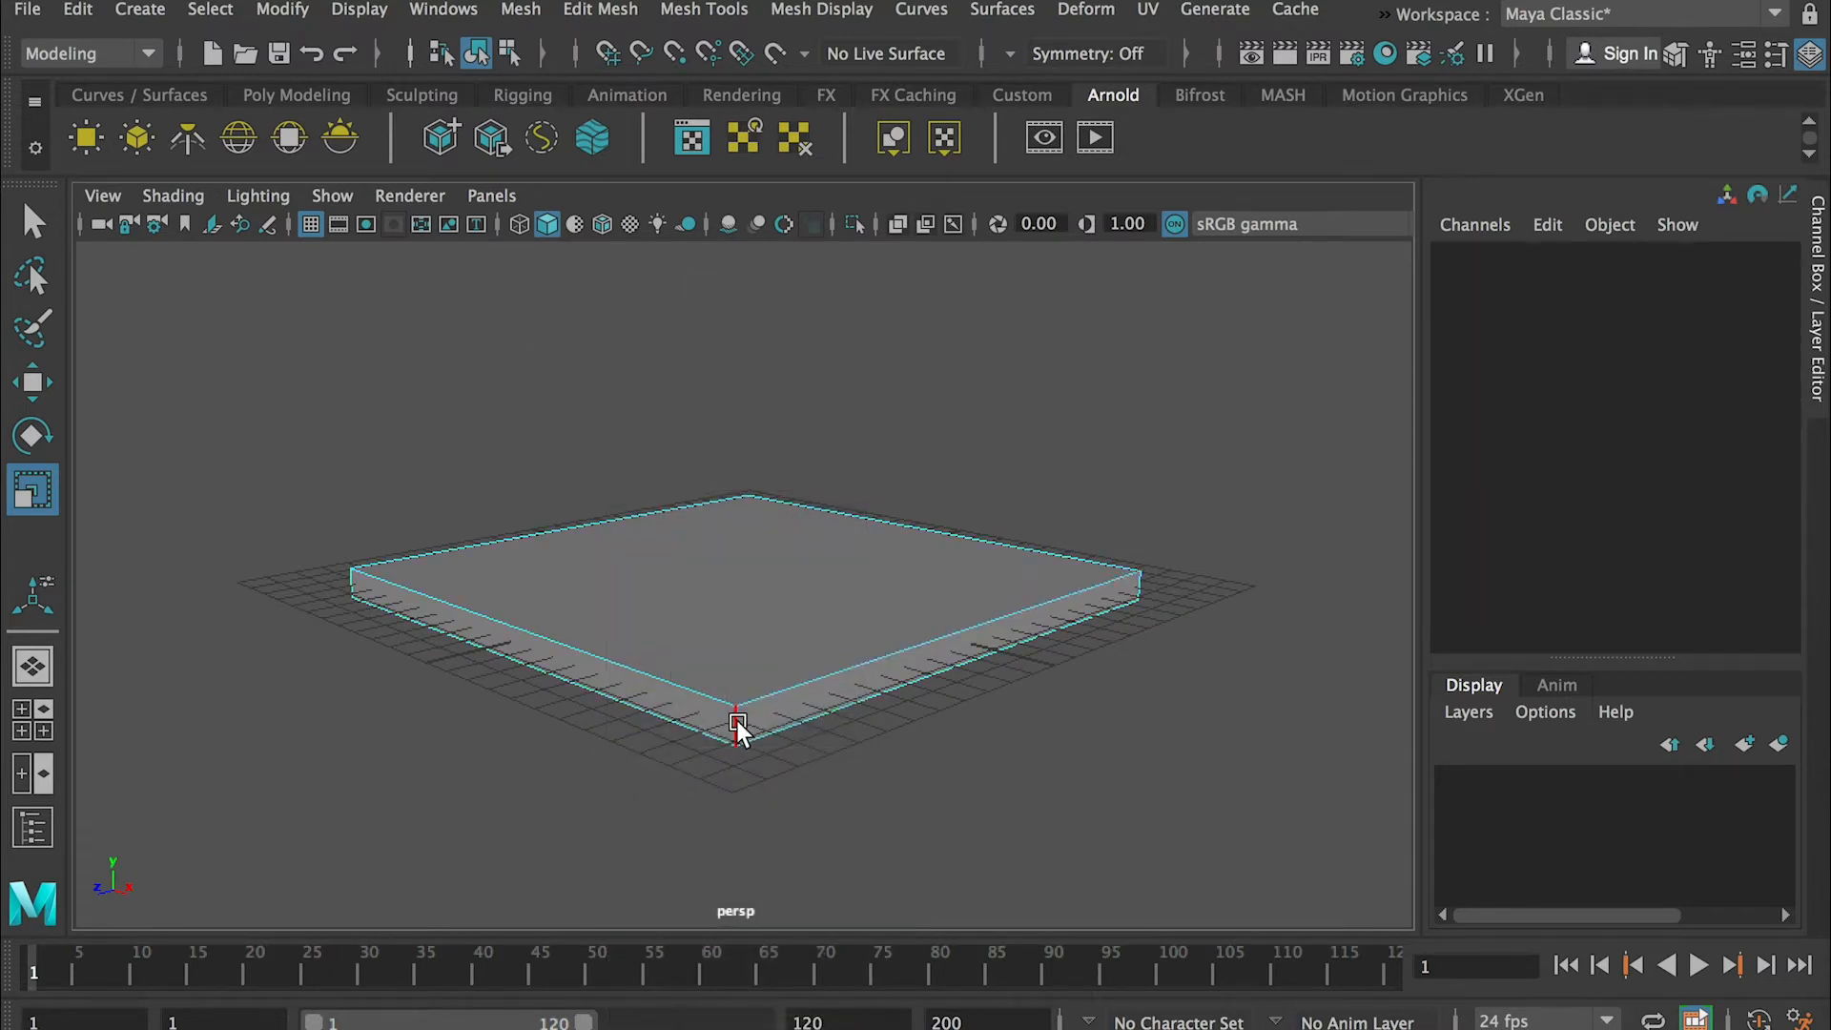
# - Switch the slab to edge selection and bring up the Edit Mesh > Bevel options
pyautogui.rightClick(737, 725)
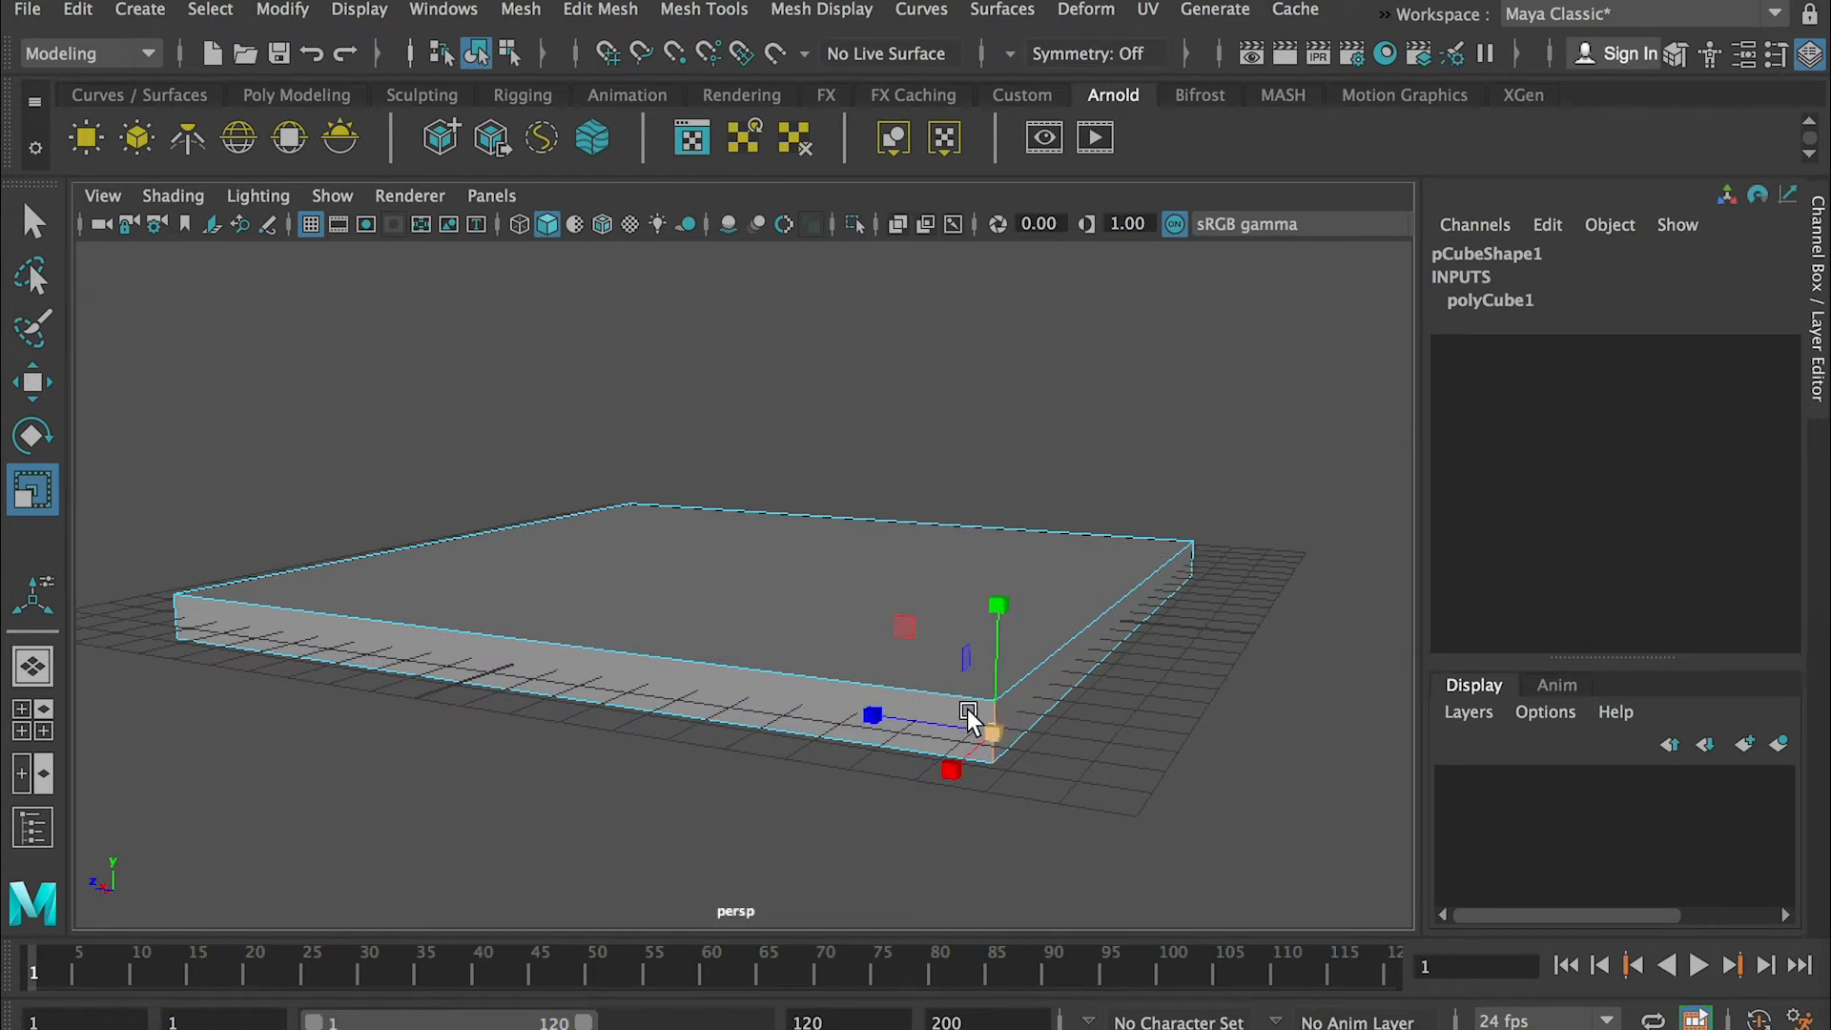
pyautogui.moveTo(595, 257)
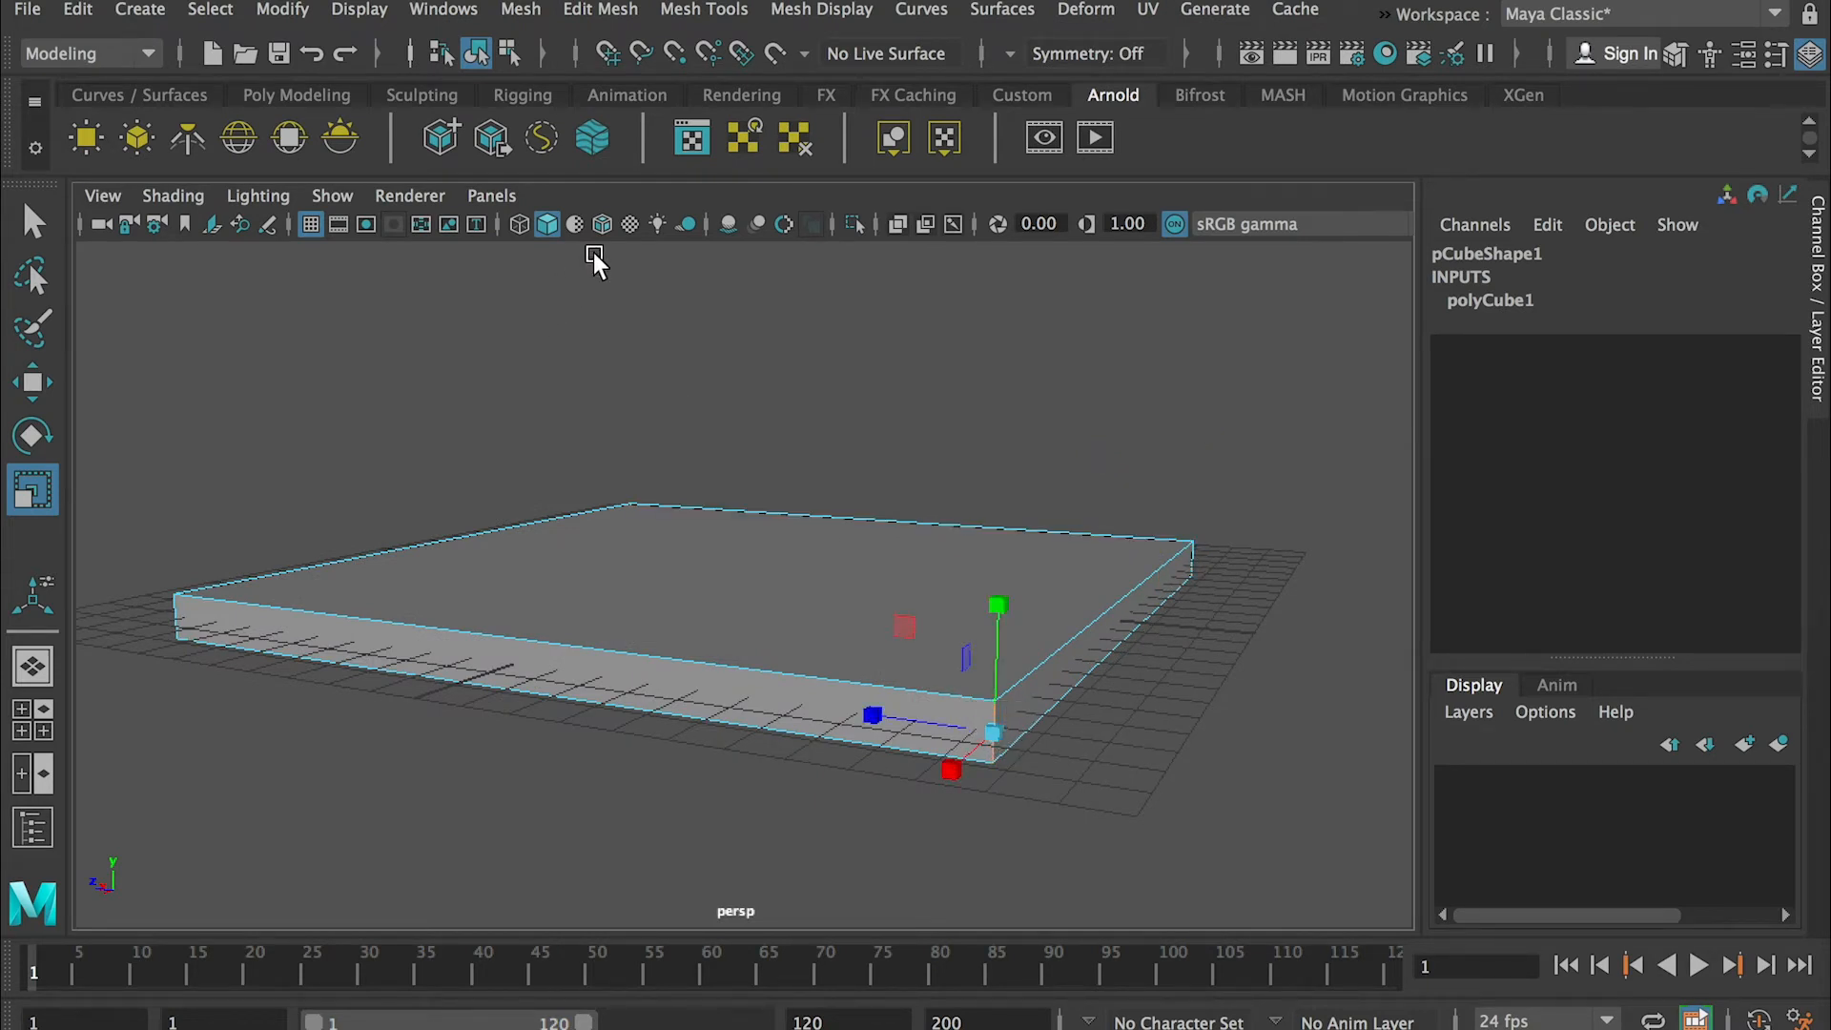
pyautogui.click(599, 11)
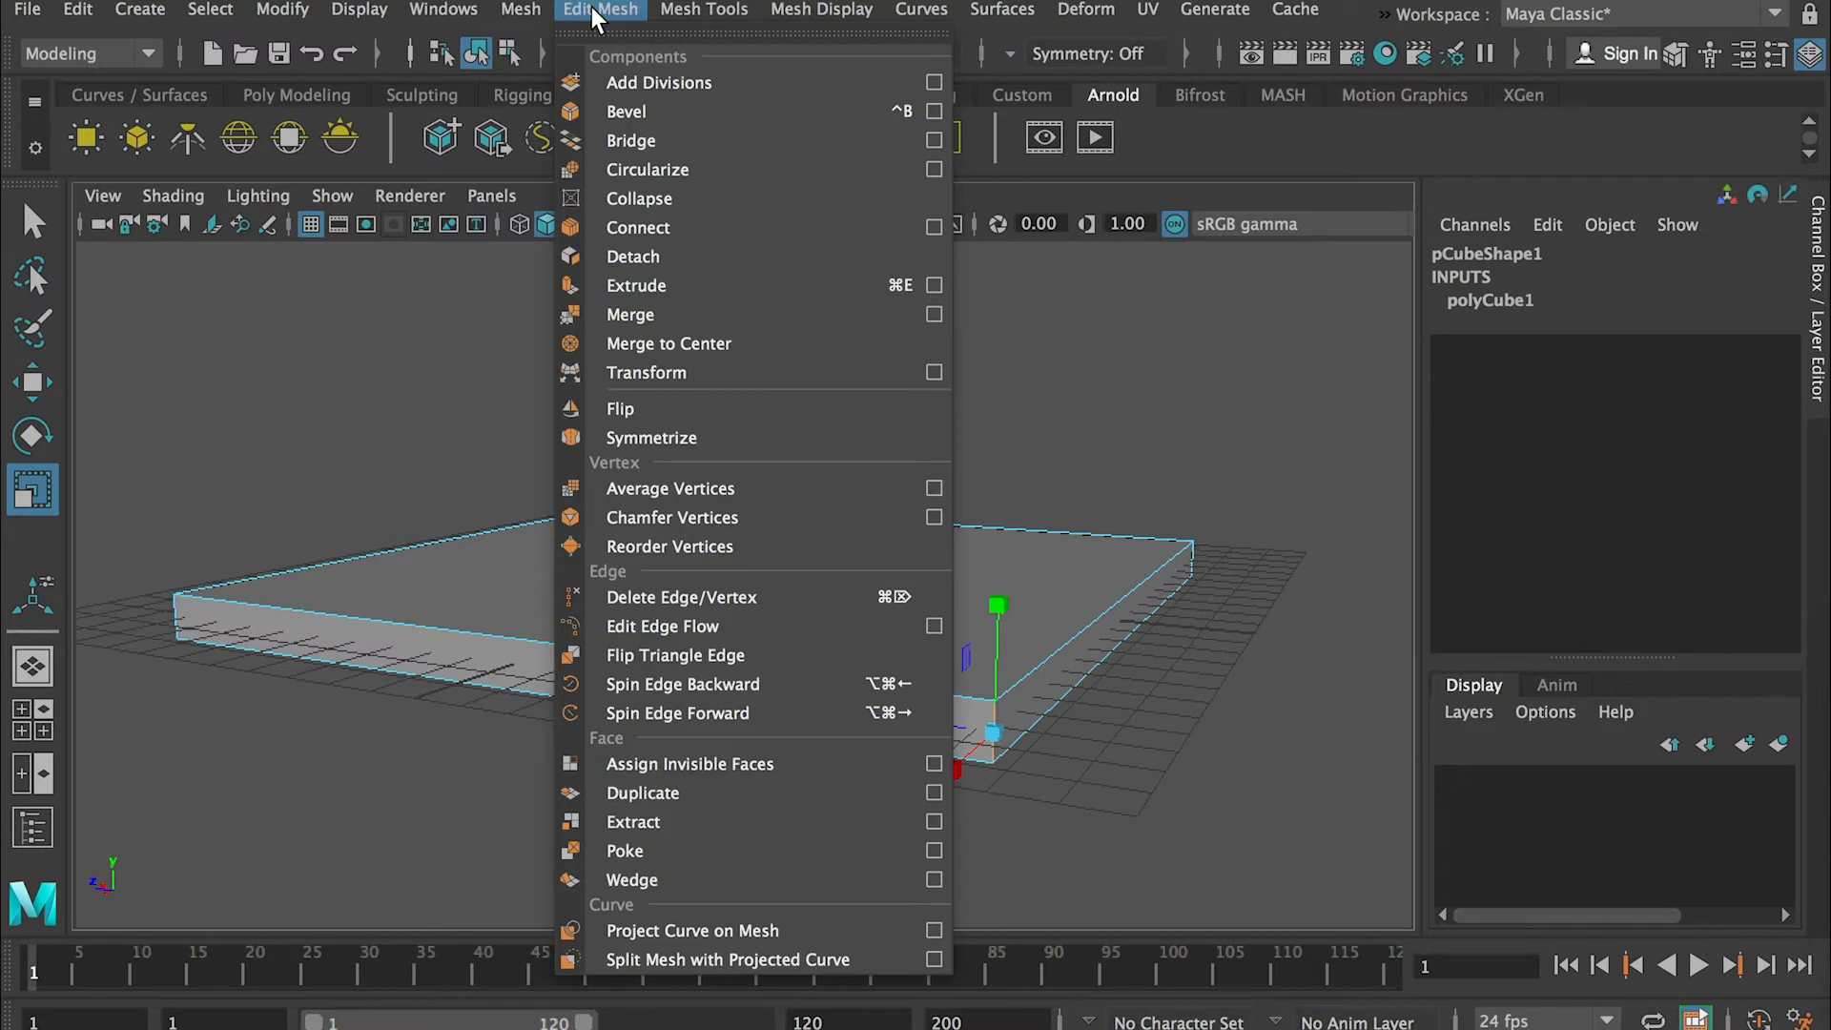
pyautogui.moveTo(688, 111)
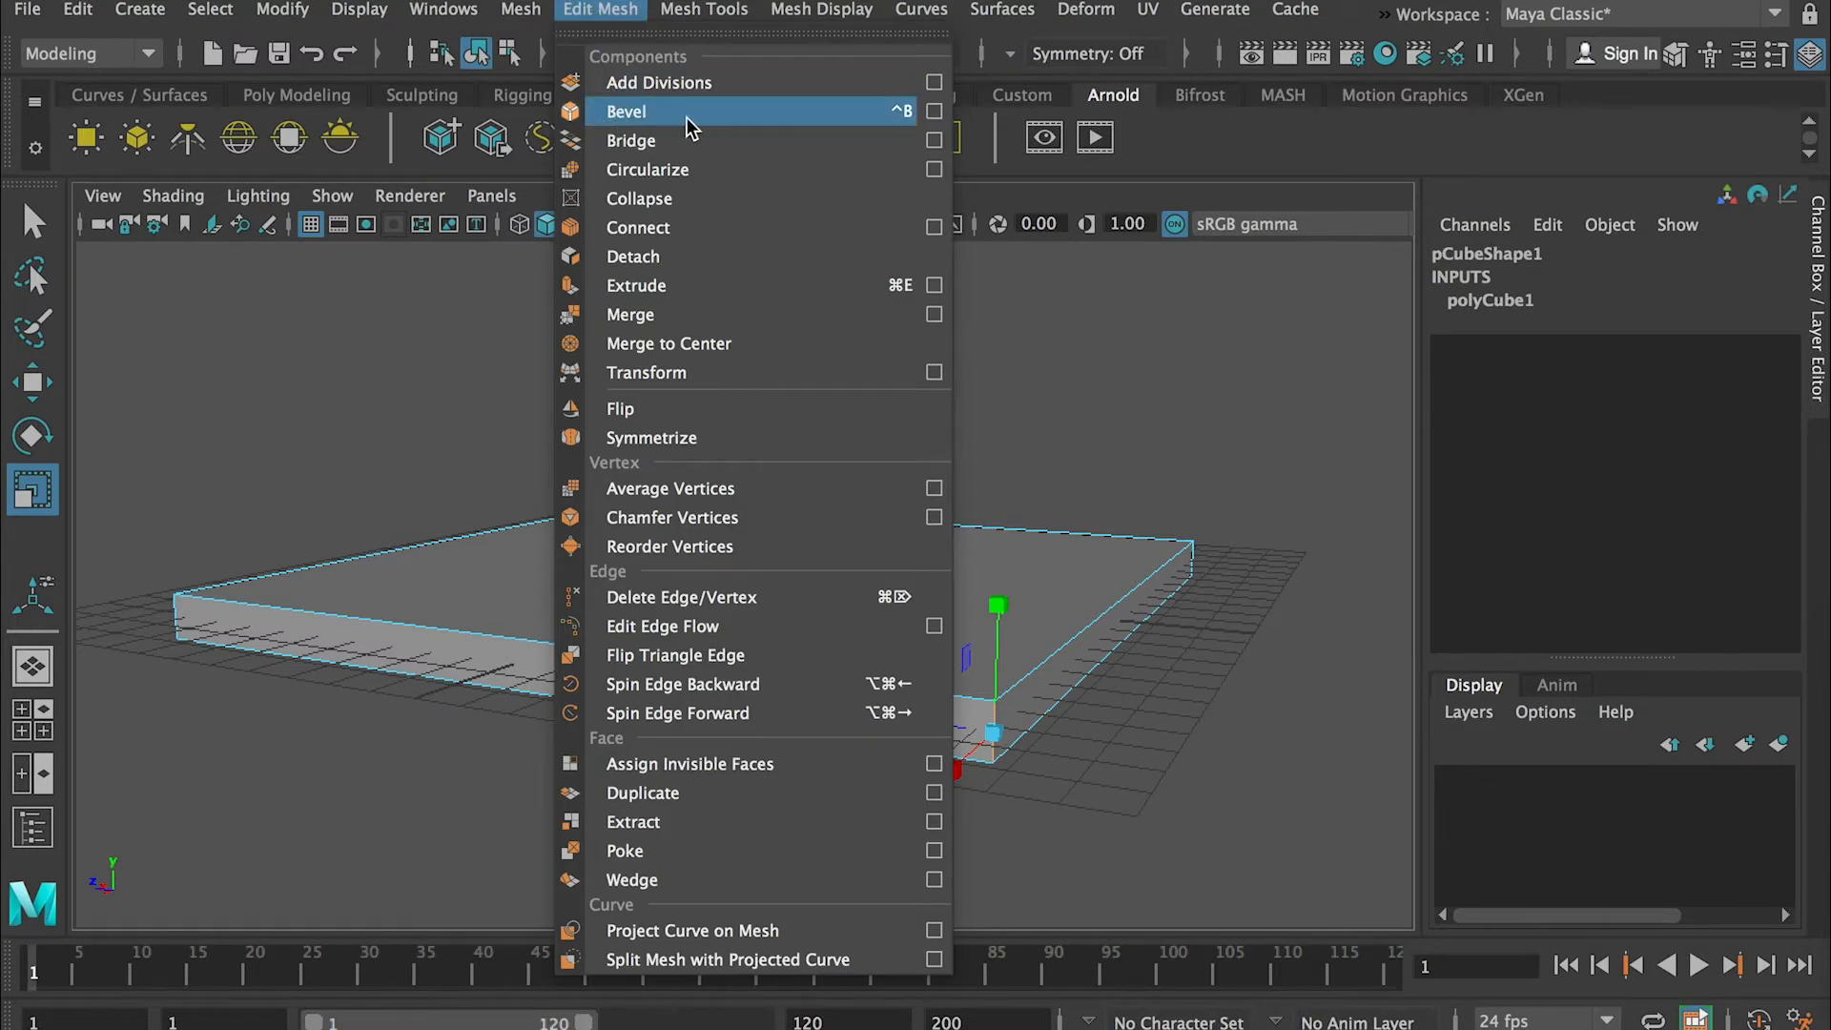
pyautogui.moveTo(932, 111)
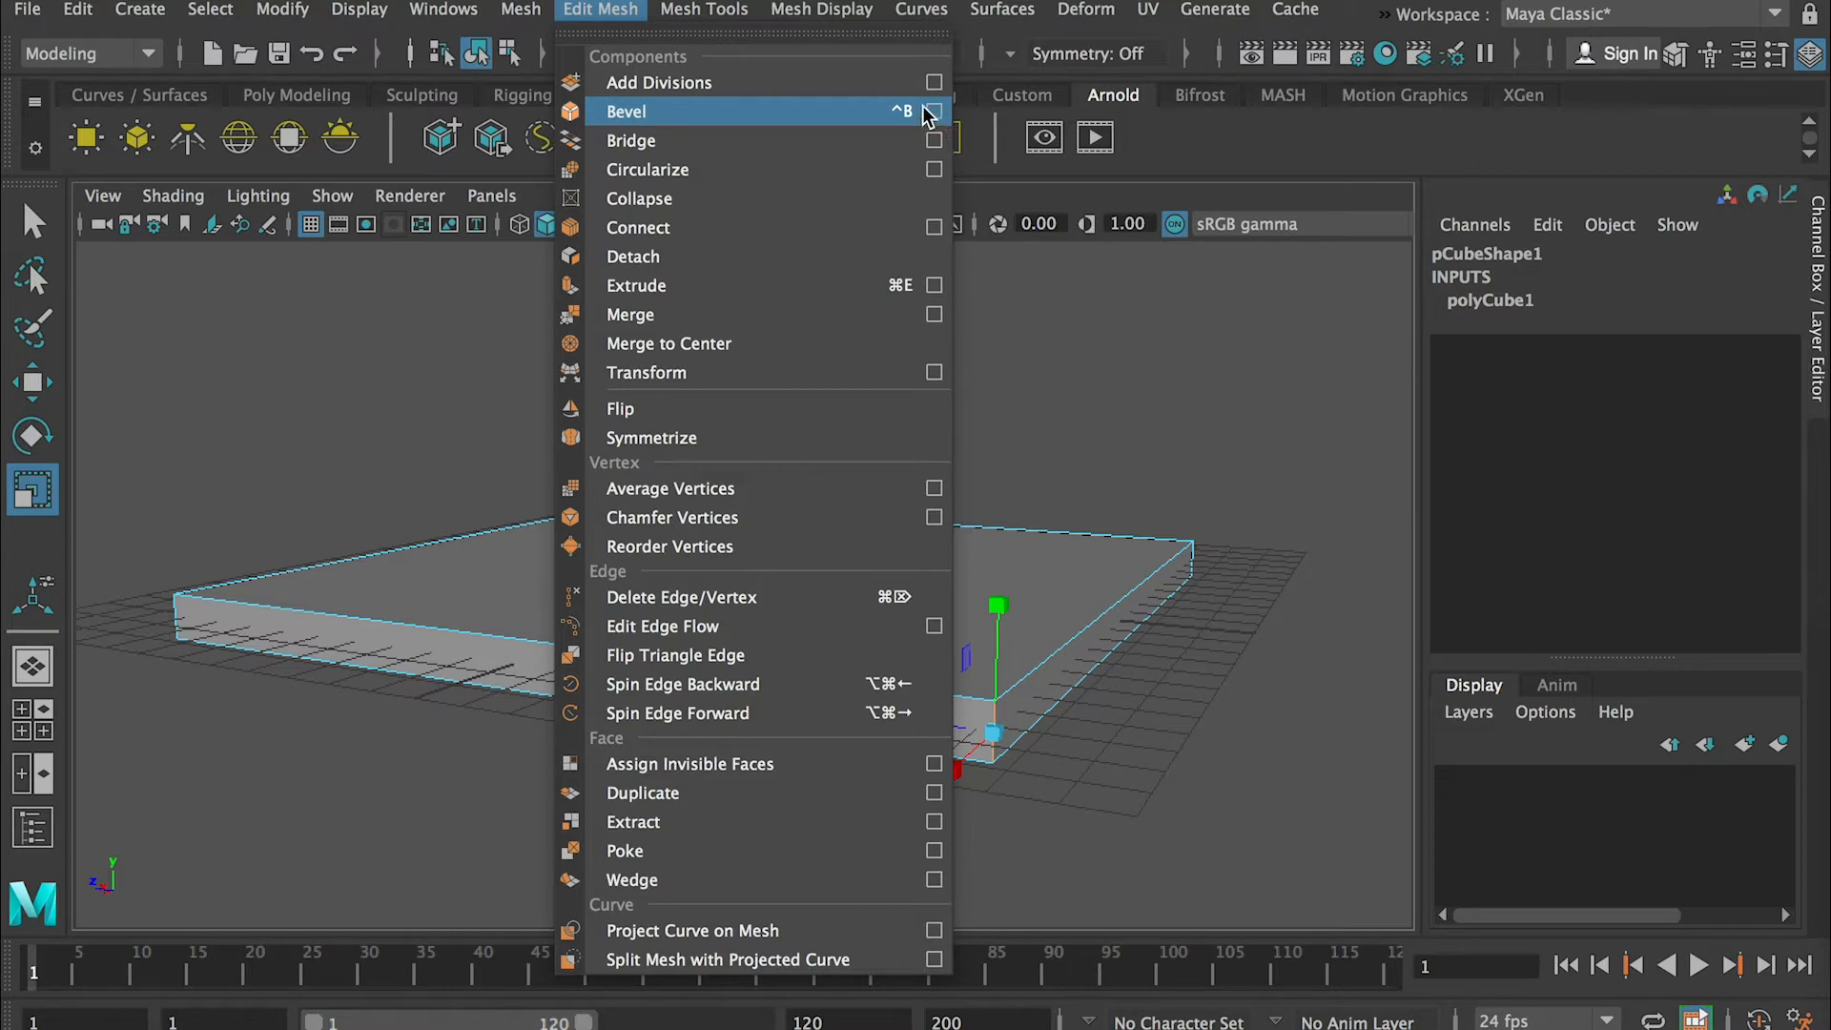
pyautogui.click(934, 111)
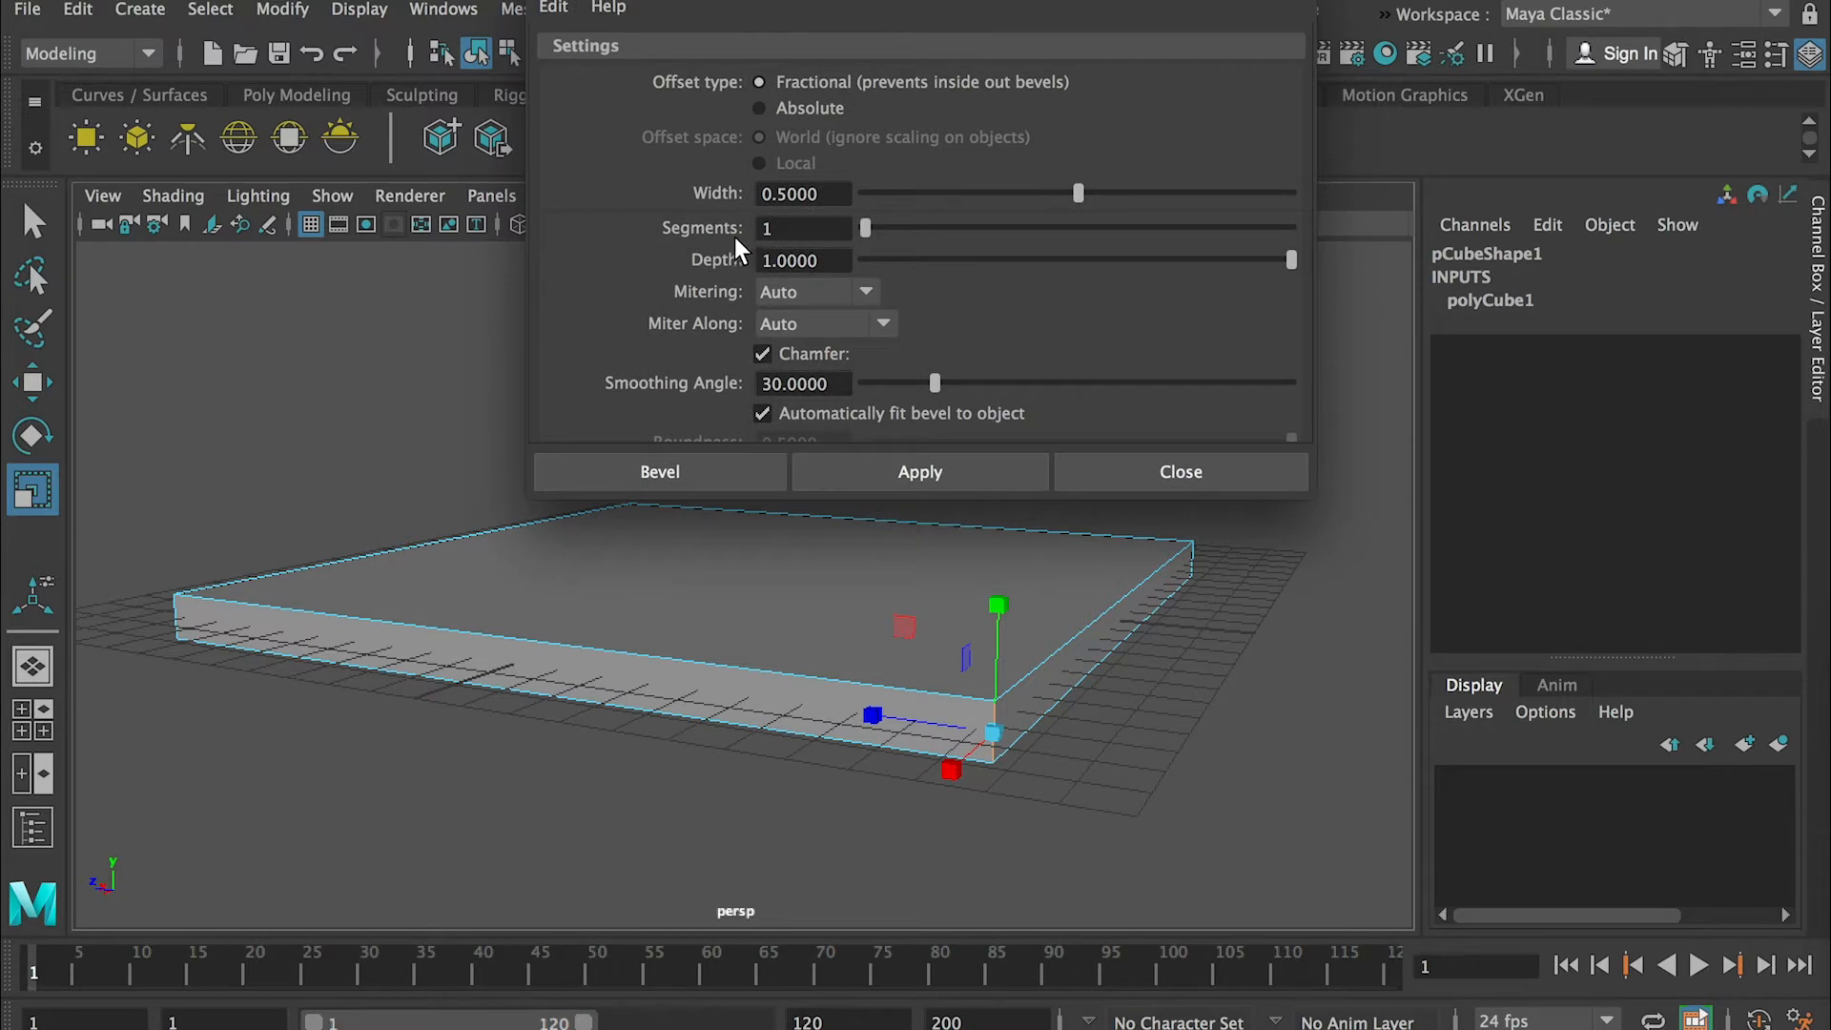
pyautogui.moveTo(1079, 747)
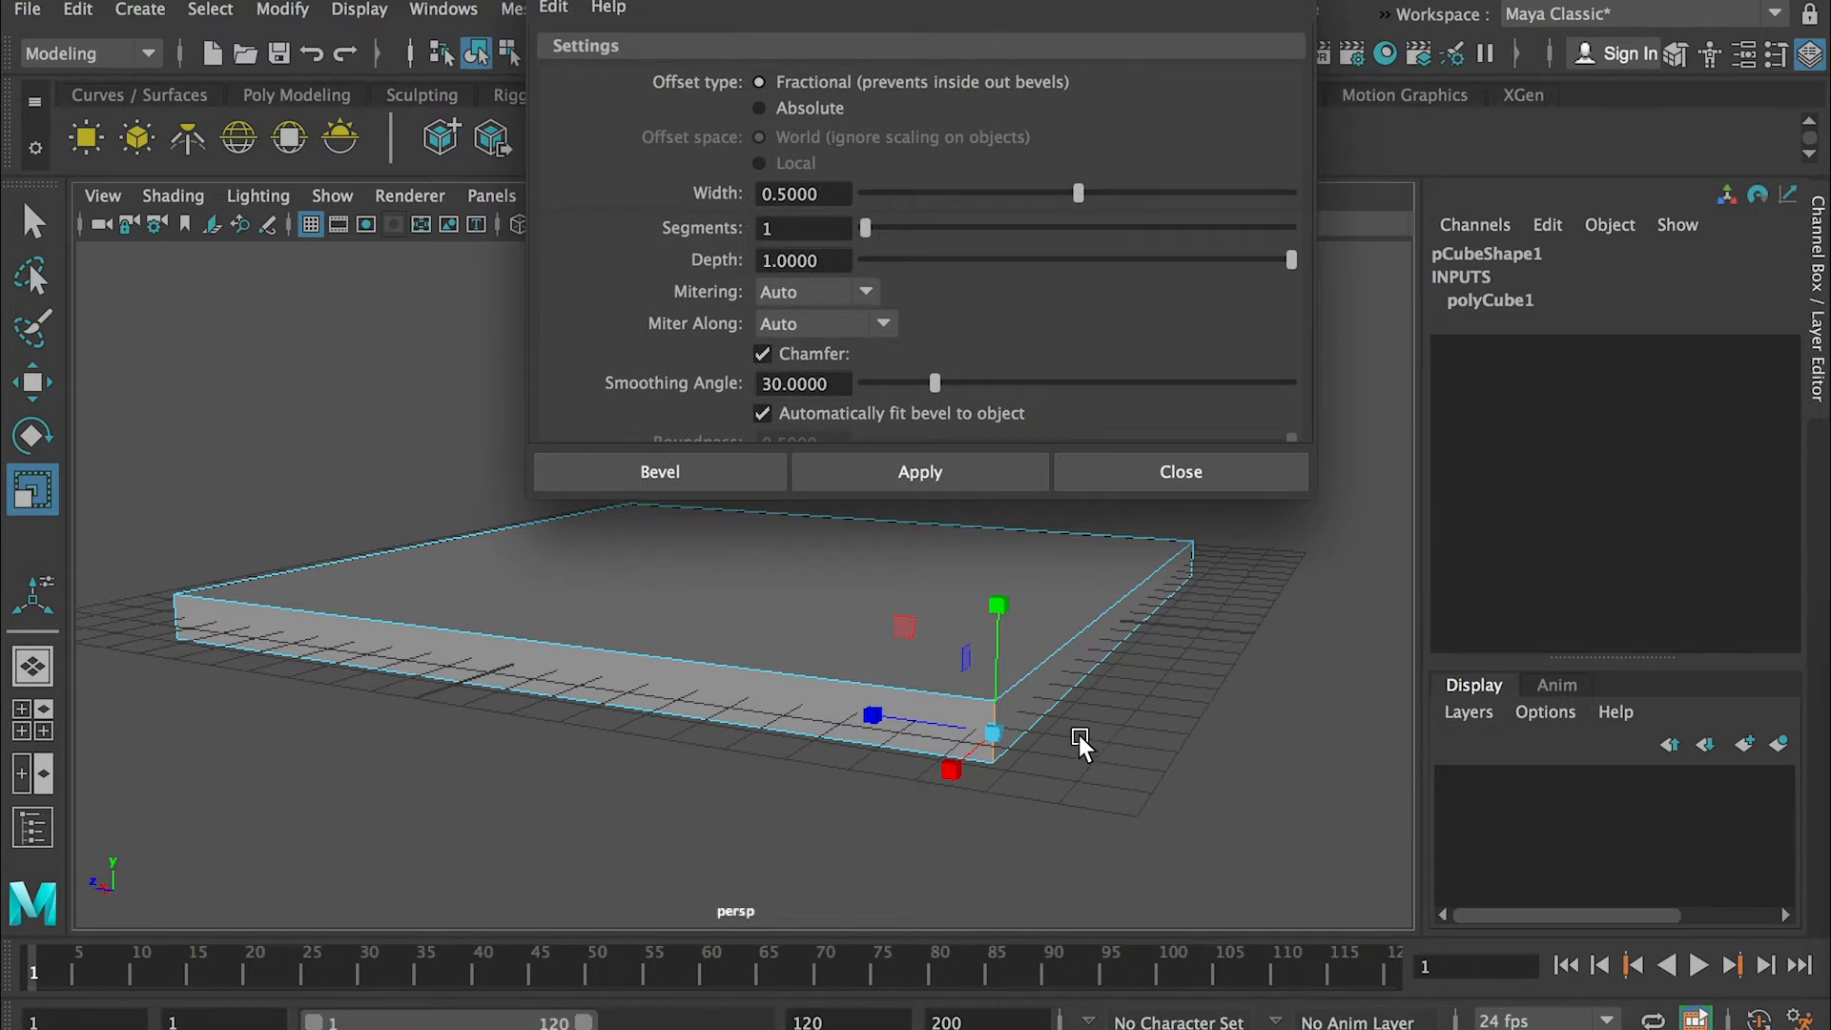
pyautogui.moveTo(1023, 705)
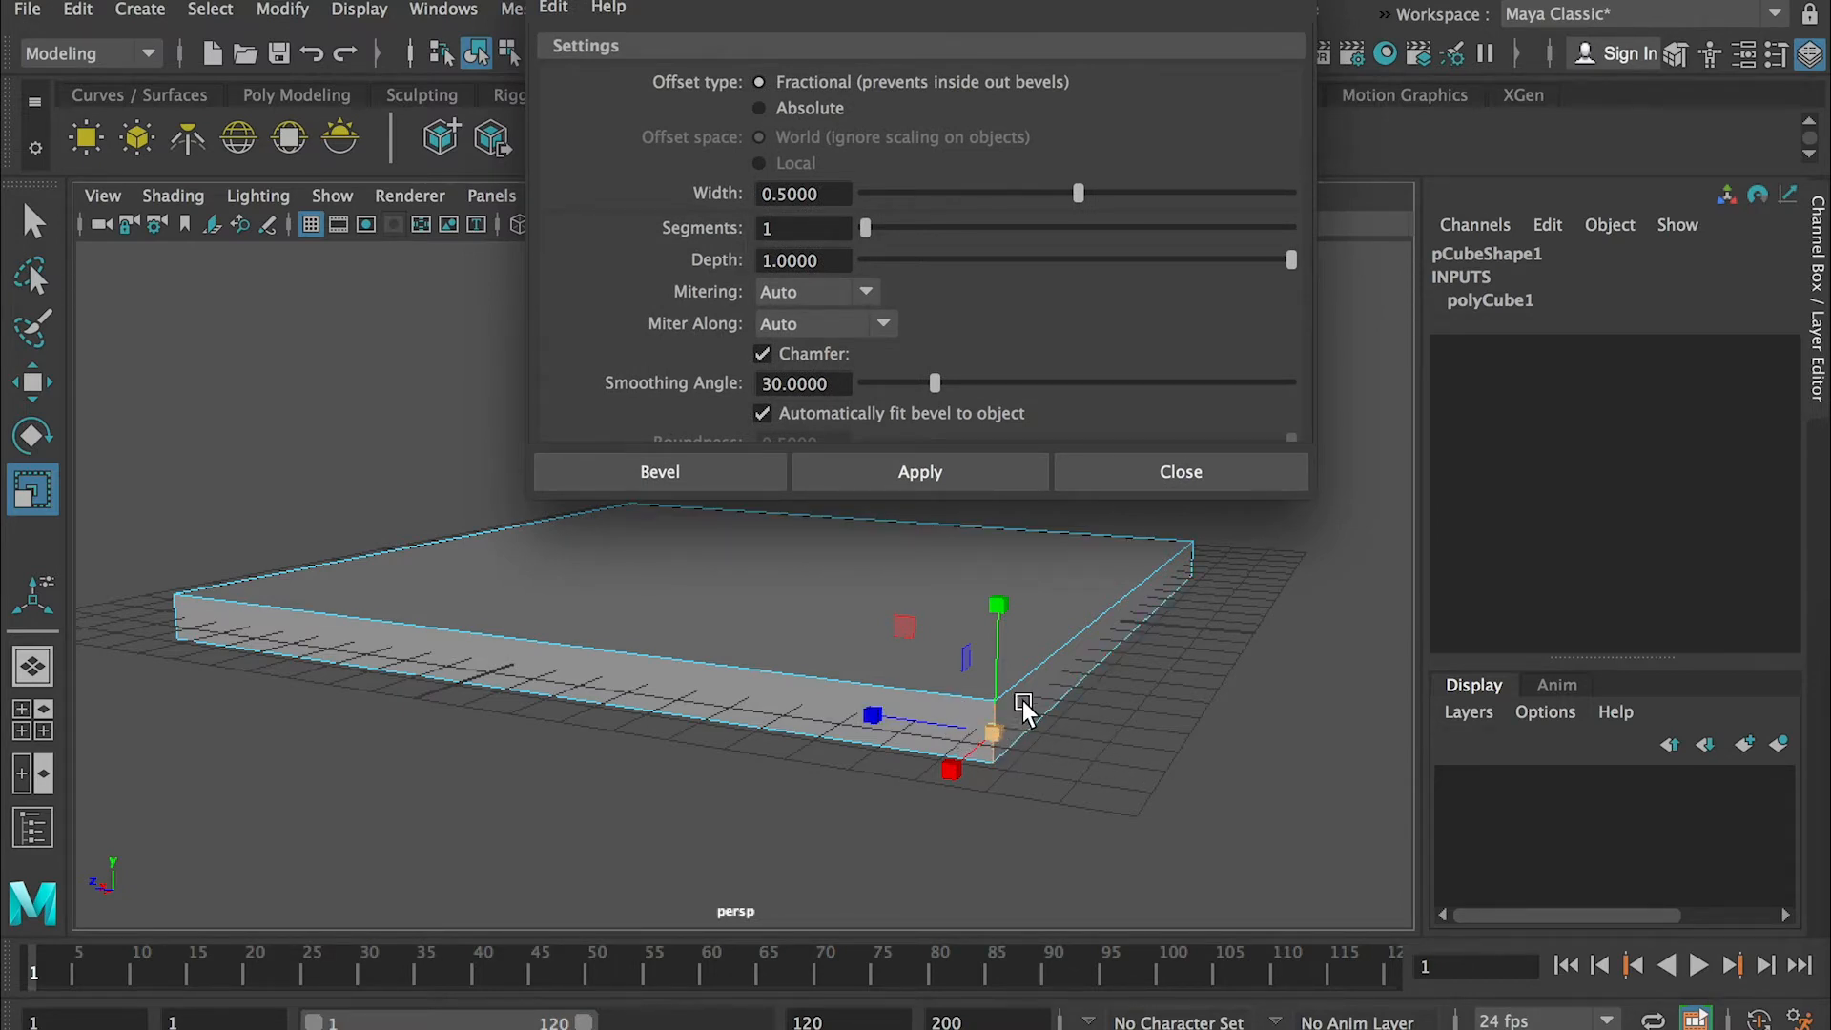
pyautogui.moveTo(1011, 742)
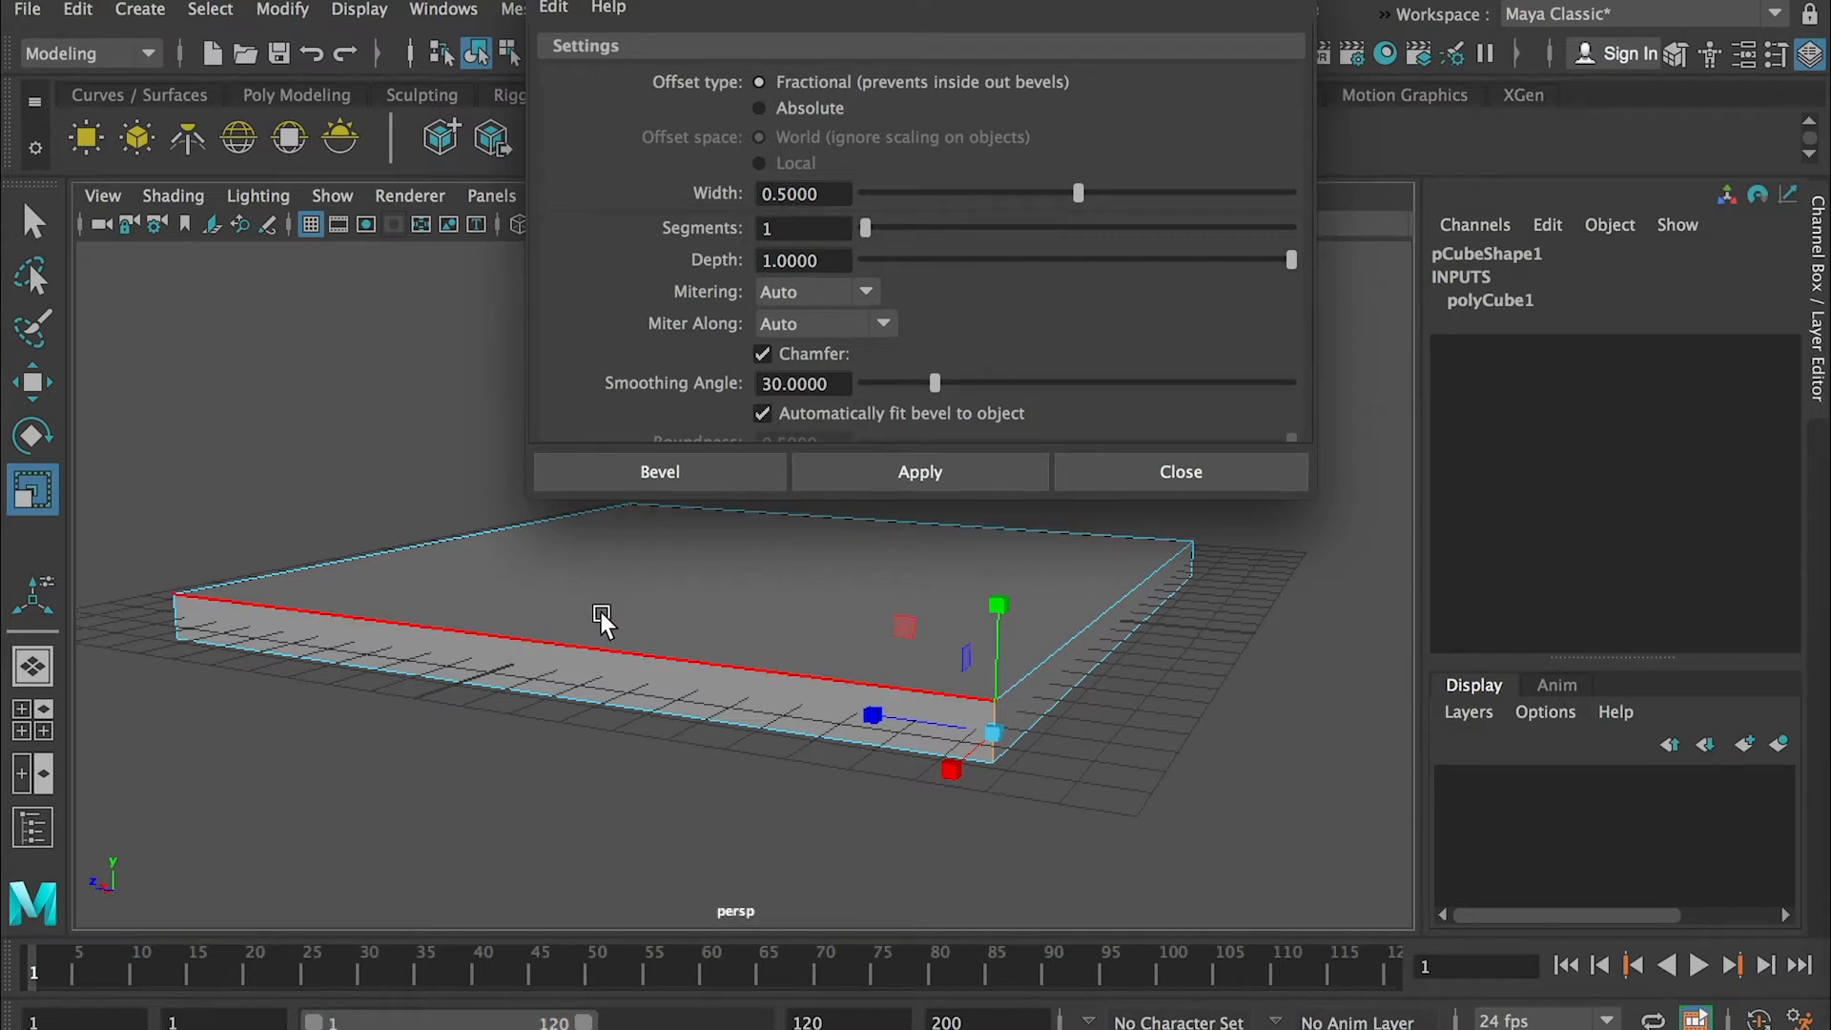
pyautogui.moveTo(561, 650)
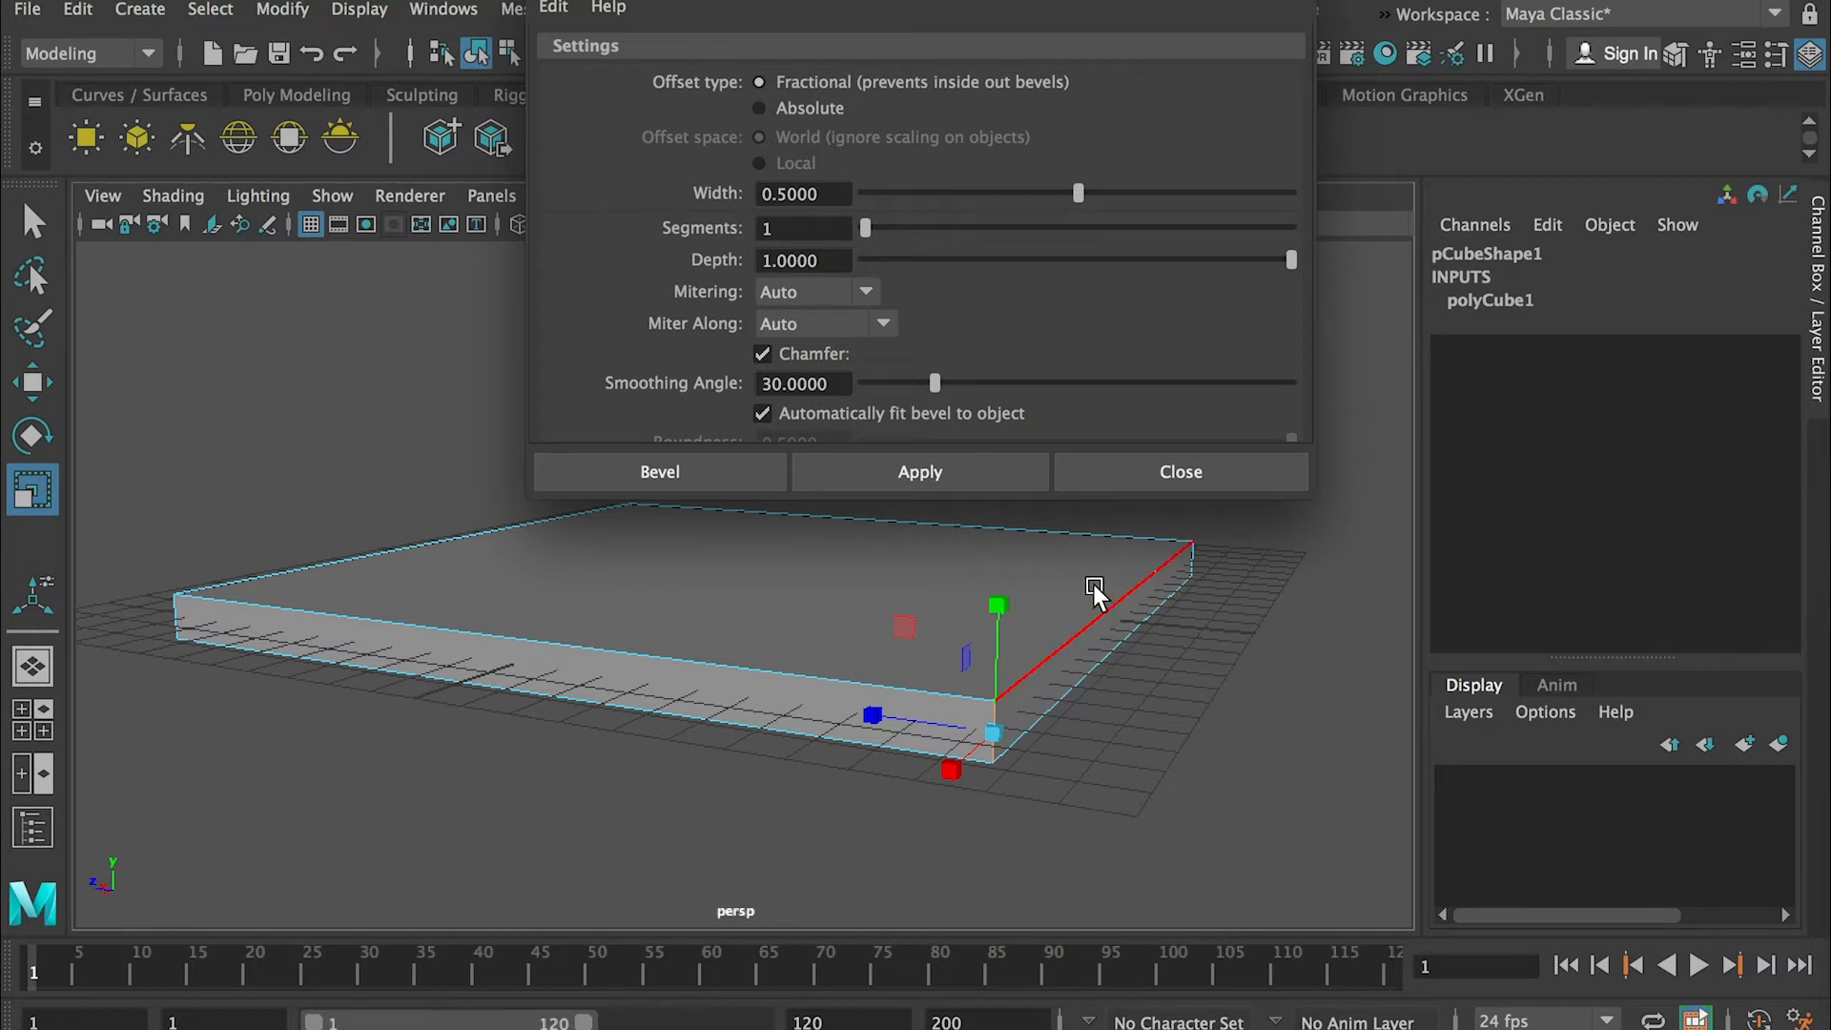
# - Try a corner bevel on selected edges, then set the bevel Segments to 8
pyautogui.click(1028, 683)
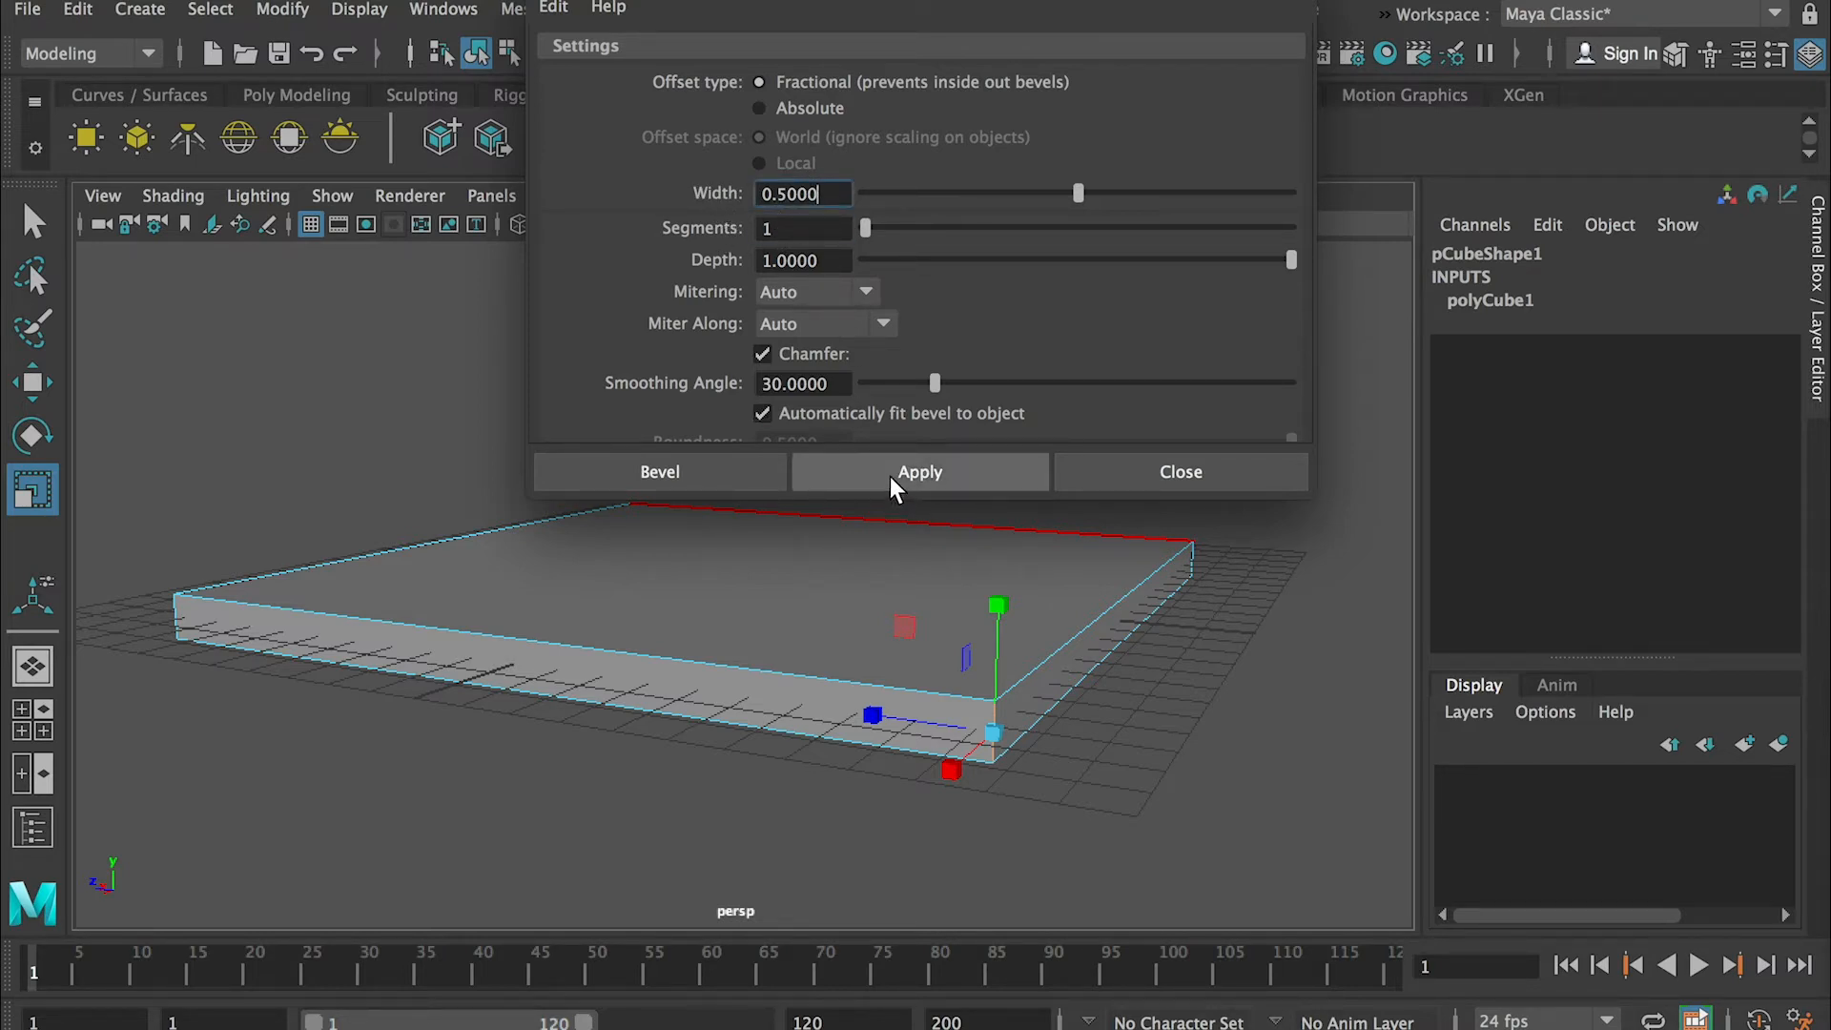
pyautogui.click(919, 471)
pyautogui.write('3')
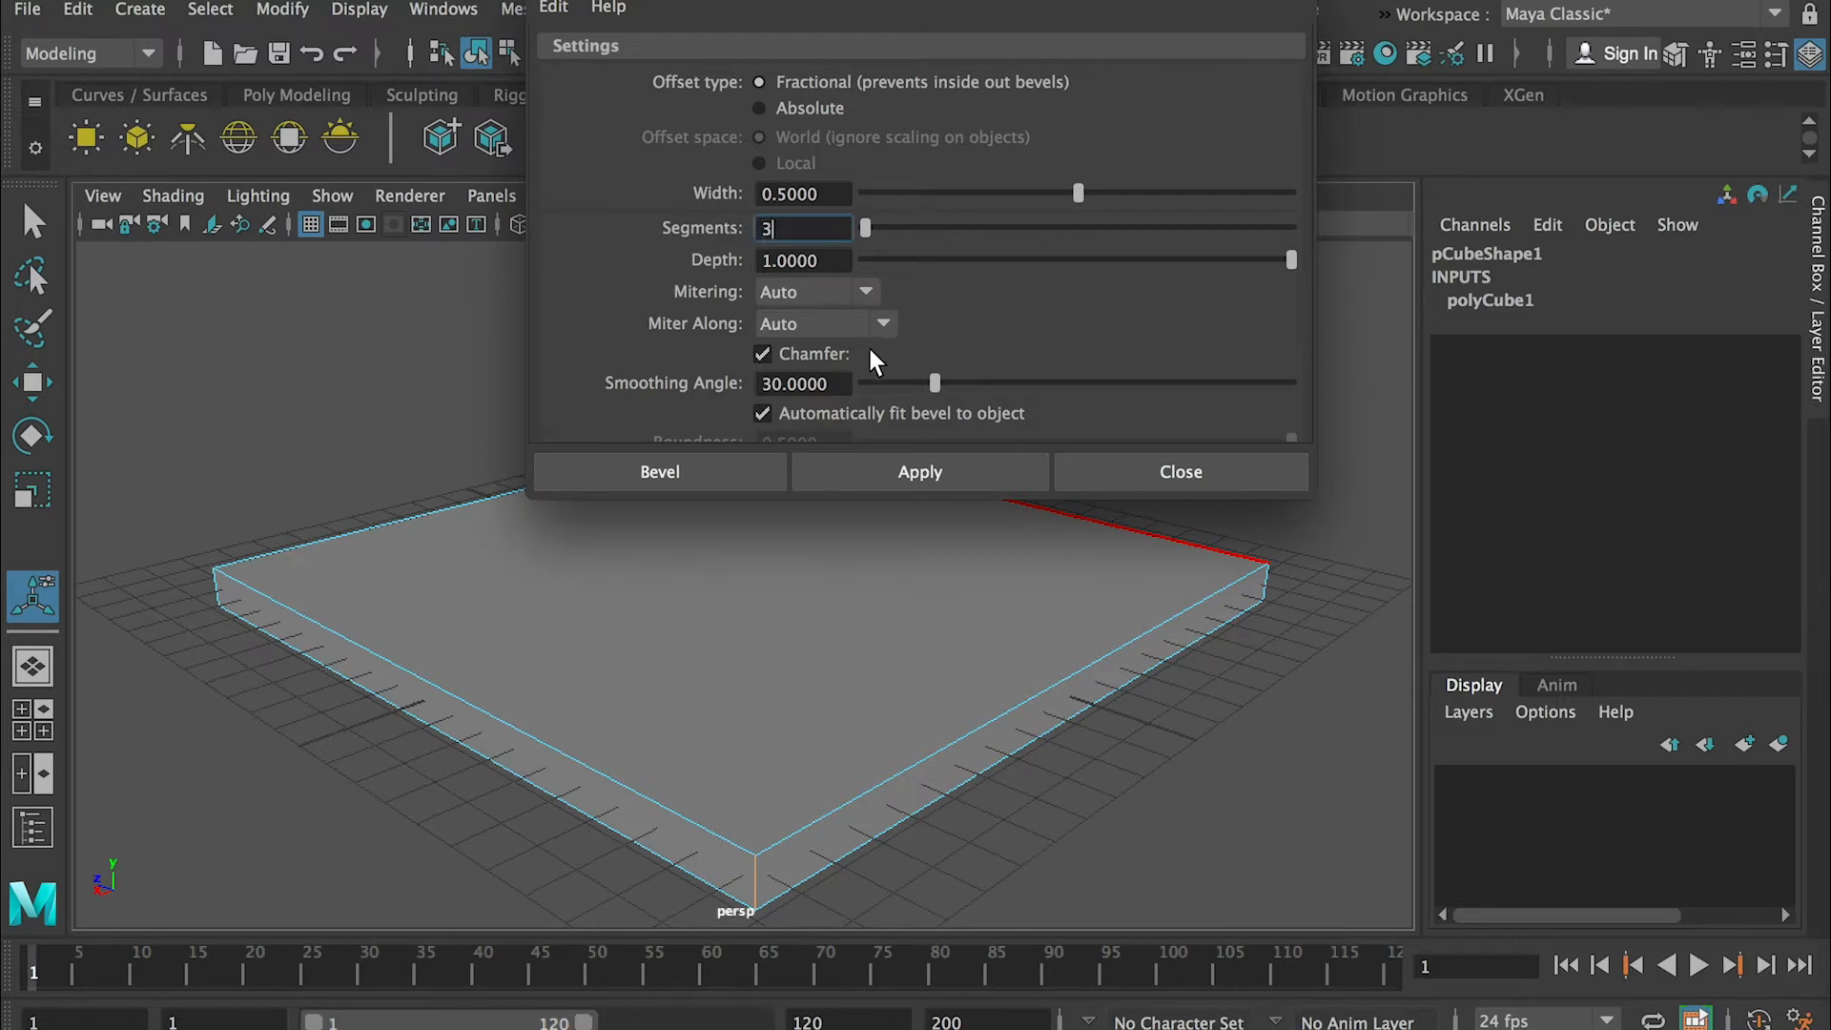
pyautogui.click(919, 471)
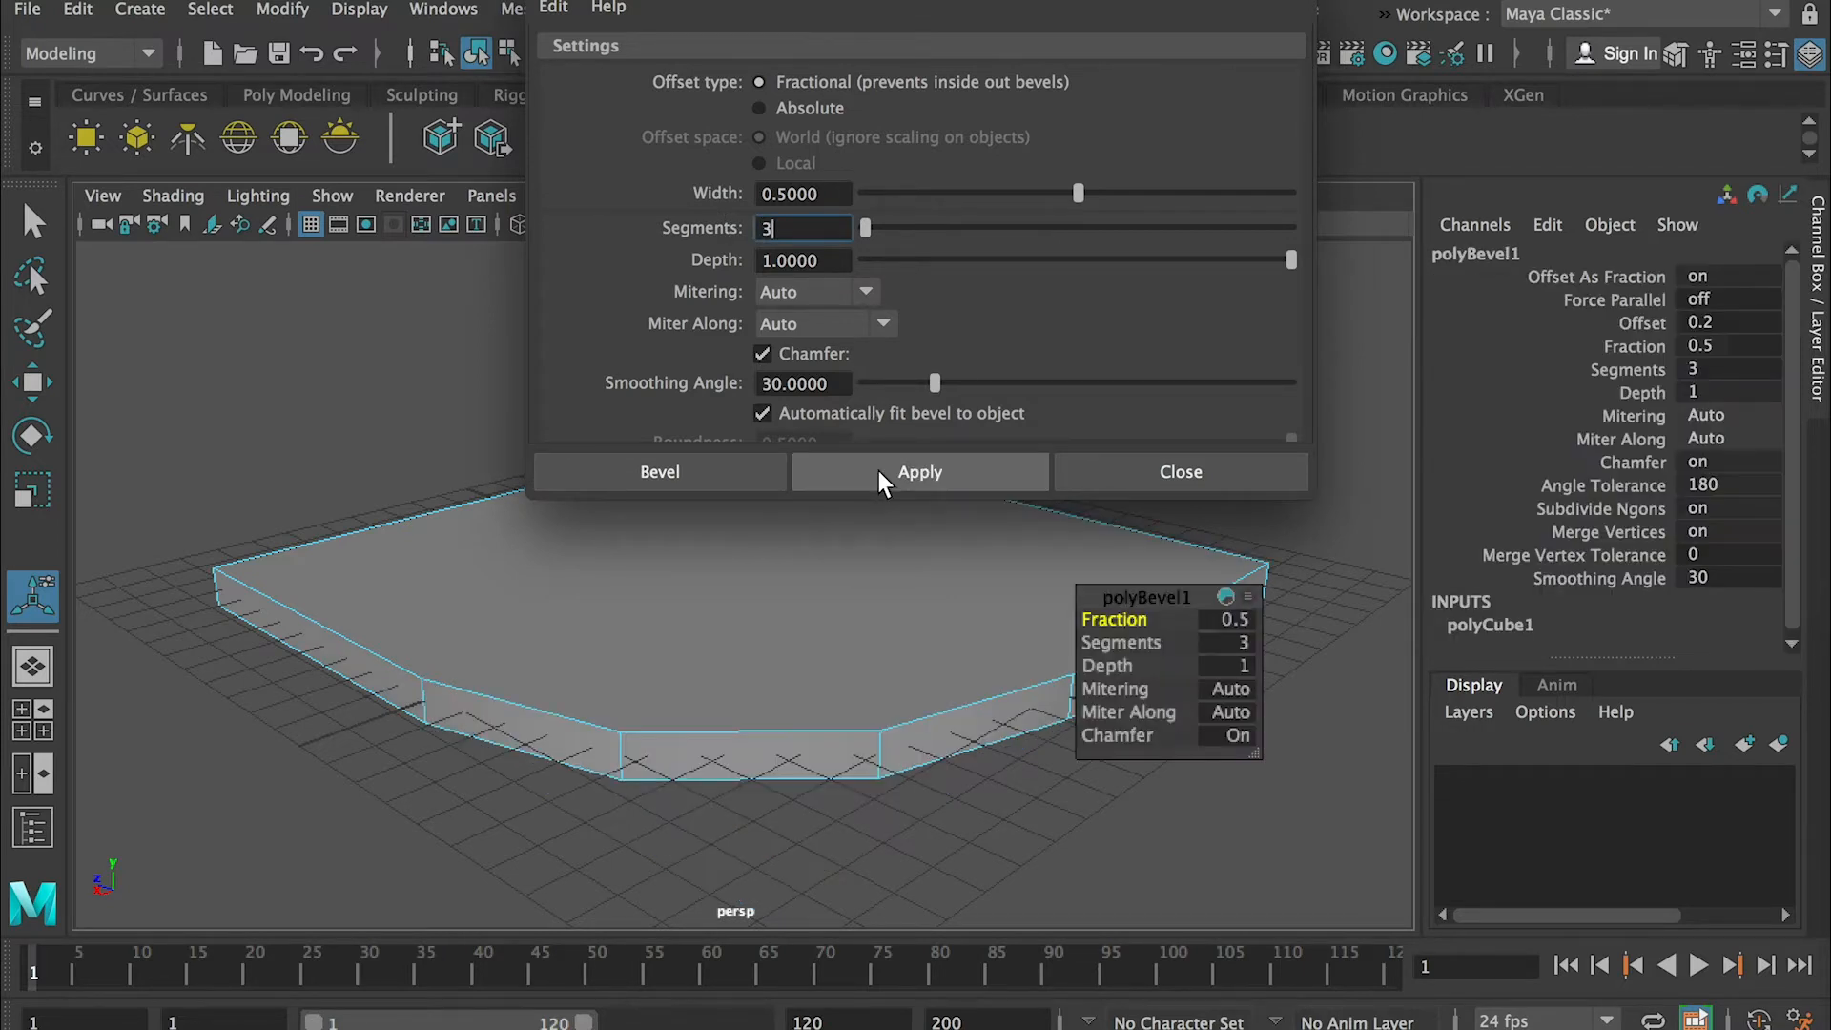
pyautogui.click(919, 471)
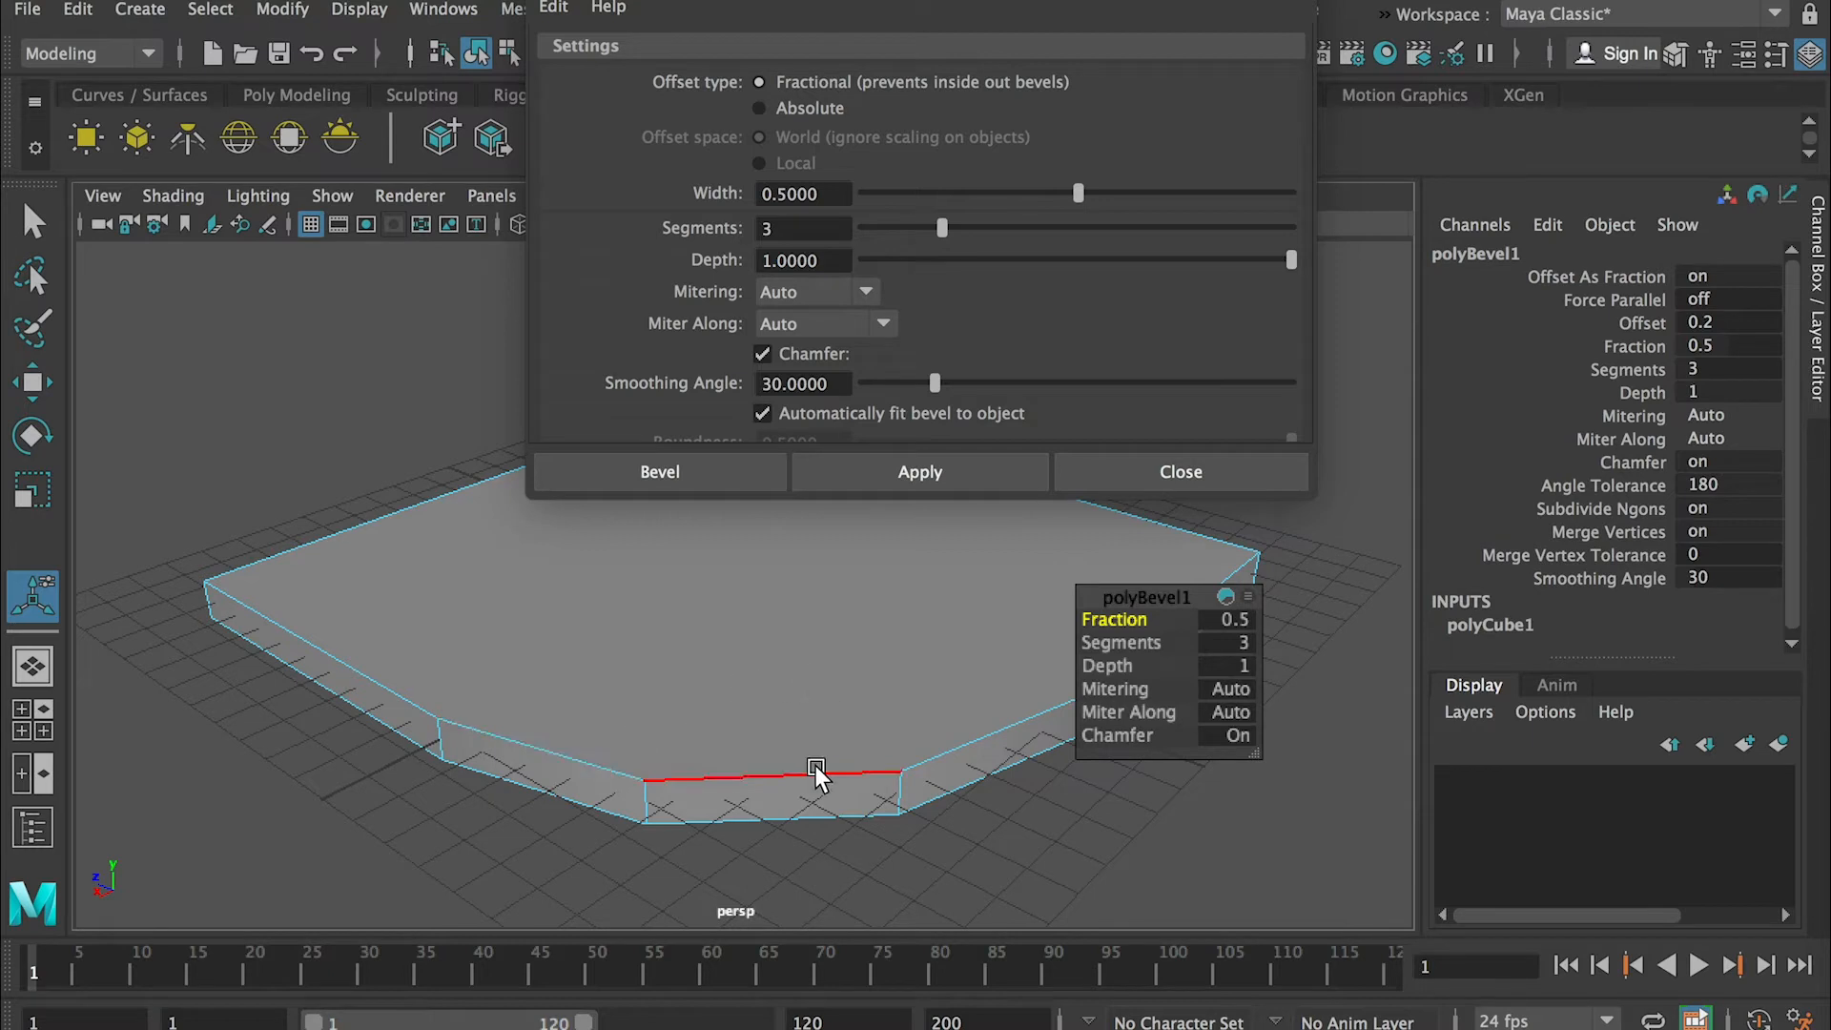
pyautogui.moveTo(782, 793)
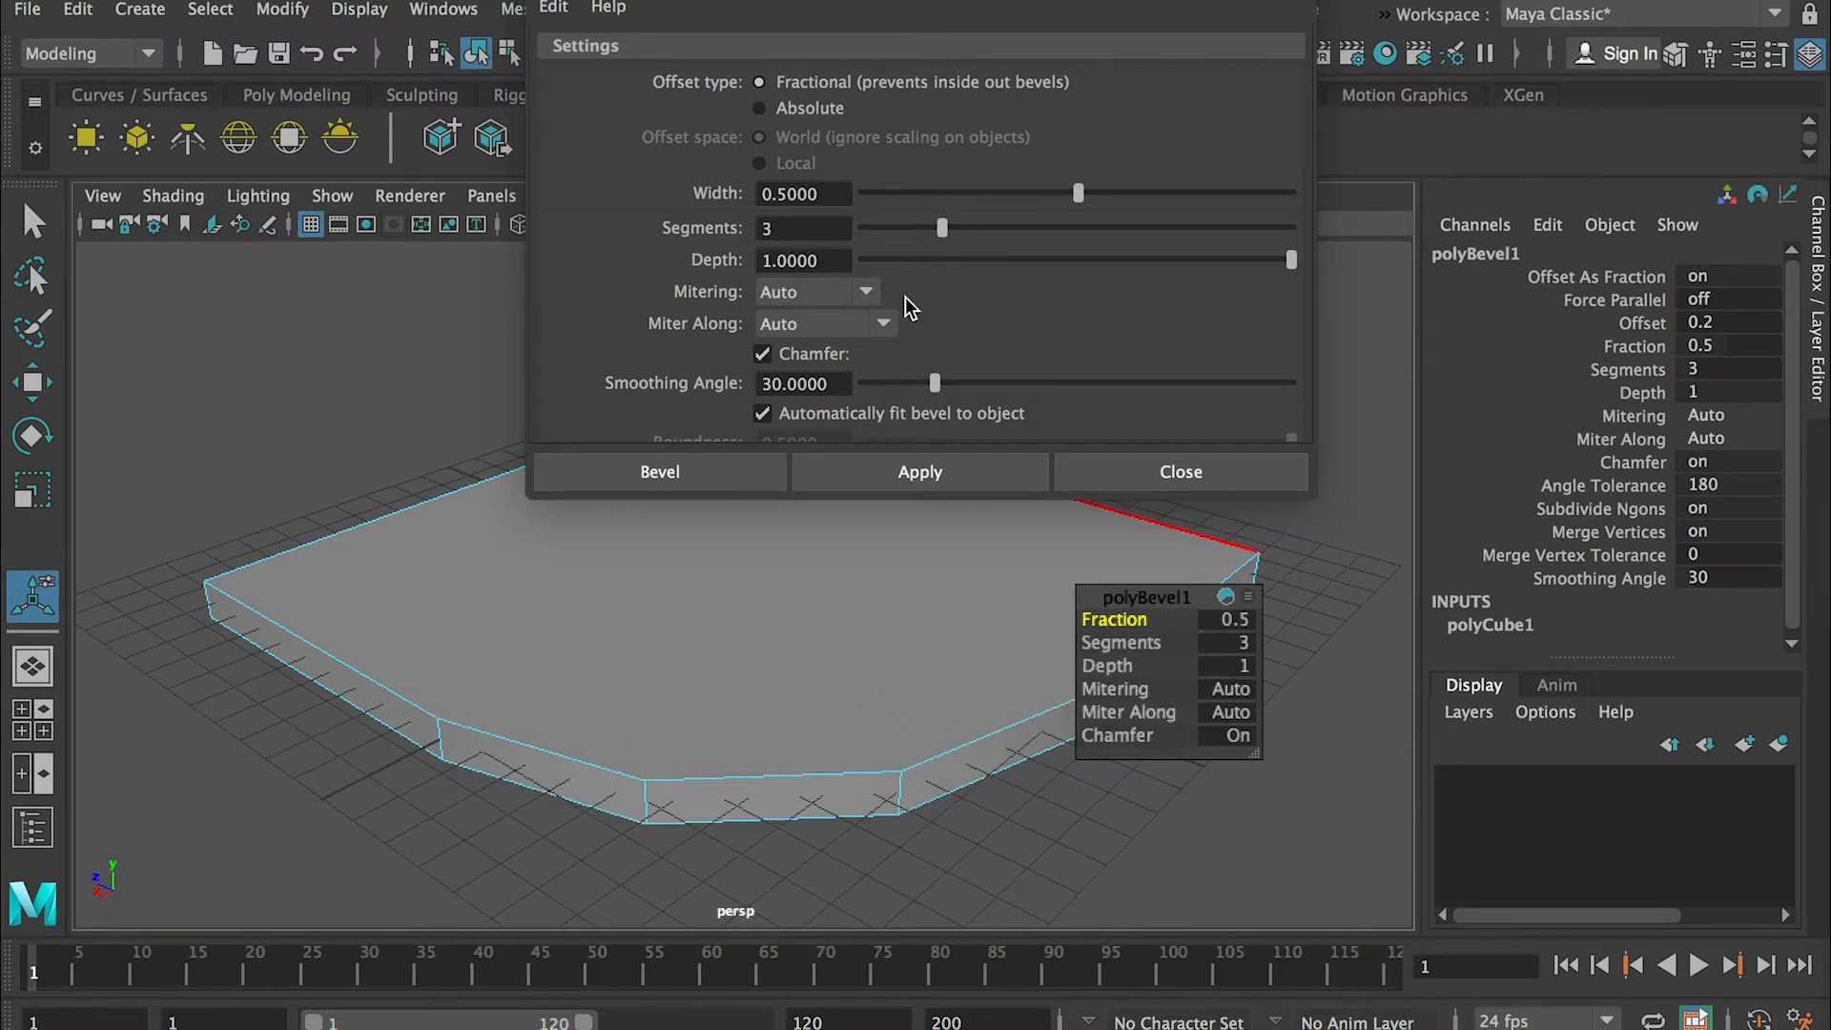
pyautogui.tripleClick(802, 227)
pyautogui.write('8')
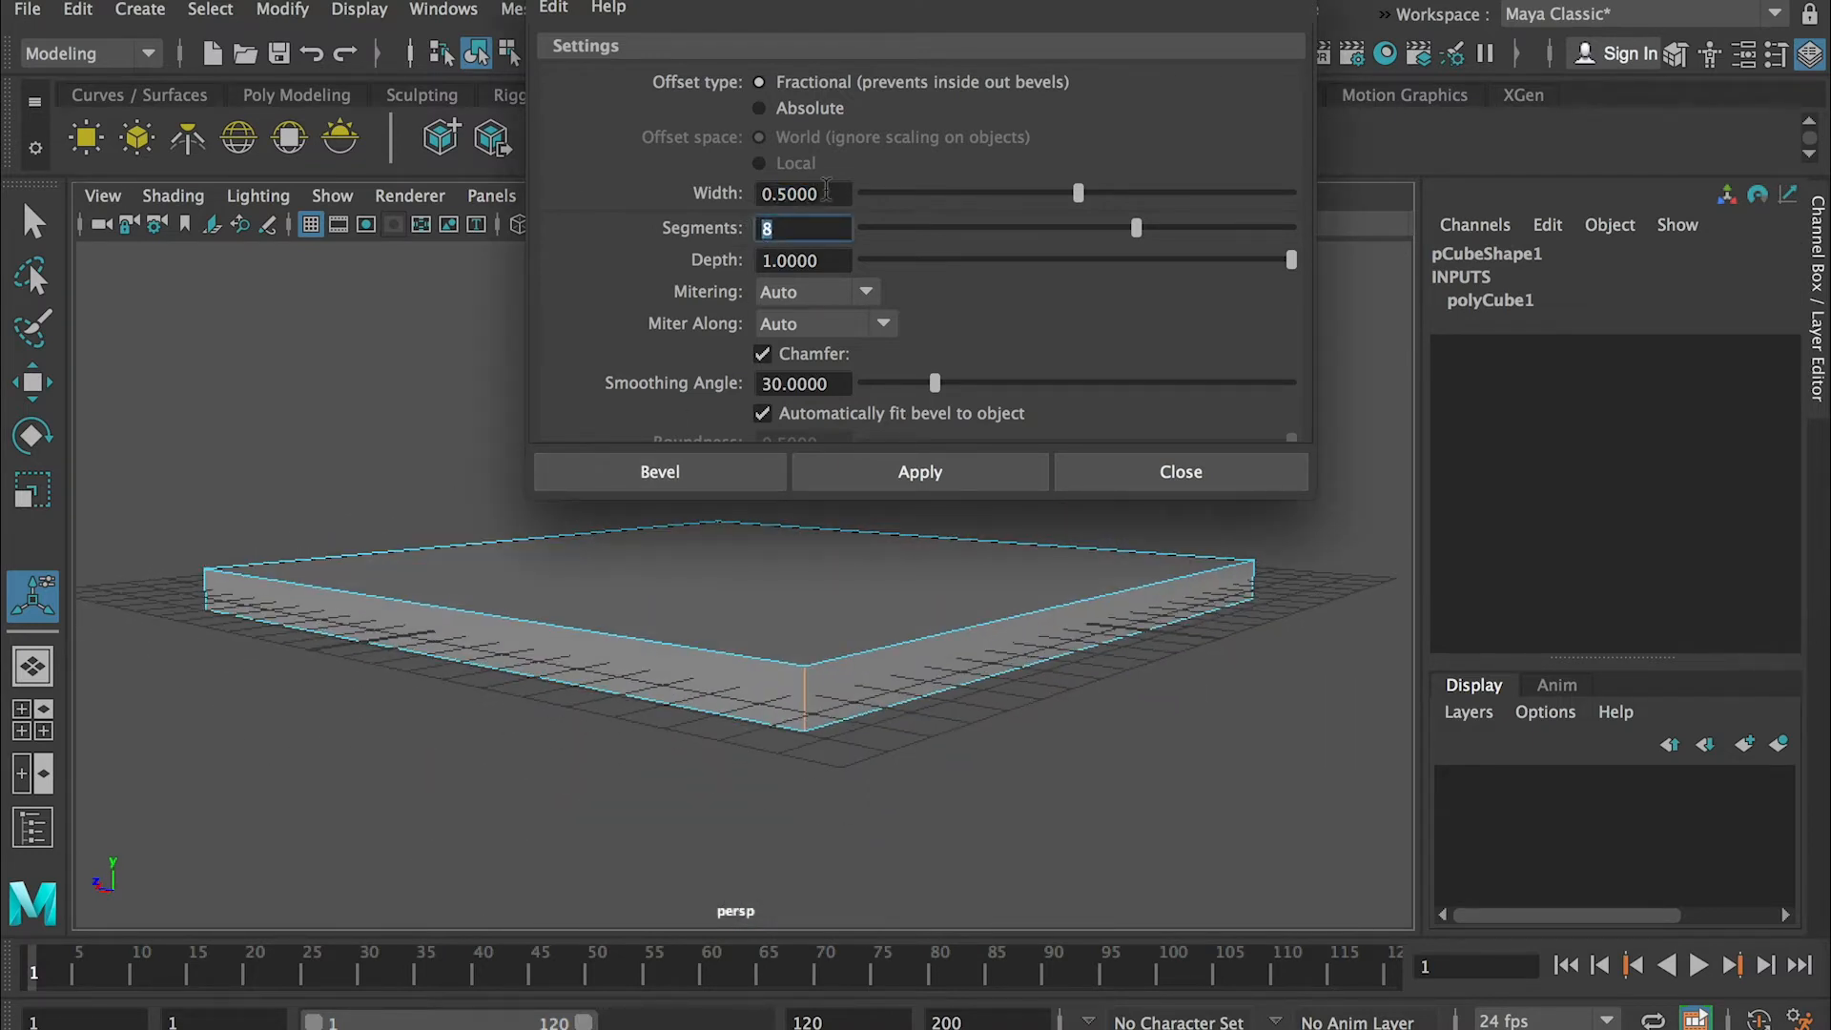
# - Bevel the slab's corner edges with width 0.2 and 8 segments
pyautogui.click(802, 192)
pyautogui.write('0.2')
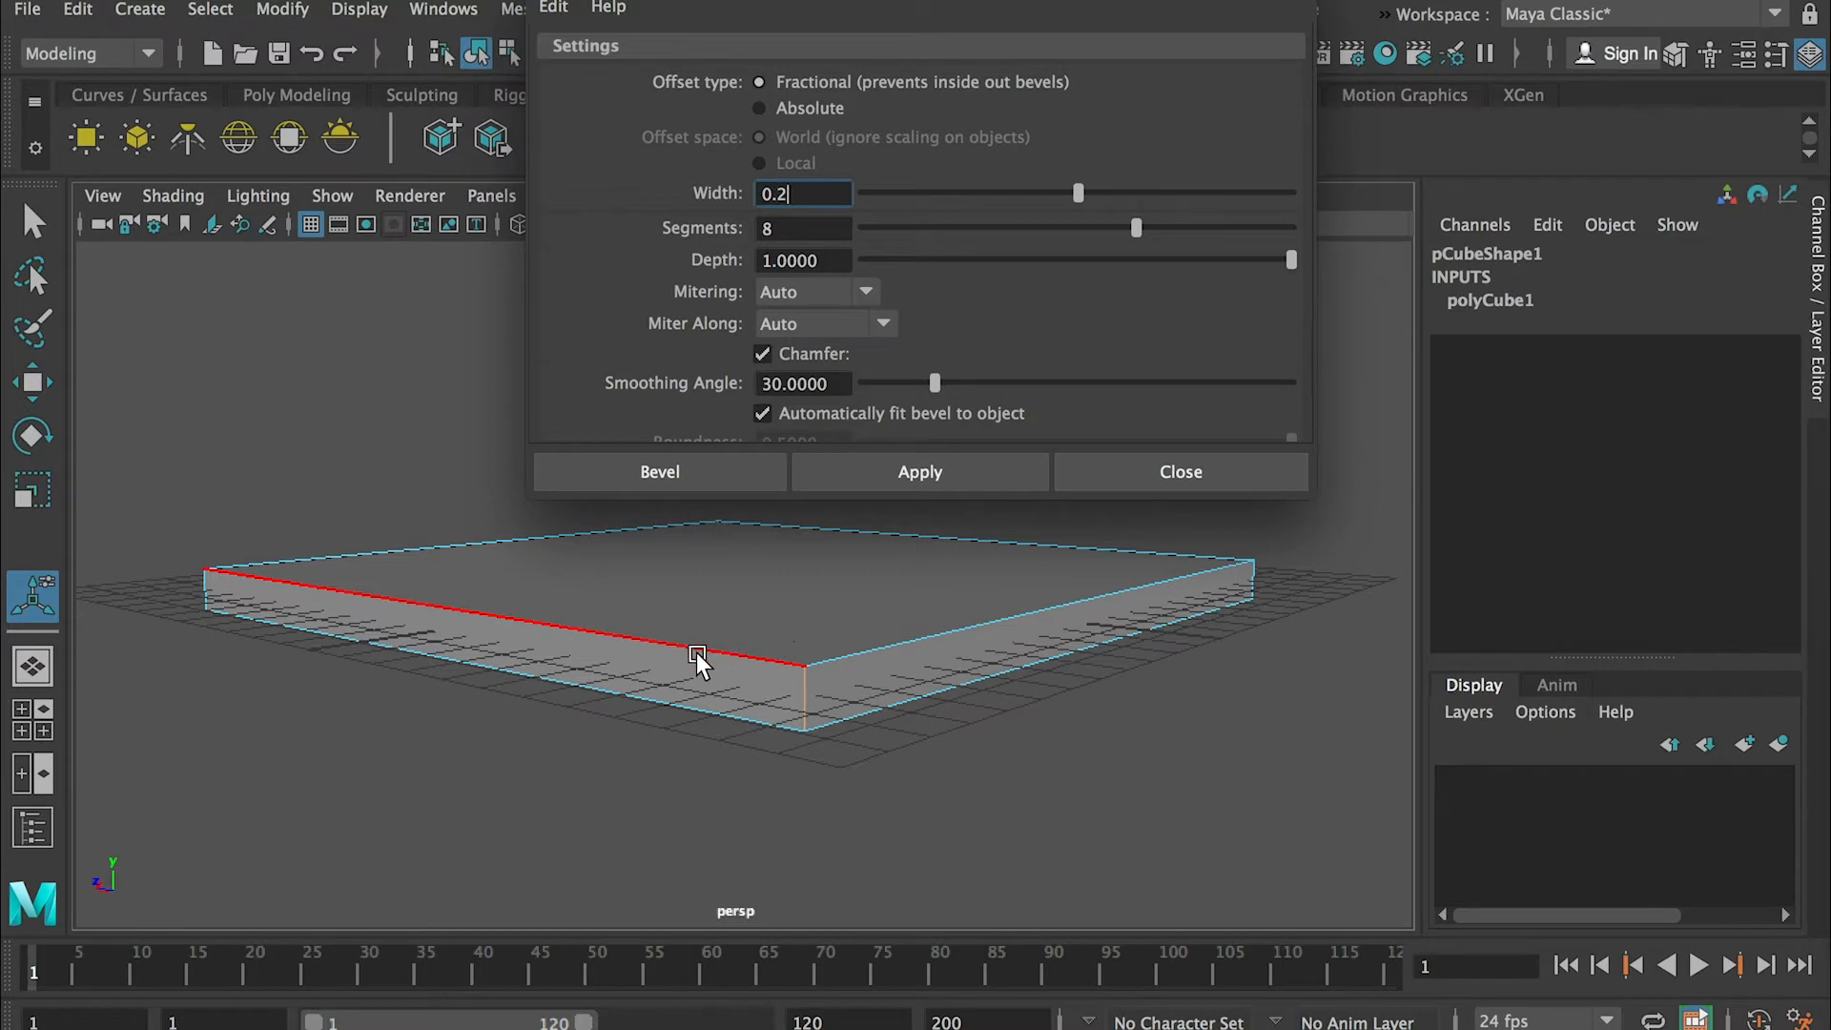
pyautogui.moveTo(681, 669)
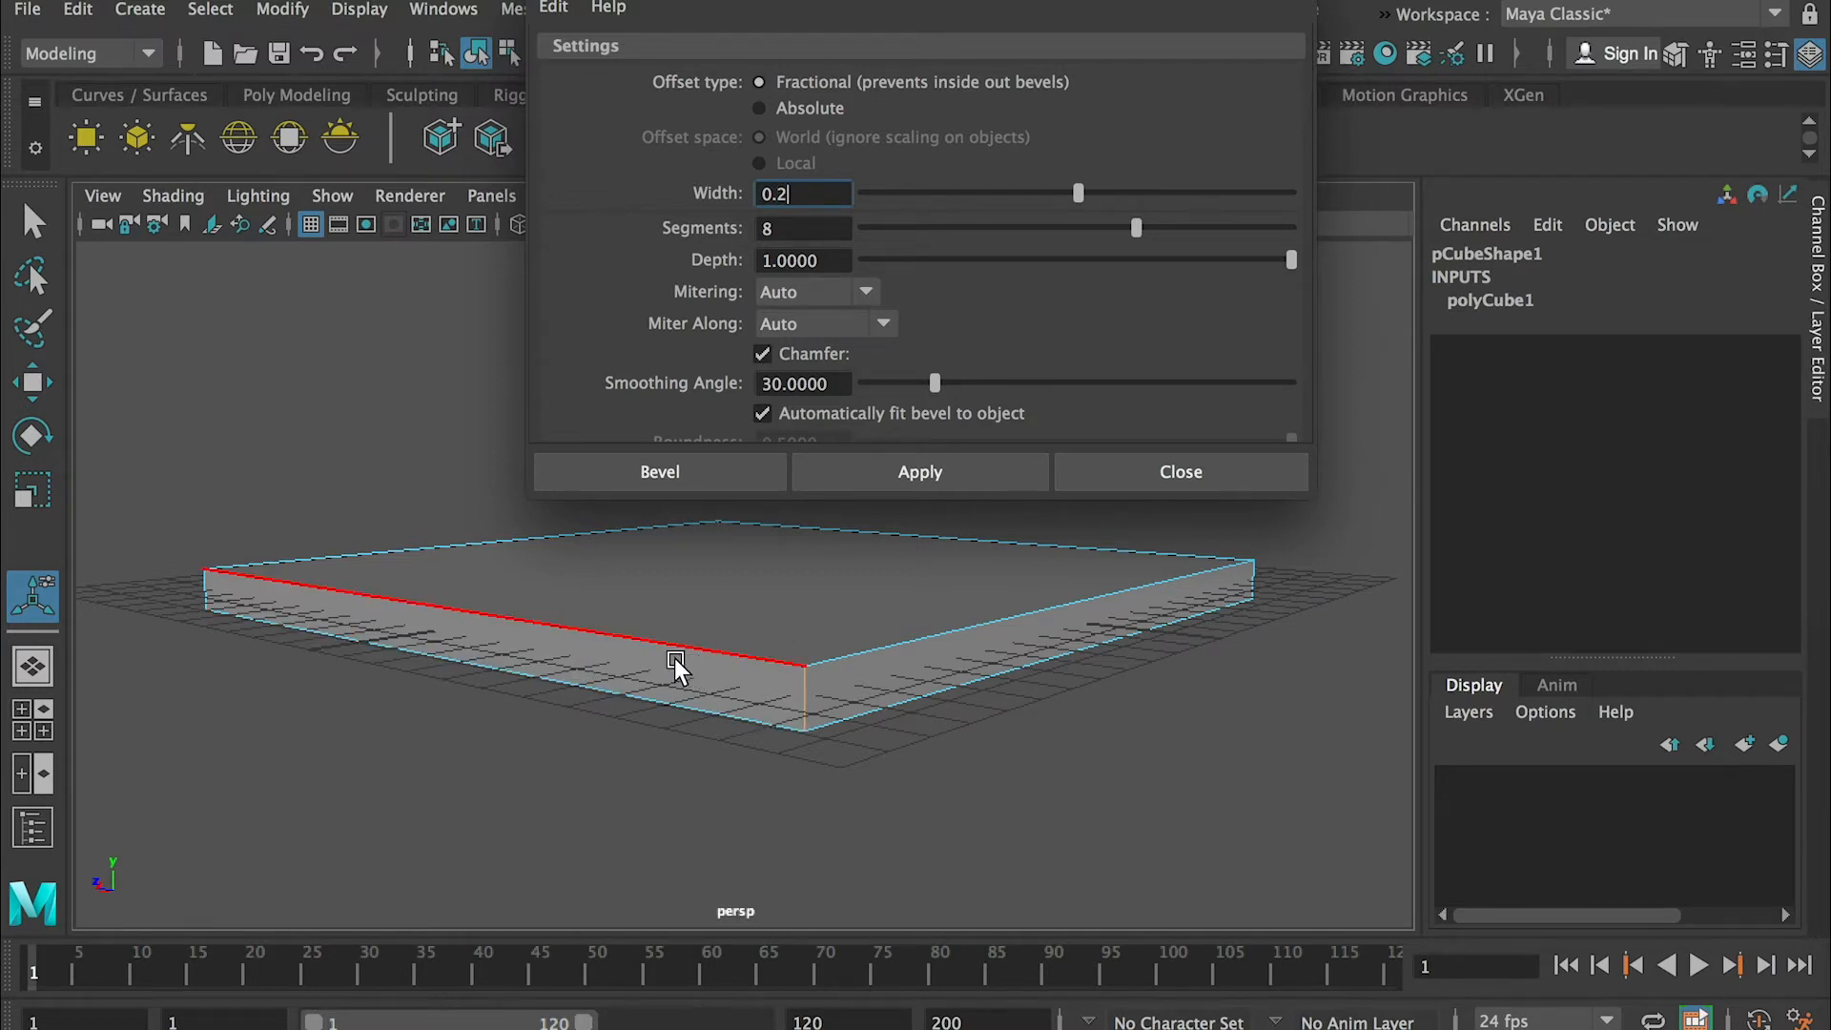
pyautogui.moveTo(794, 694)
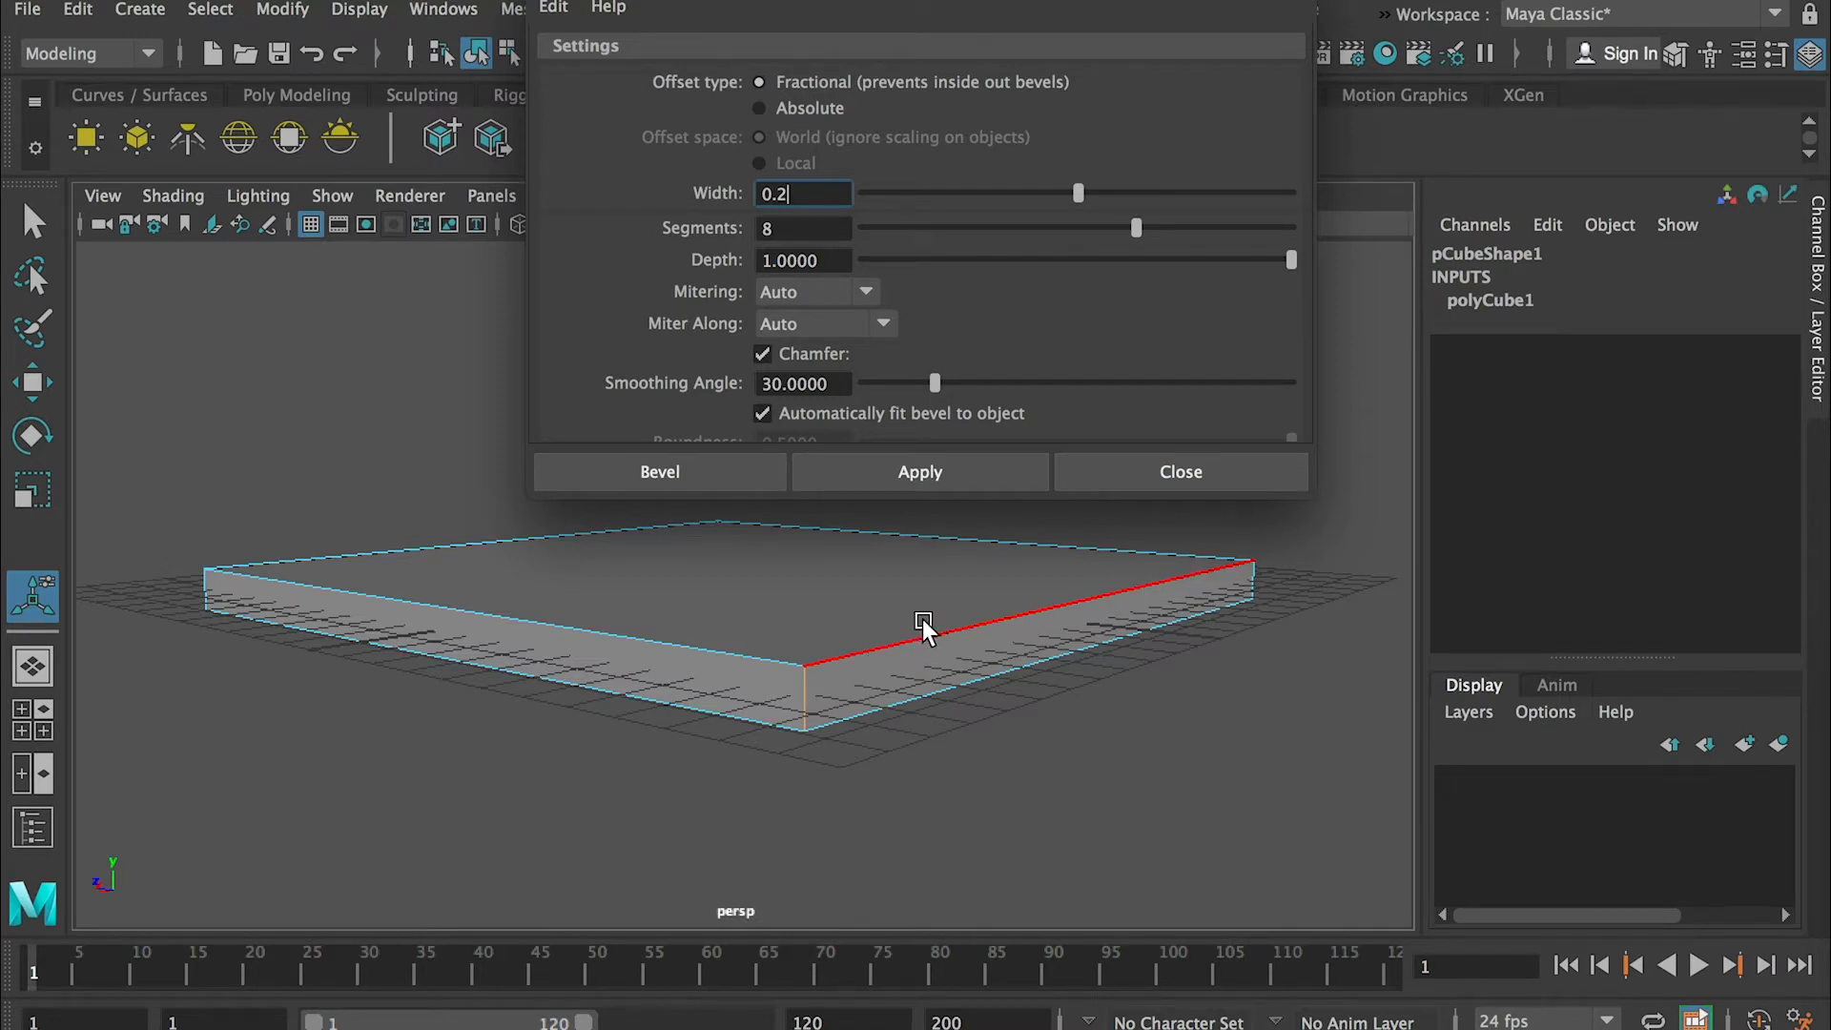
pyautogui.moveTo(923, 649)
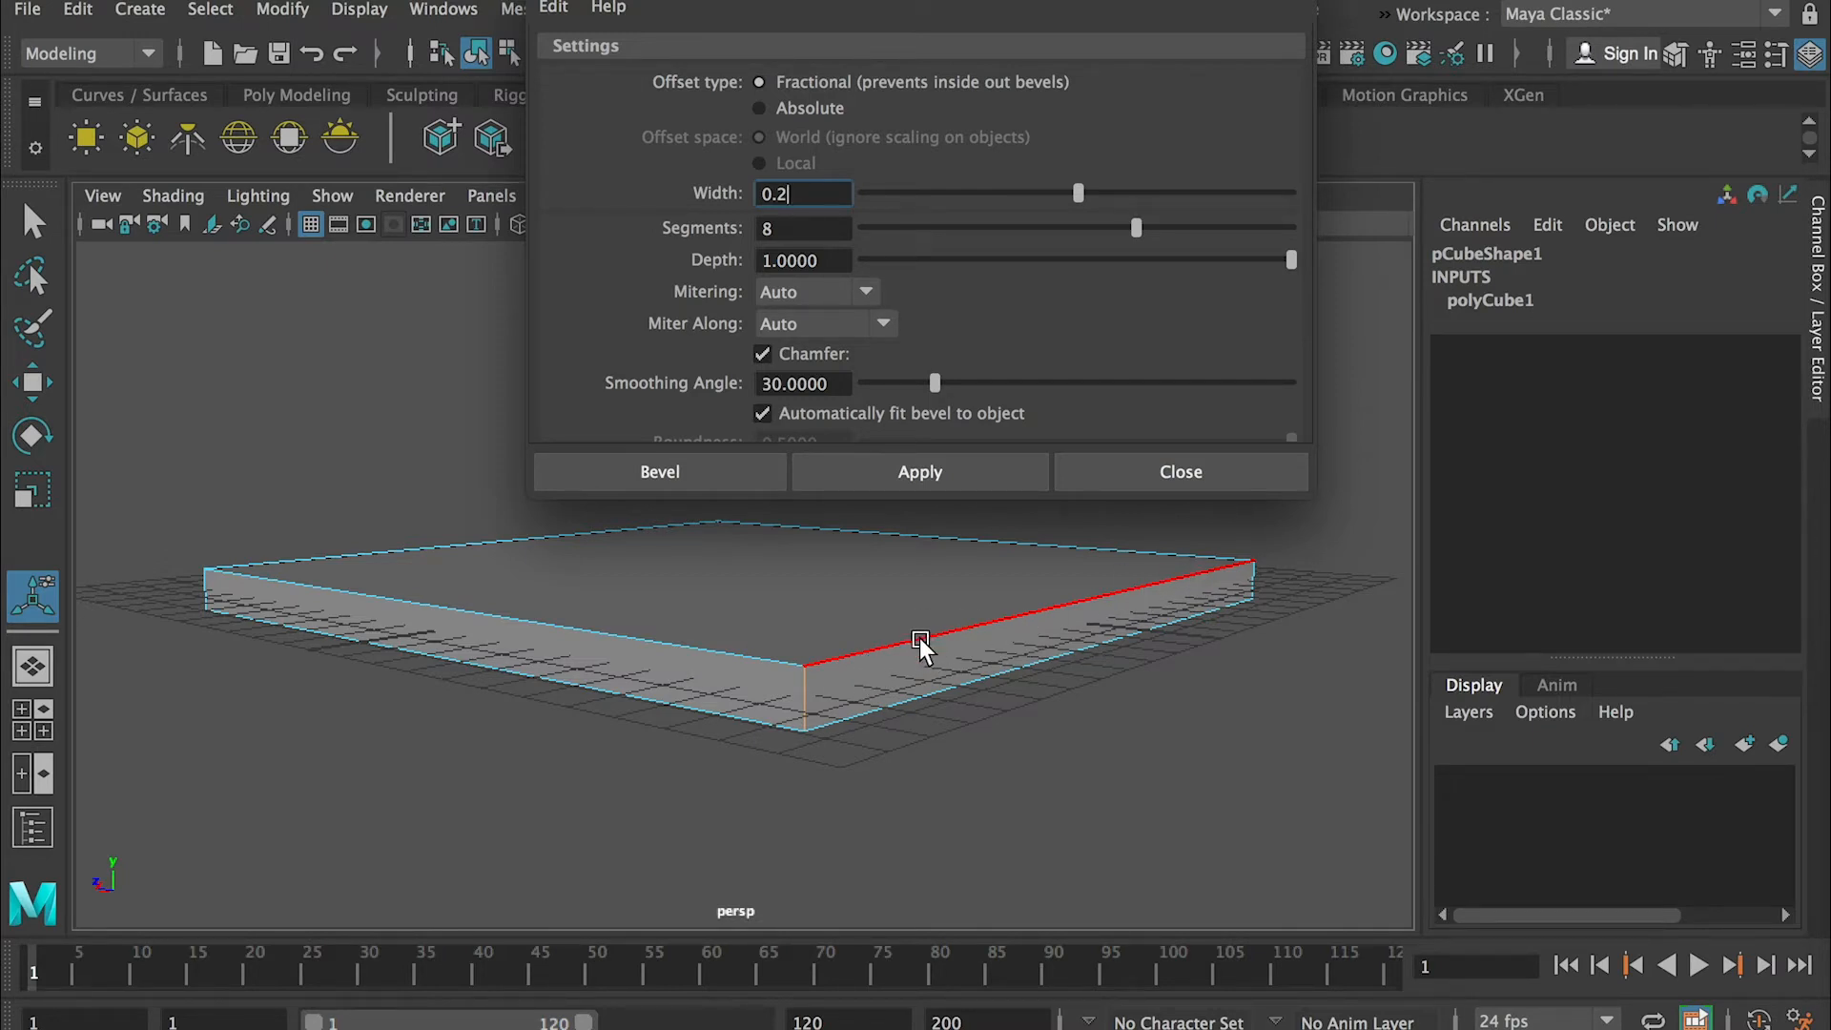
pyautogui.click(665, 660)
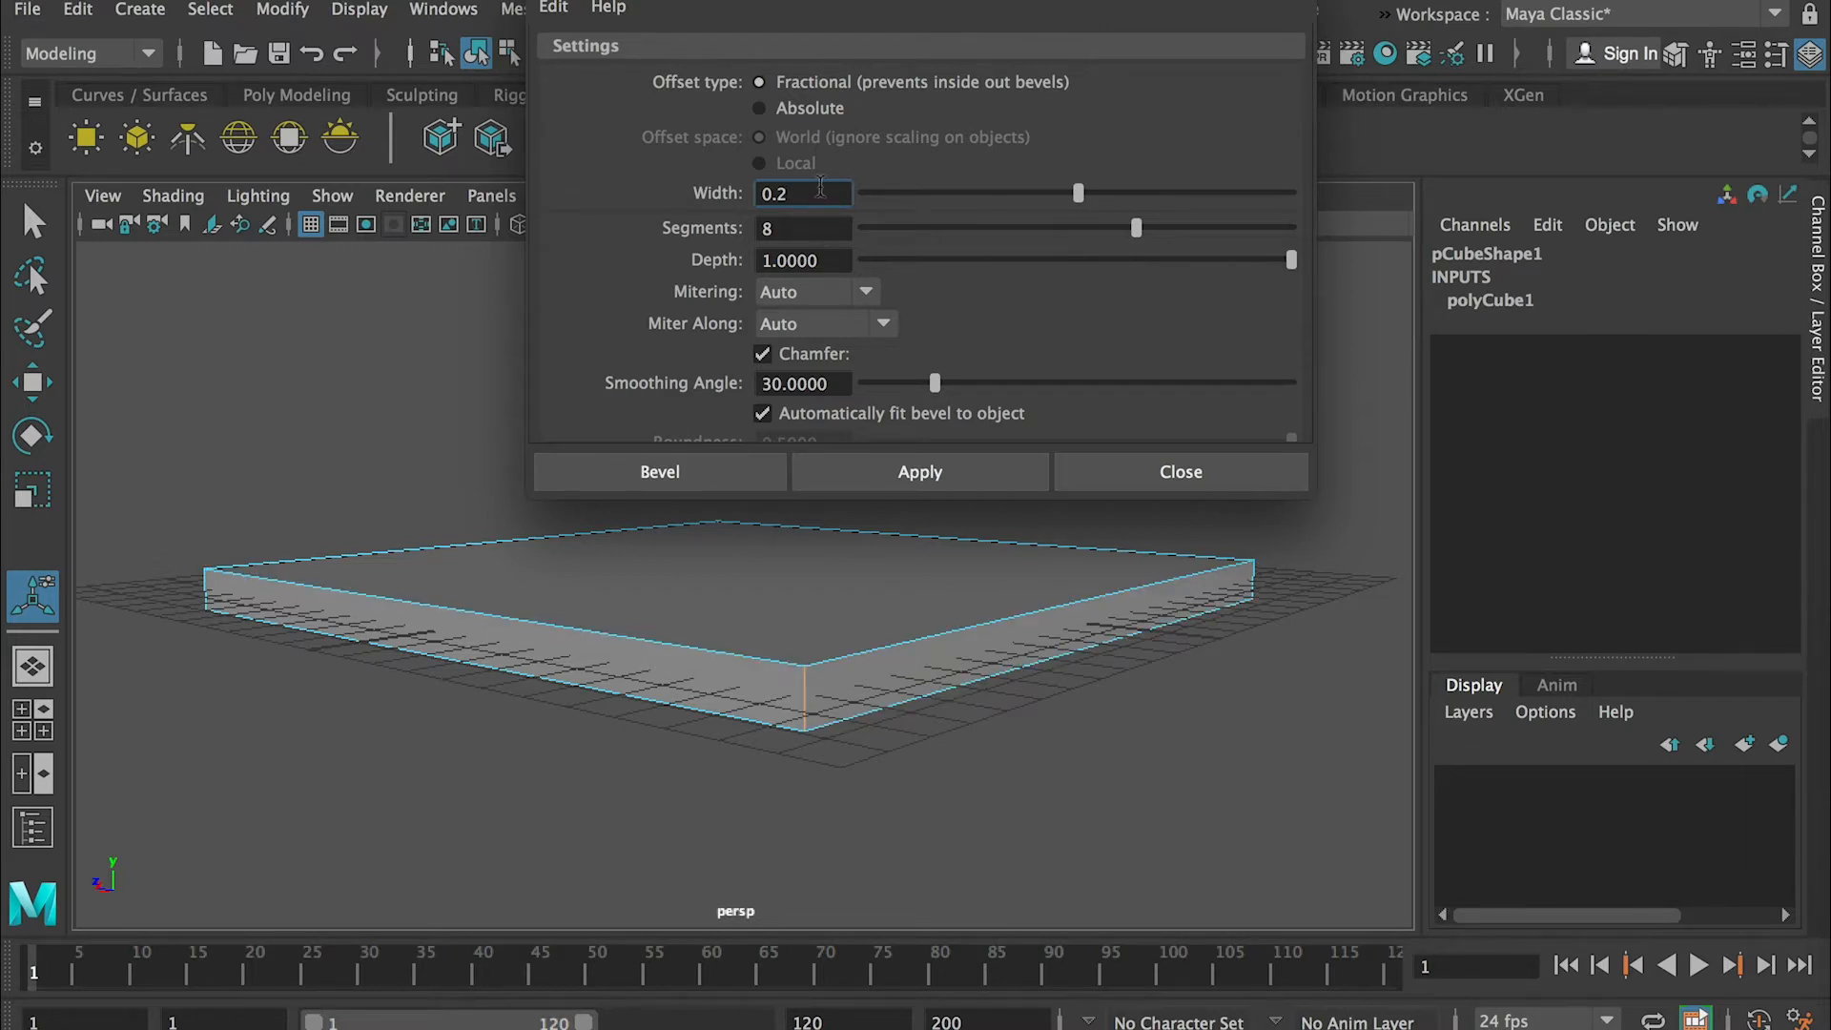
pyautogui.click(919, 471)
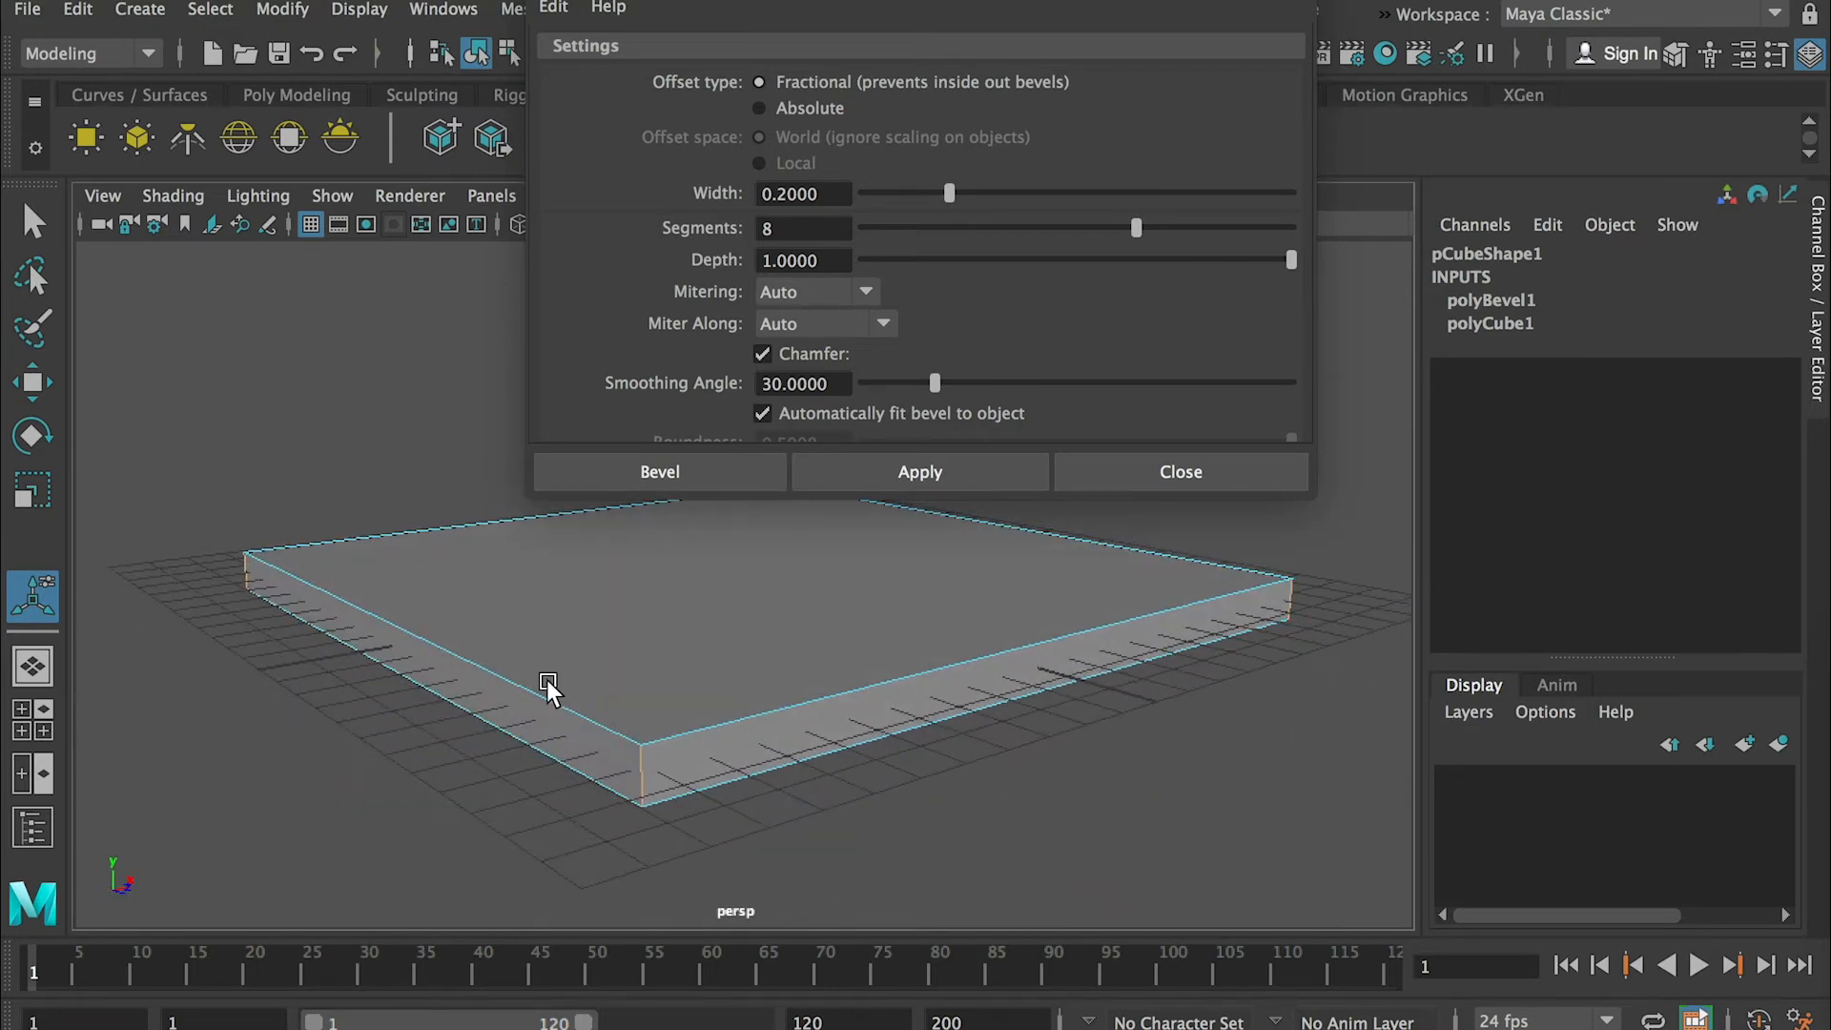
pyautogui.click(658, 471)
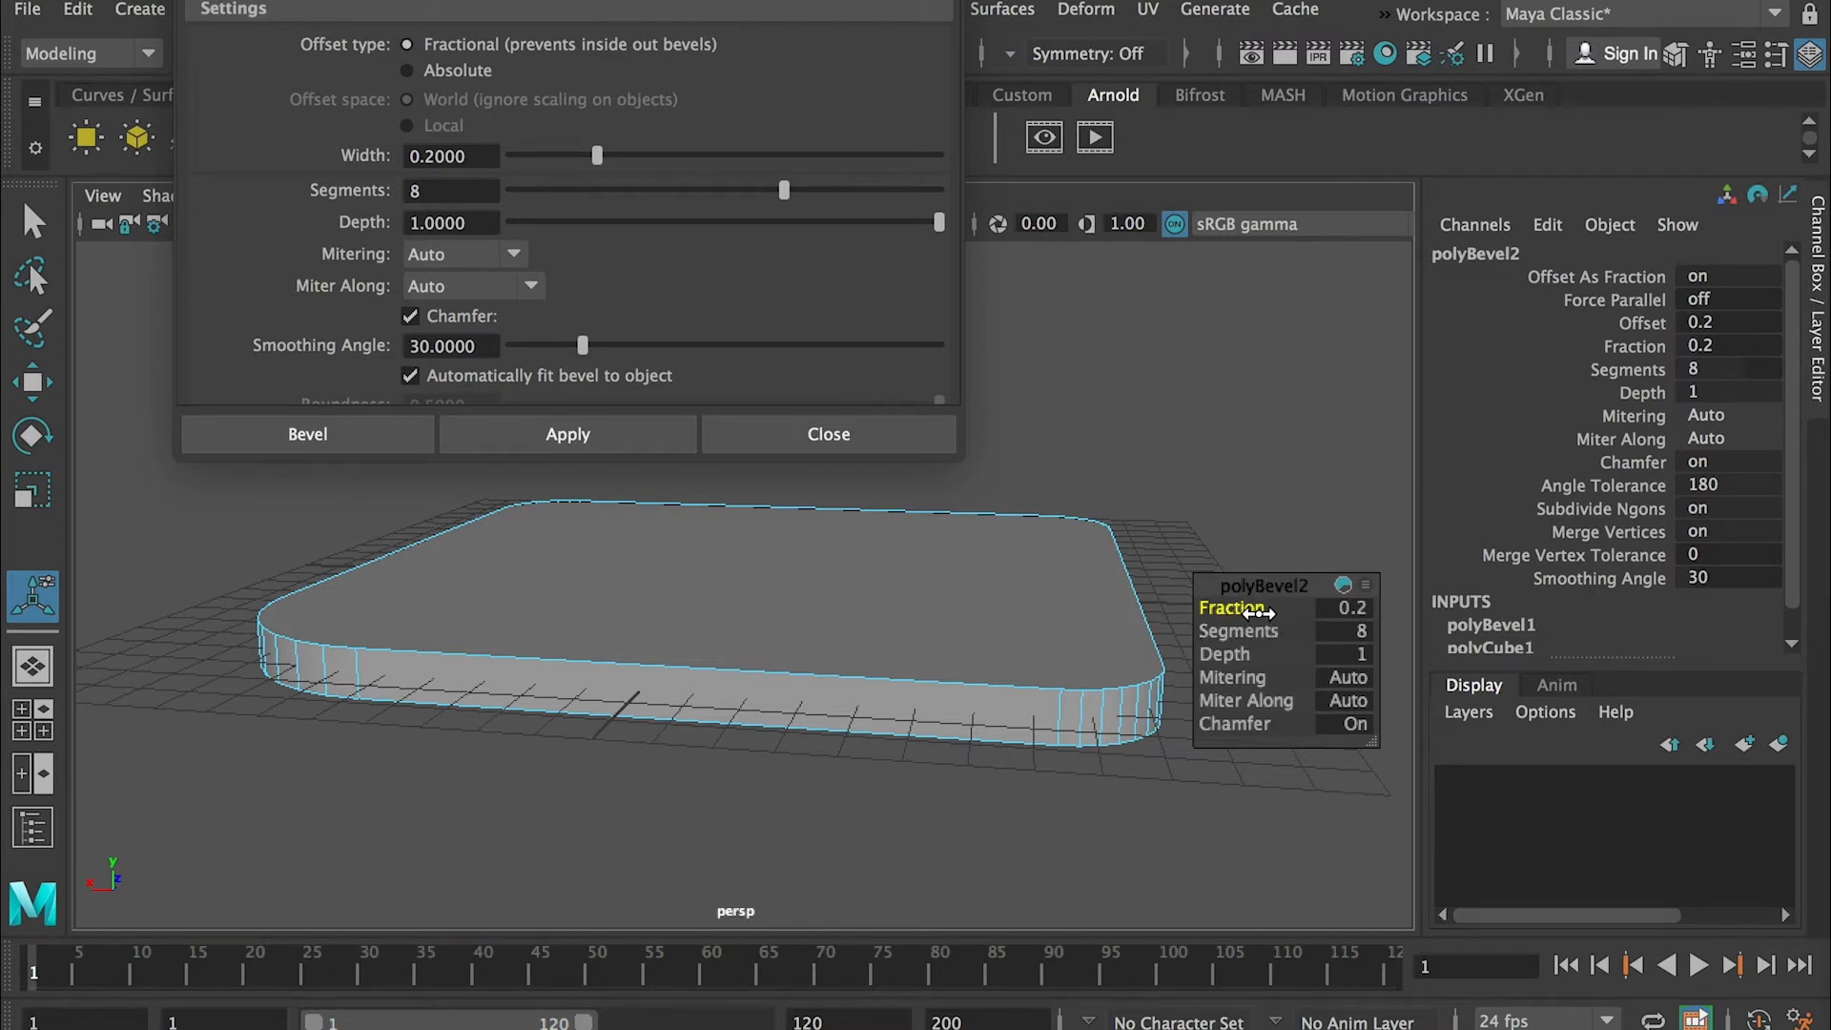
pyautogui.moveTo(1050, 719)
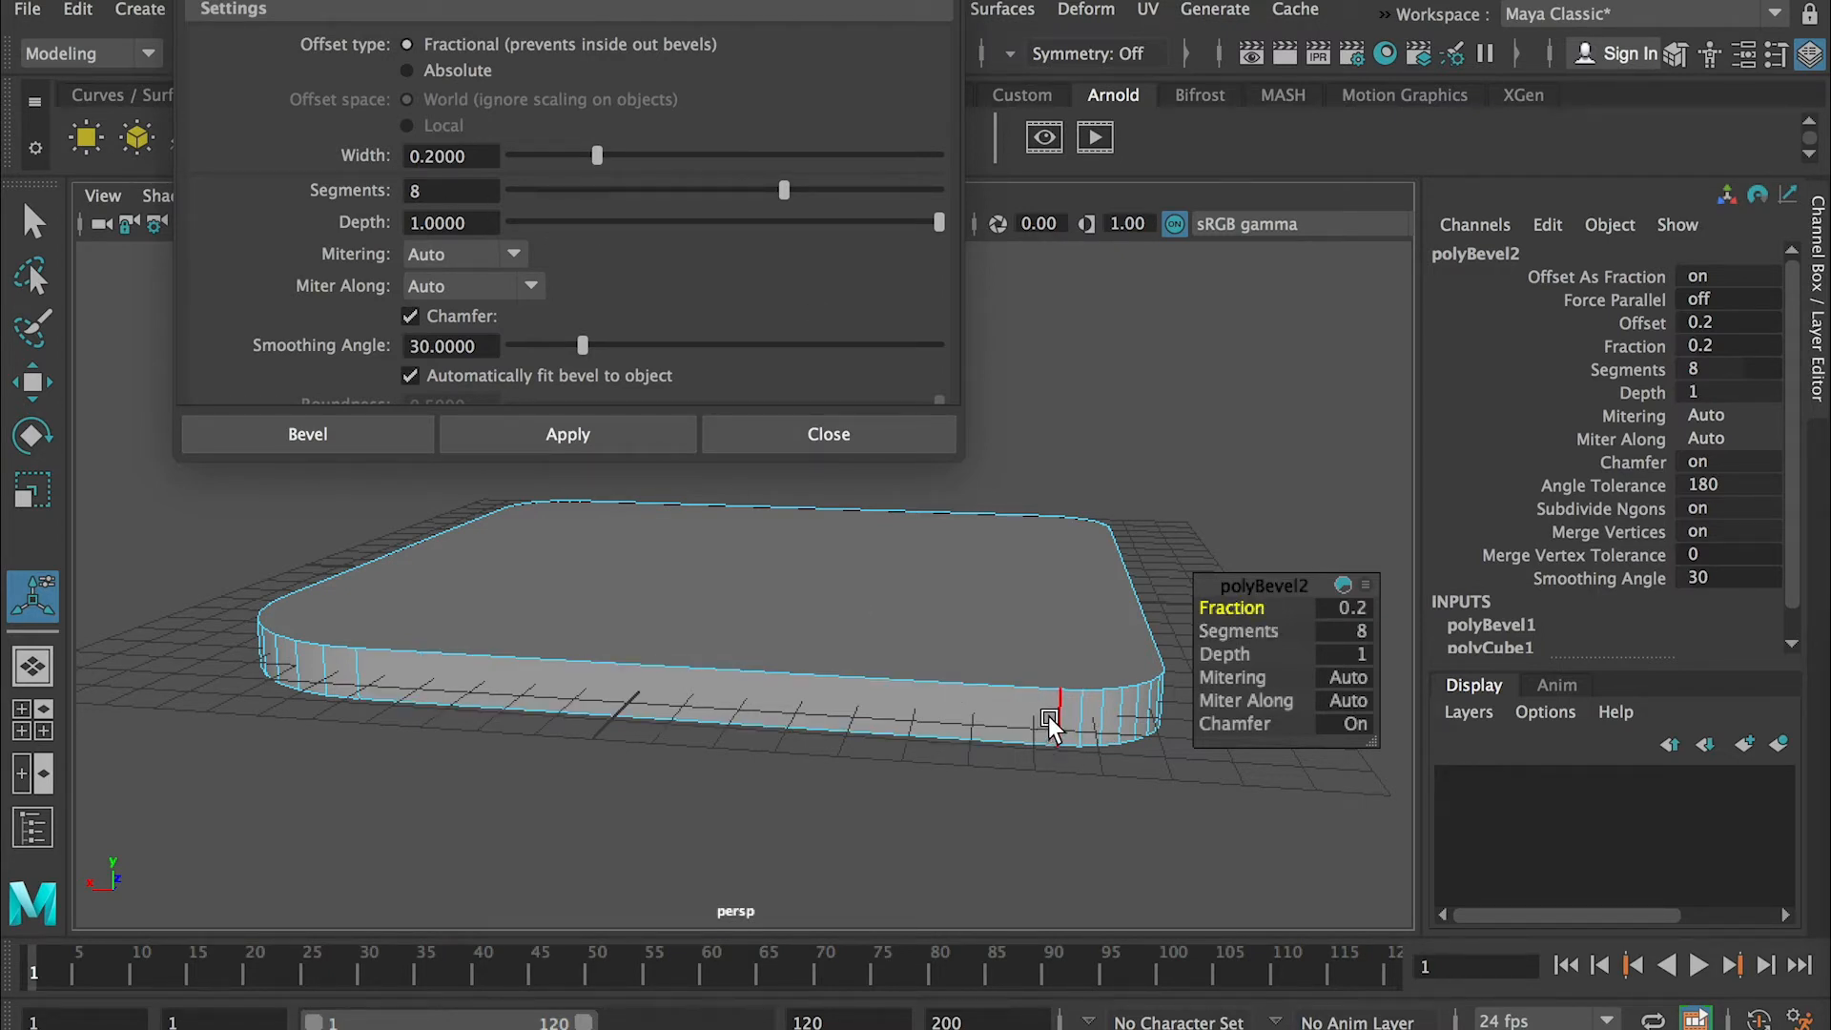
pyautogui.moveTo(1066, 721)
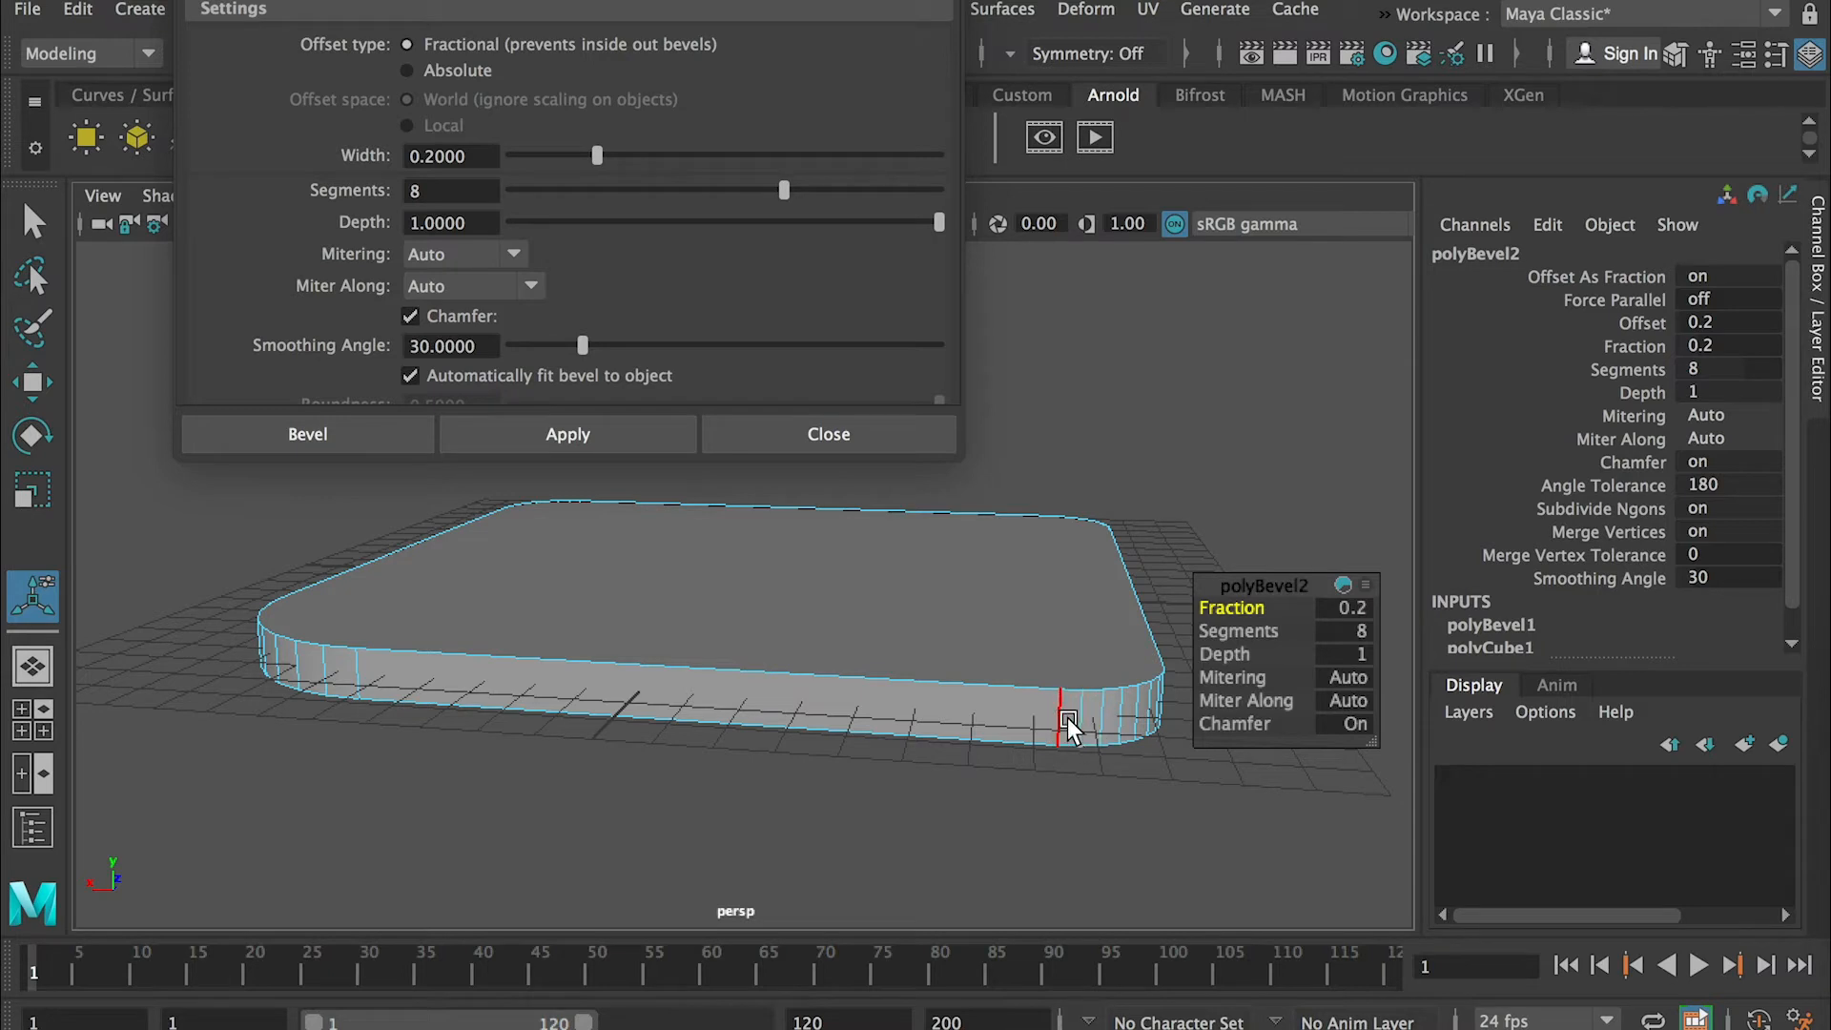
# - Raise the polyBevel2 fraction to 0.4 for softer rounded corners, then deselect the tabletop
pyautogui.click(643, 719)
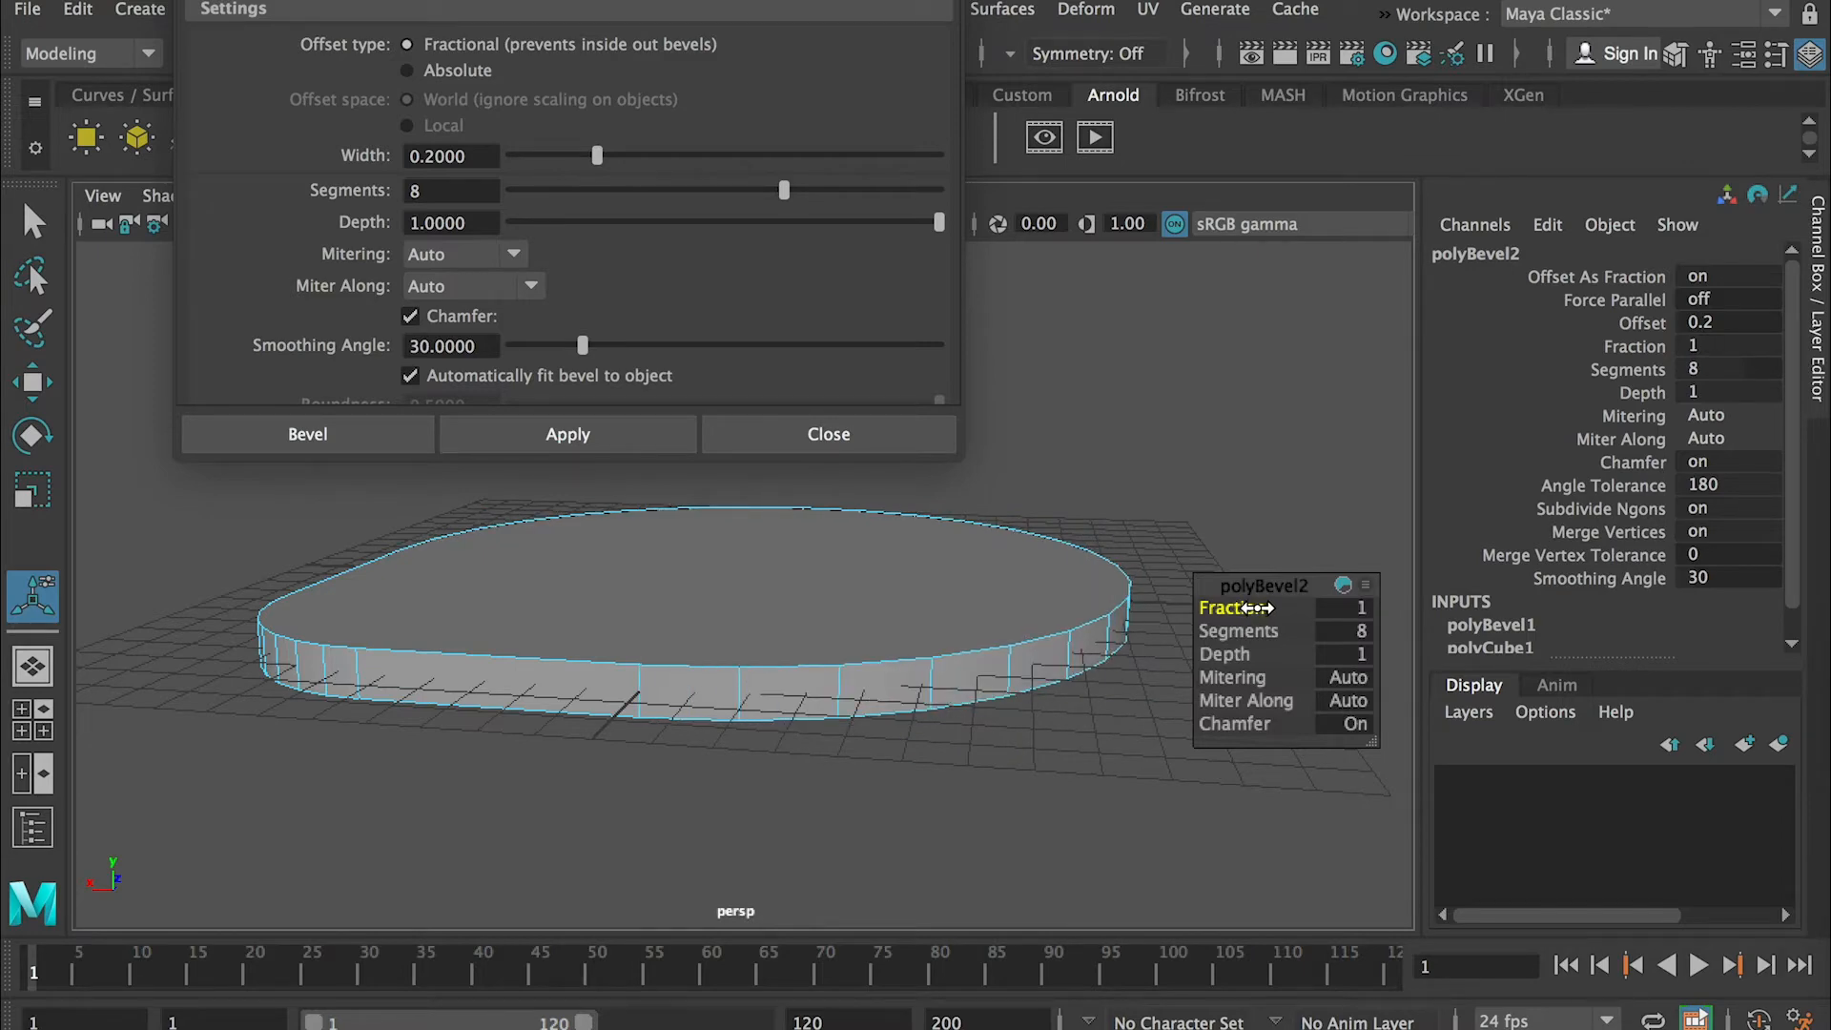
pyautogui.moveTo(1098, 518)
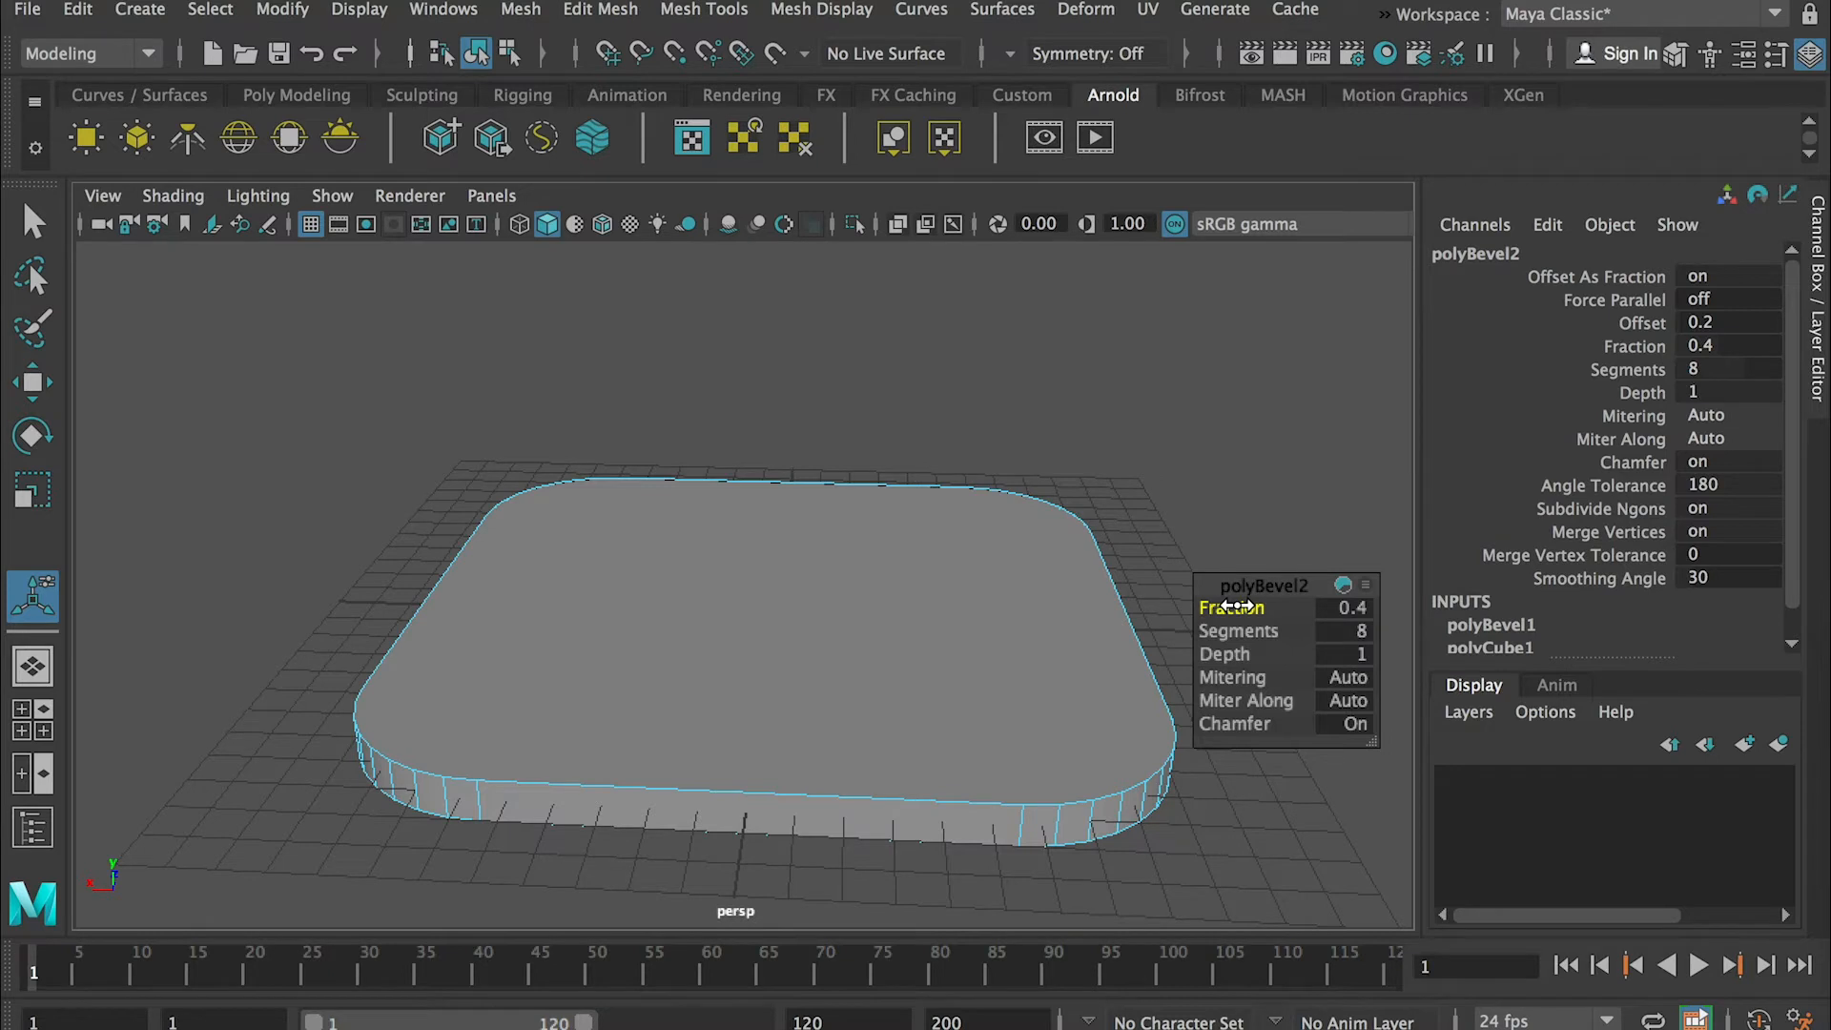
pyautogui.moveTo(1240, 632)
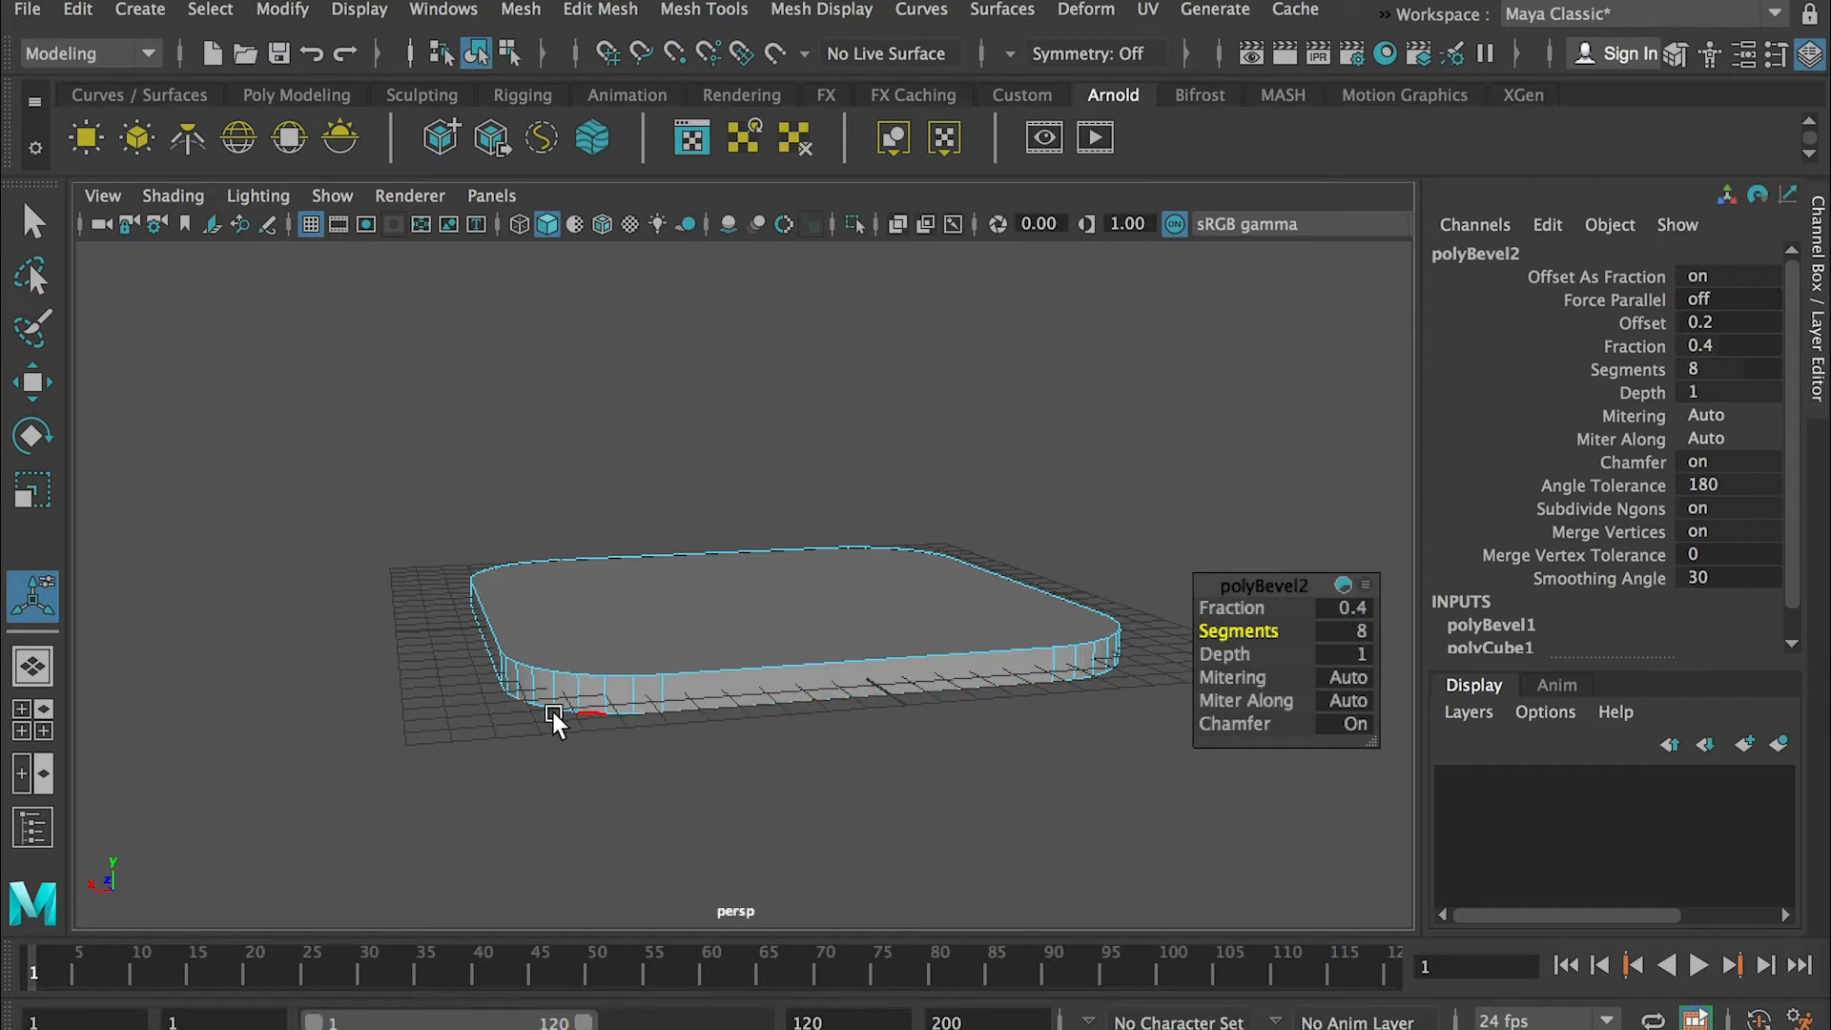
pyautogui.click(946, 744)
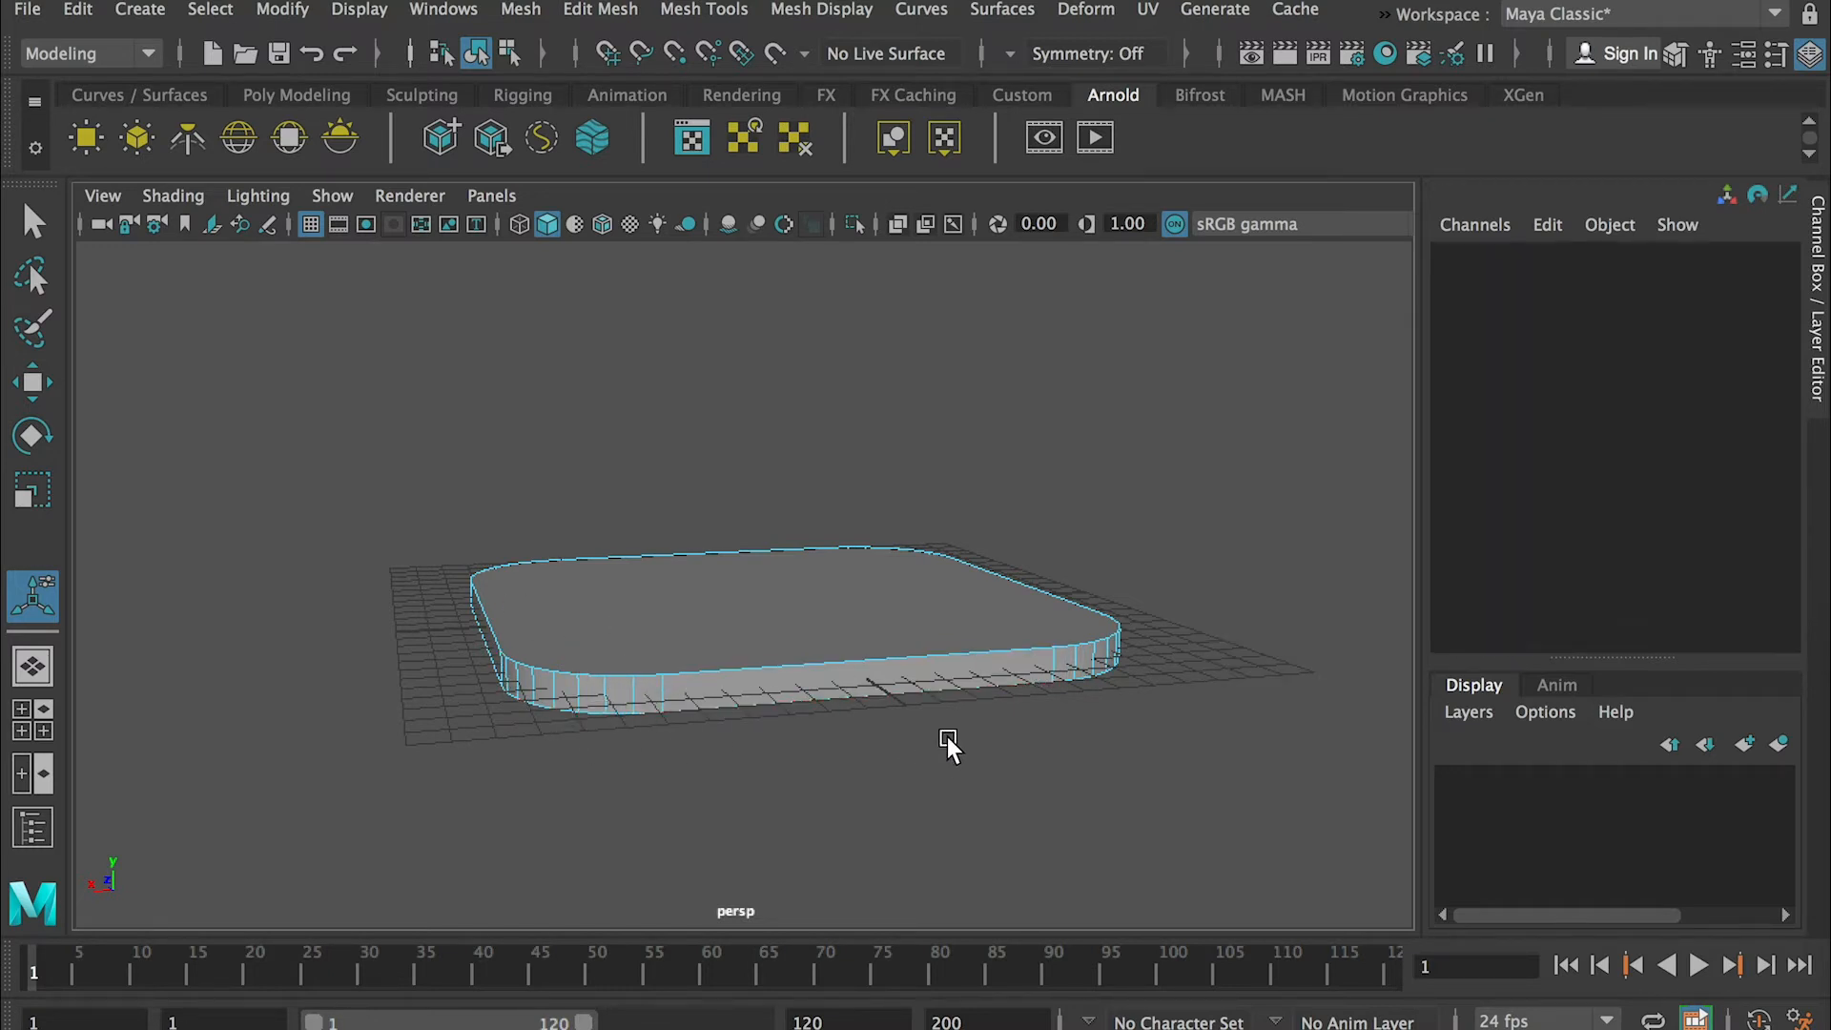
# - Return to object mode and lift the tabletop to about Translate Y 9.45
pyautogui.rightClick(948, 744)
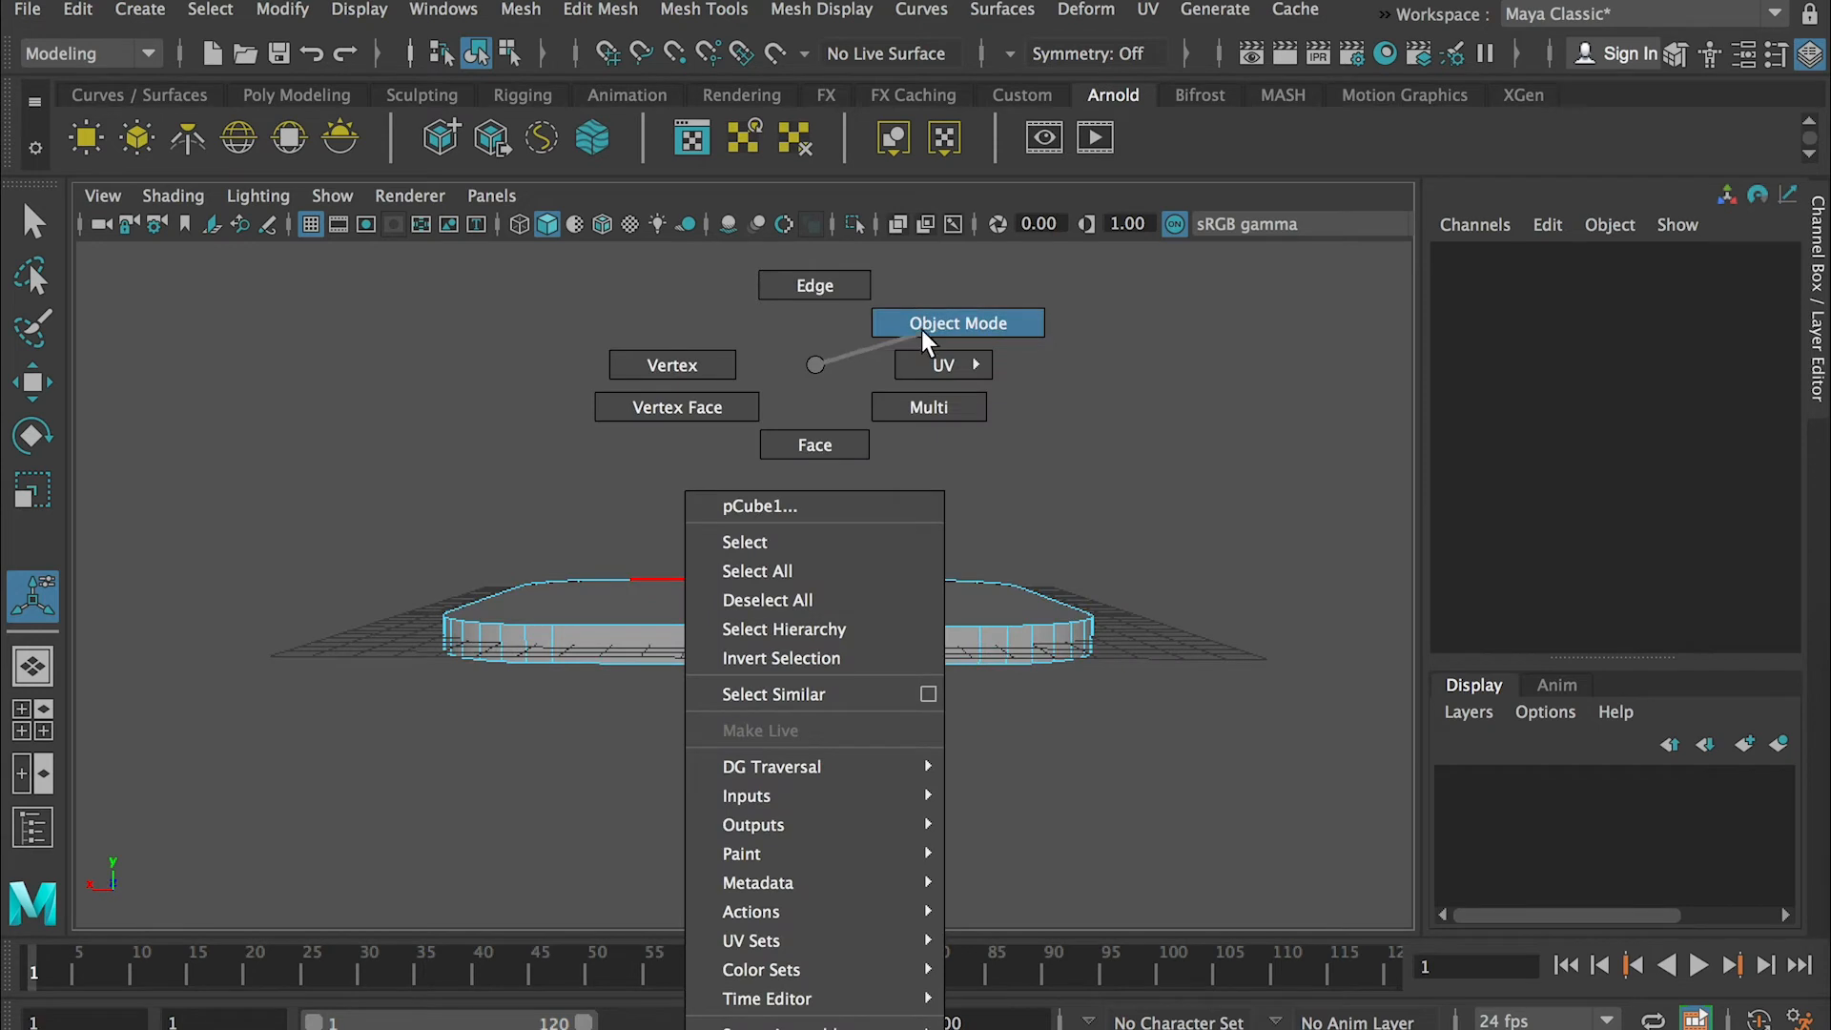
pyautogui.click(956, 323)
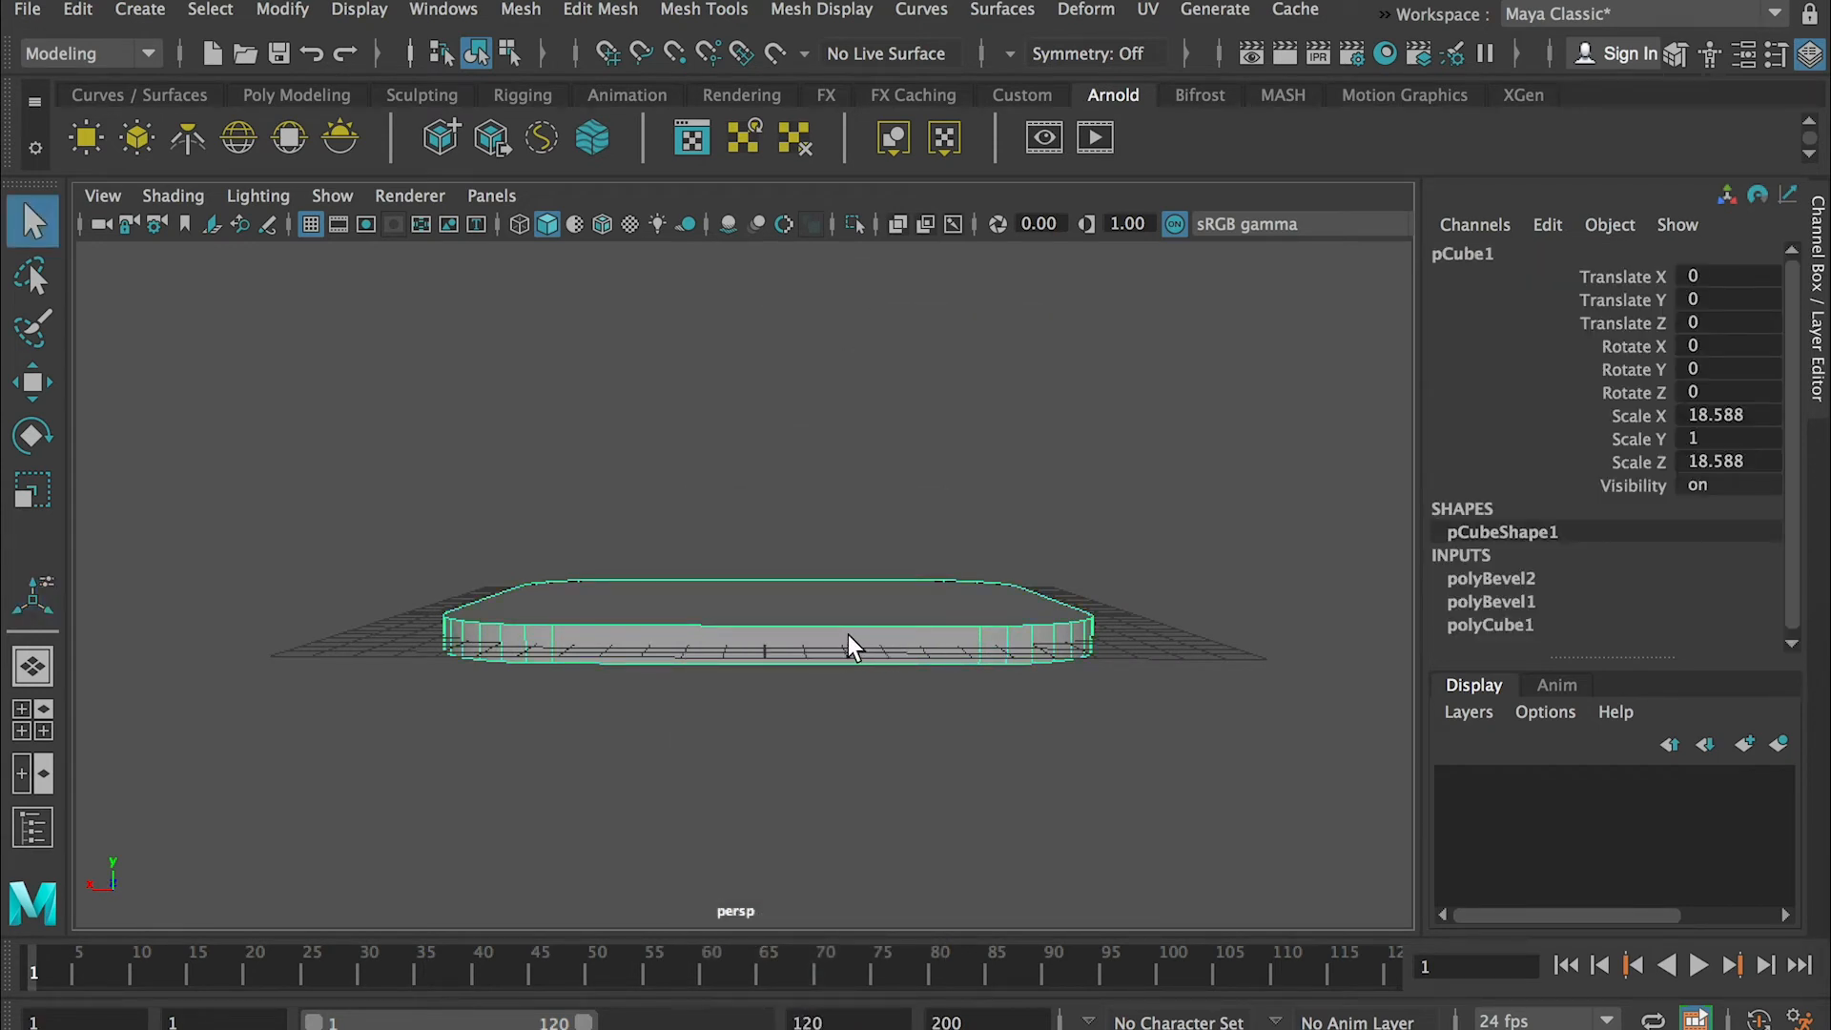
pyautogui.moveTo(1007, 645)
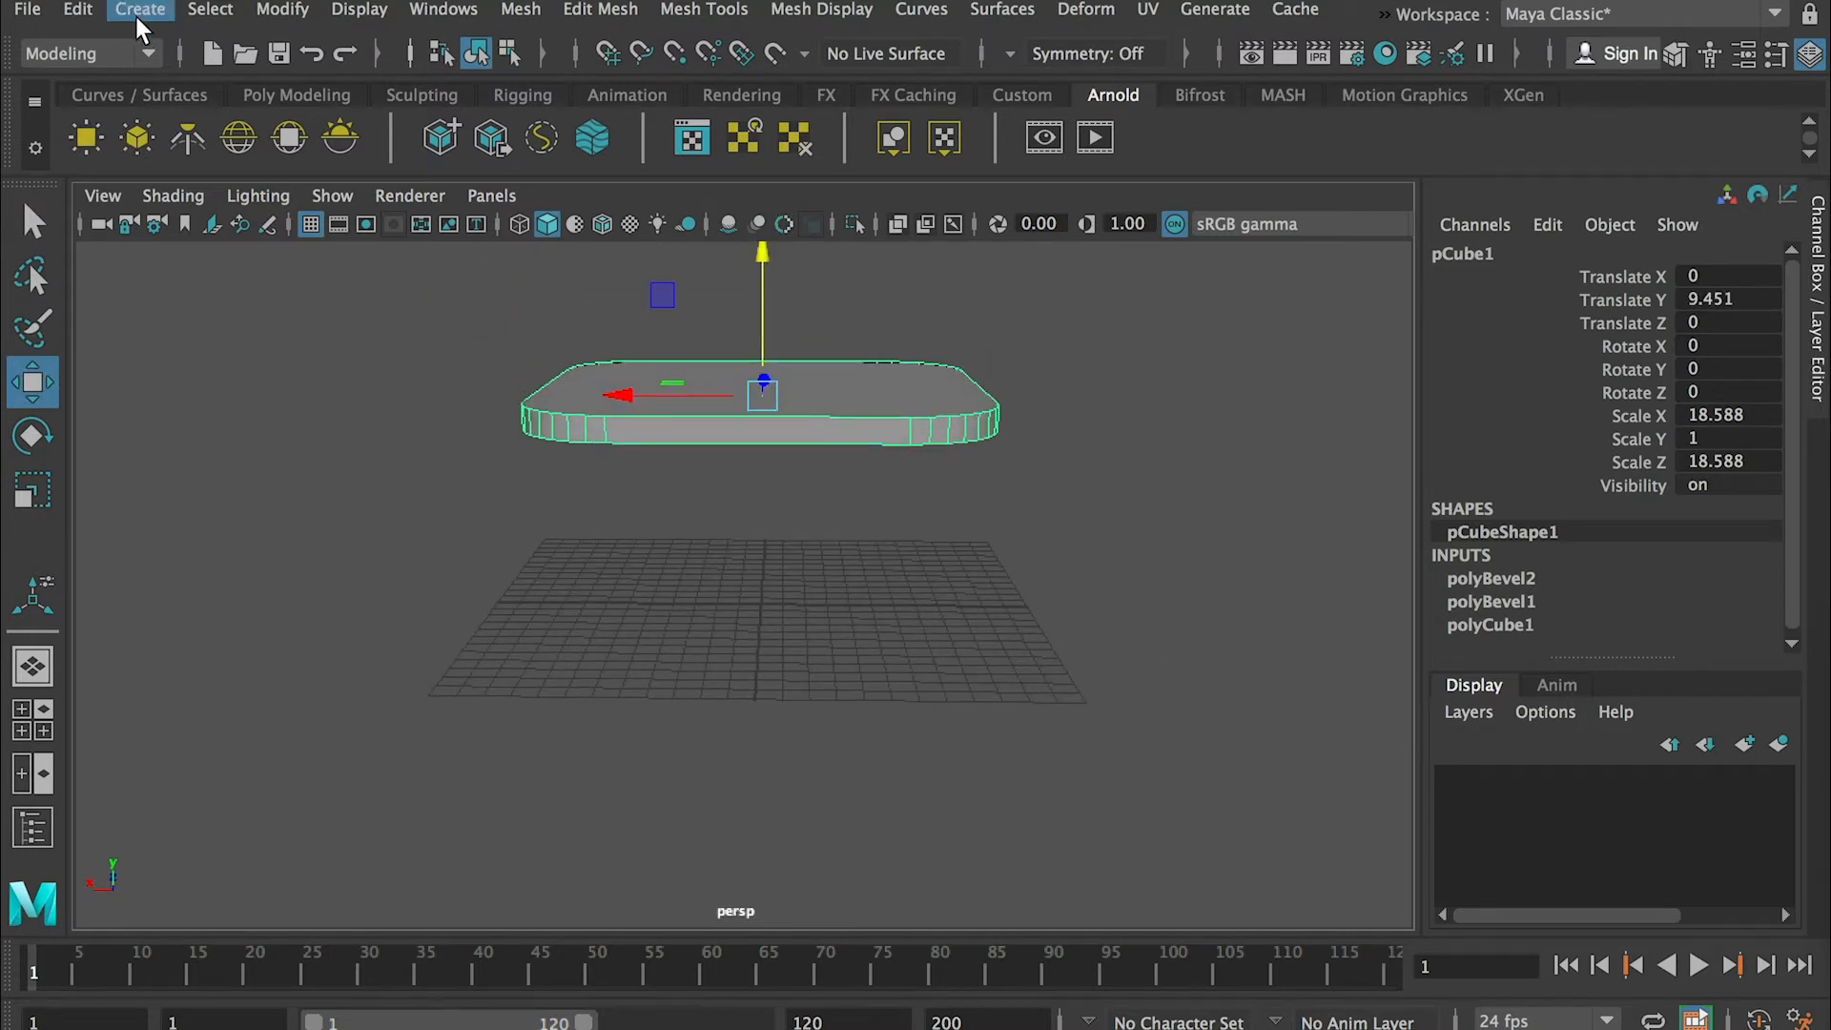
pyautogui.click(139, 9)
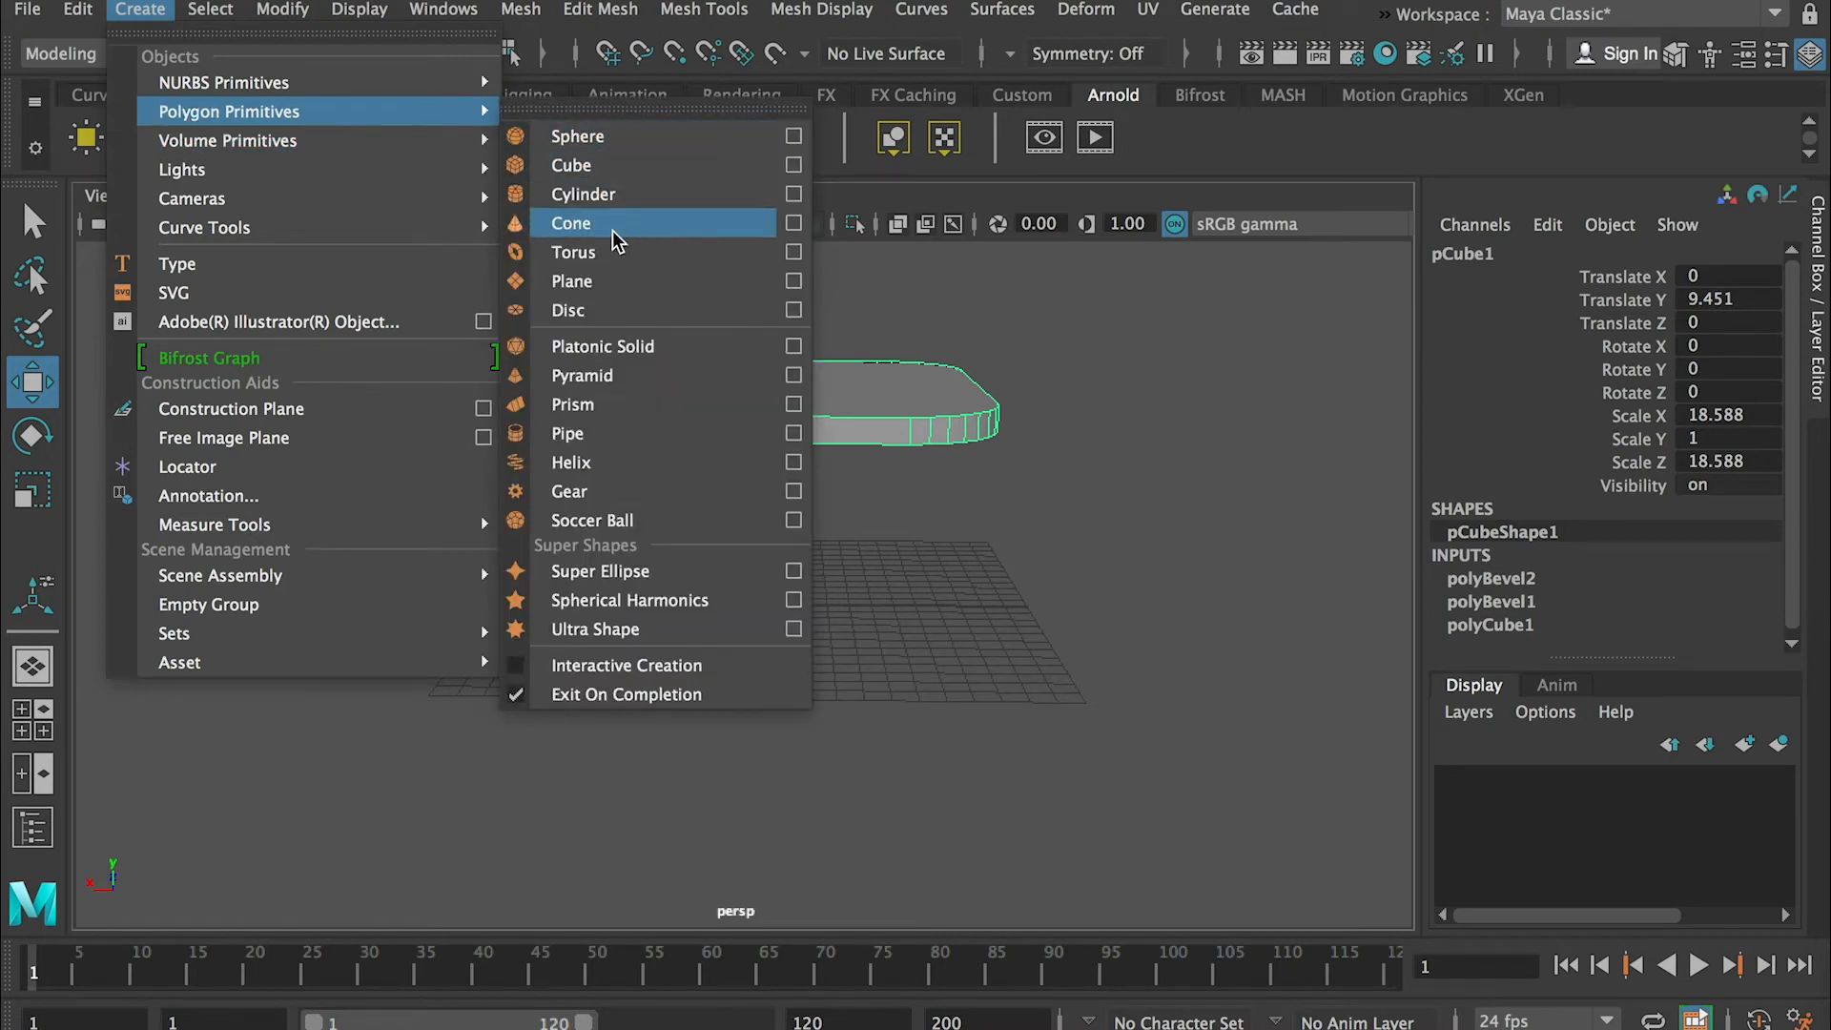
# - Add a polygon cylinder beneath the tabletop and start scaling it wide as the base
pyautogui.click(583, 194)
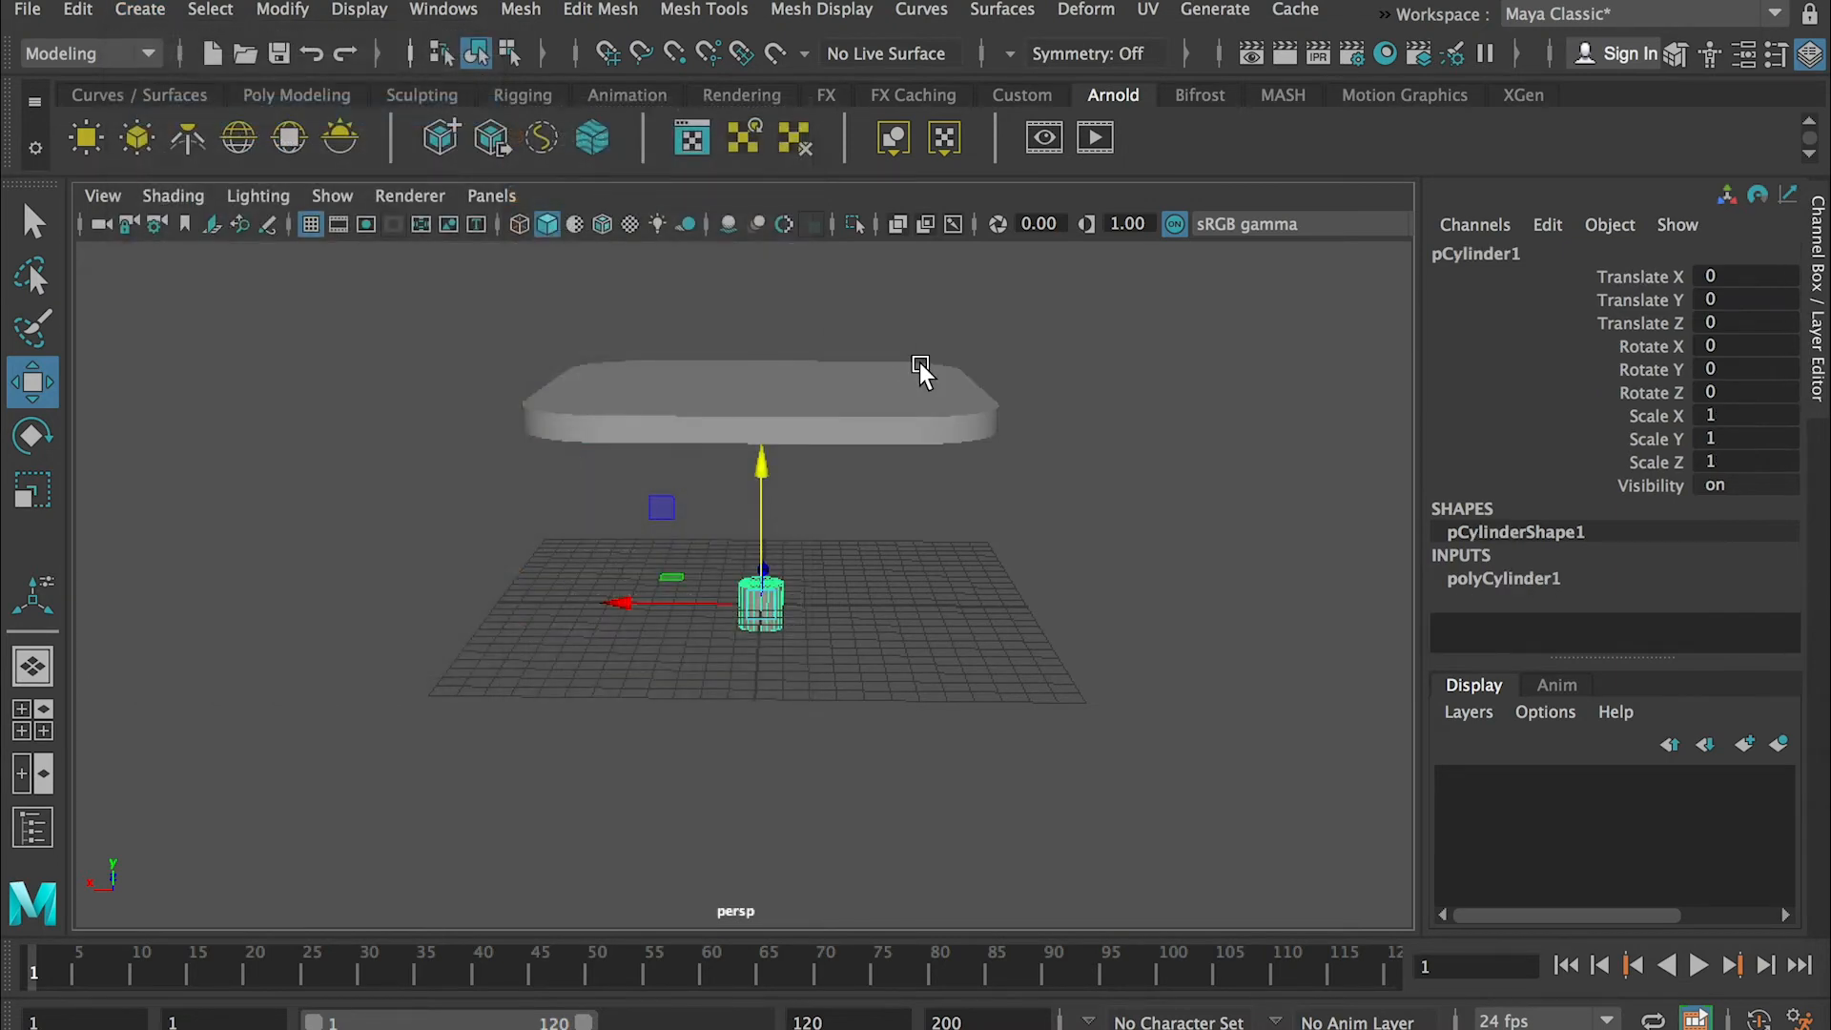
pyautogui.moveTo(792, 547)
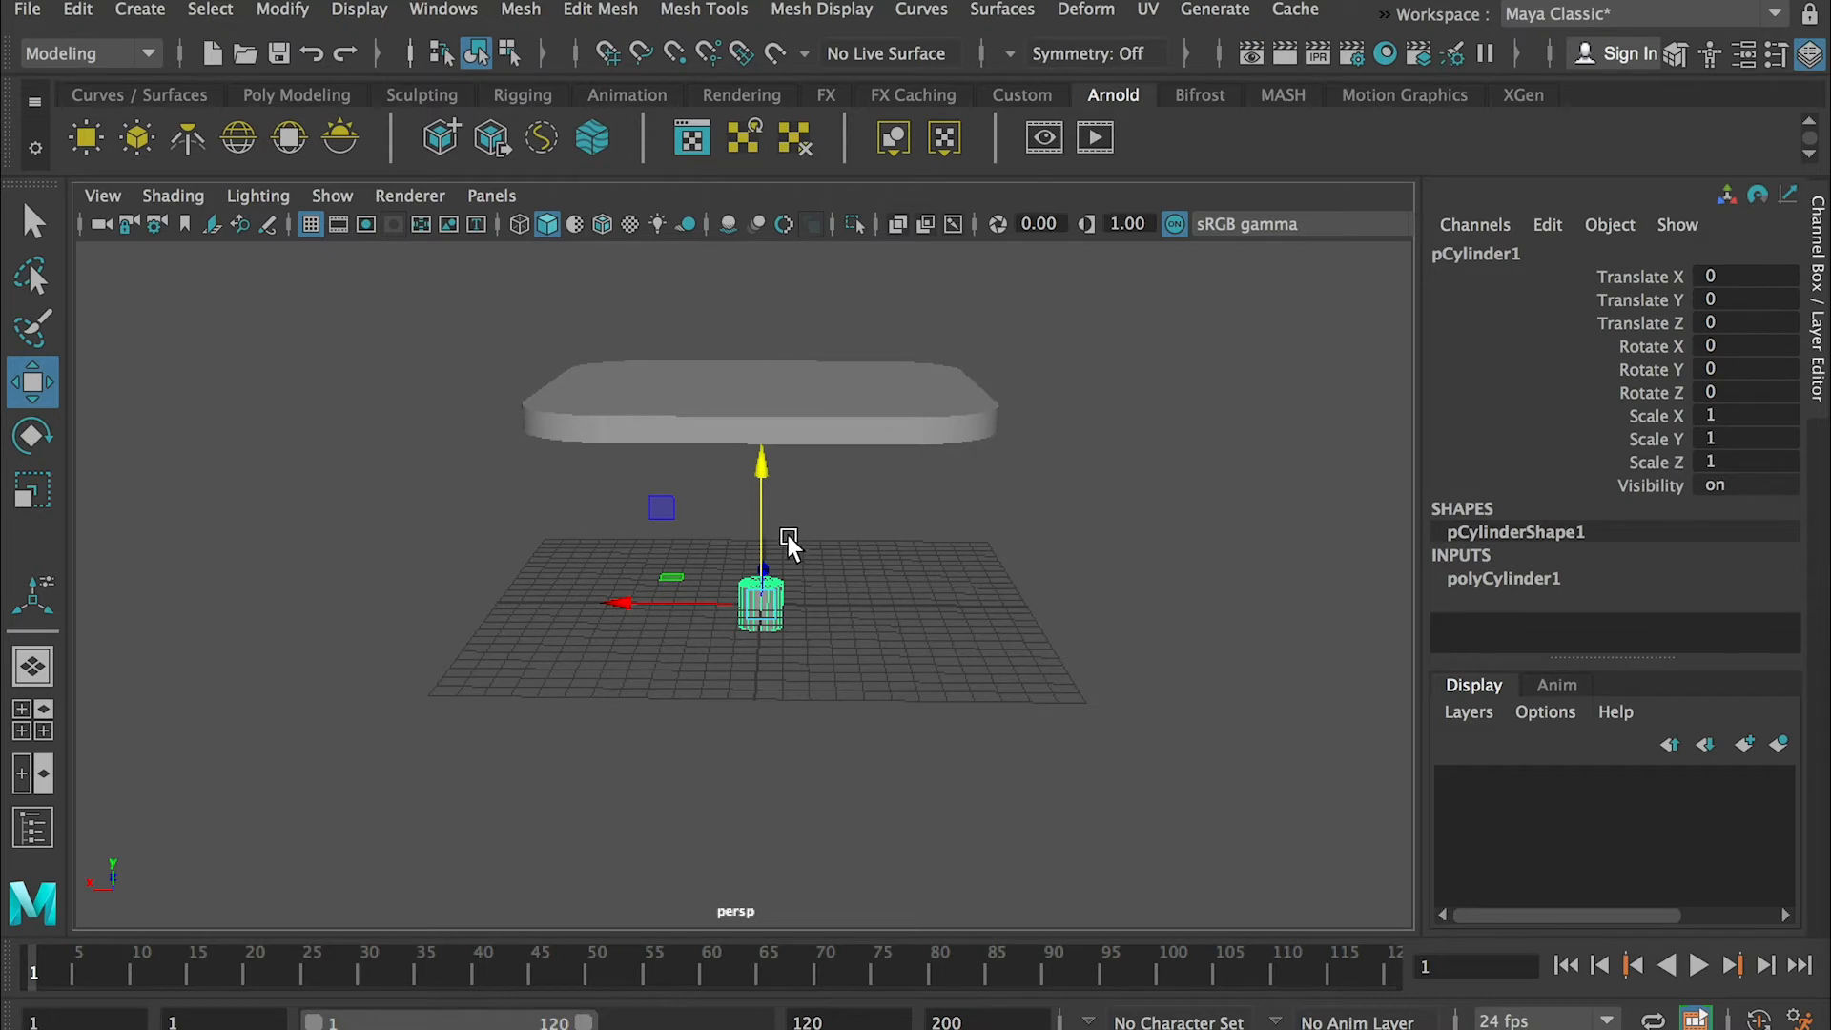
pyautogui.click(32, 489)
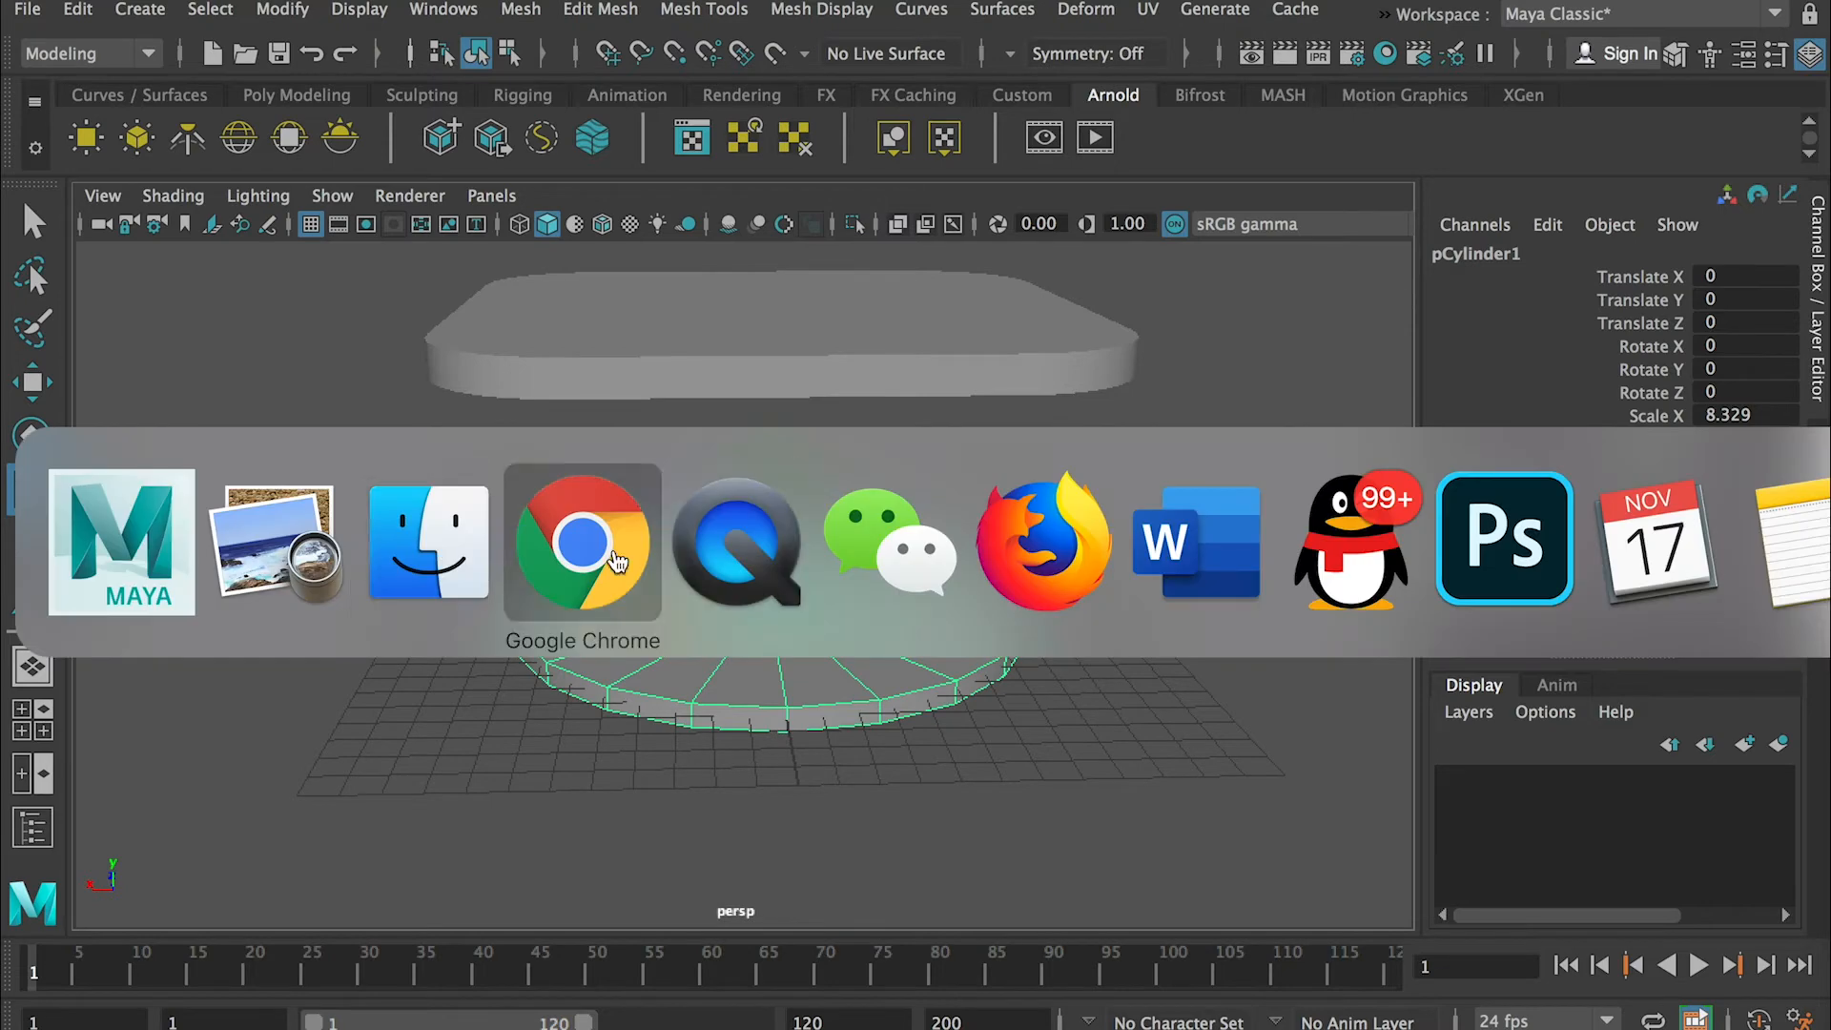
# - Bring up ModelA_Cafe Table.jpg in Preview to compare the base and column
pyautogui.click(277, 541)
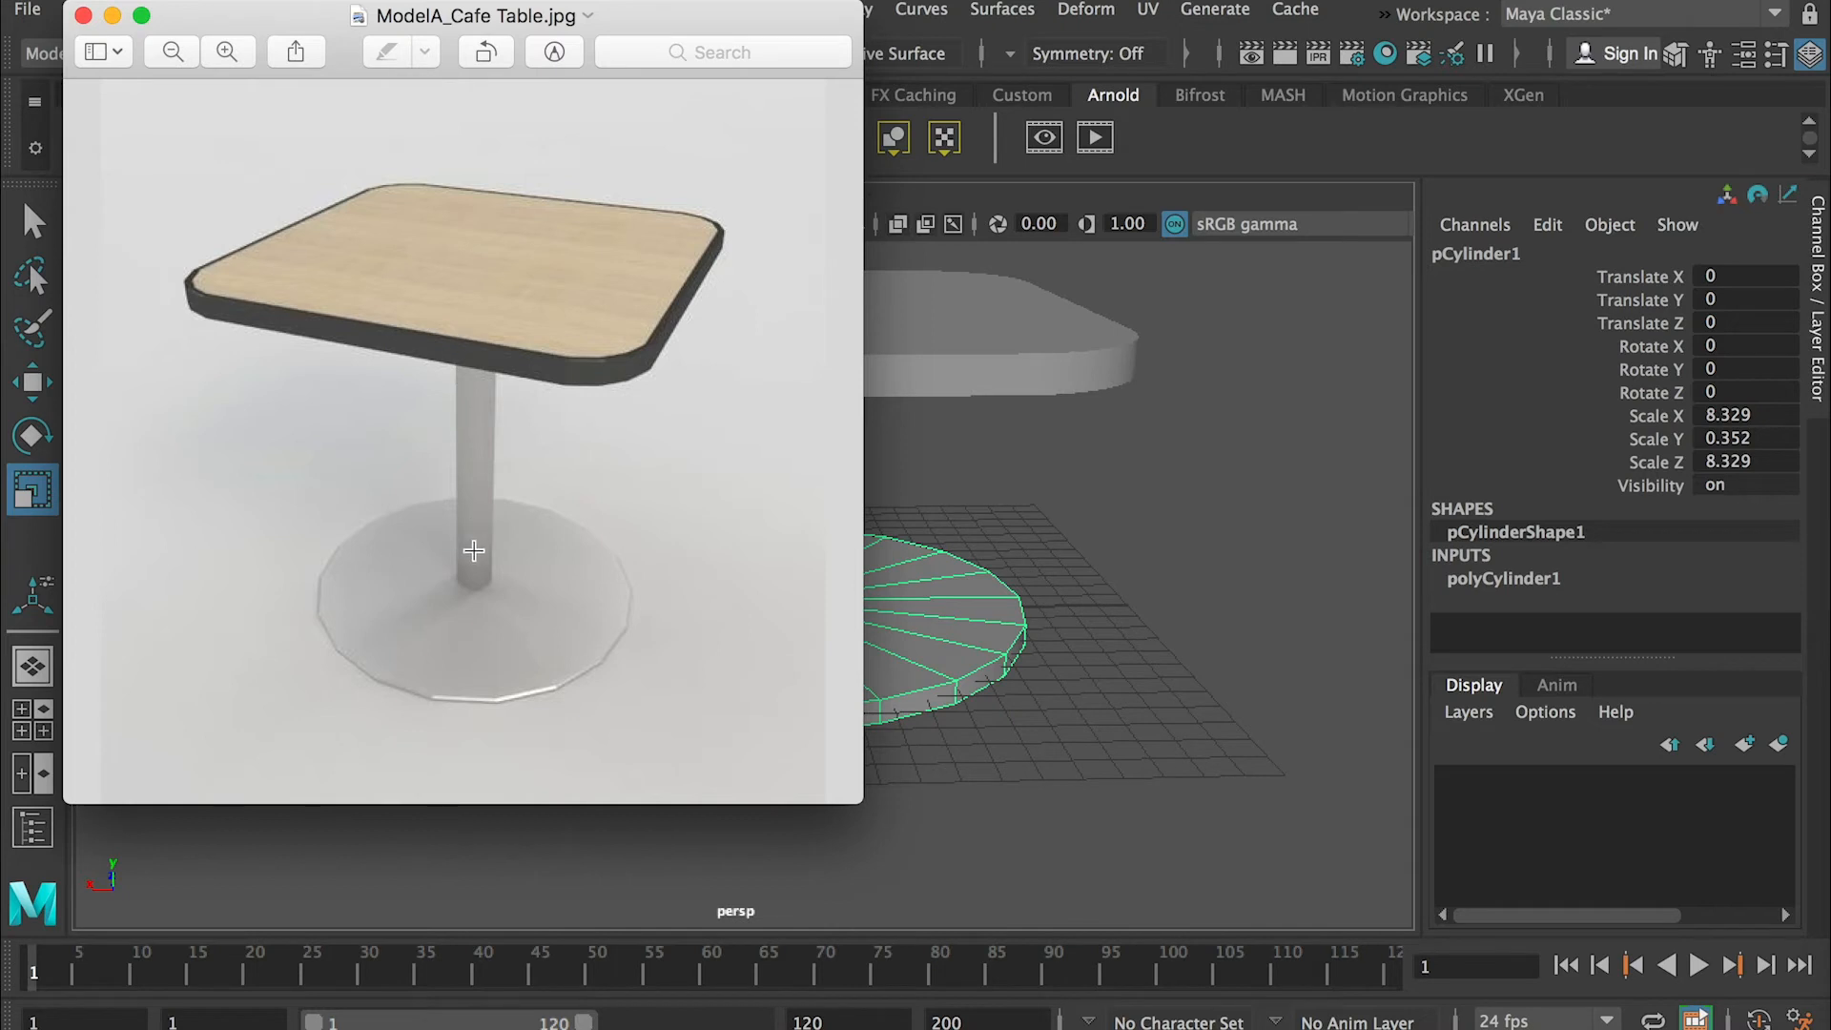
pyautogui.moveTo(576, 574)
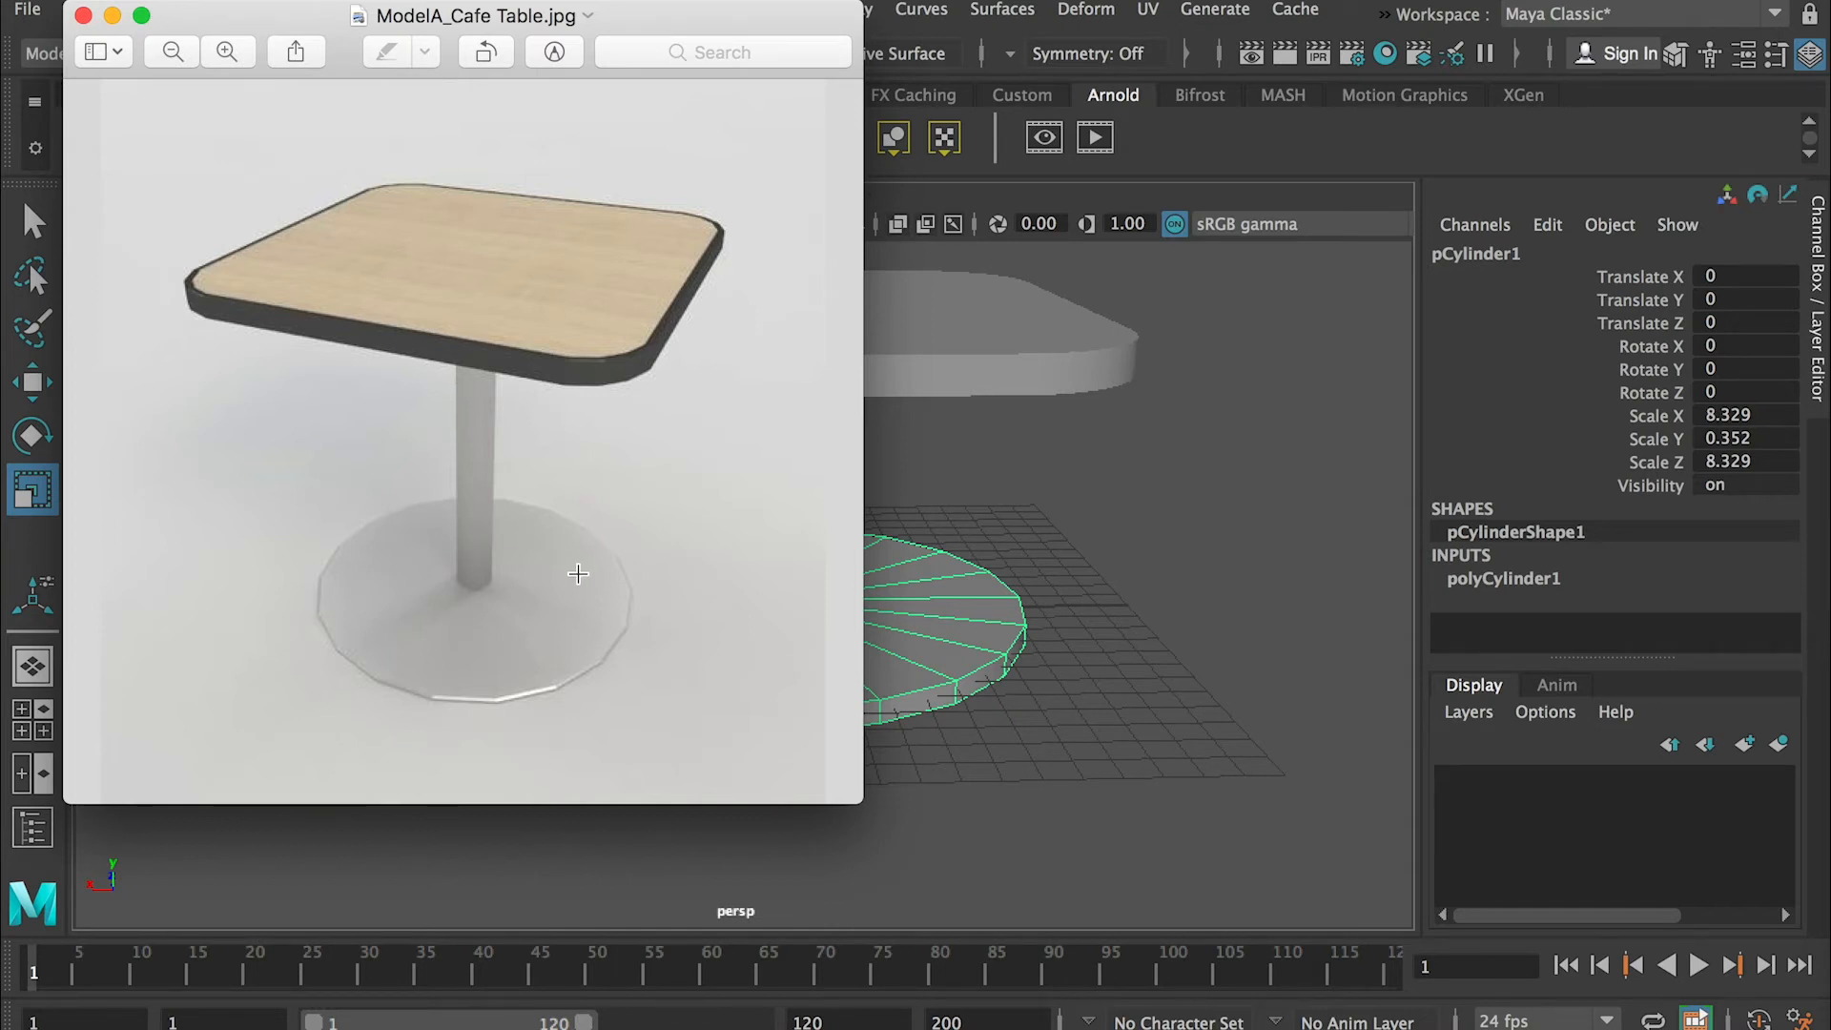
pyautogui.moveTo(507, 529)
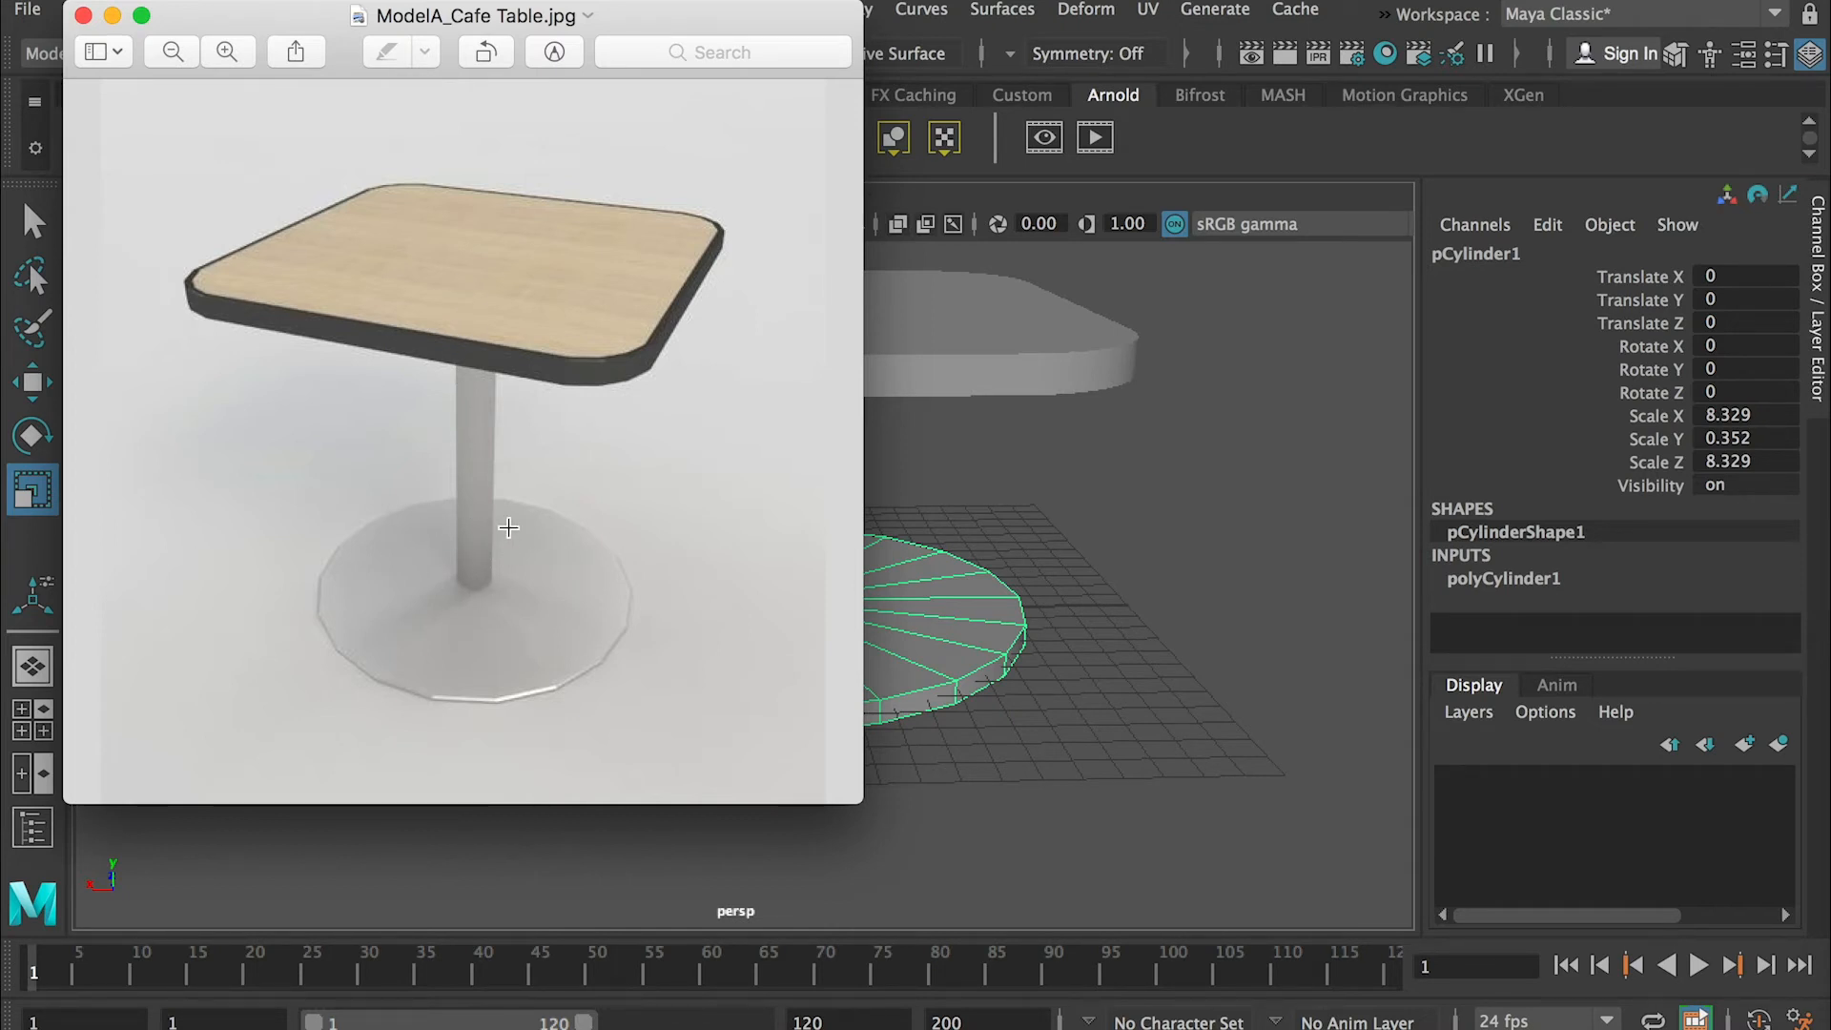
pyautogui.moveTo(512, 589)
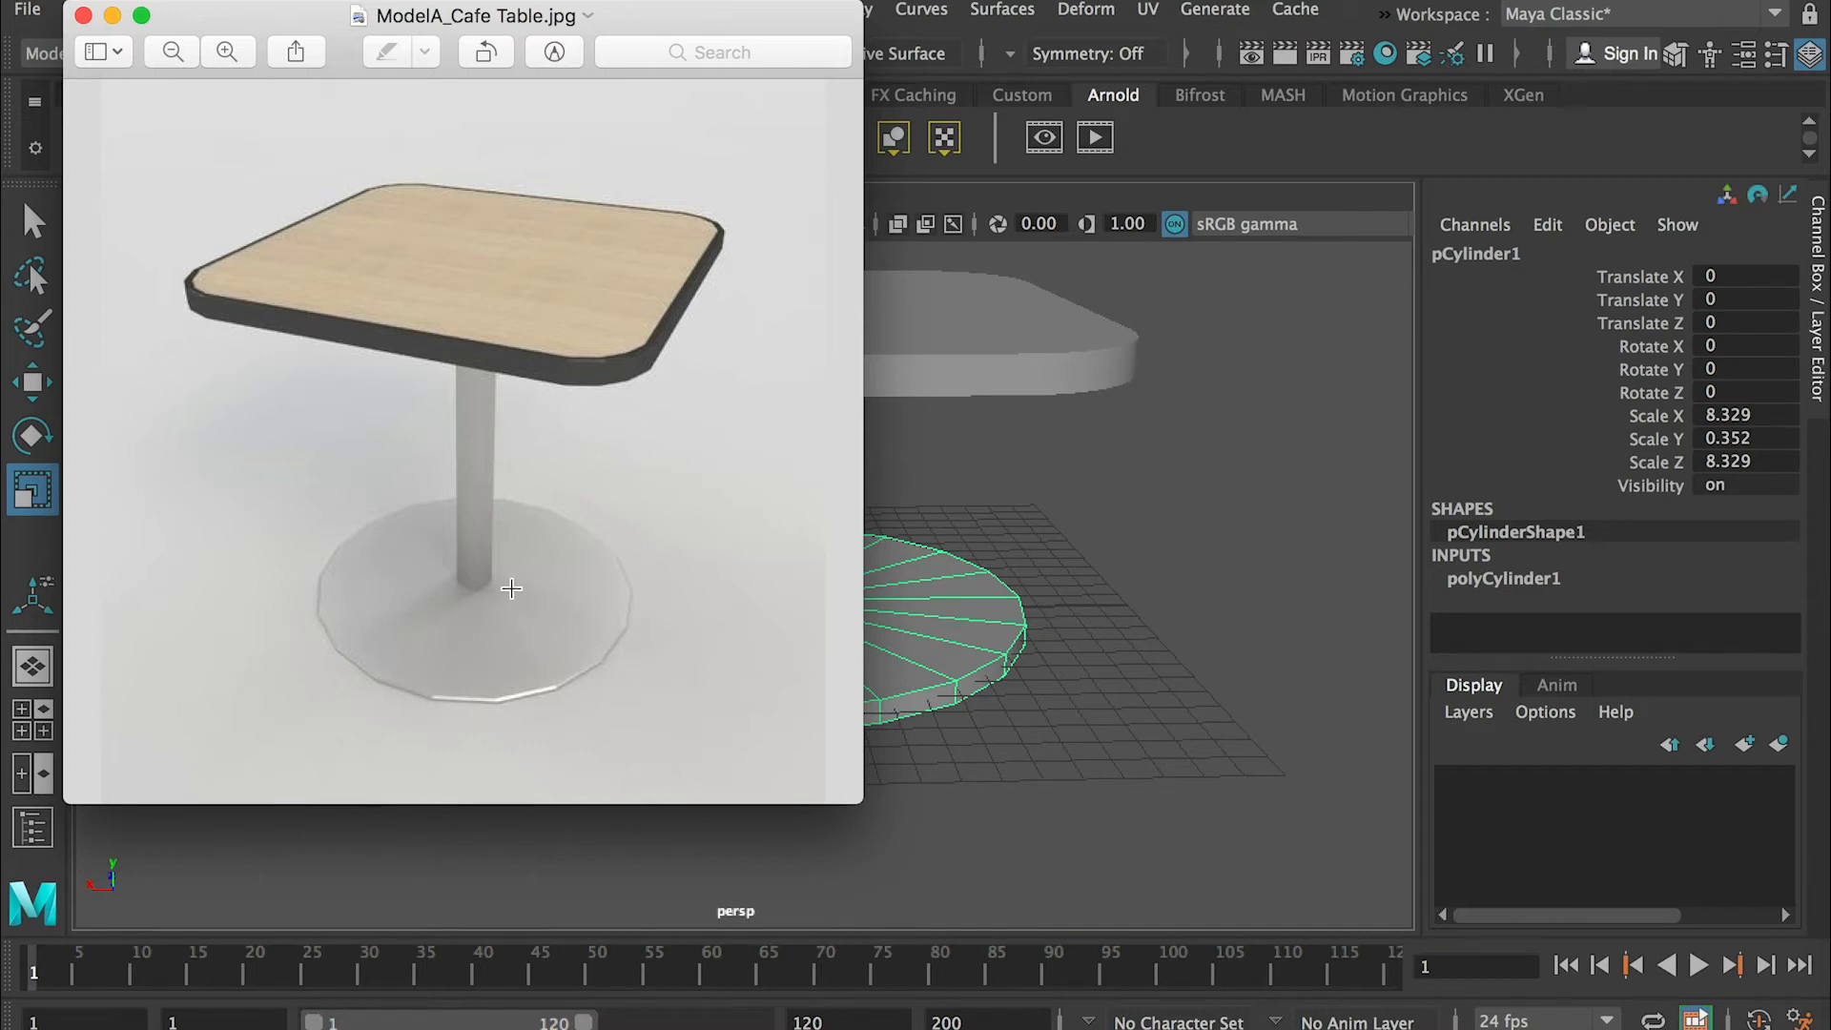
pyautogui.moveTo(492, 493)
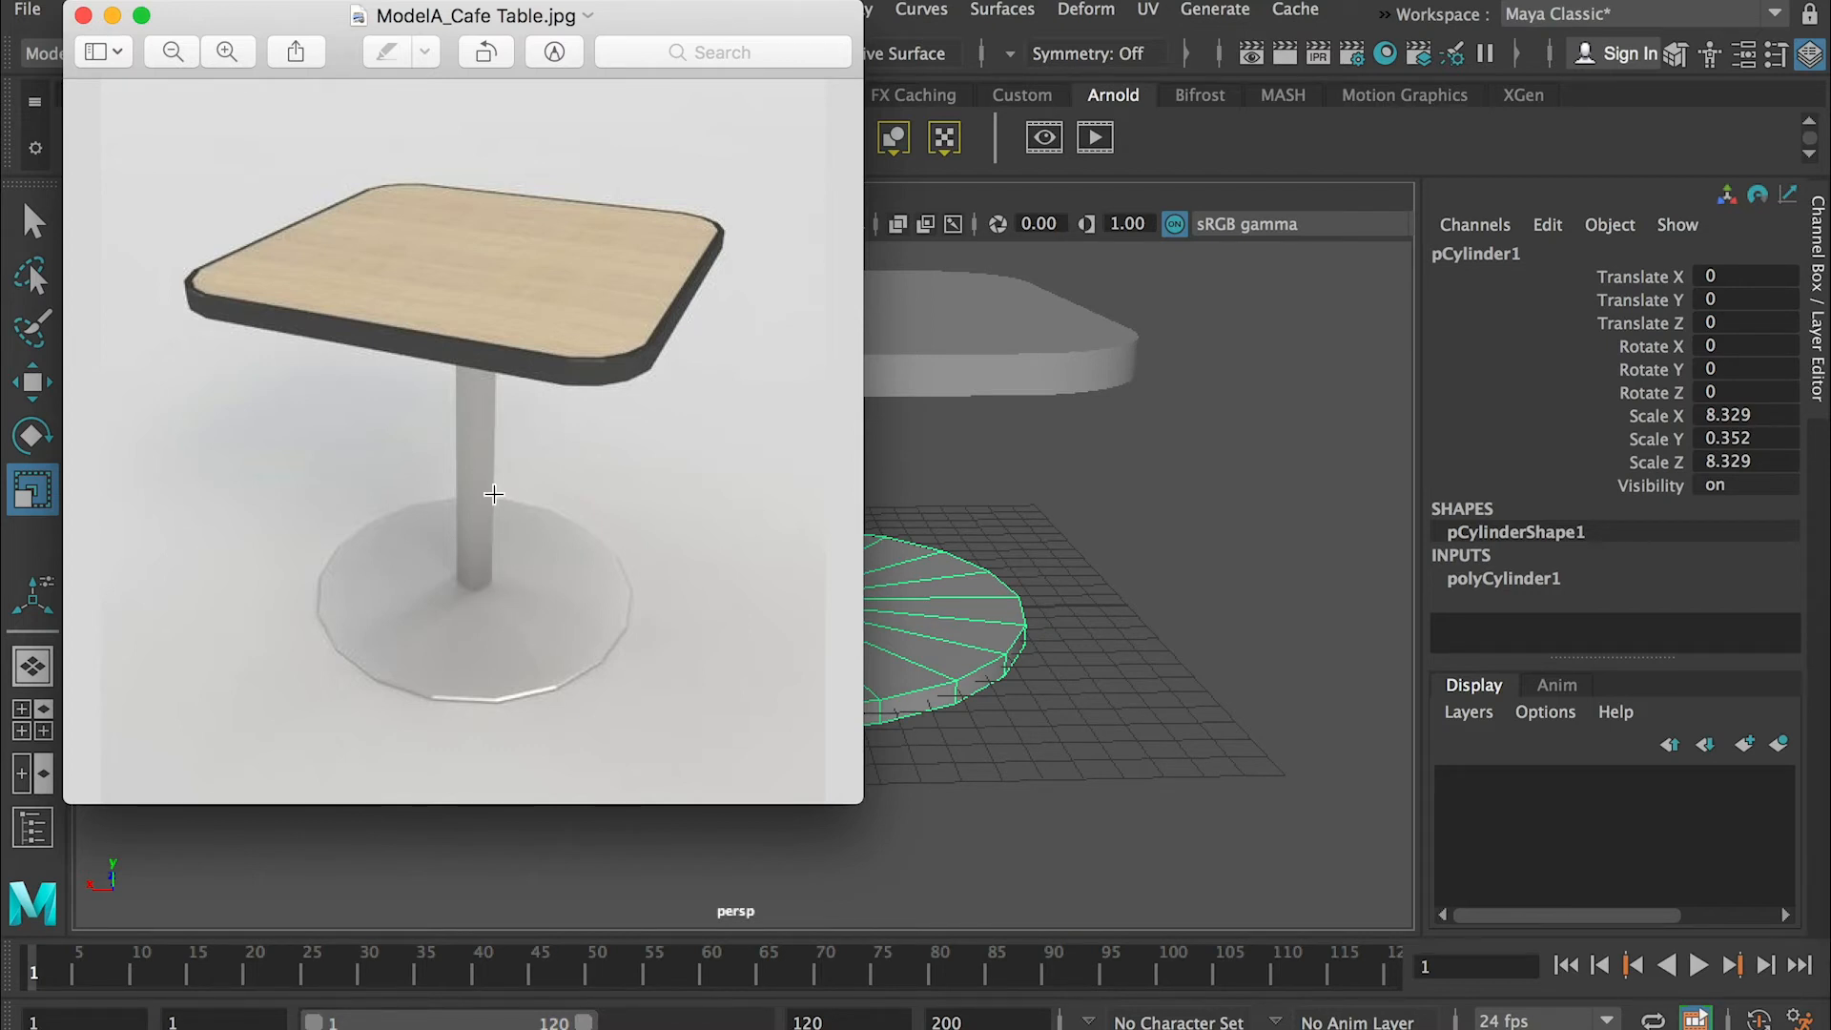
pyautogui.moveTo(1028, 523)
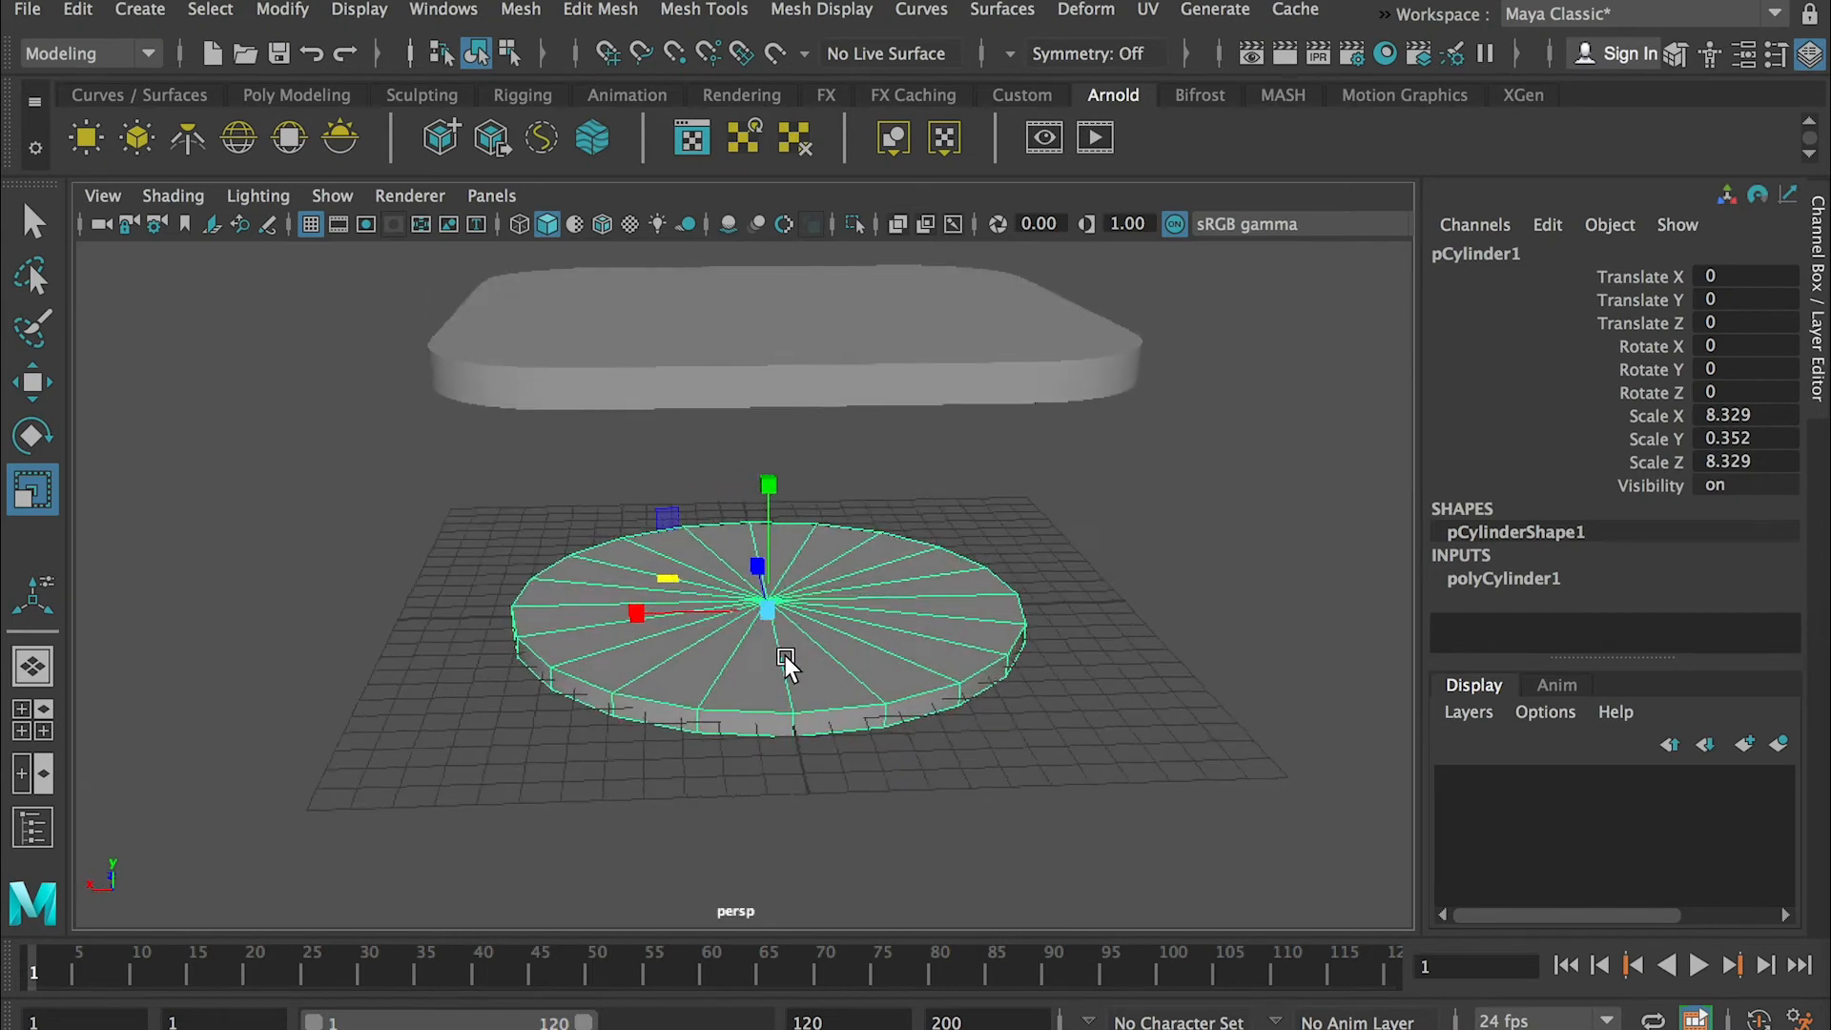
# - Select the flat base disc back in Maya to edit its faces
pyautogui.click(853, 527)
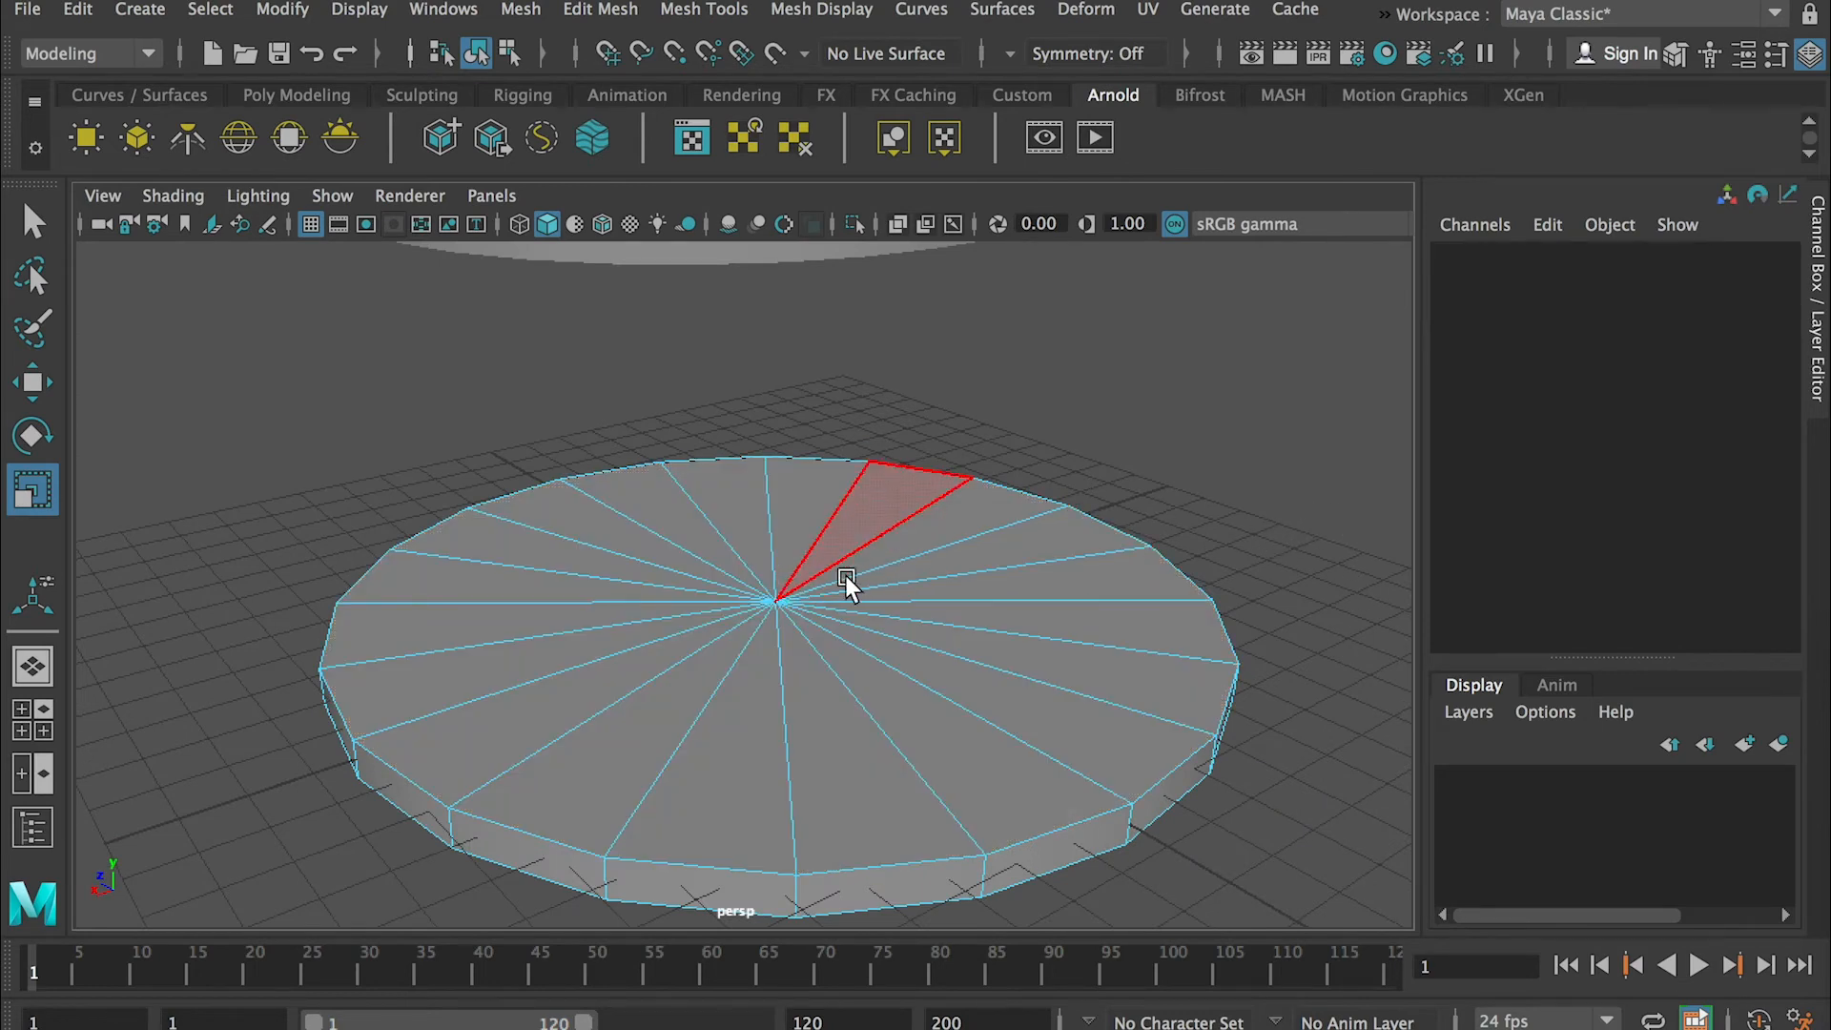
# - Select the top face of the base disc in Face component mode
pyautogui.click(1150, 616)
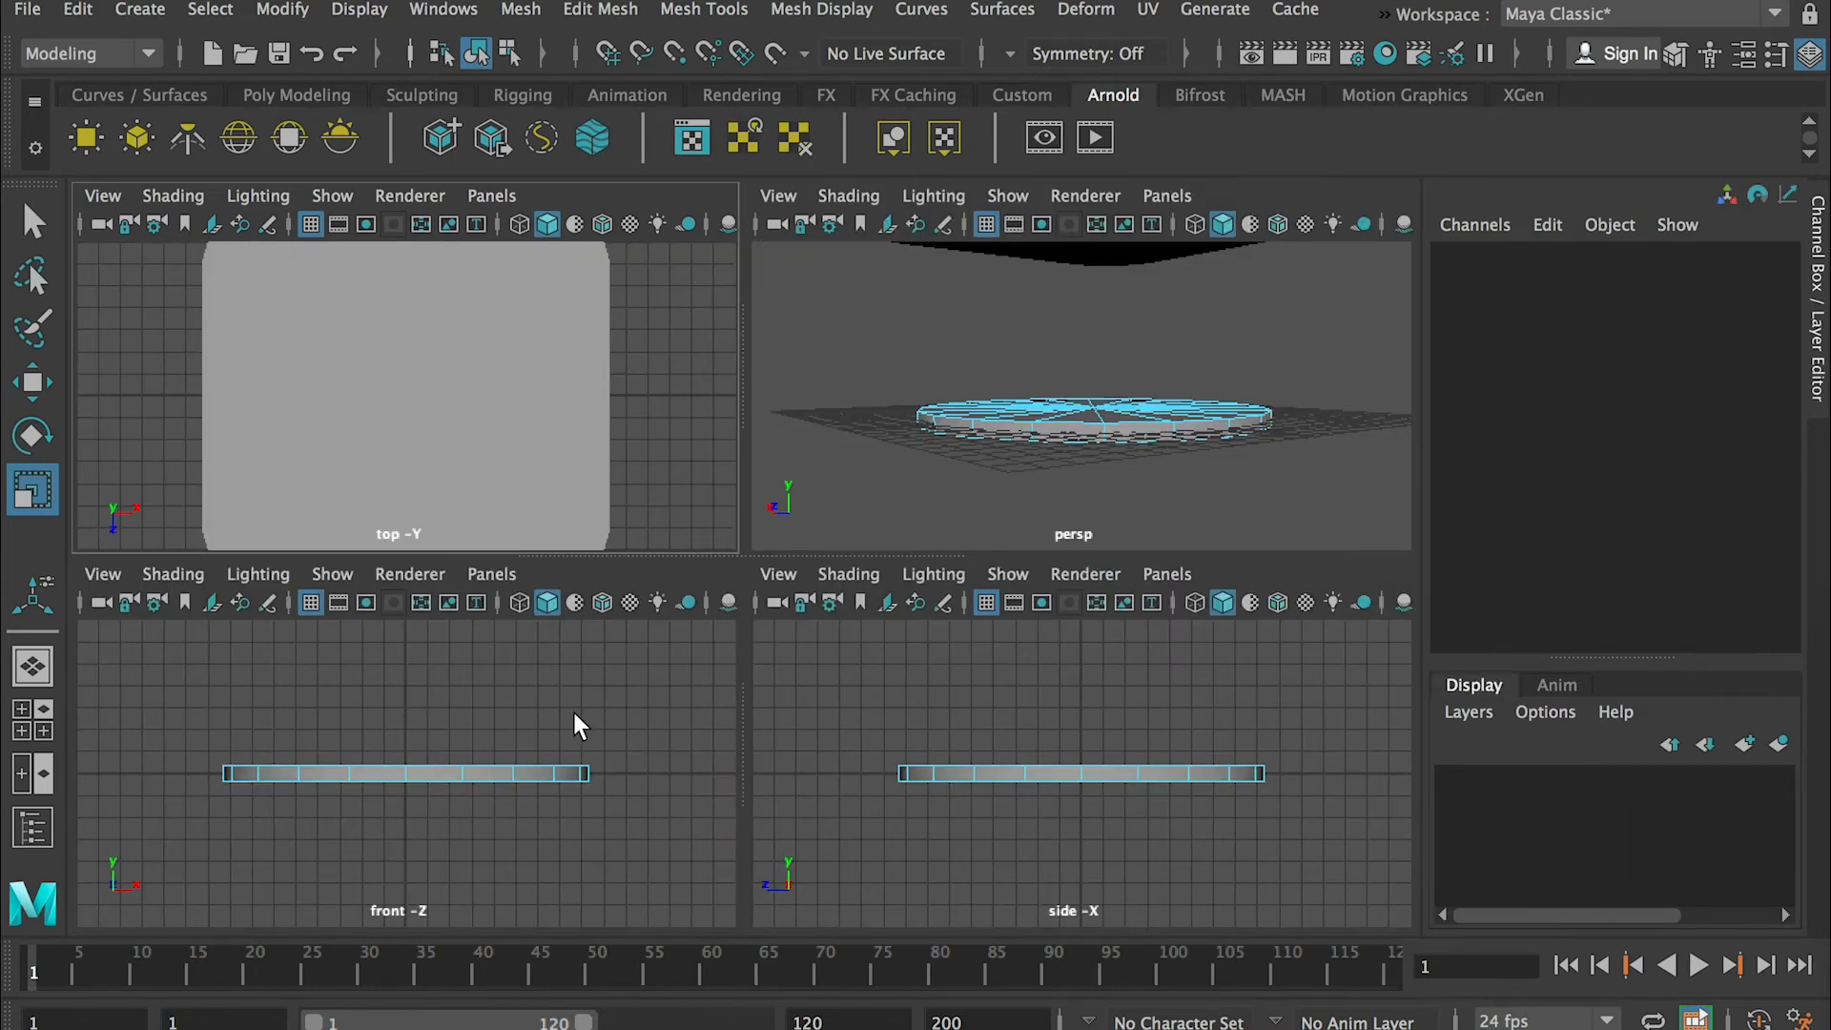
pyautogui.moveTo(700, 904)
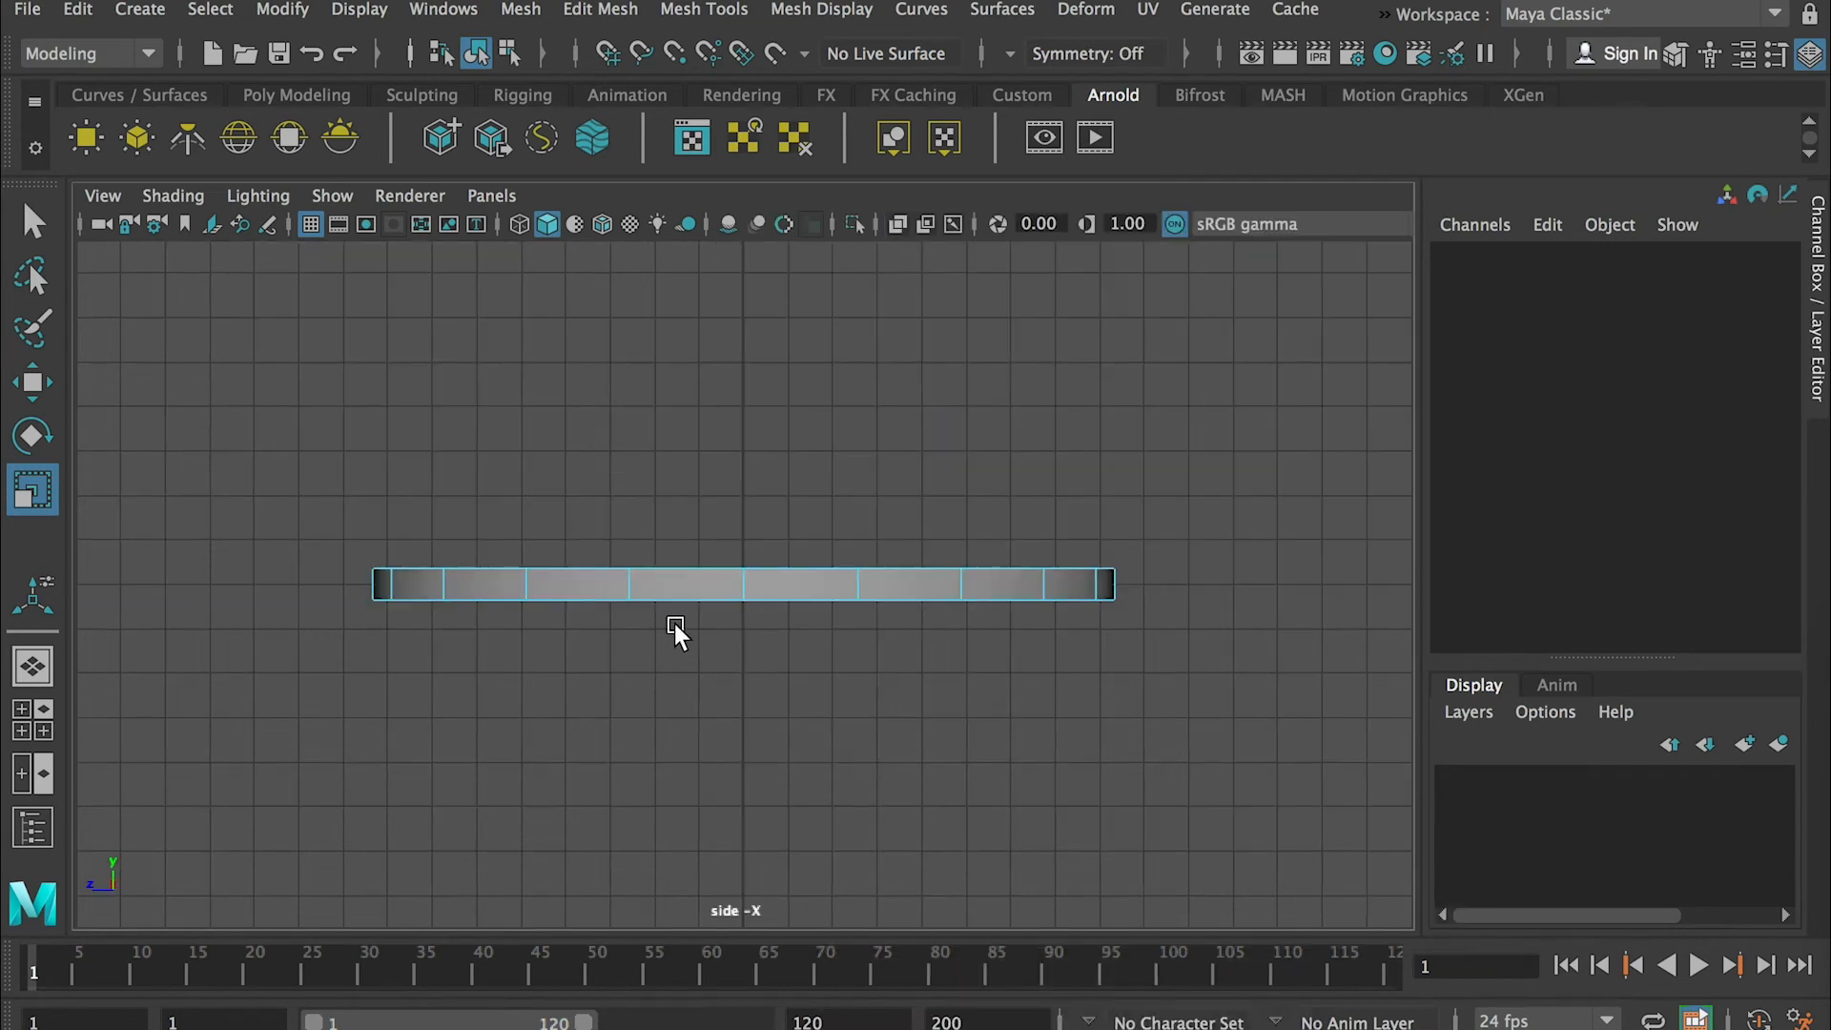
pyautogui.moveTo(374, 534)
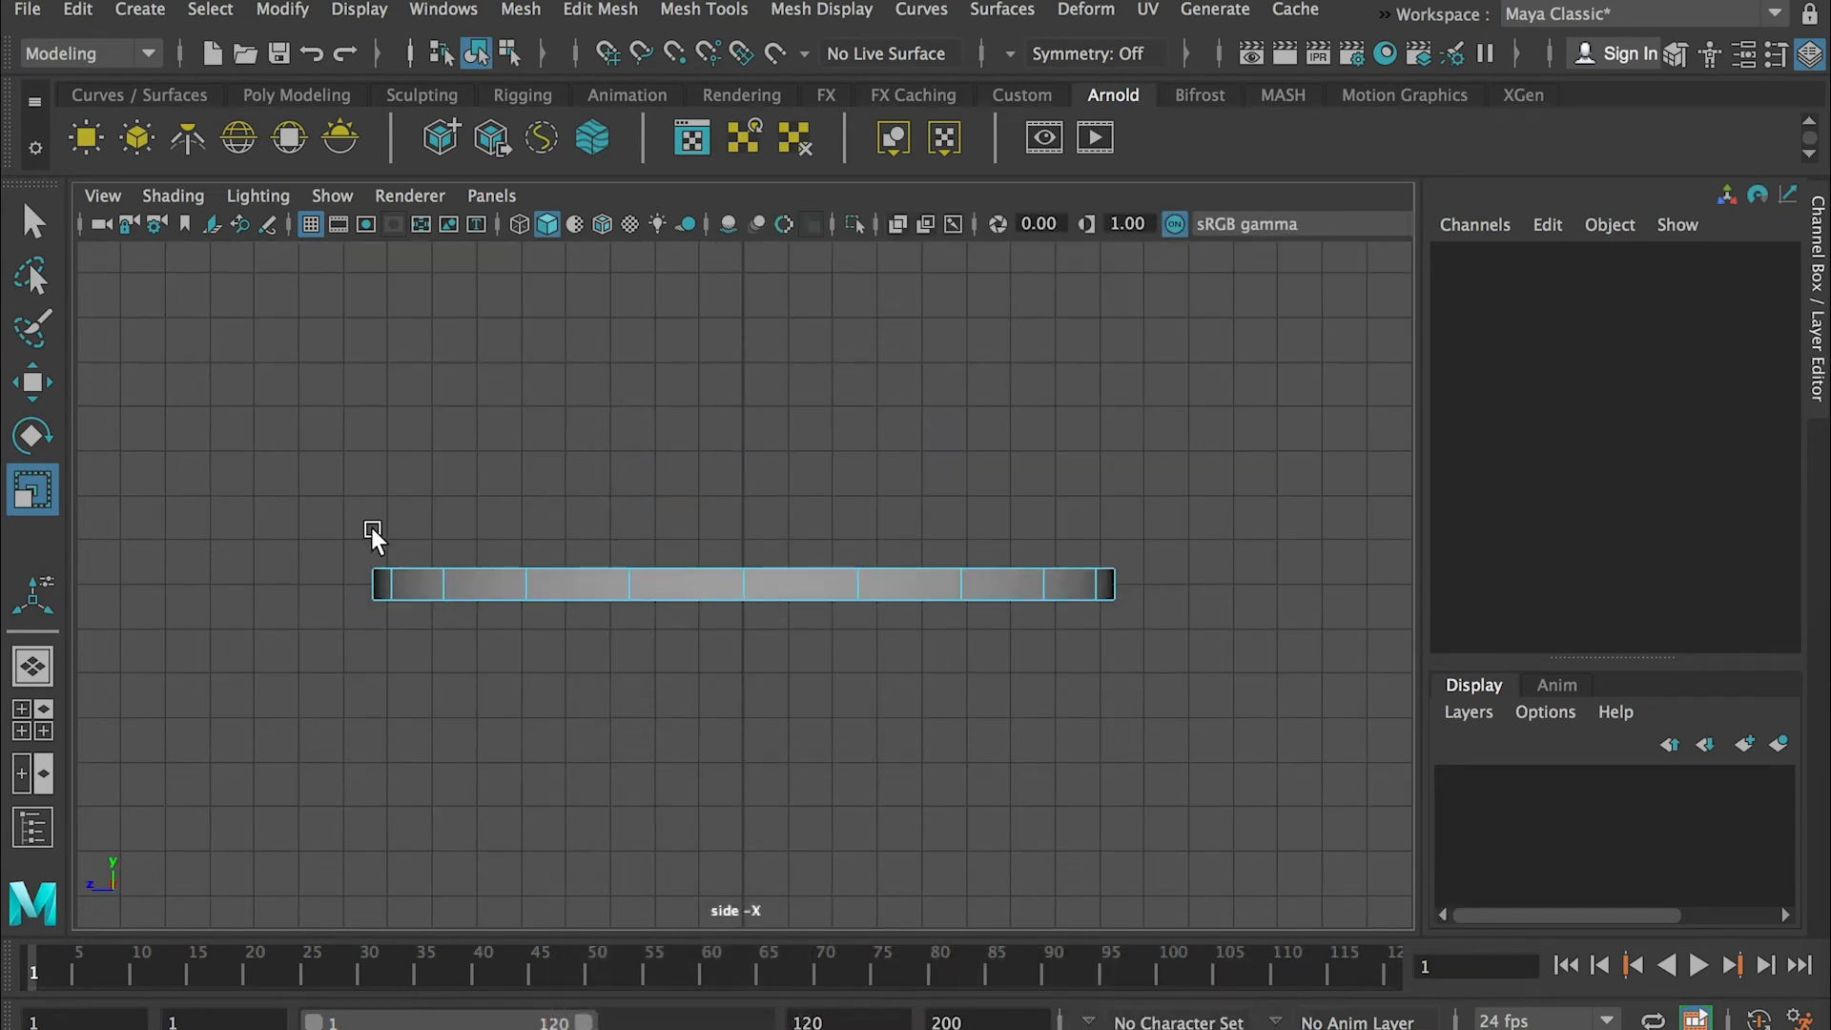
pyautogui.click(742, 583)
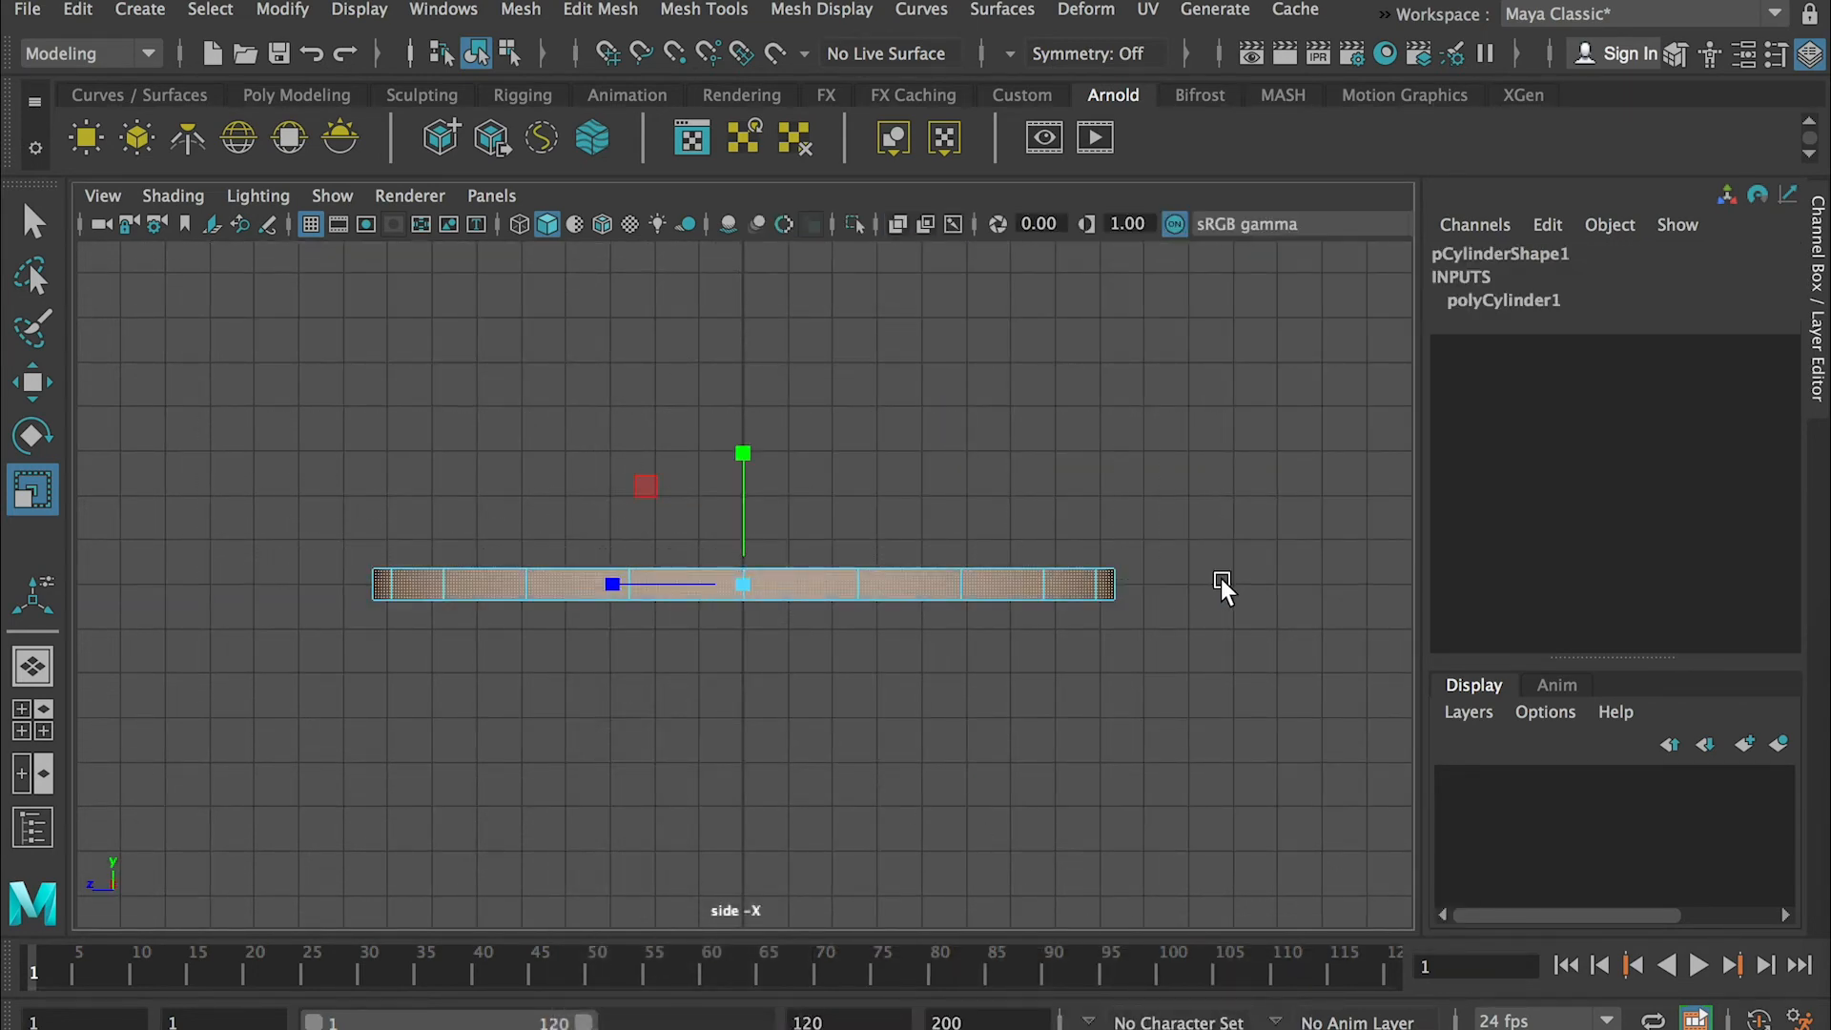
pyautogui.moveTo(826, 544)
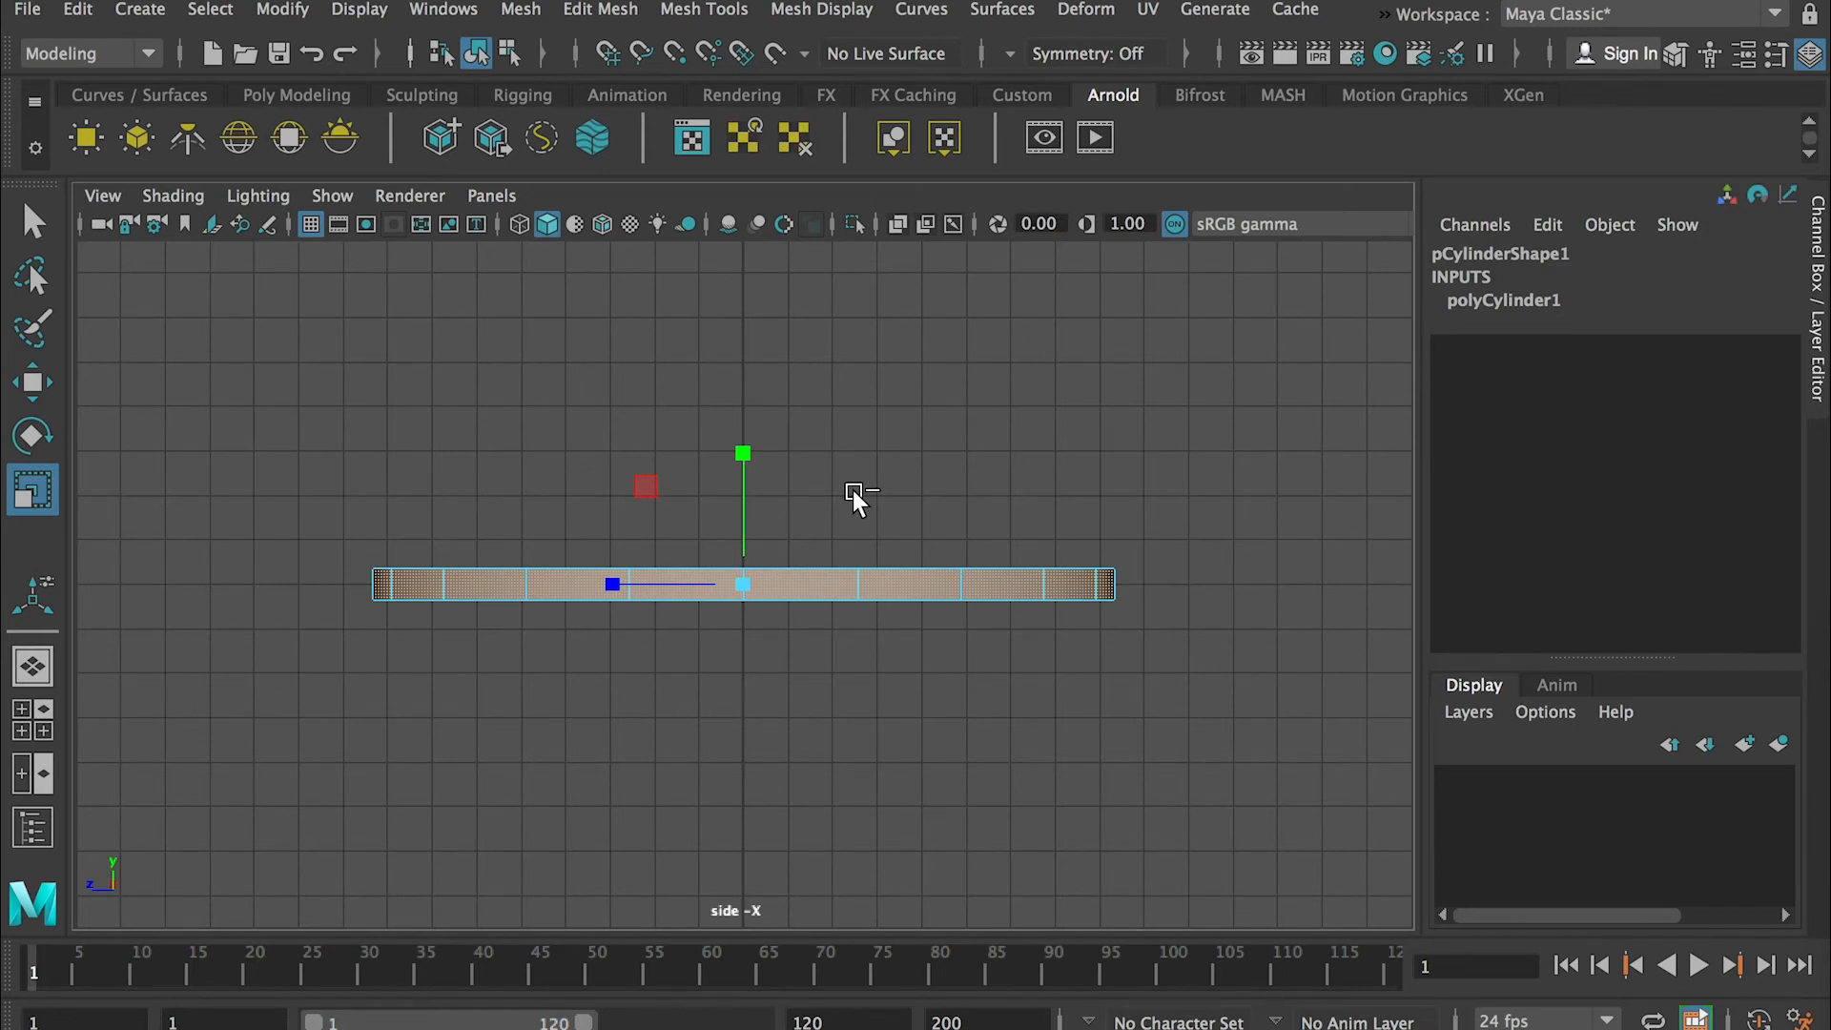
pyautogui.moveTo(923, 631)
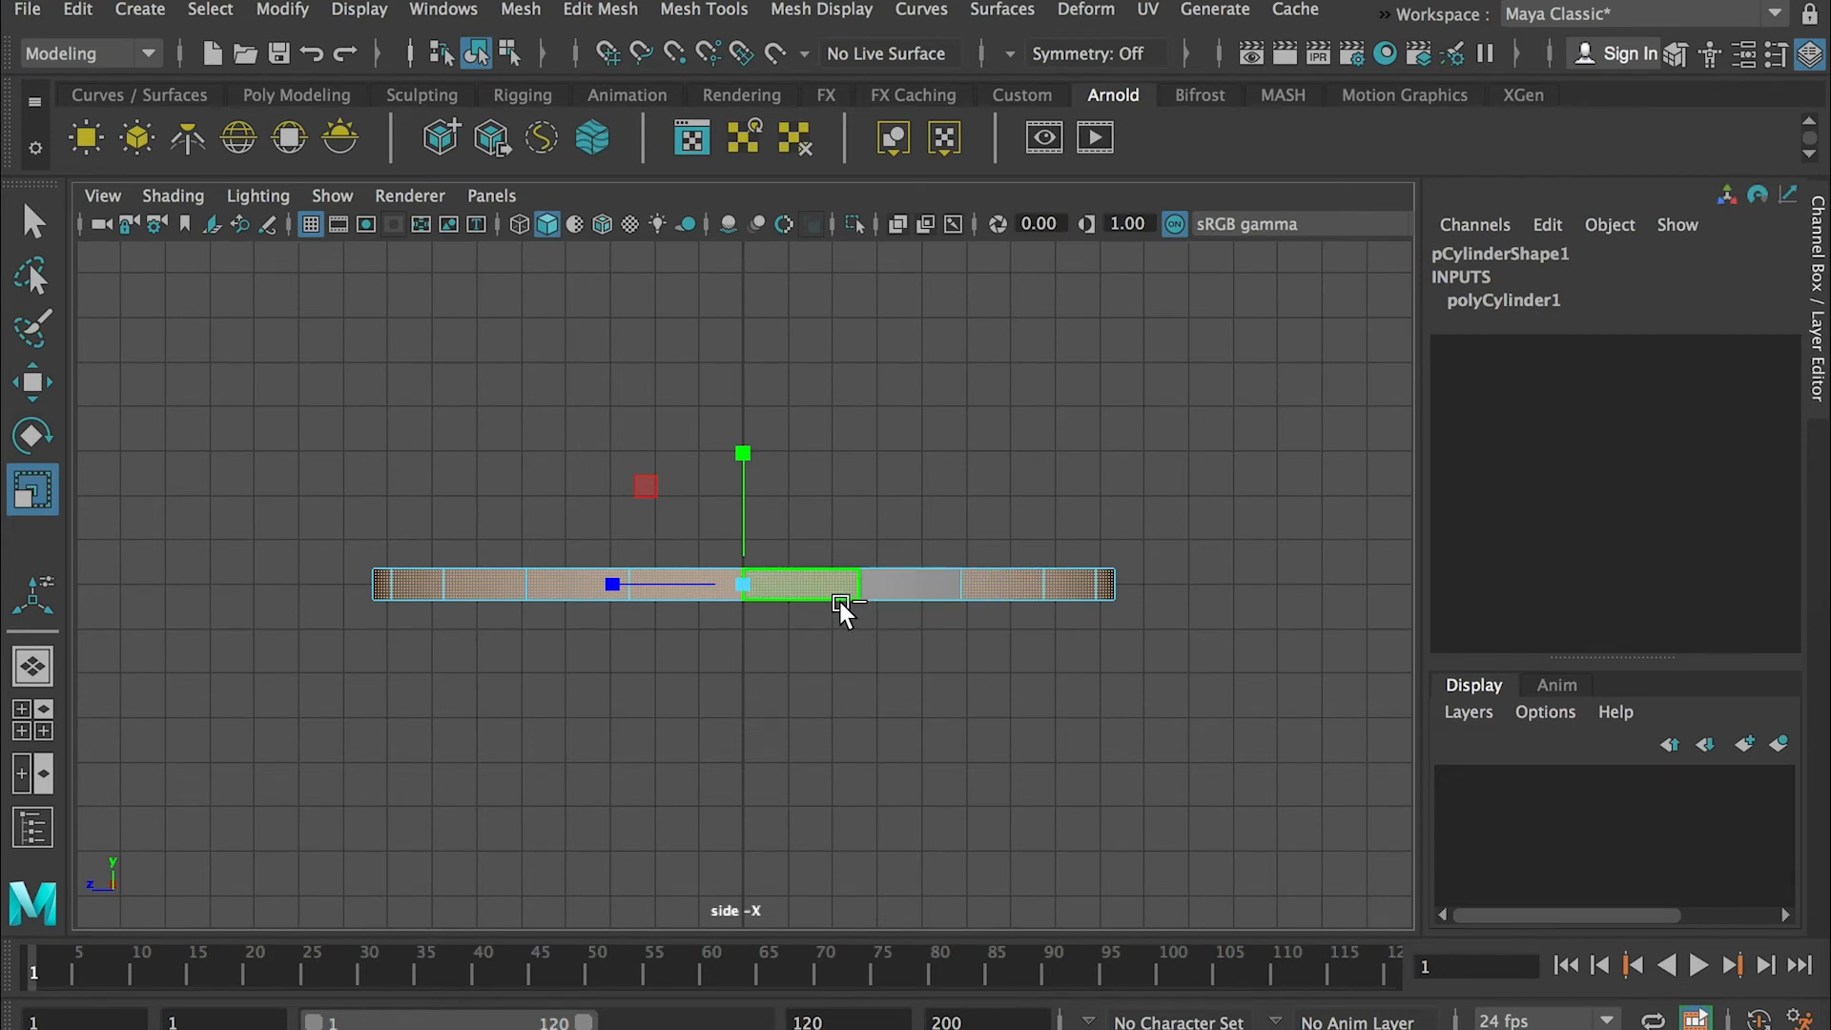
pyautogui.click(1209, 744)
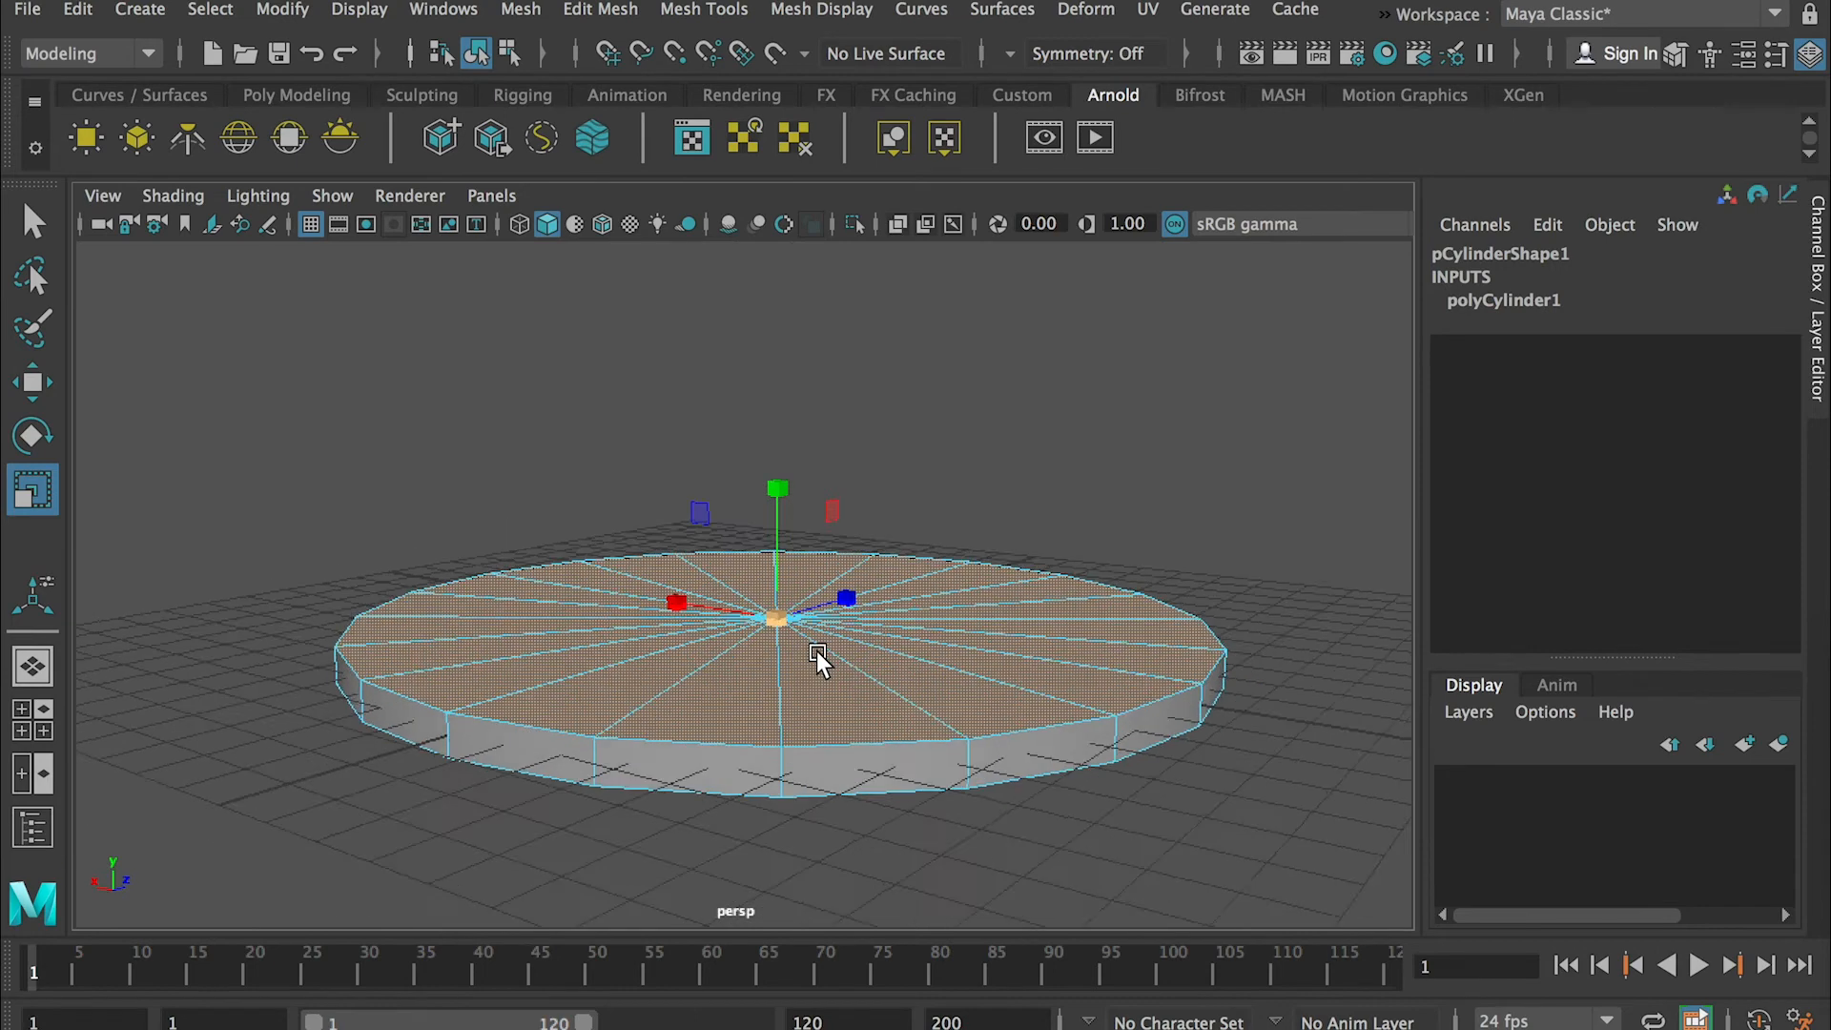
# - Bring up the Edit Mesh > Extrude option box and move it into view
pyautogui.click(879, 658)
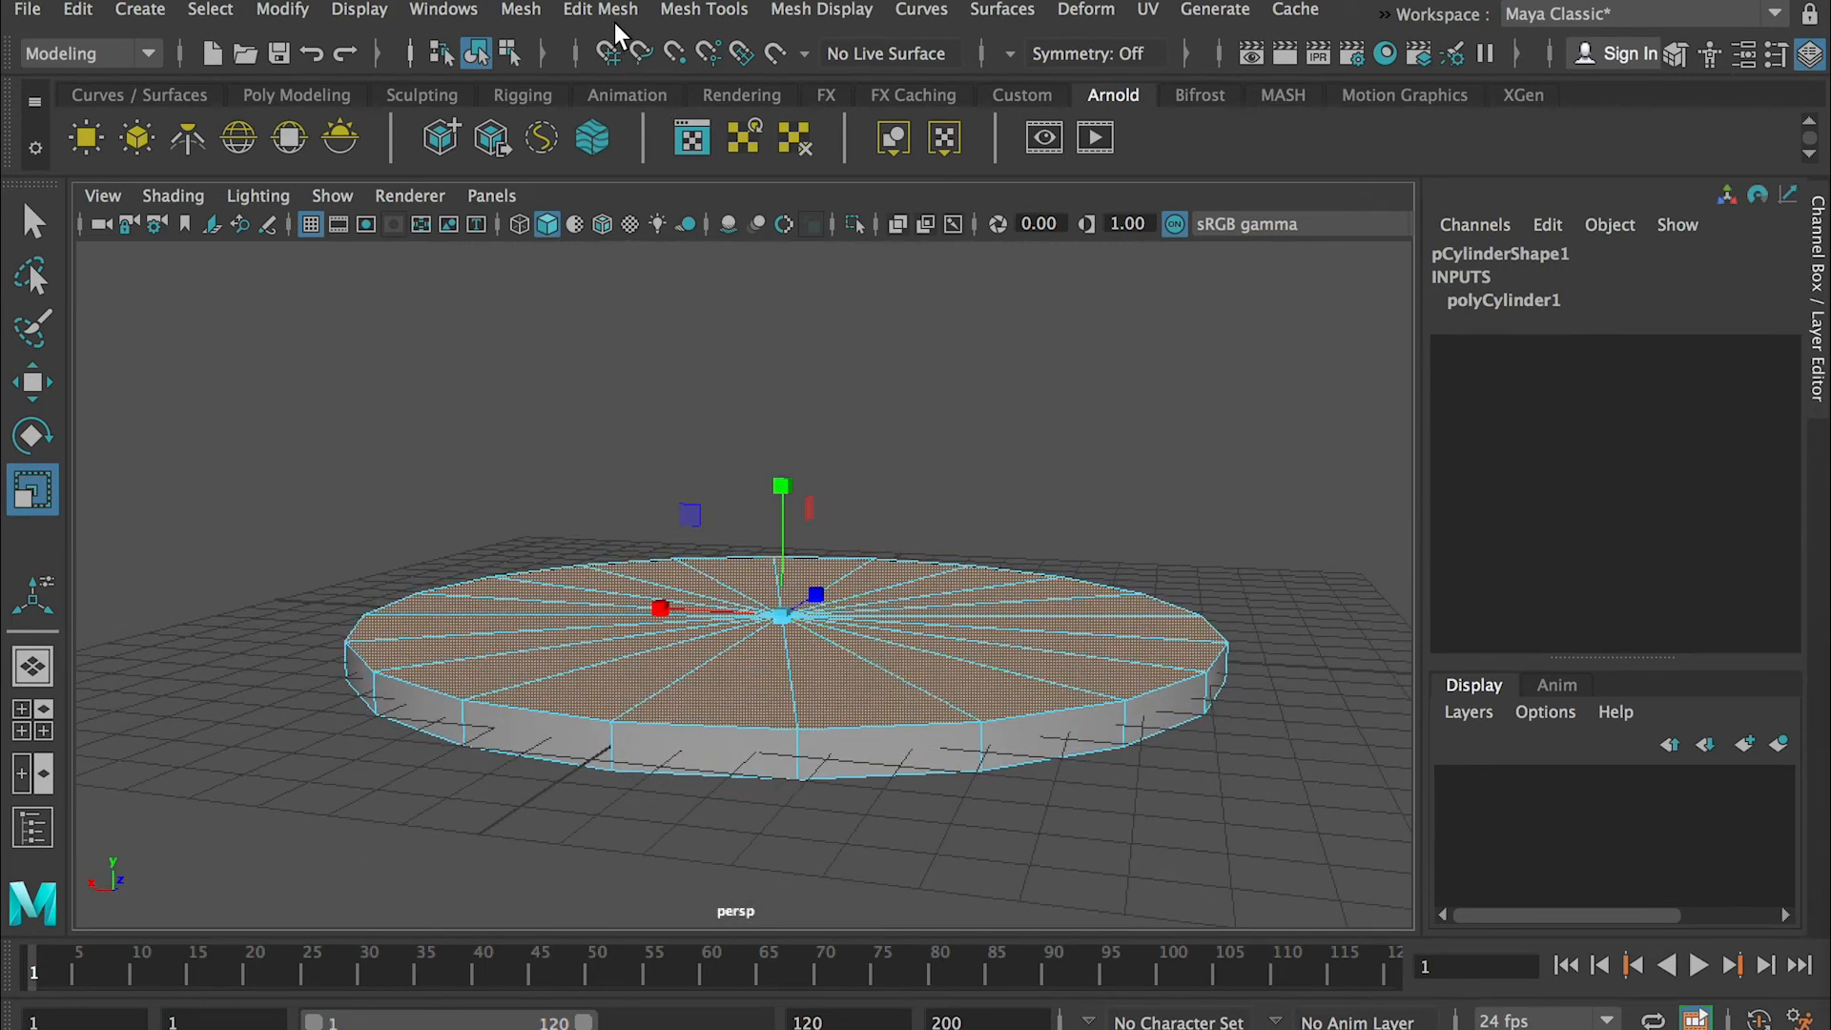
pyautogui.click(598, 9)
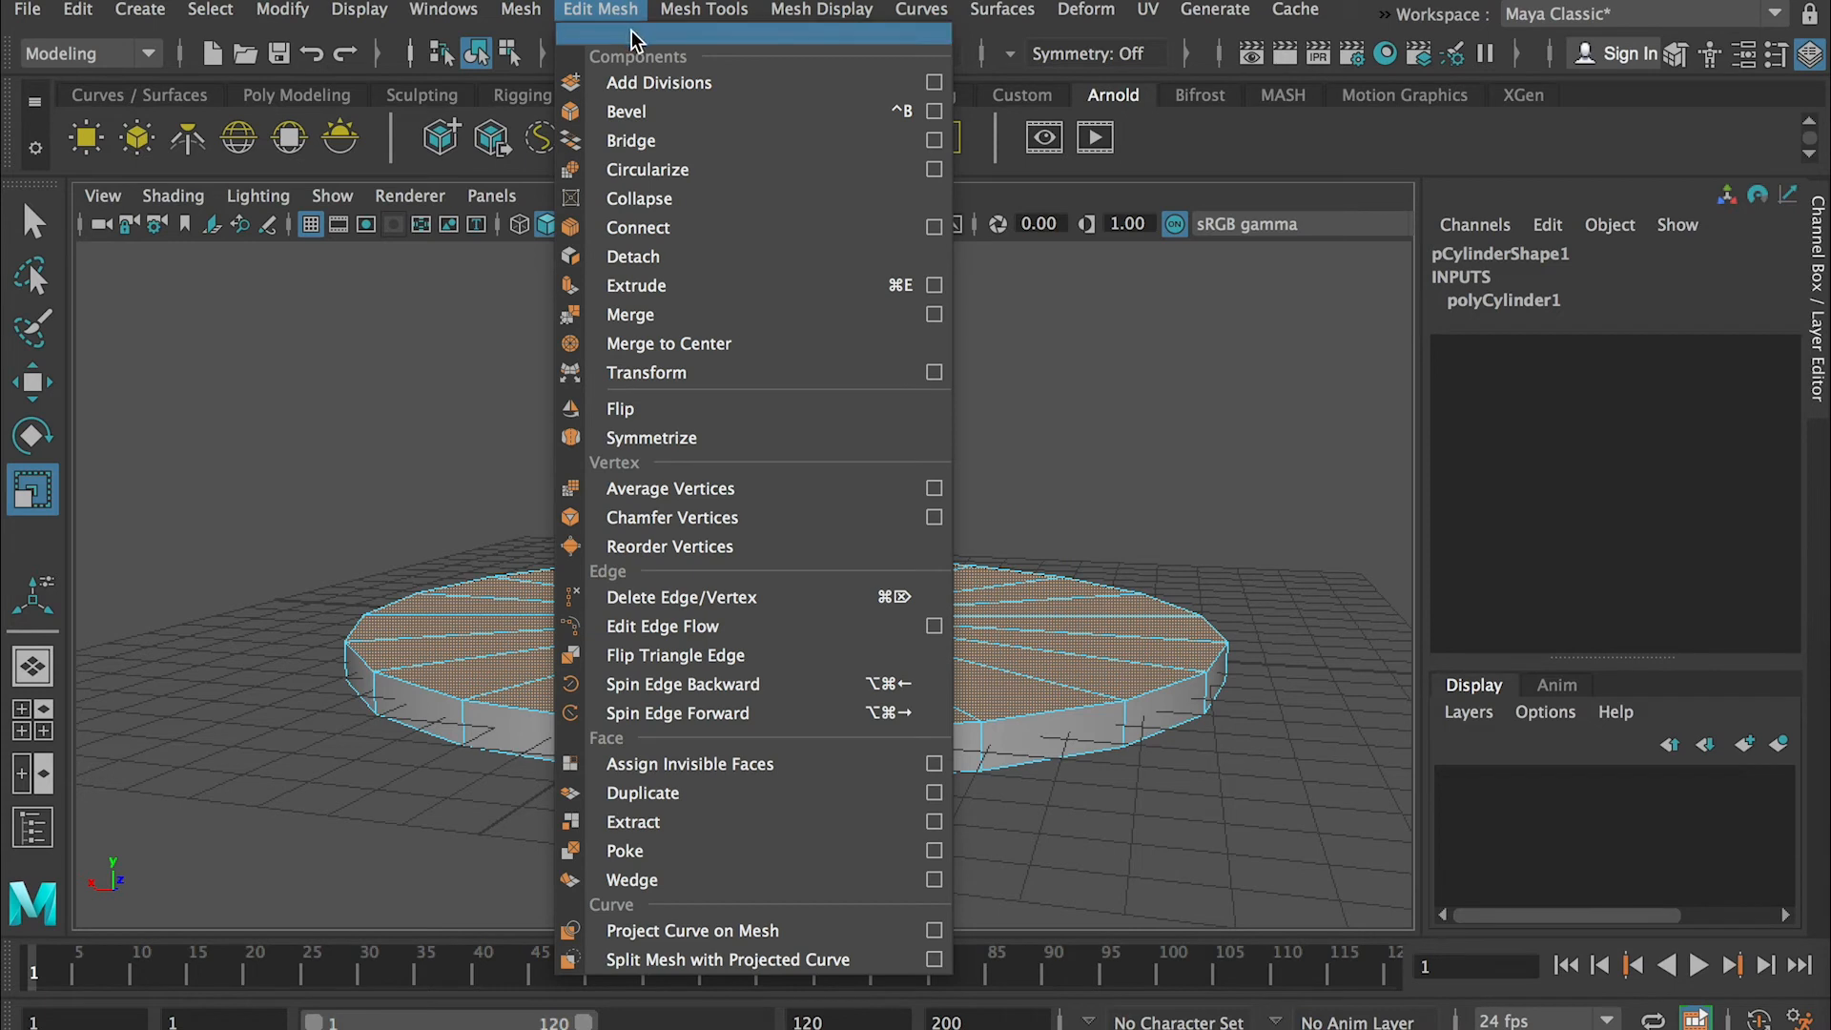
pyautogui.moveTo(637, 284)
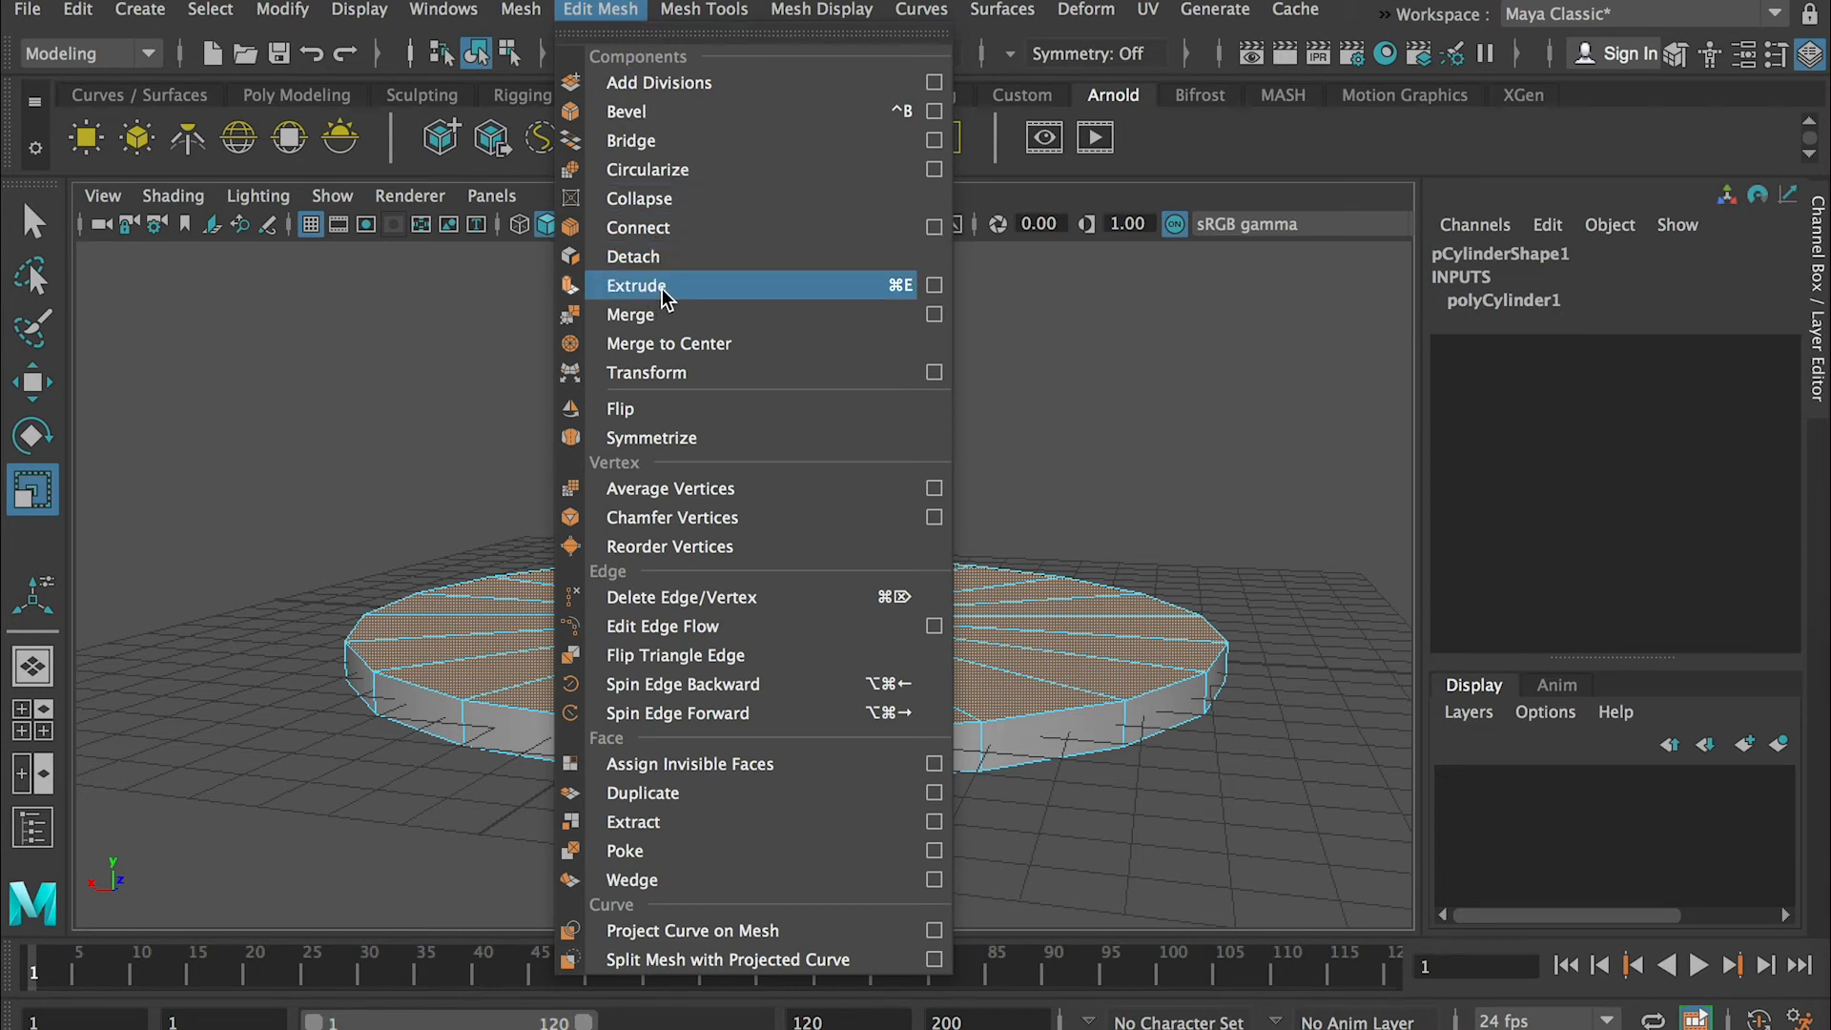
pyautogui.moveTo(696, 300)
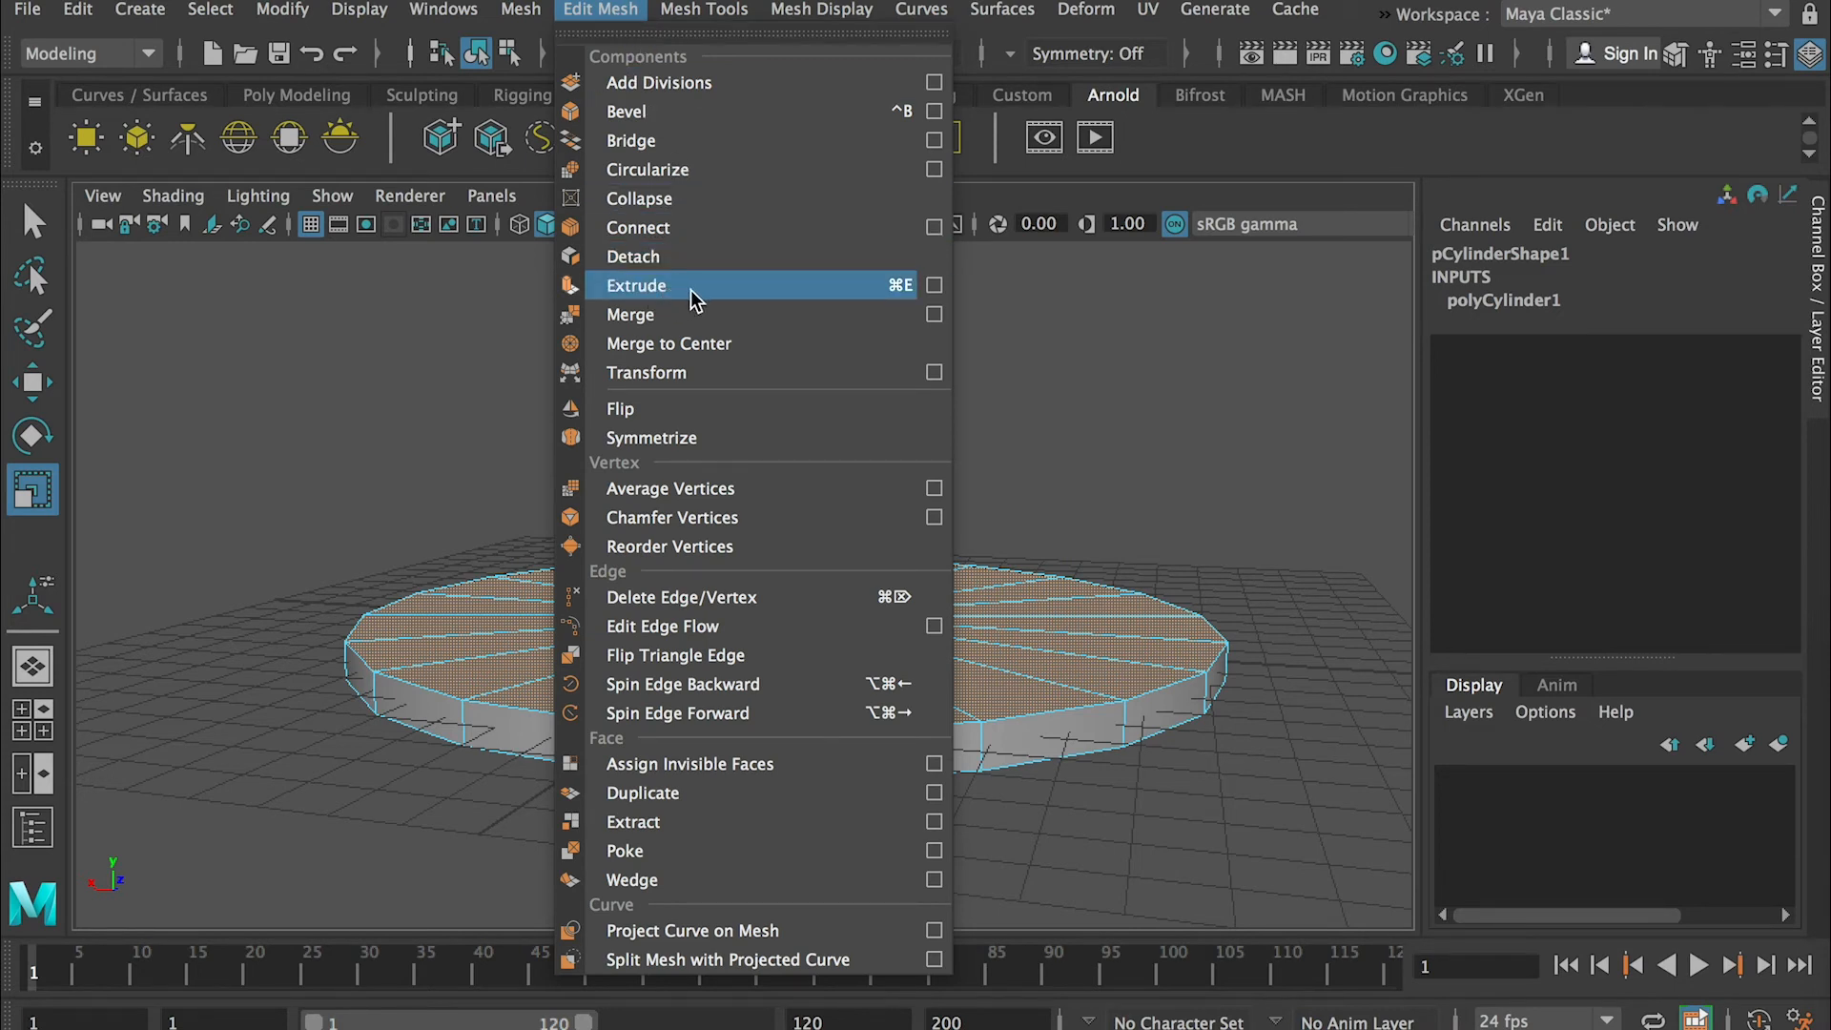
pyautogui.moveTo(899, 294)
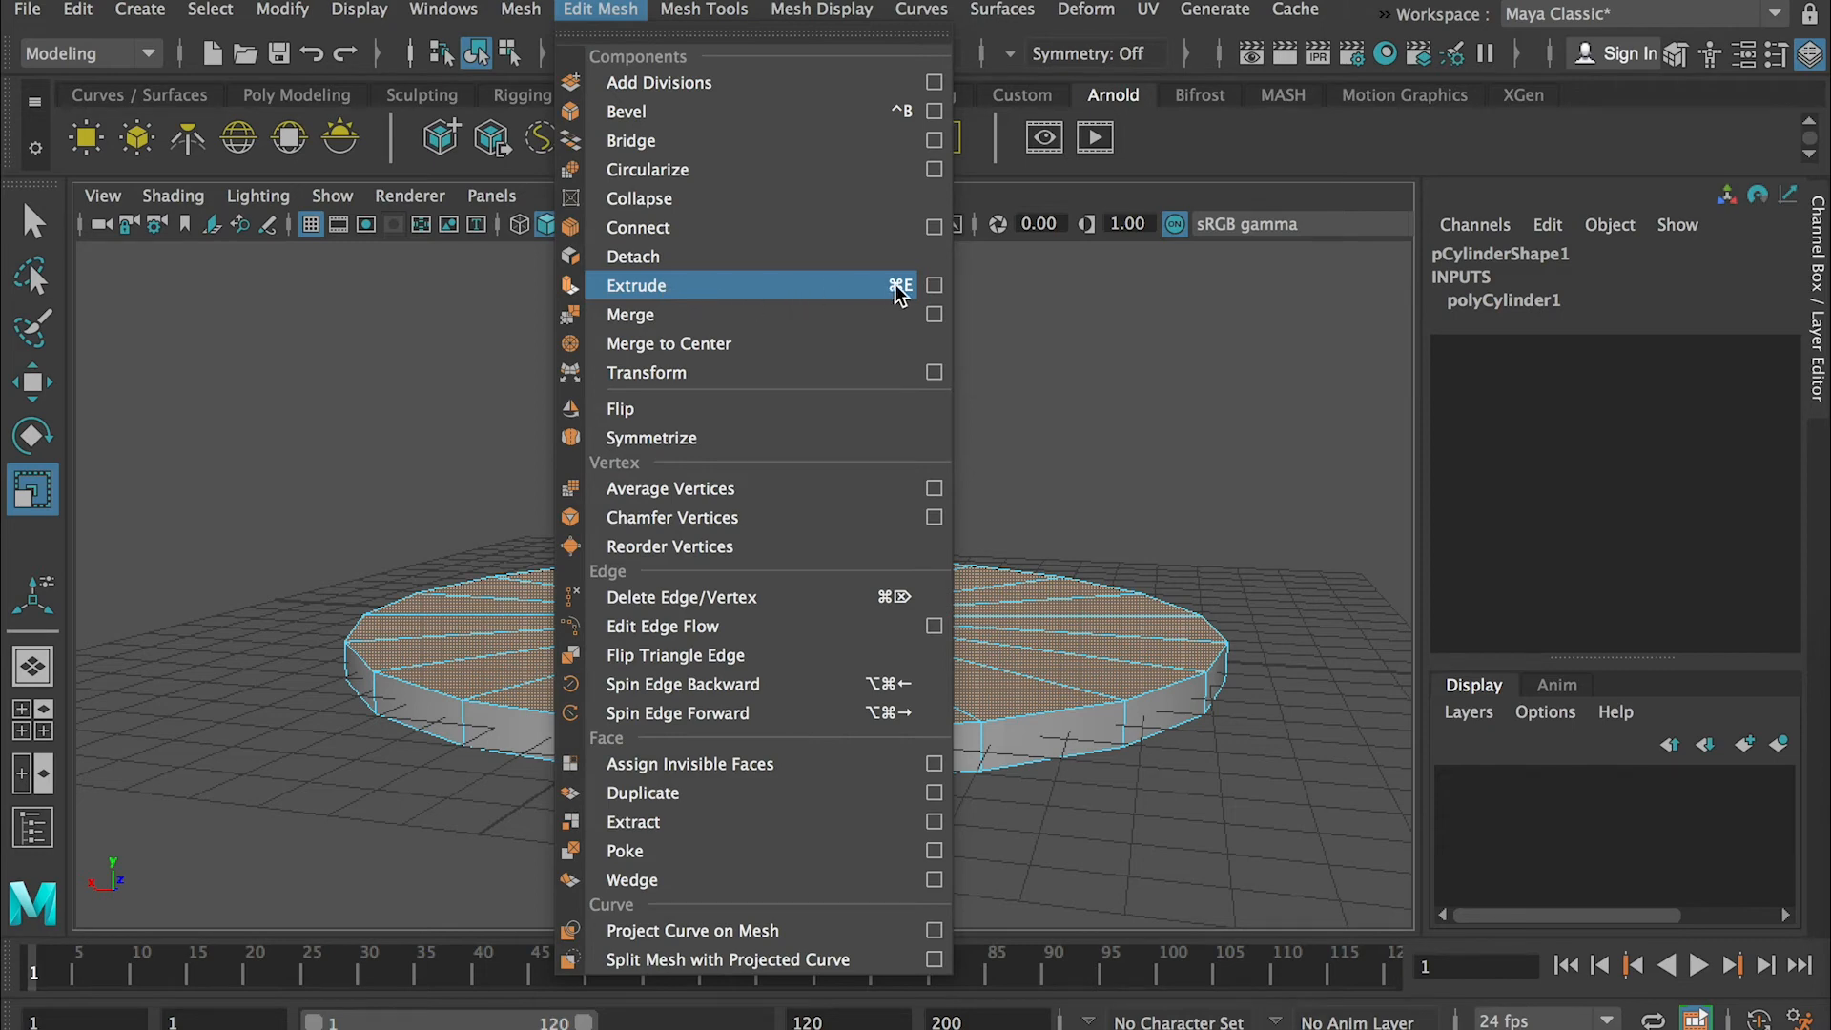
pyautogui.click(934, 284)
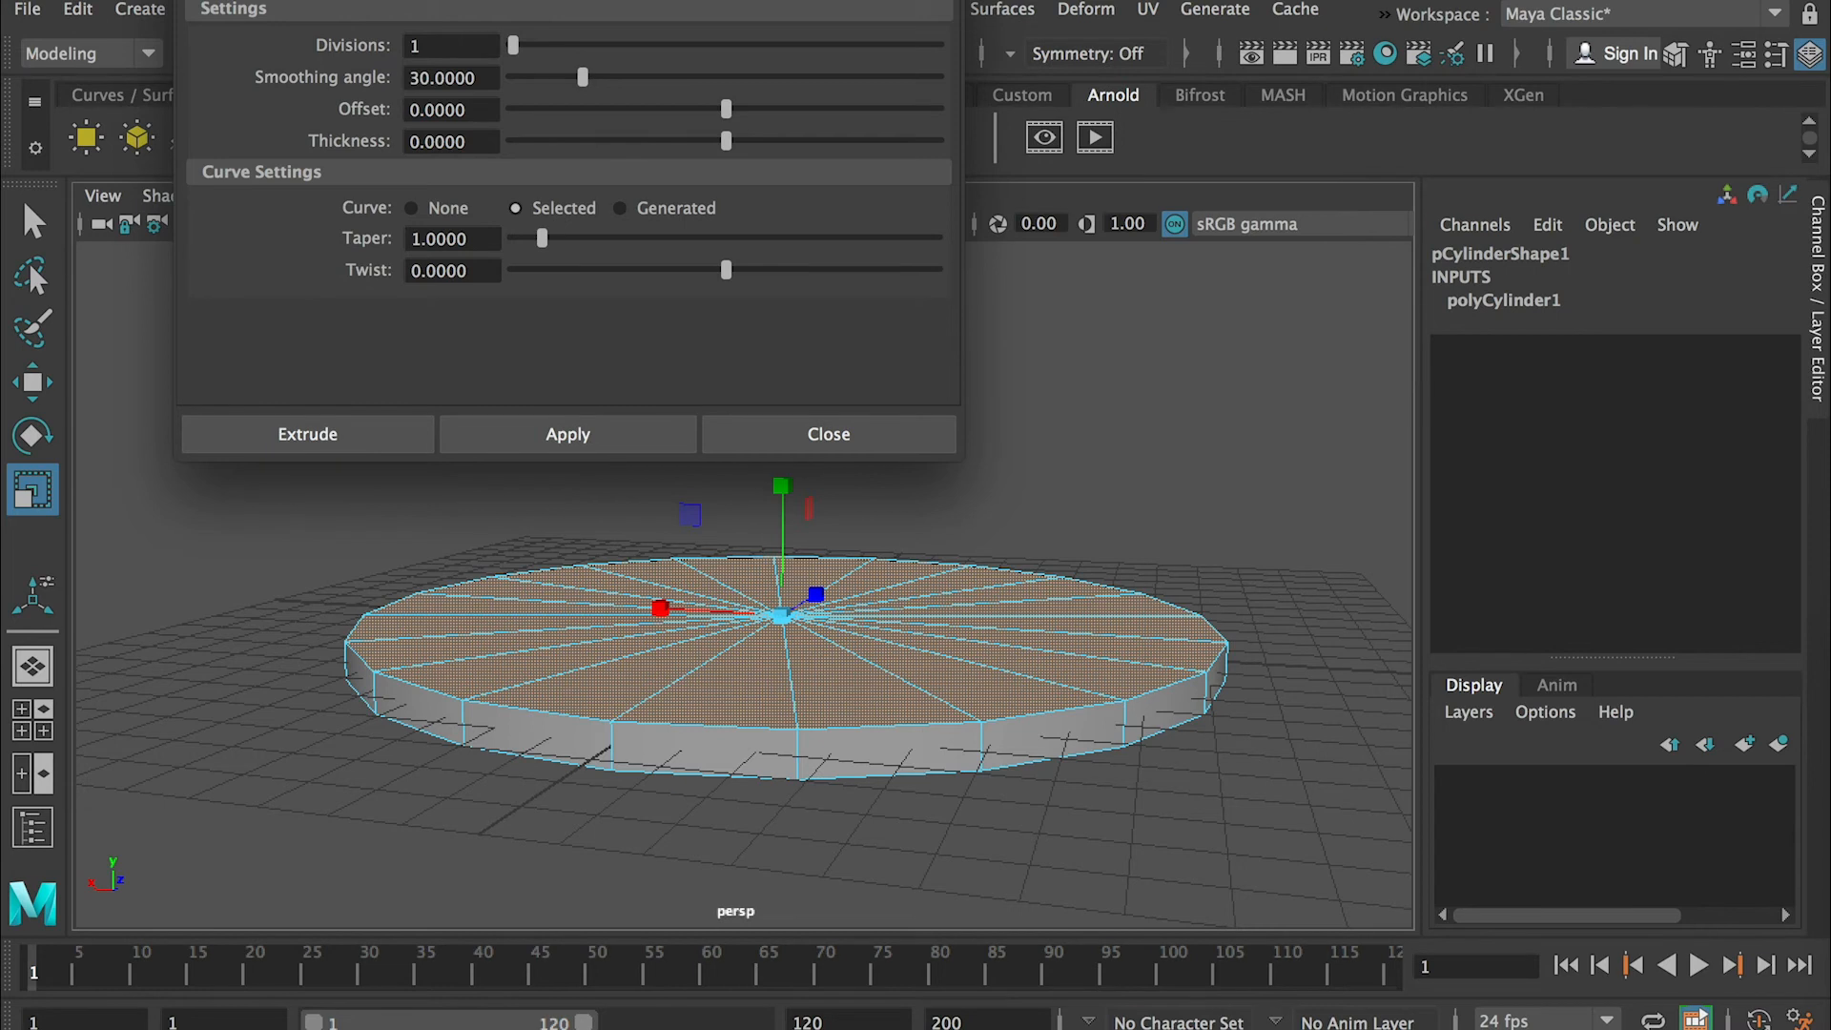
pyautogui.click(216, 51)
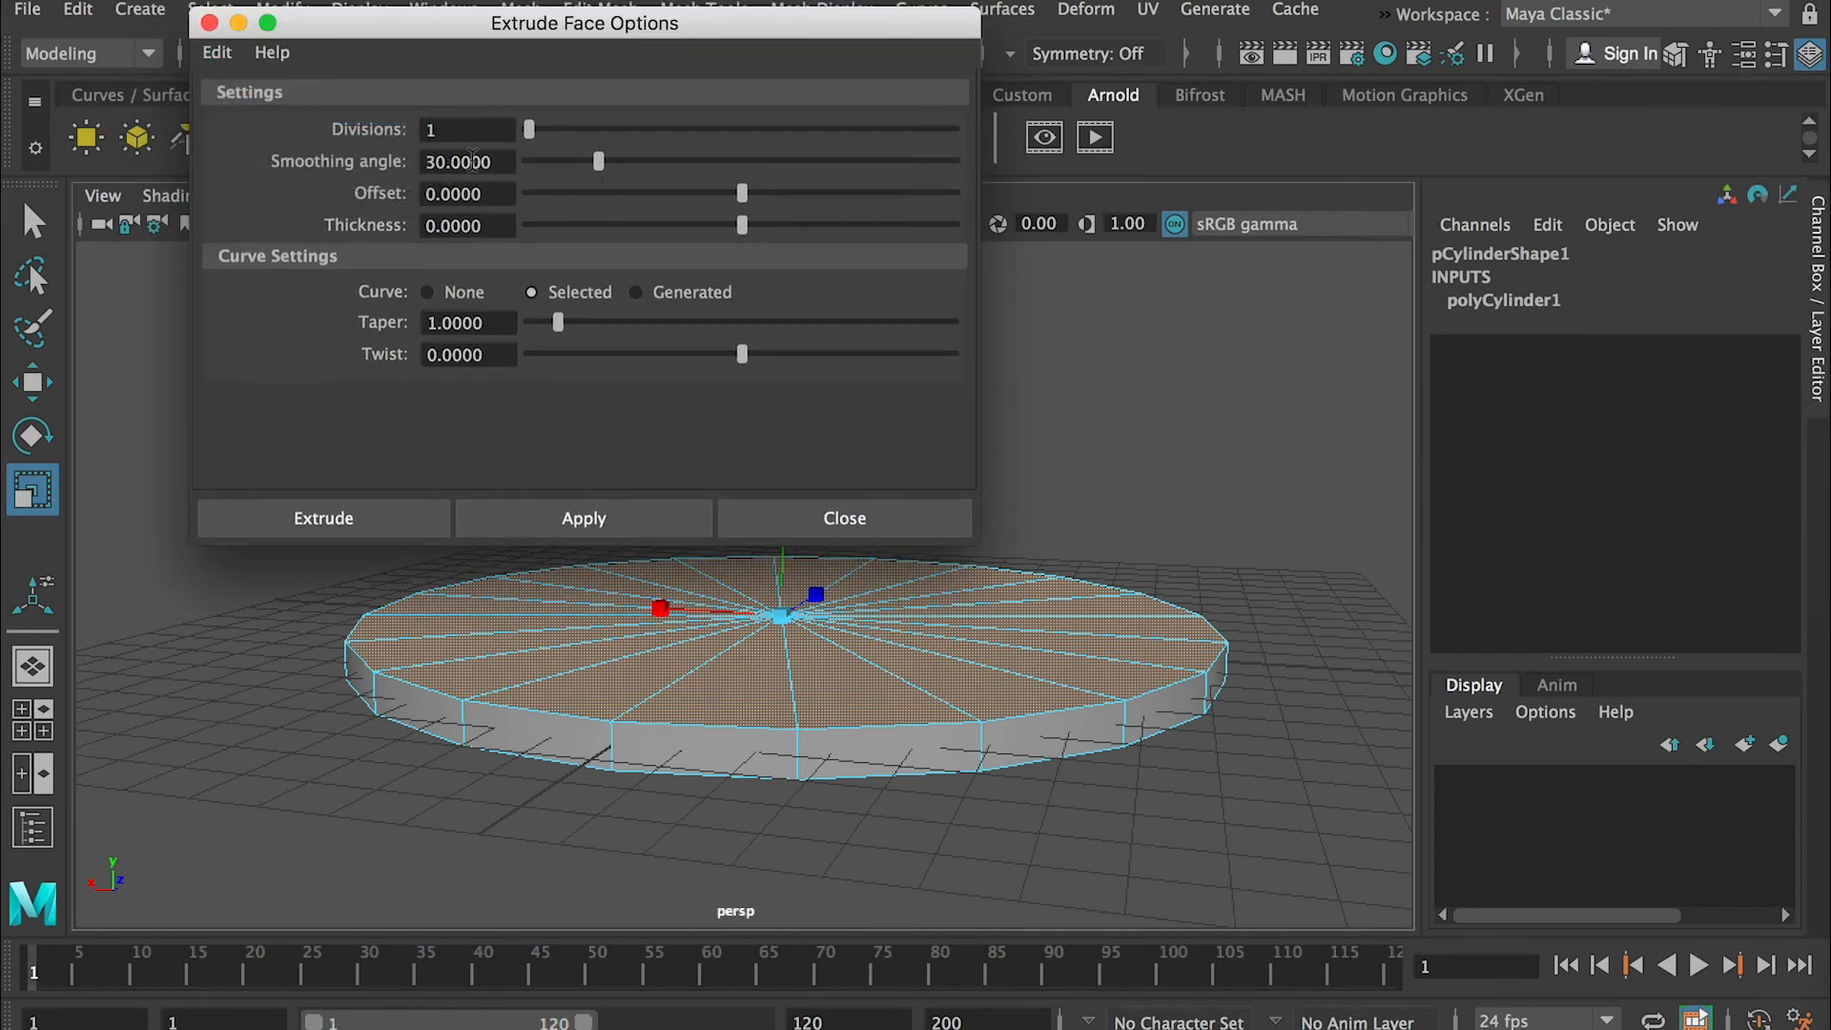
pyautogui.moveTo(465, 152)
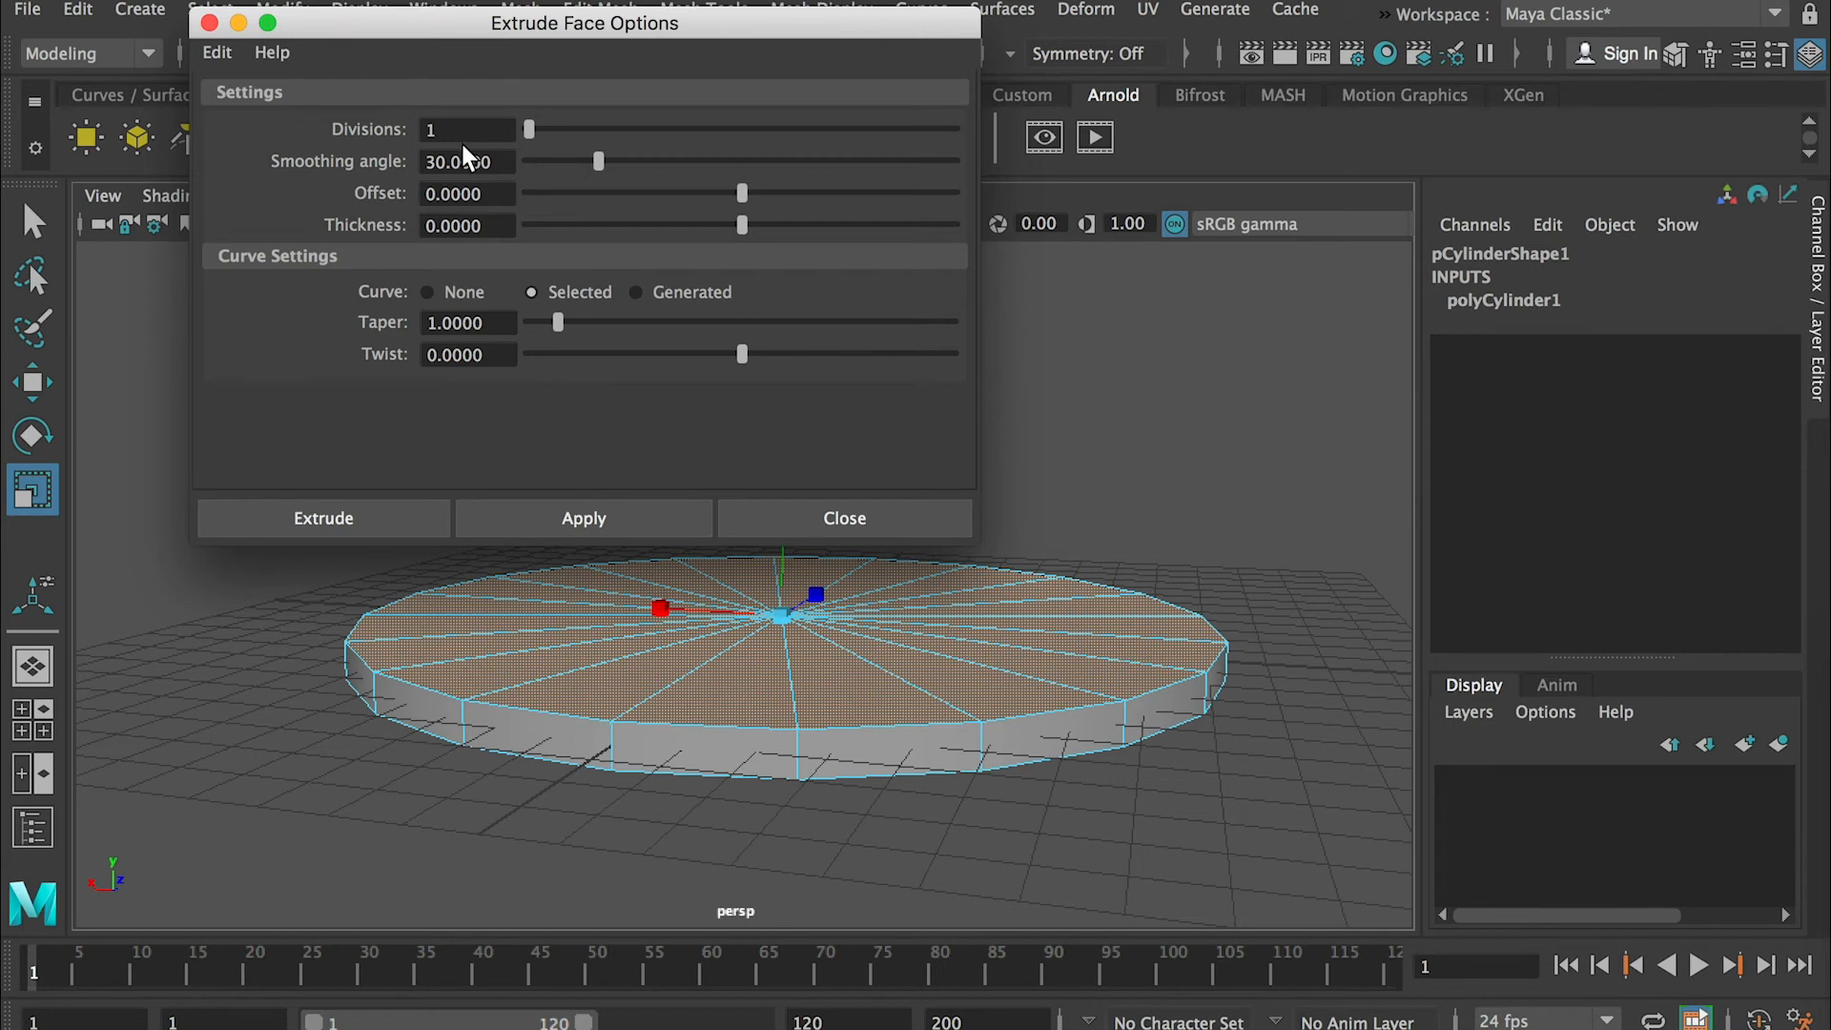
pyautogui.moveTo(584, 23); pyautogui.dragTo(605, 67)
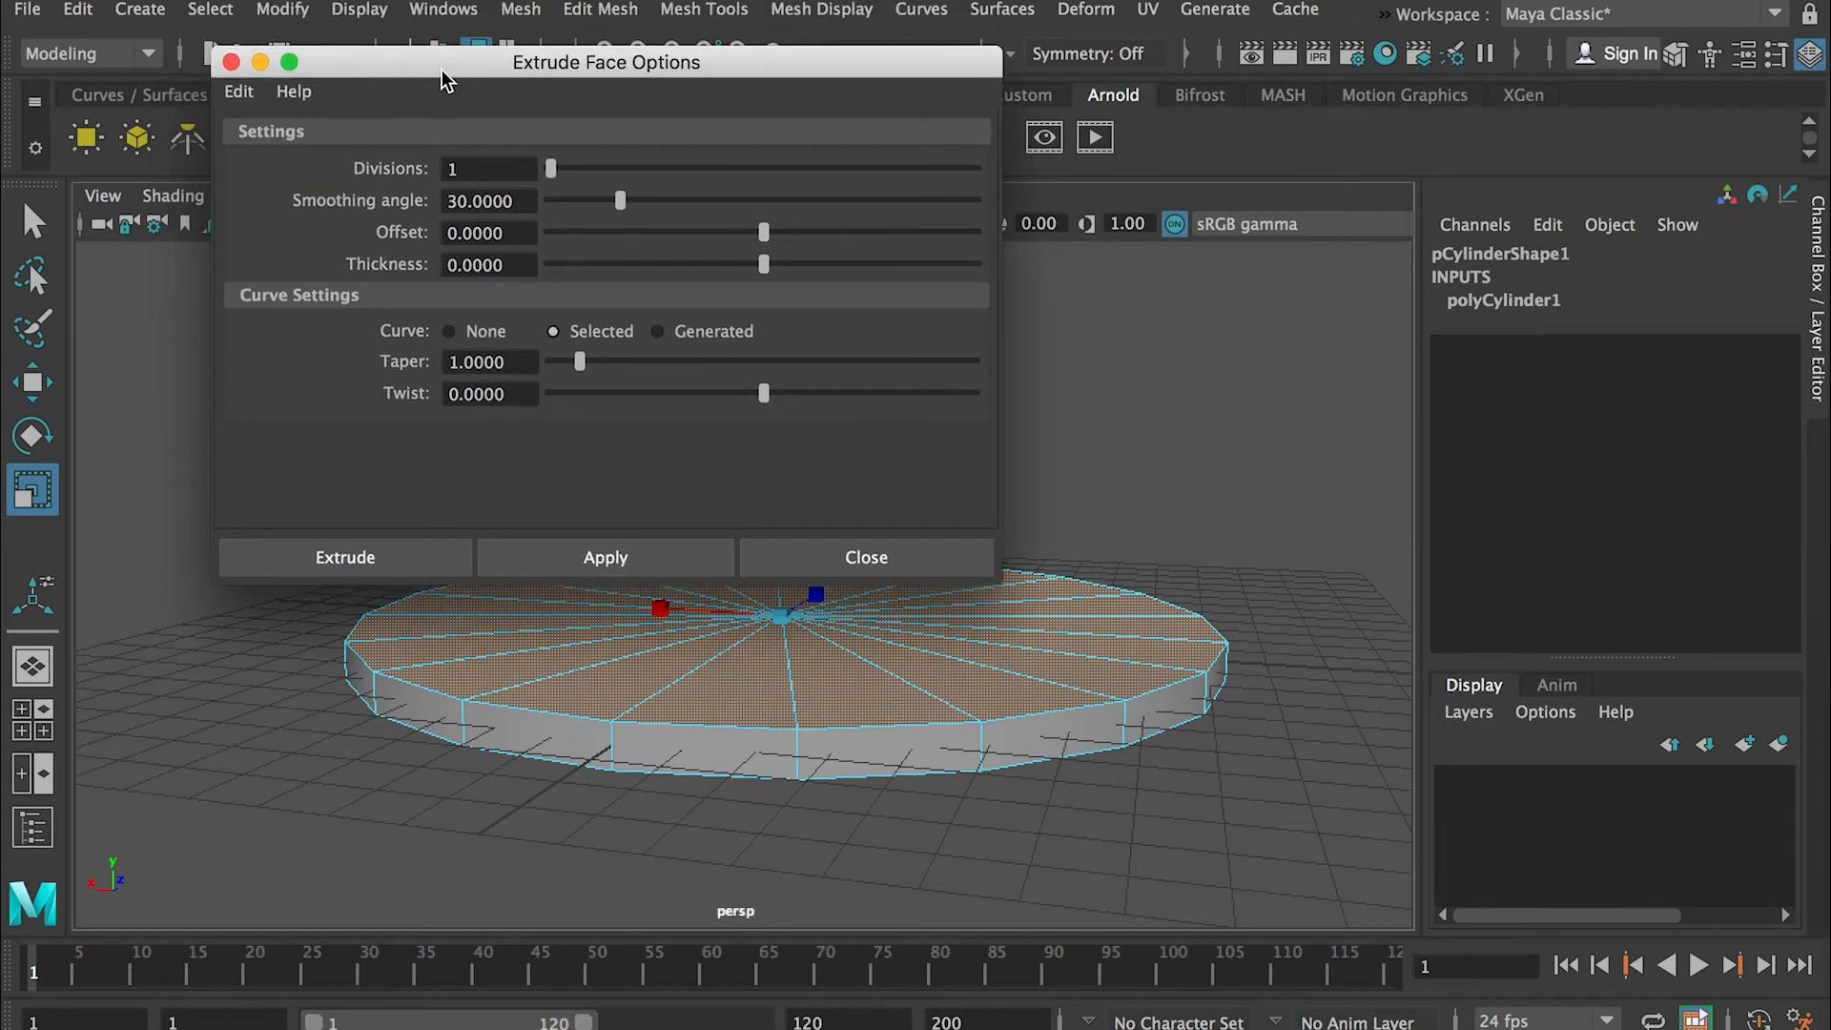
pyautogui.moveTo(607, 61); pyautogui.dragTo(603, 122)
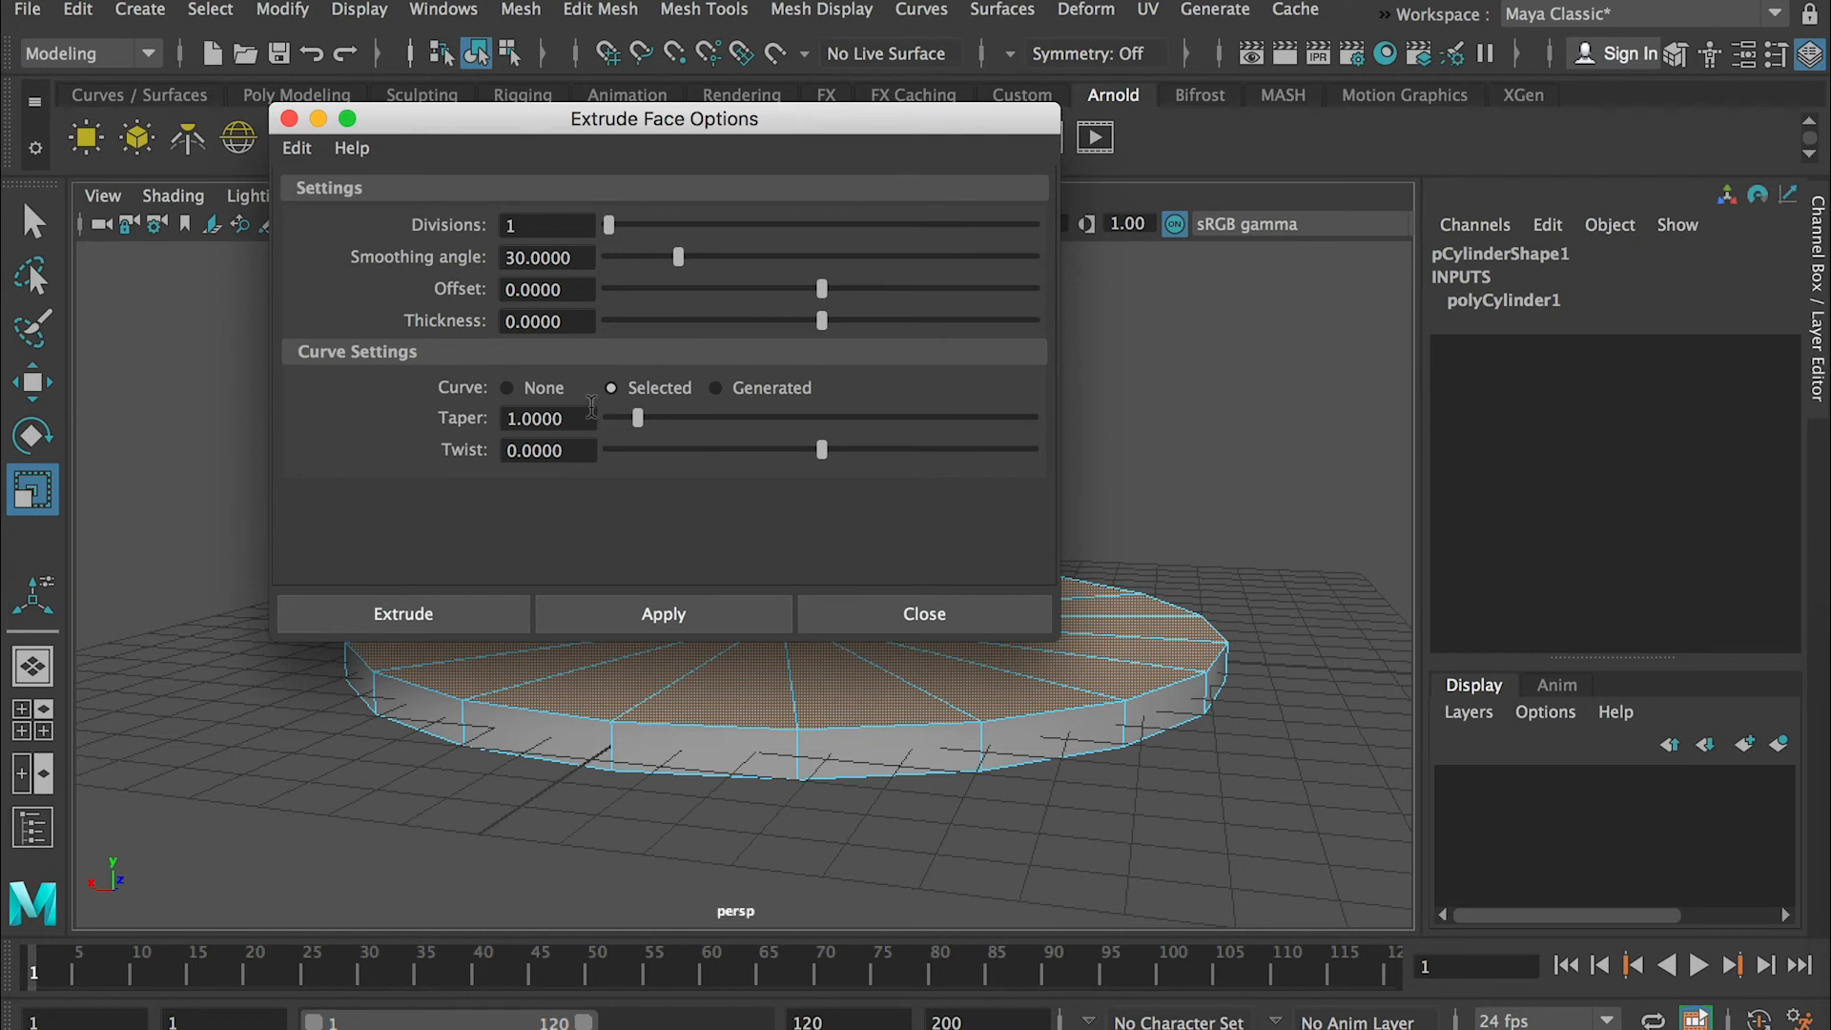
pyautogui.moveTo(595, 410)
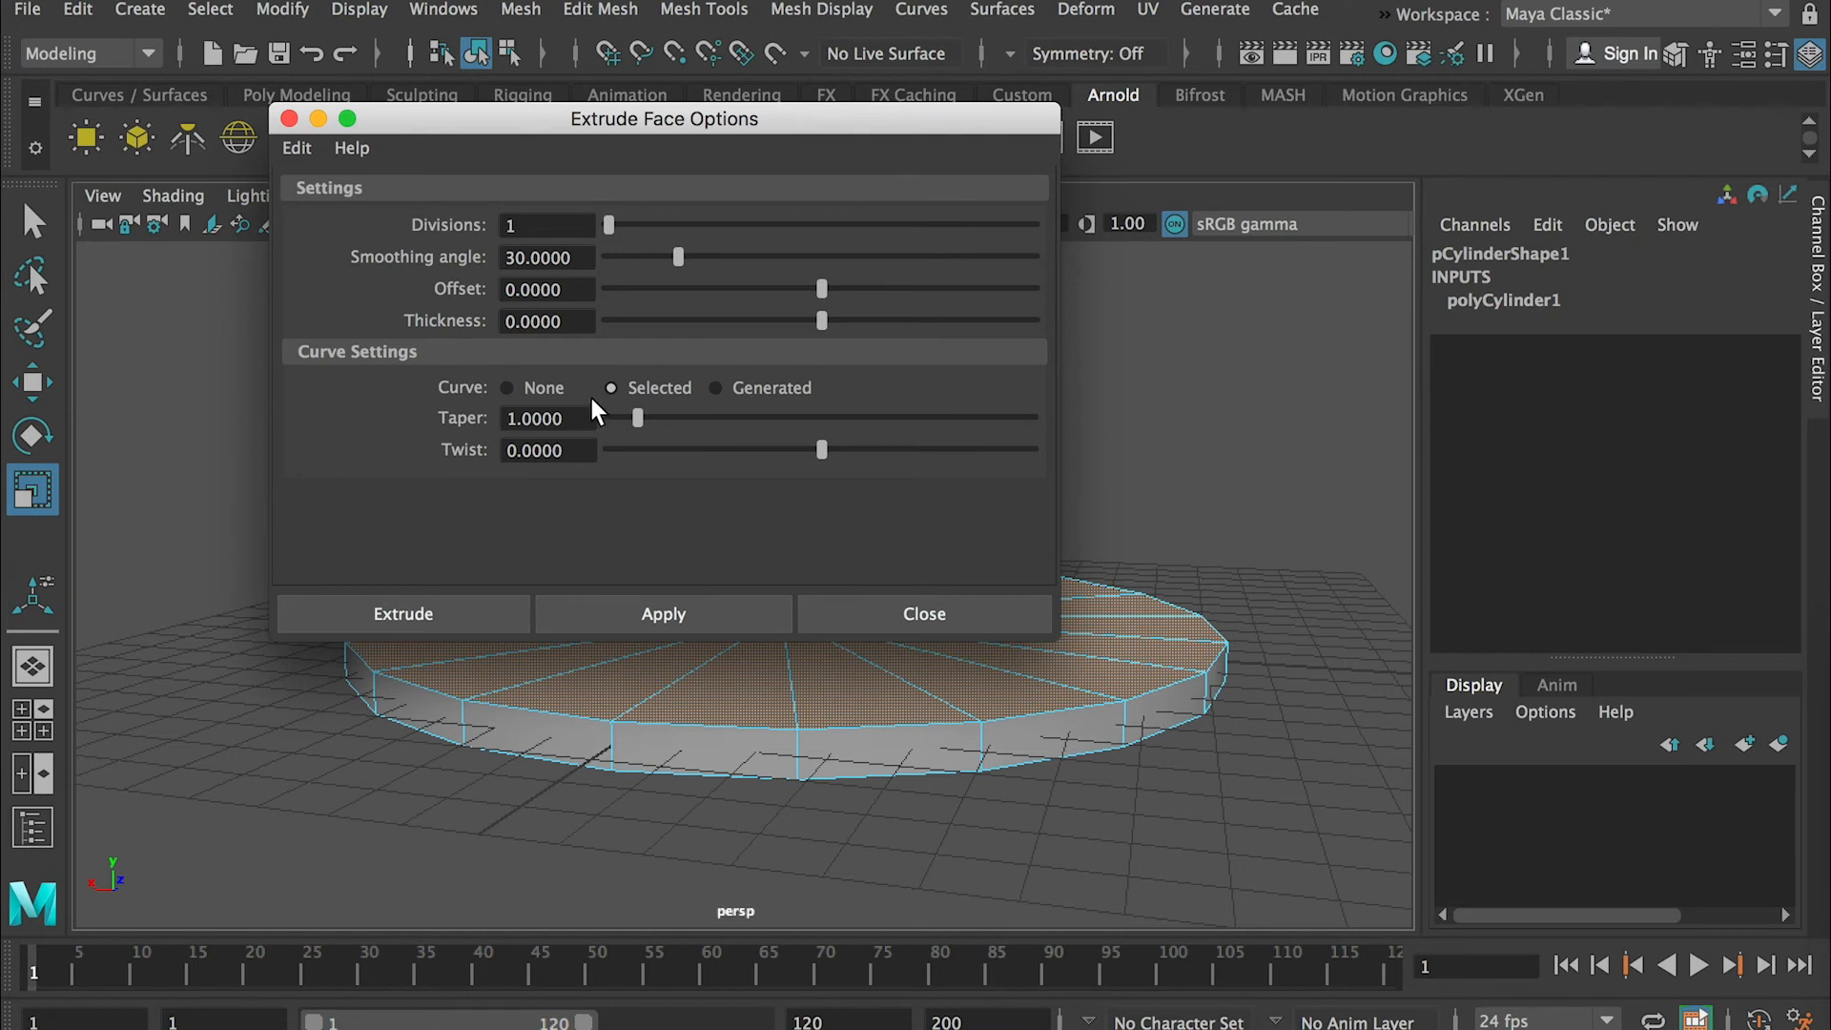
pyautogui.moveTo(730, 583)
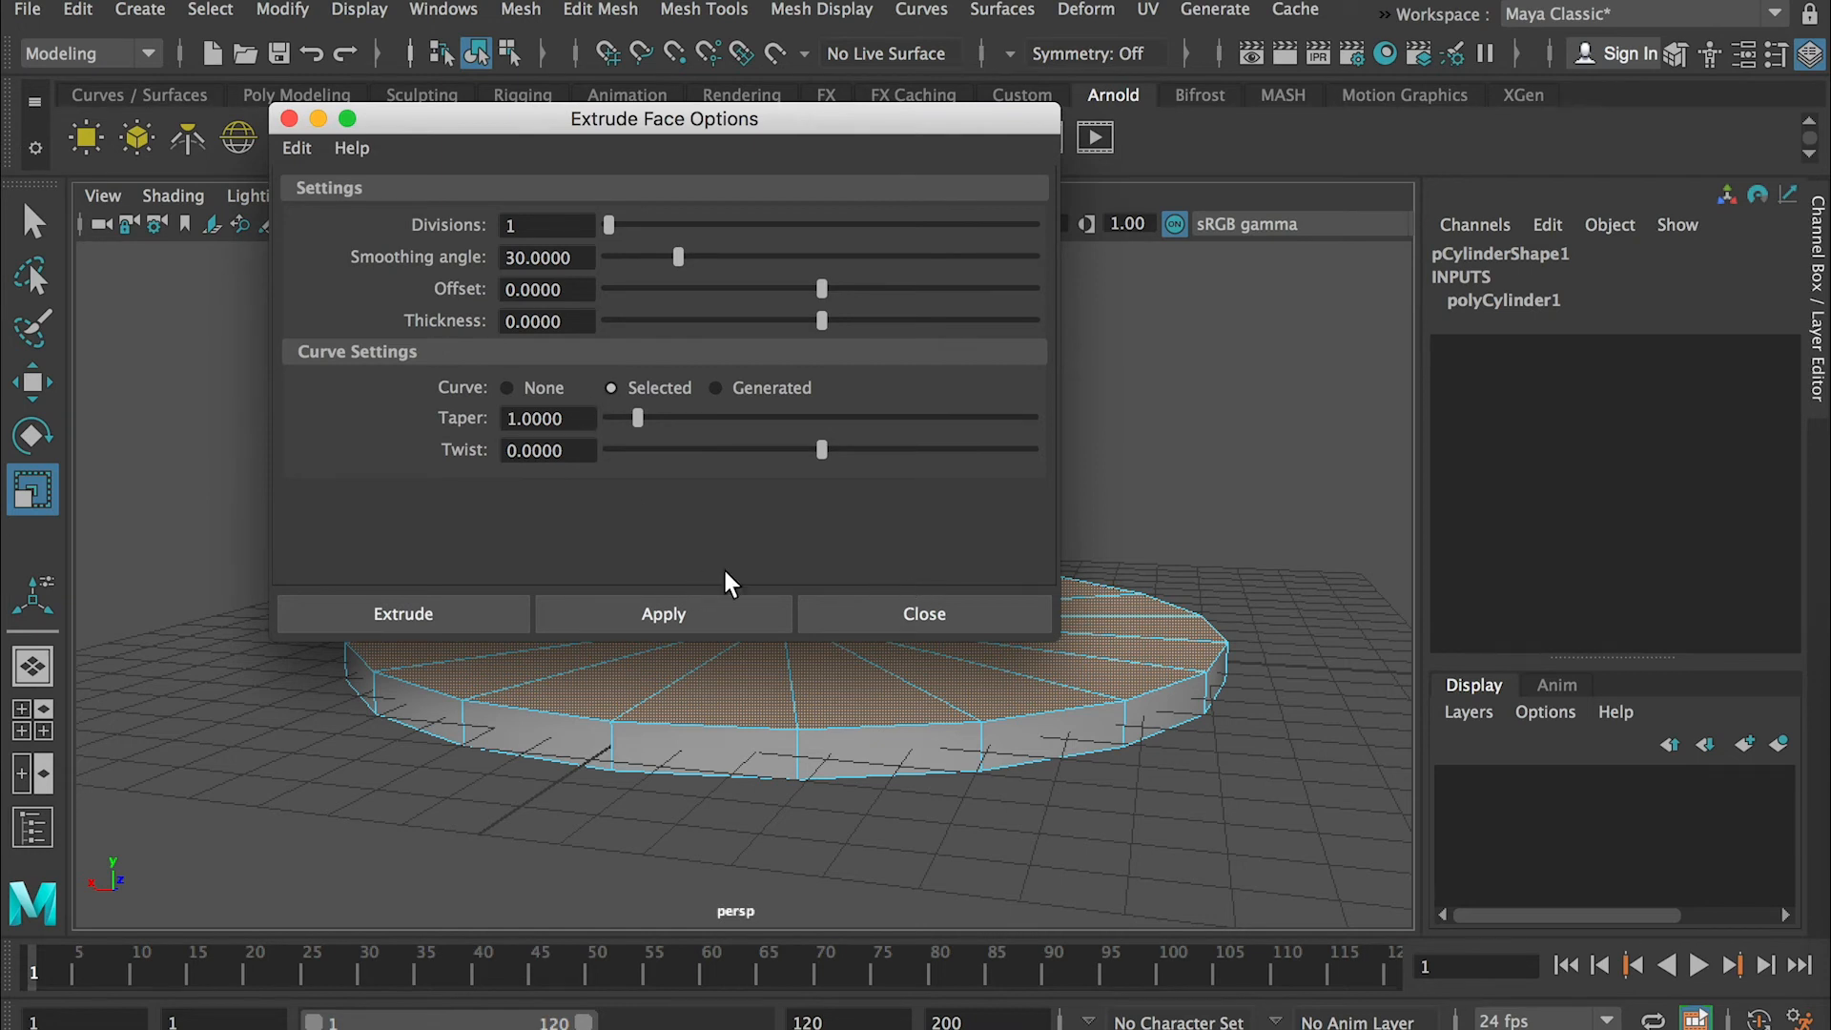
# - Reset the Extrude settings to defaults and apply the extrusion to the top face
pyautogui.click(298, 147)
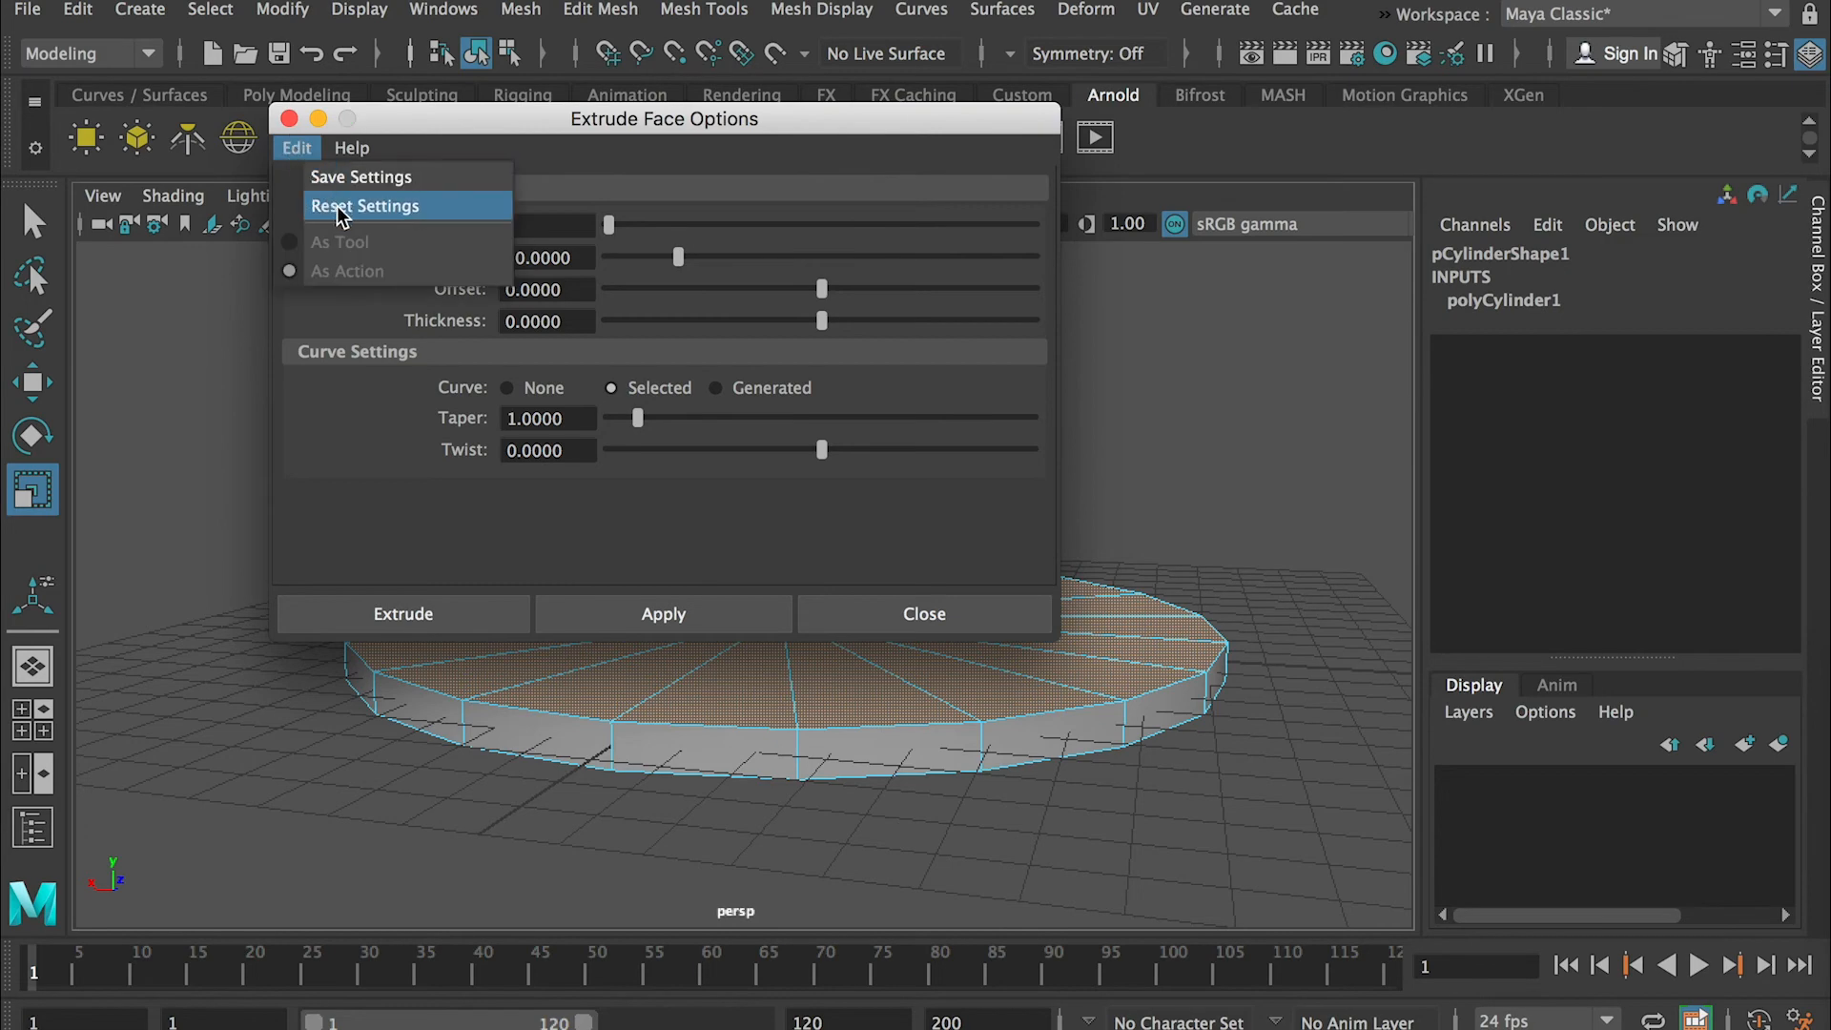
pyautogui.click(364, 206)
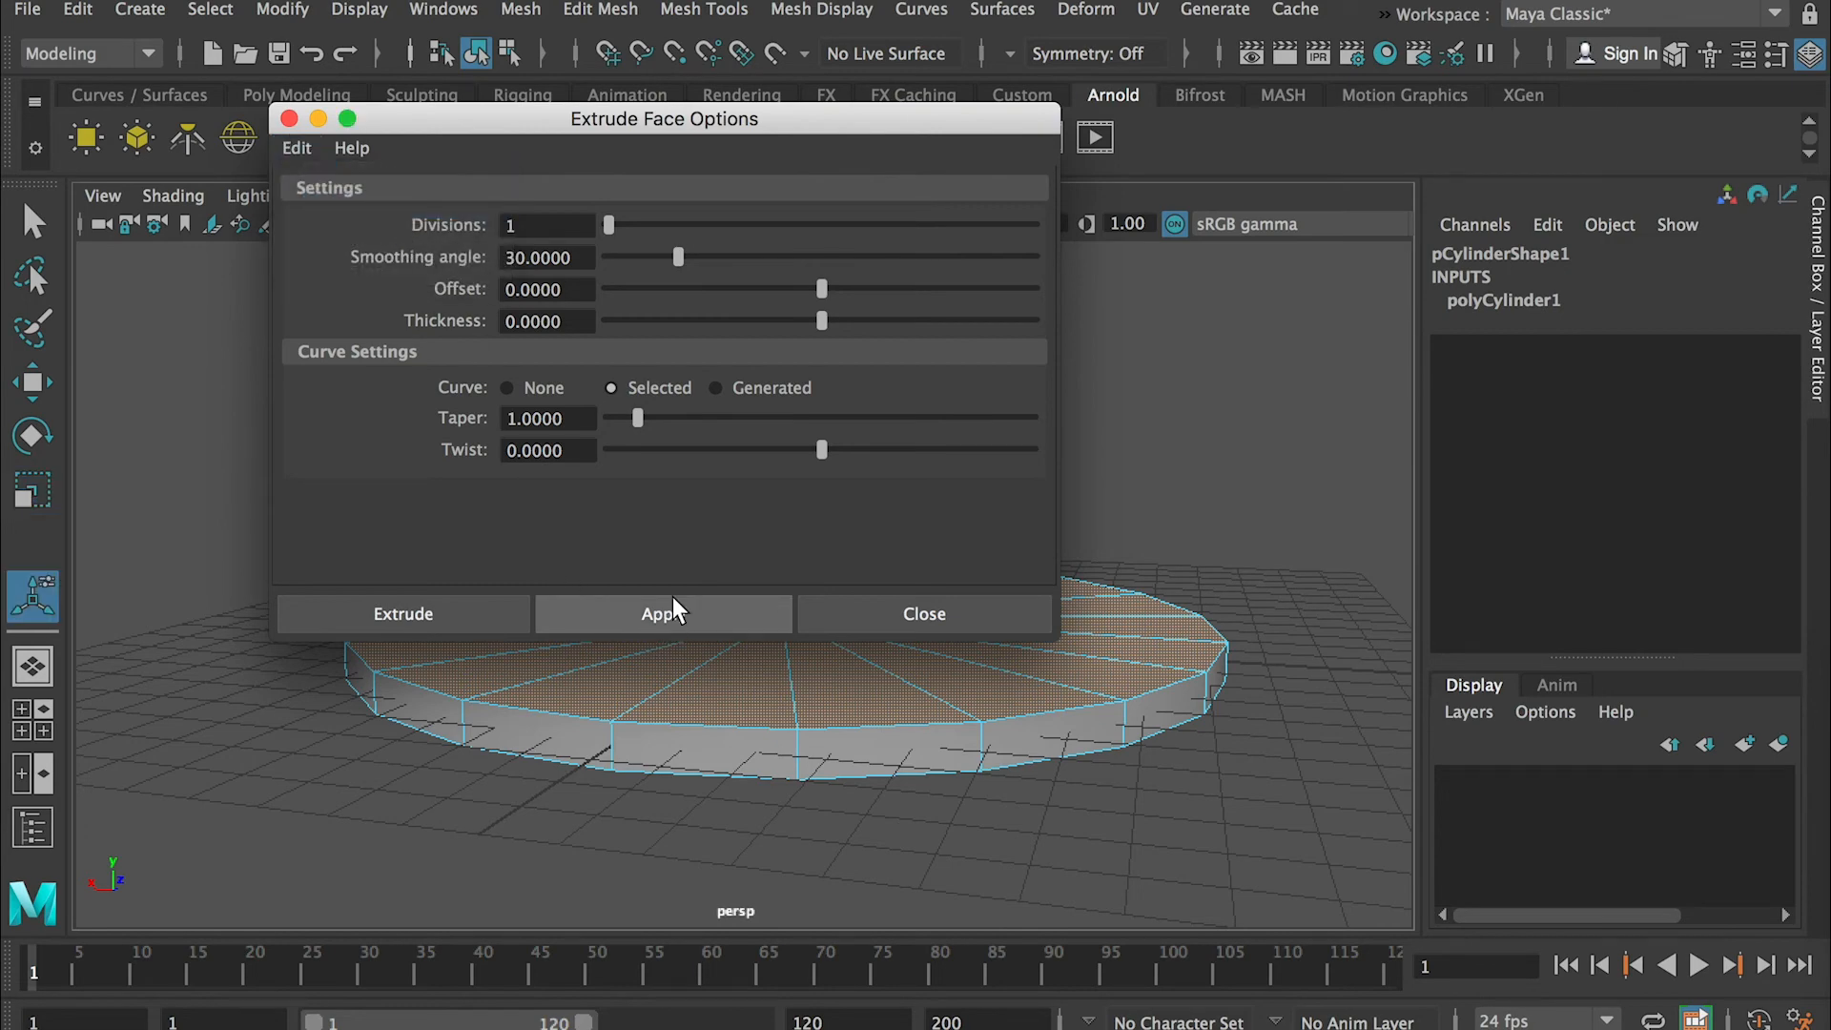
pyautogui.click(662, 612)
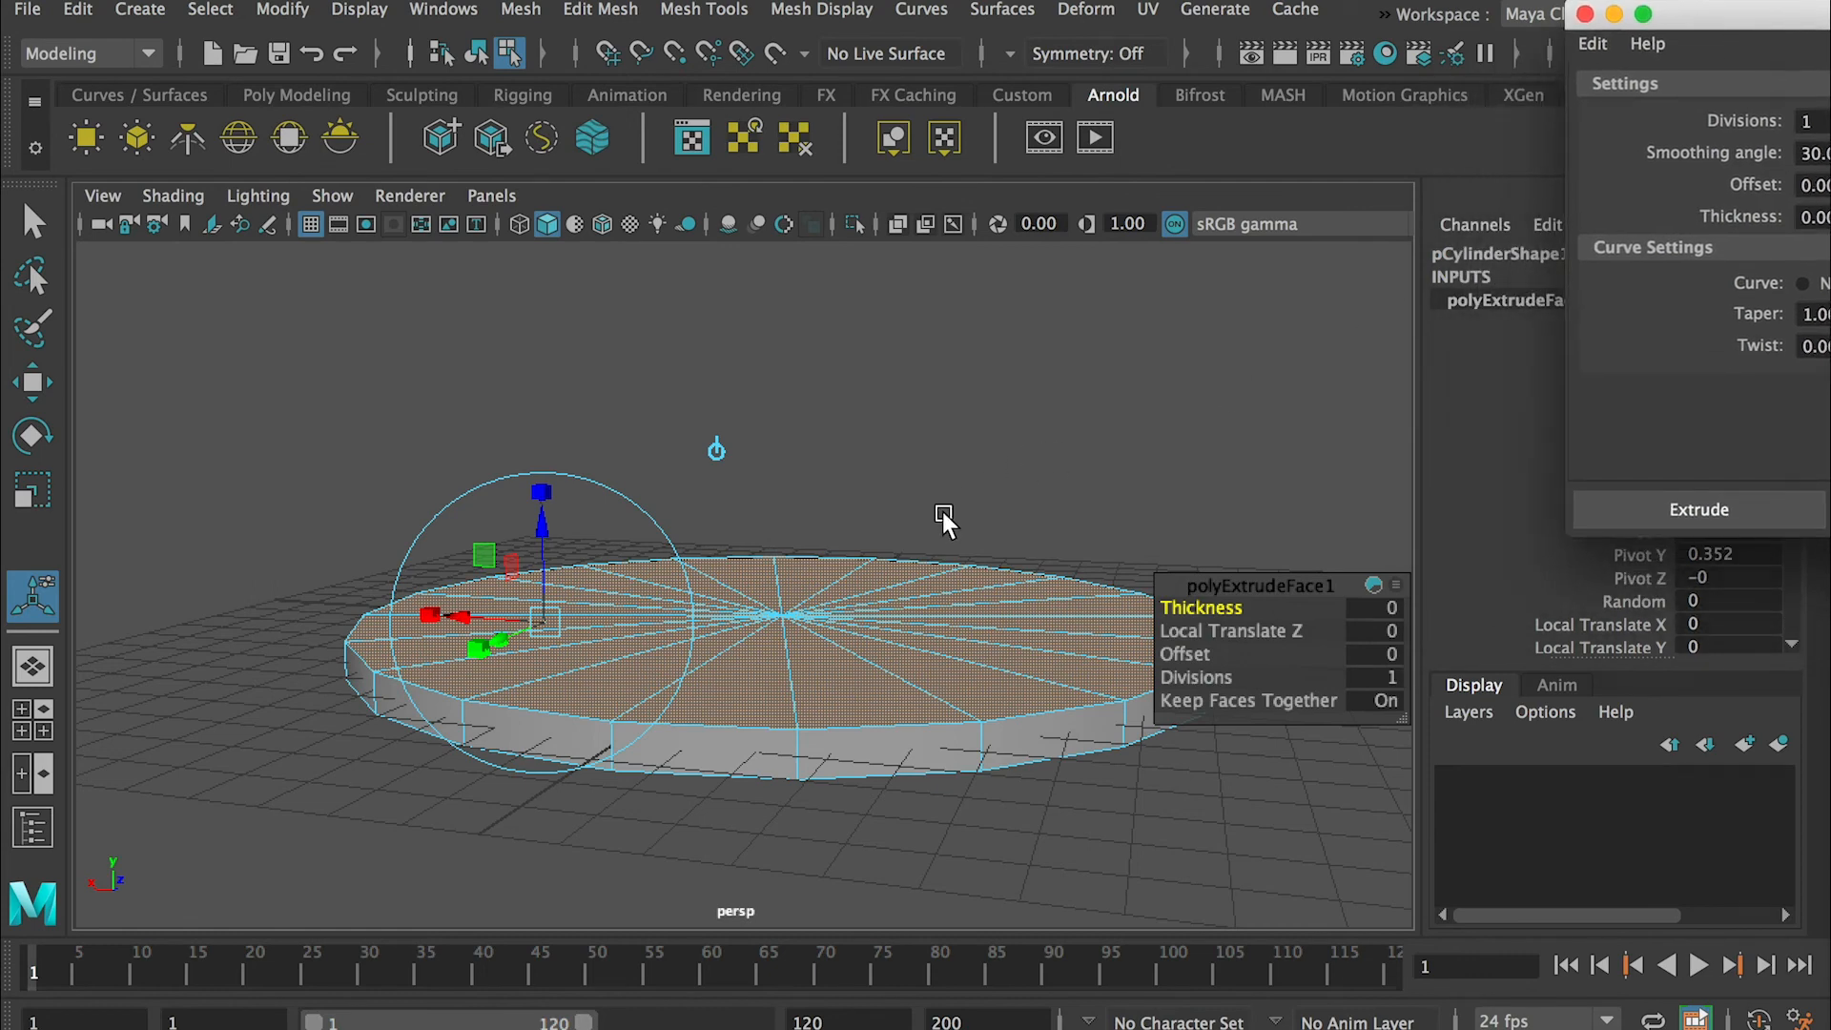
pyautogui.moveTo(549, 543)
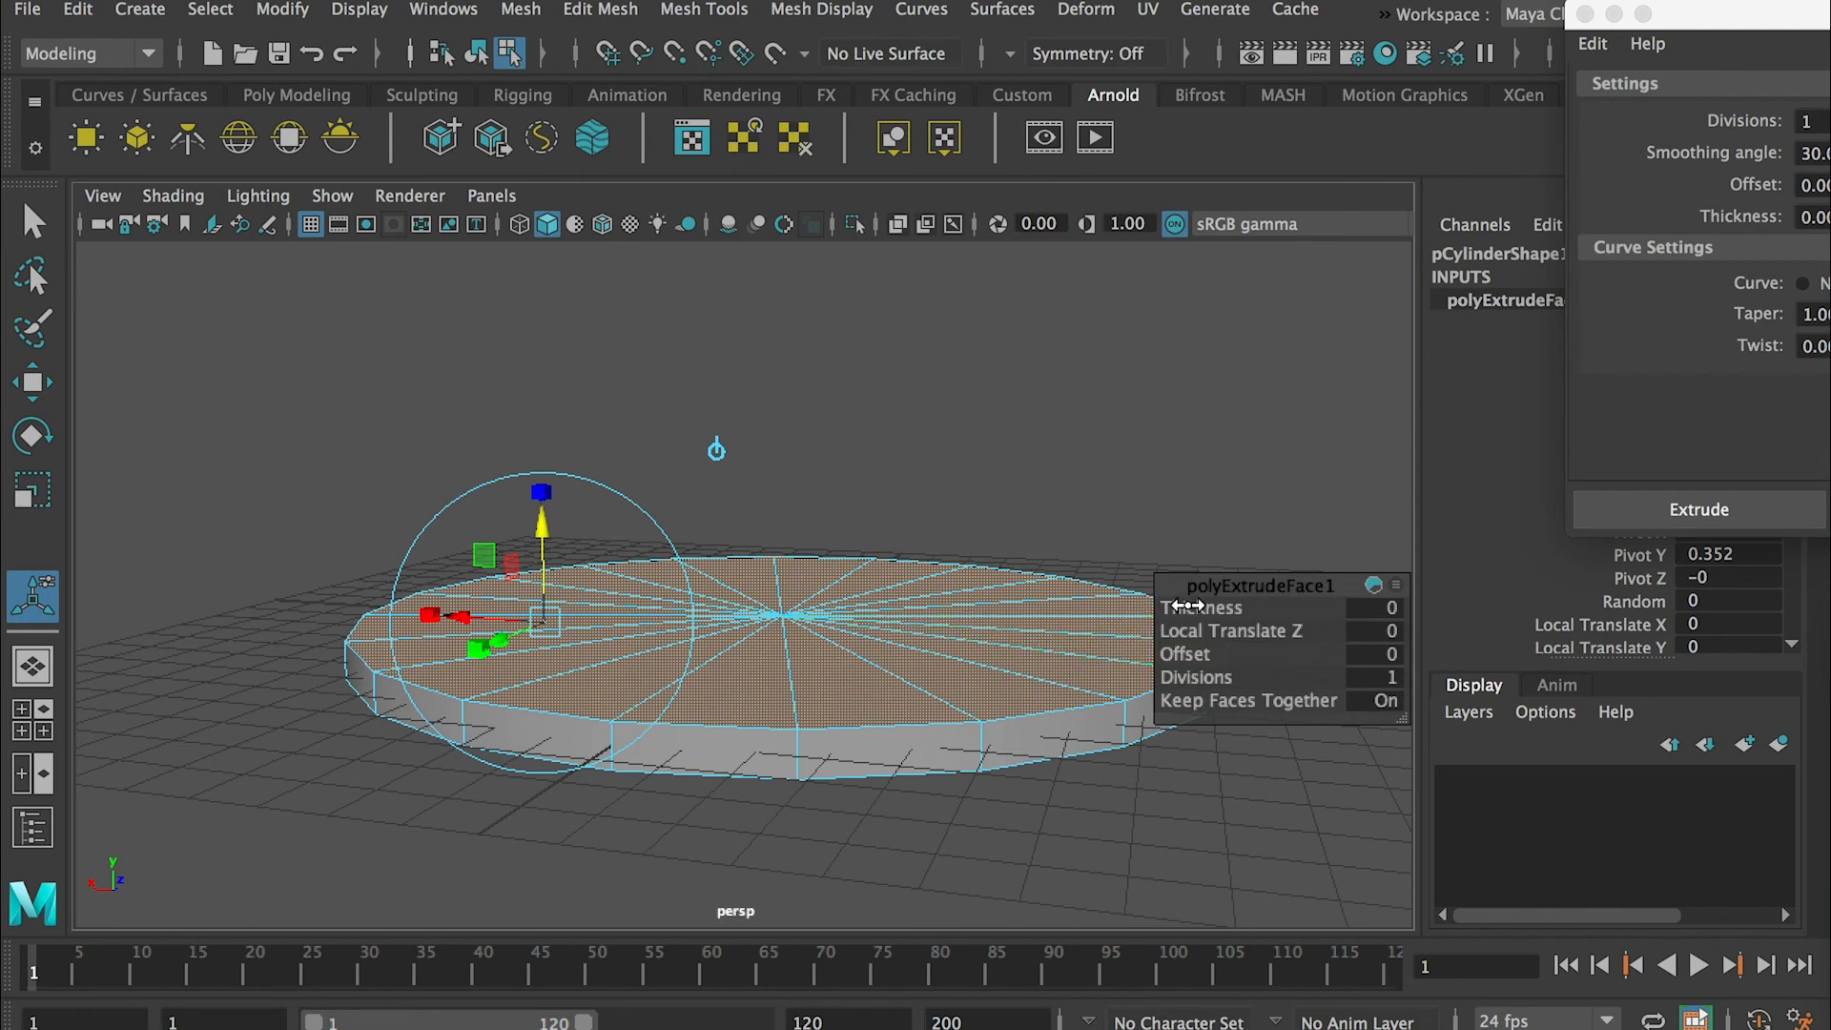
pyautogui.moveTo(1246, 591)
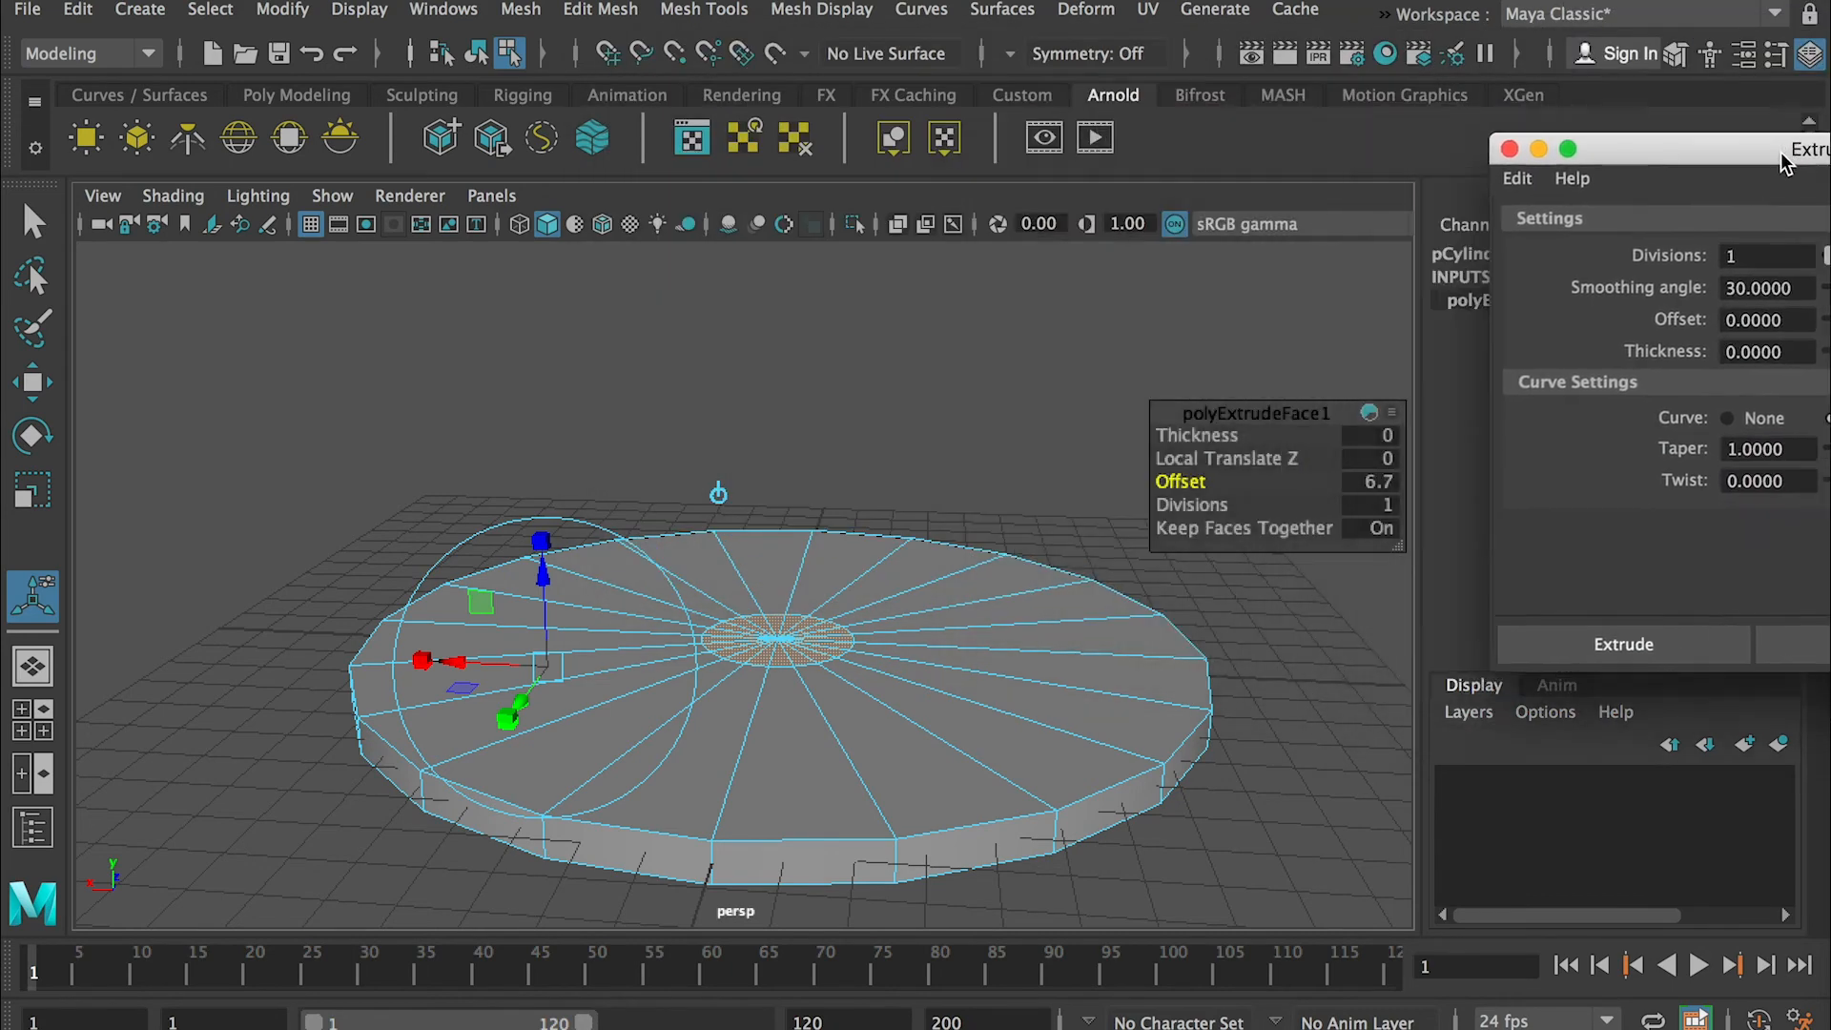
# - Inset the top face with extrude offset 6.7, leaving a small central circle
pyautogui.click(600, 11)
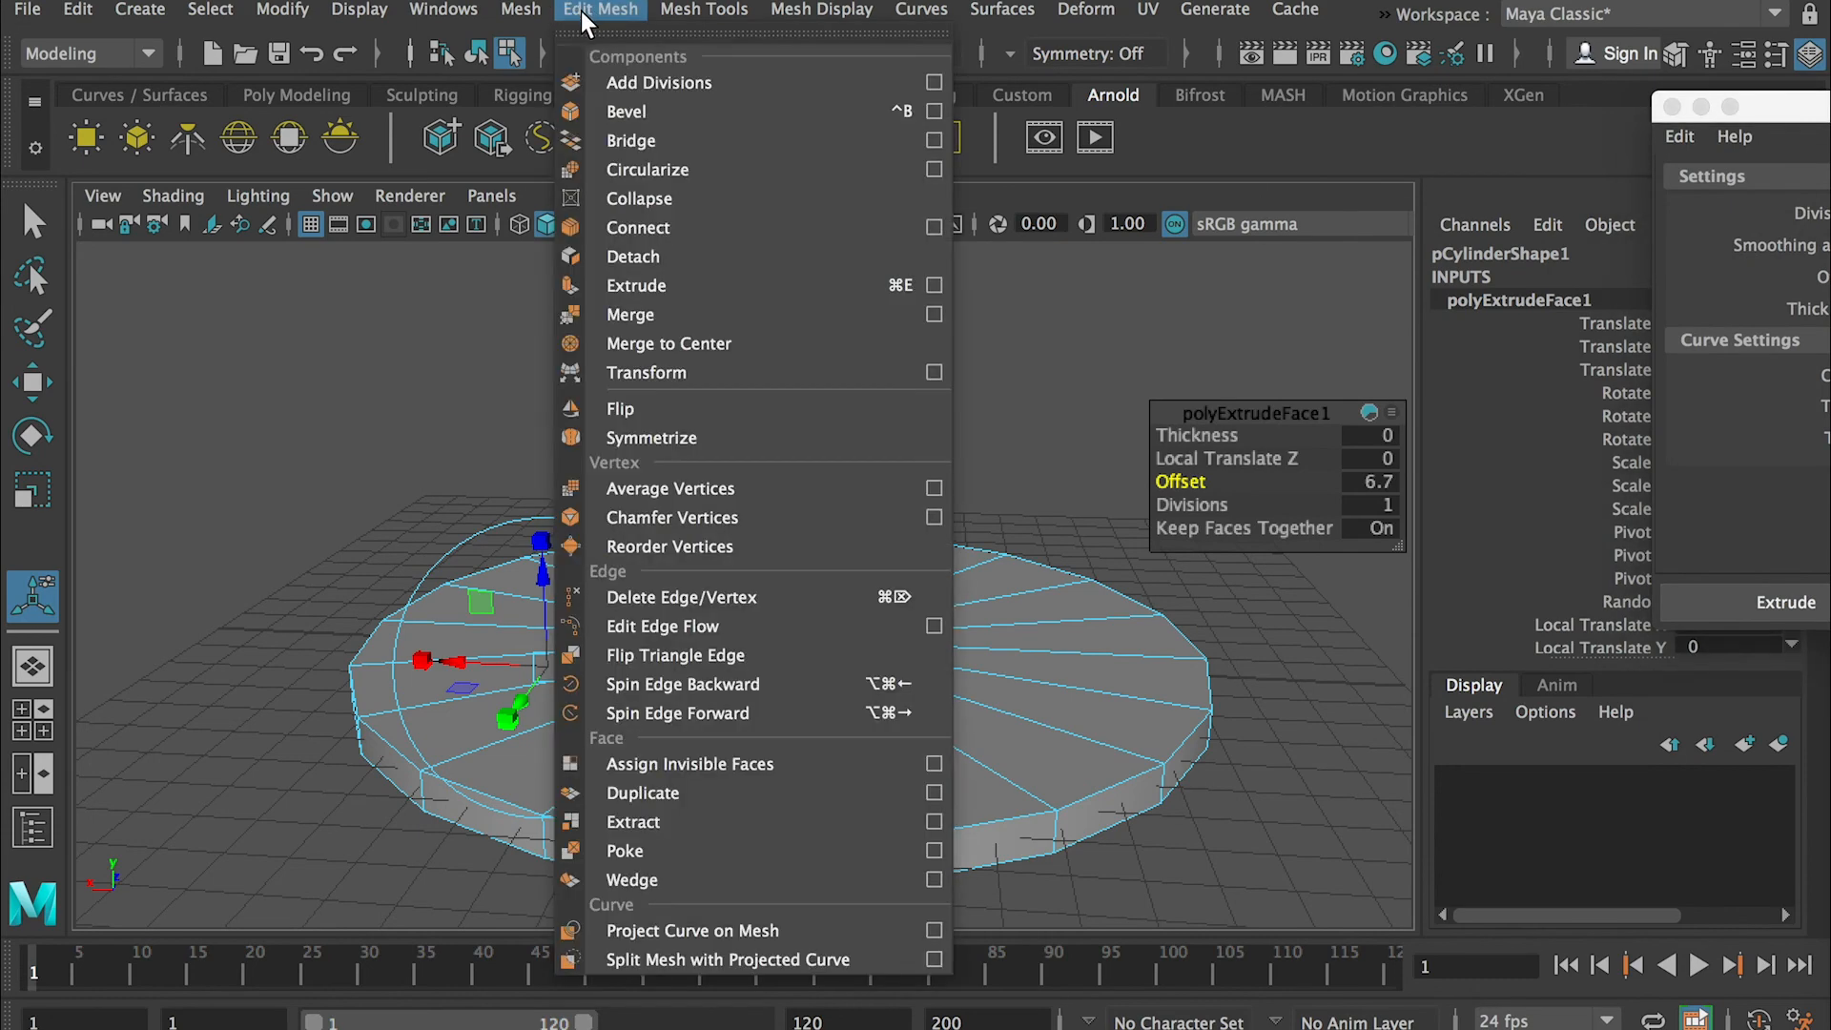
pyautogui.moveTo(652, 437)
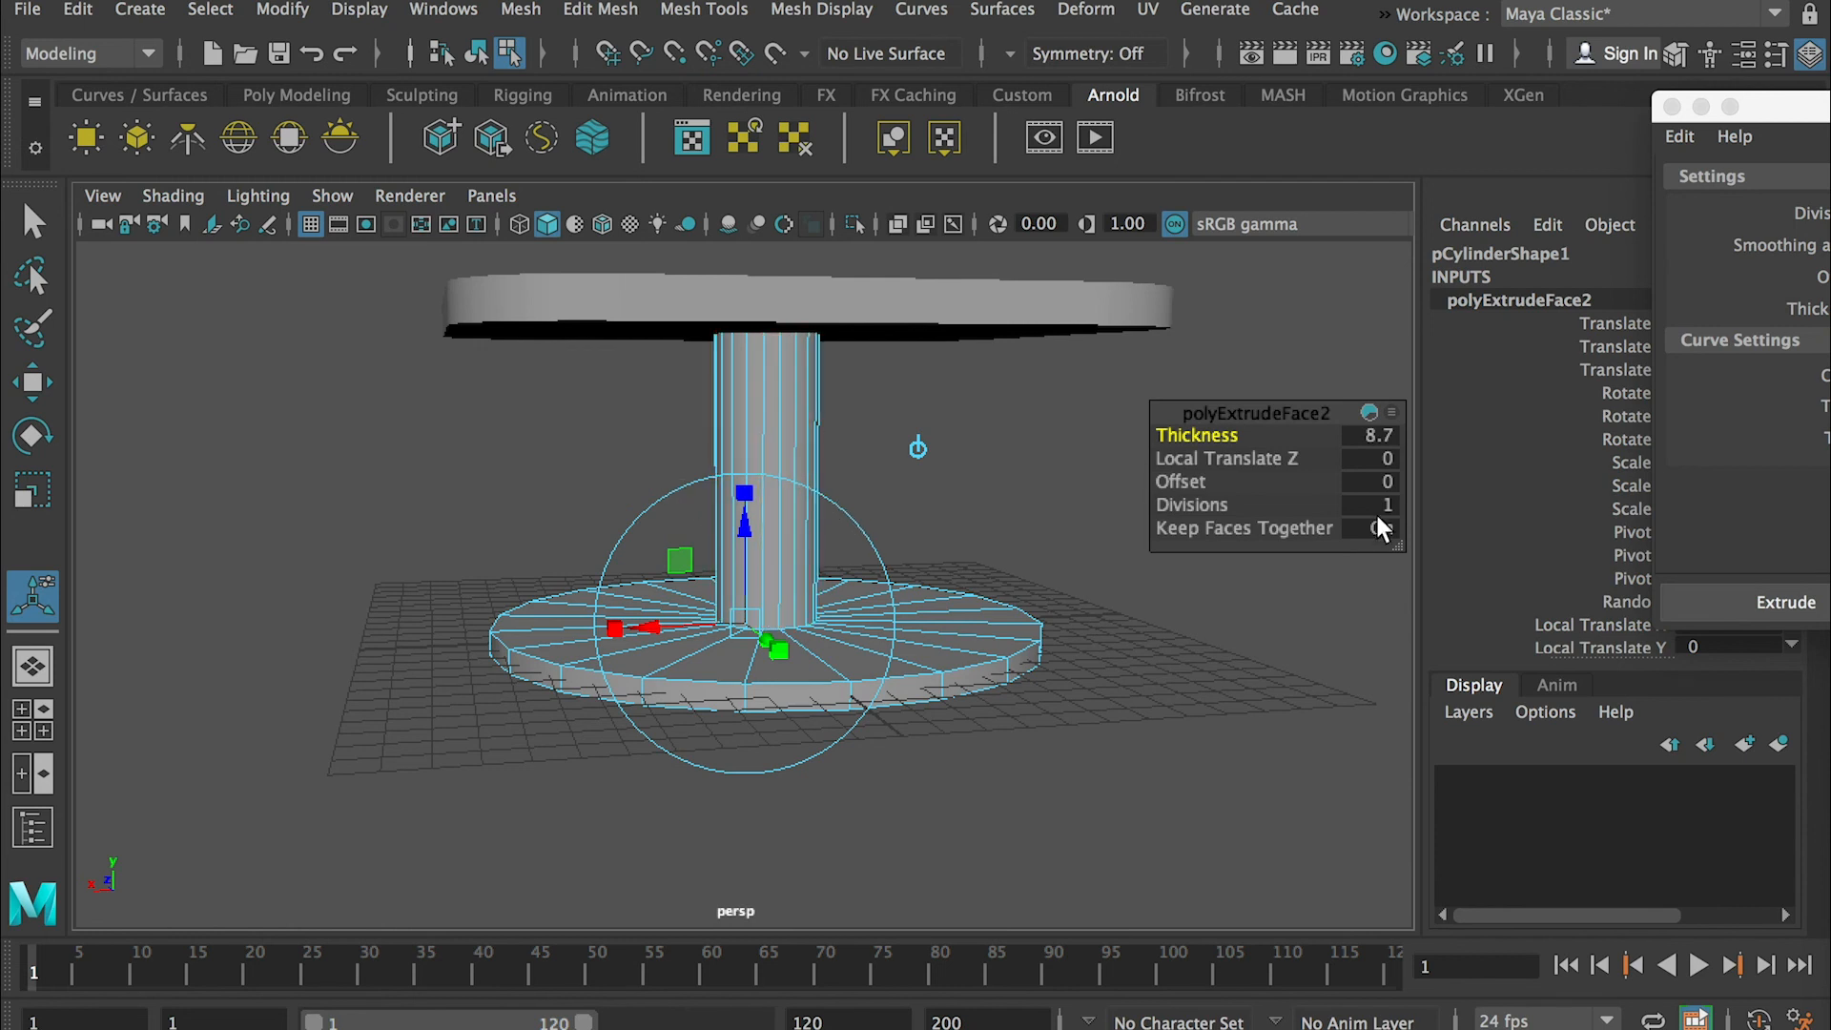
# - Extrude the central circle into a column with thickness 8.7 and 4 divisions
pyautogui.click(1379, 529)
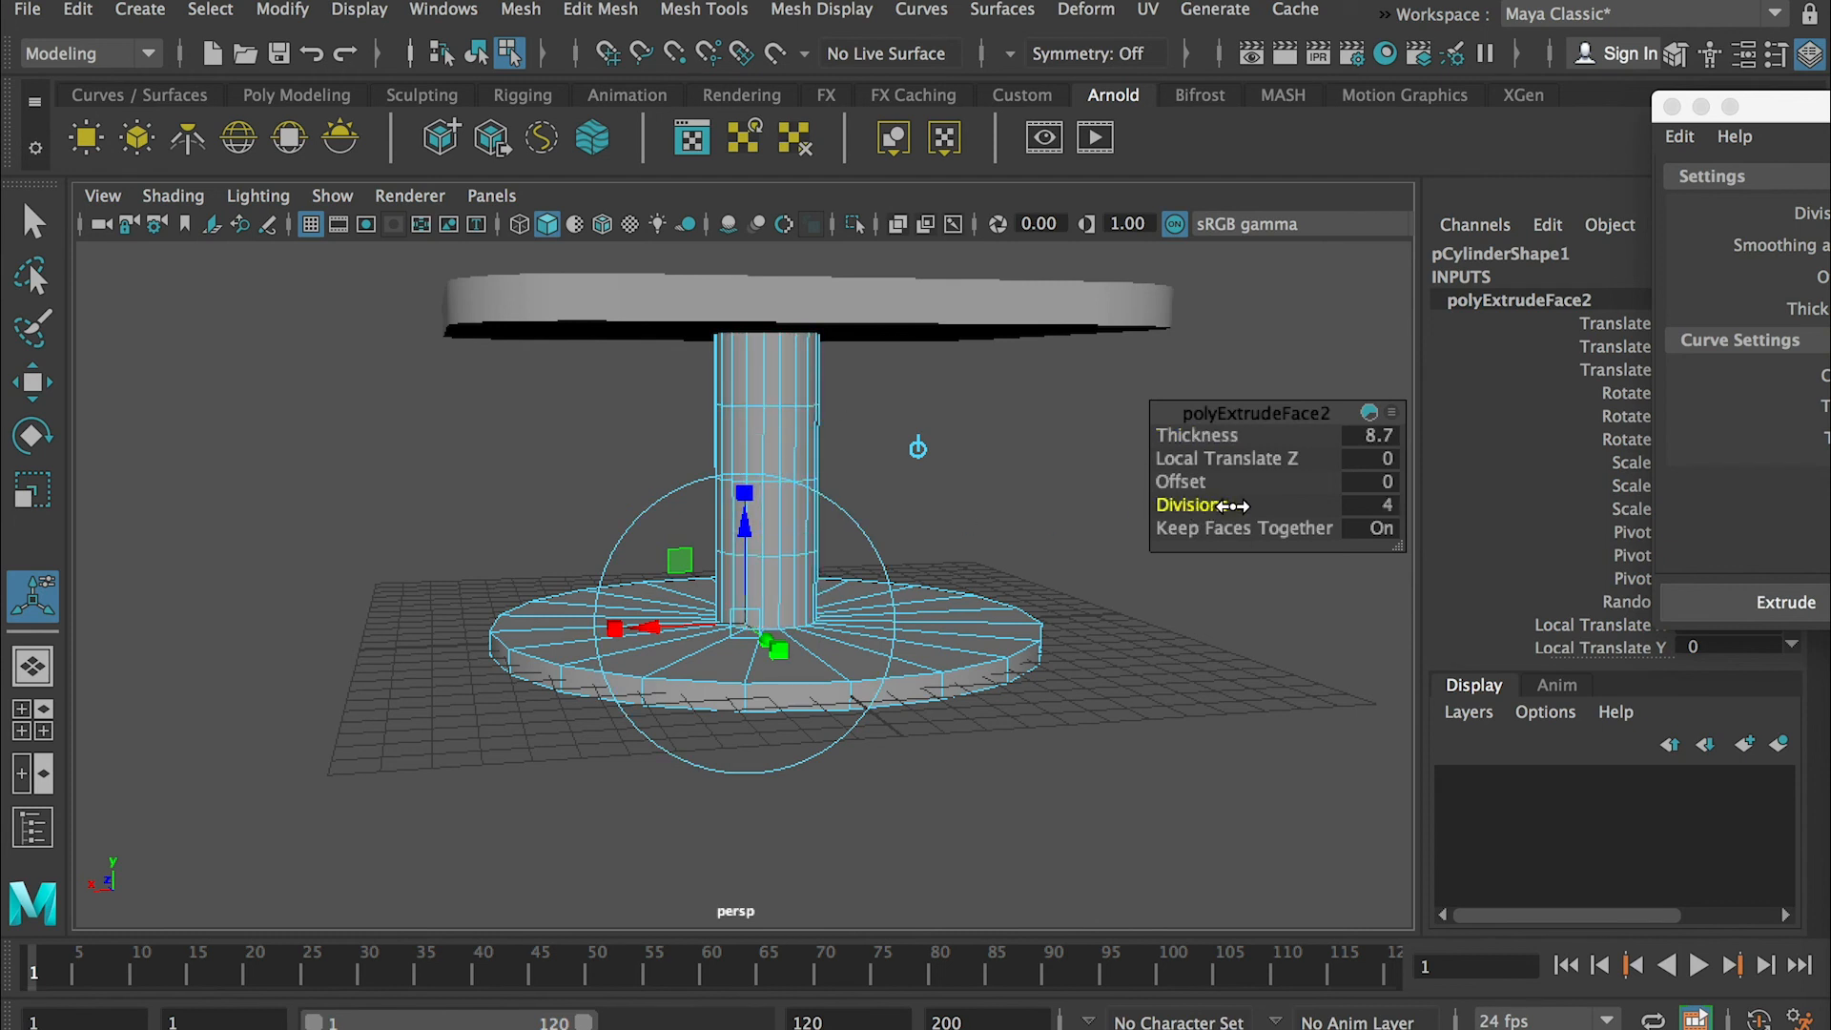
pyautogui.moveTo(1376, 518)
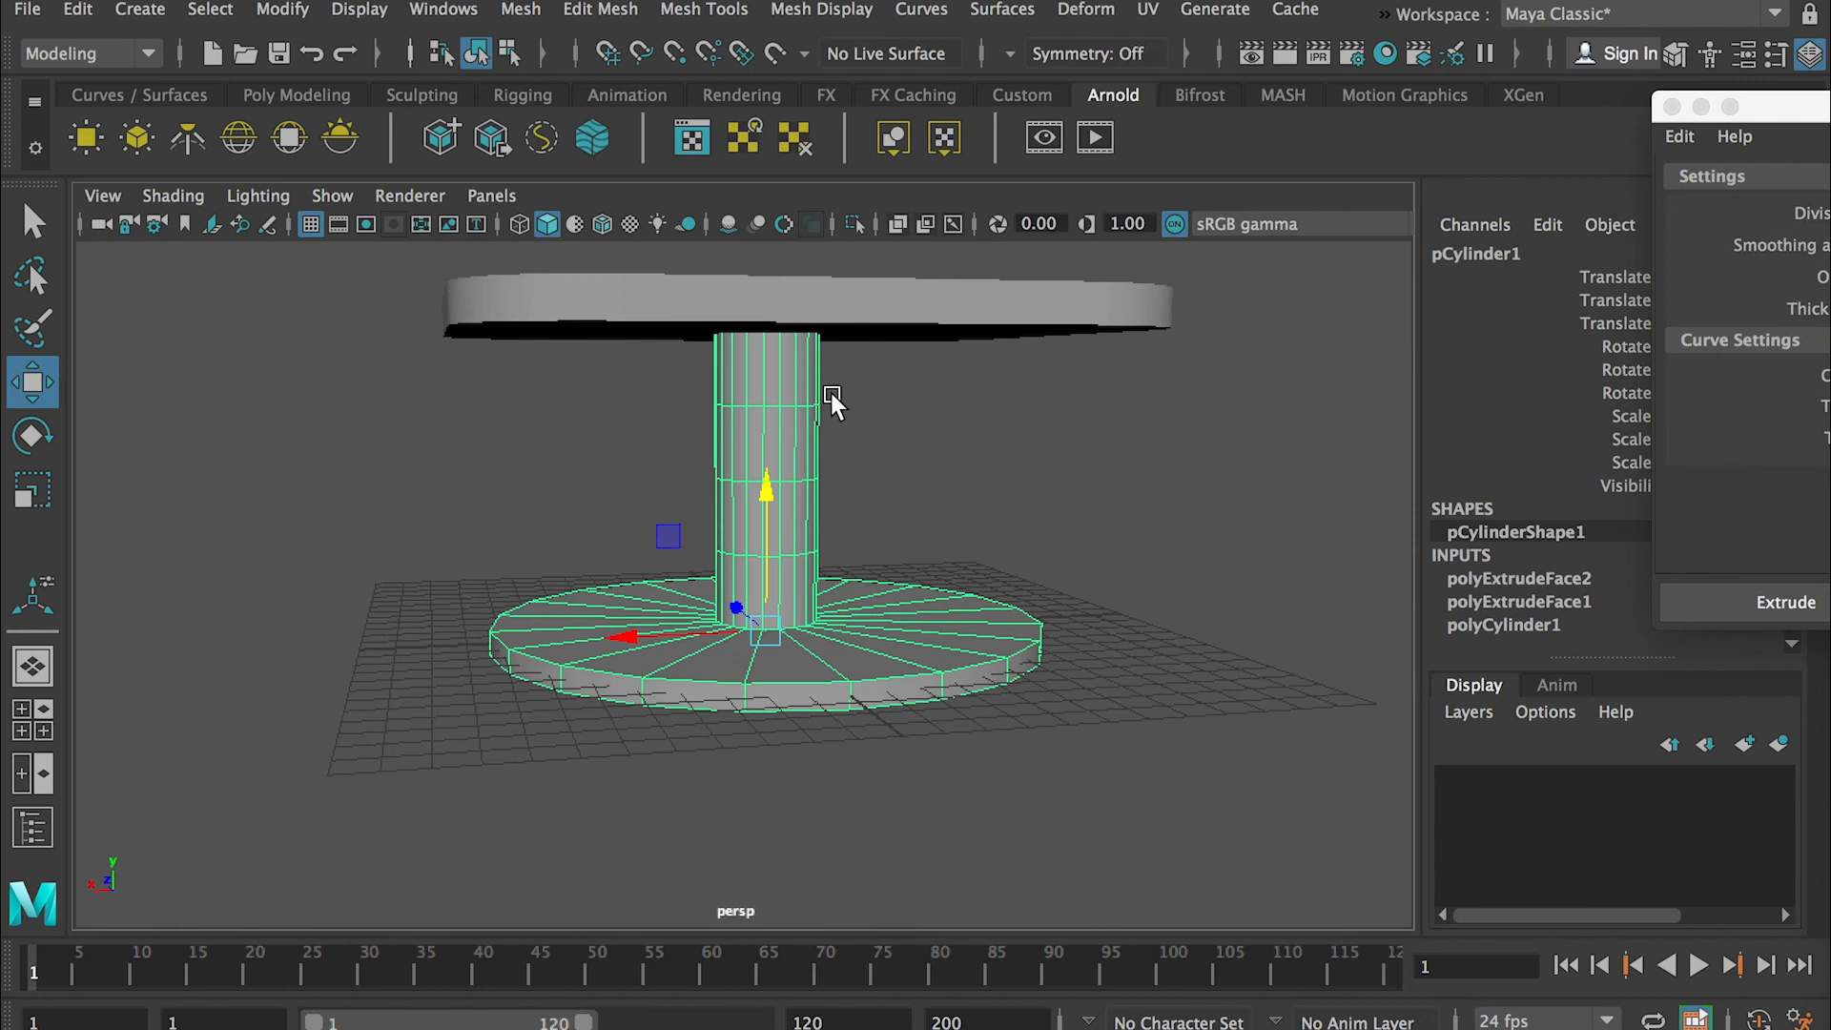
pyautogui.moveTo(732, 504)
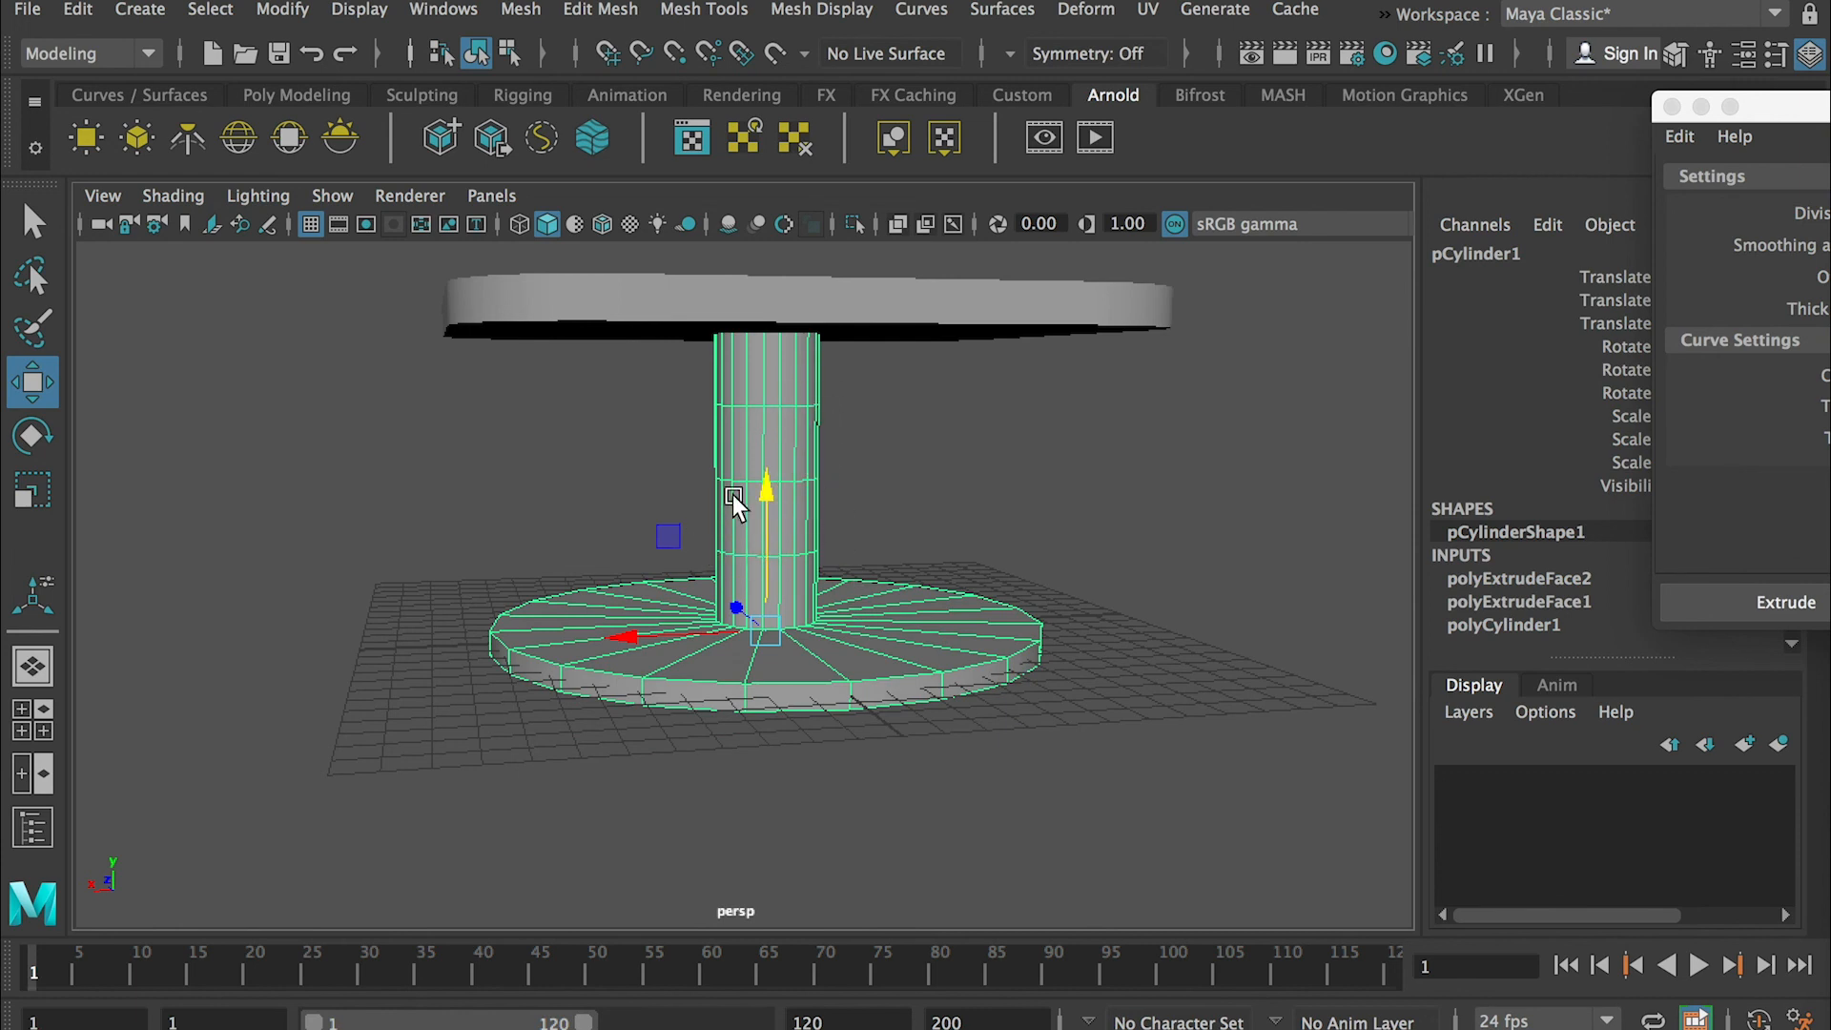
pyautogui.moveTo(769, 479)
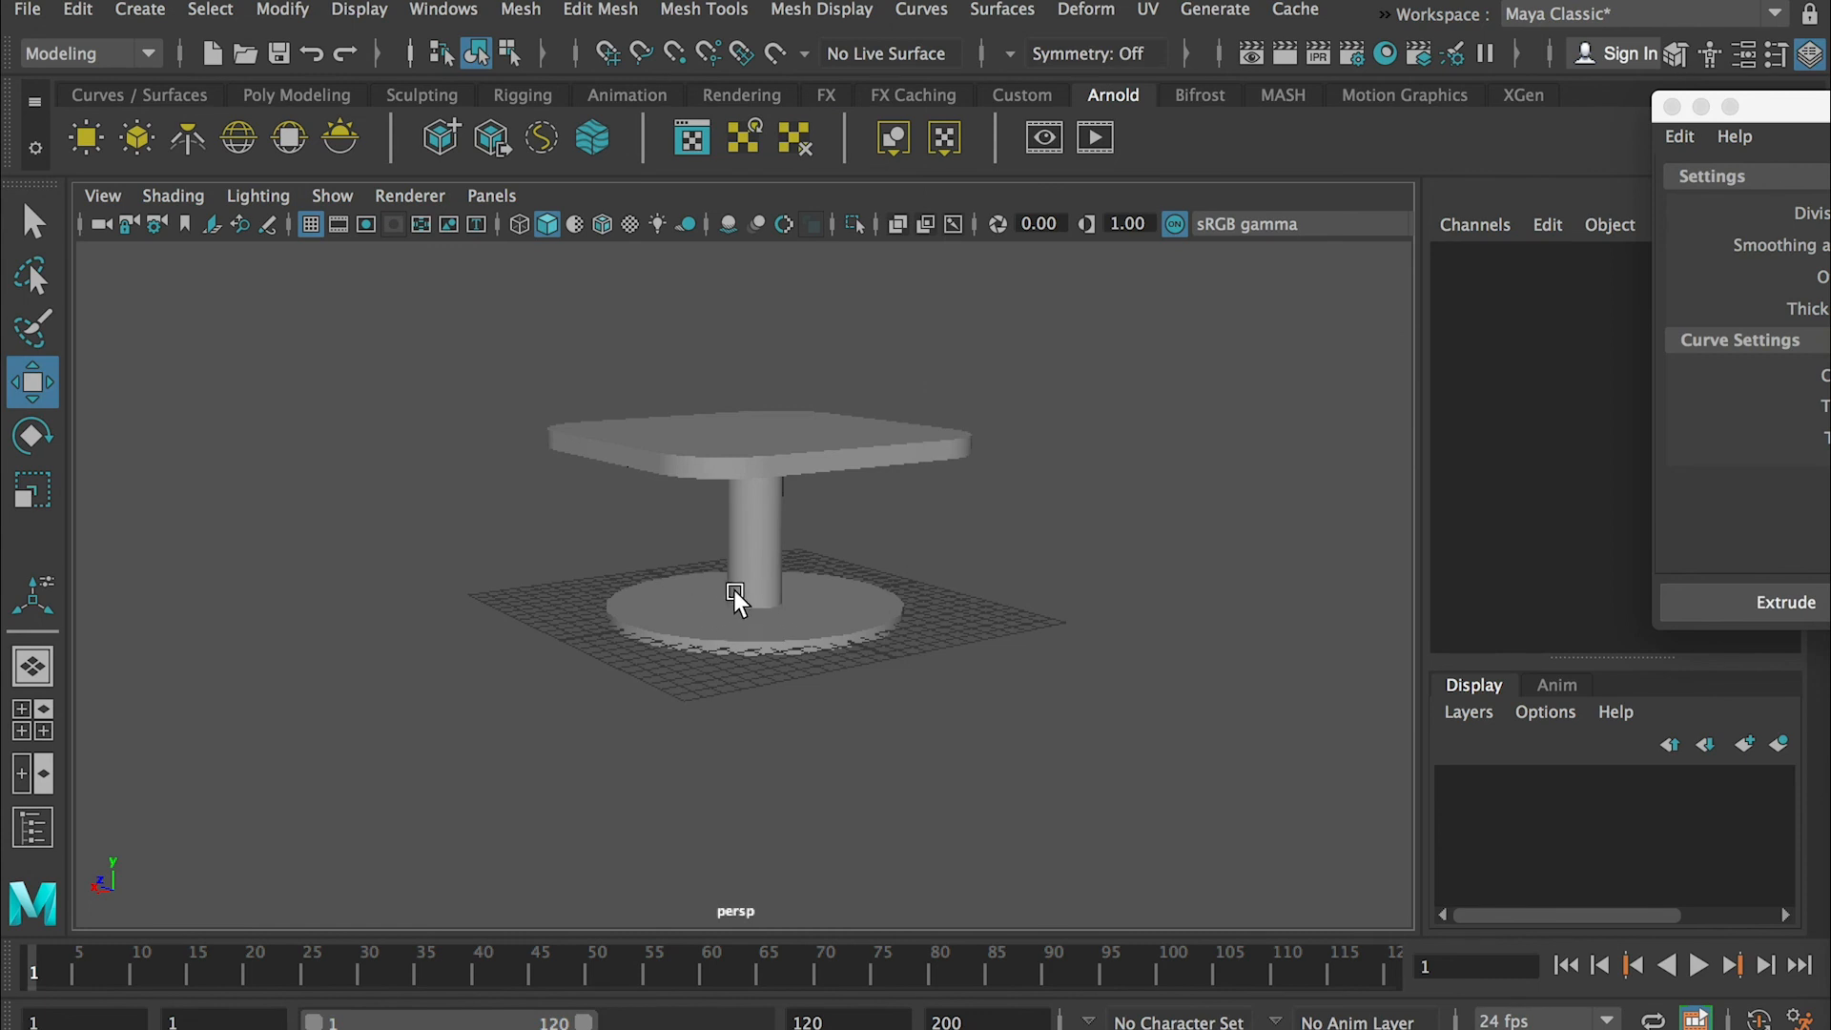
pyautogui.moveTo(745, 579)
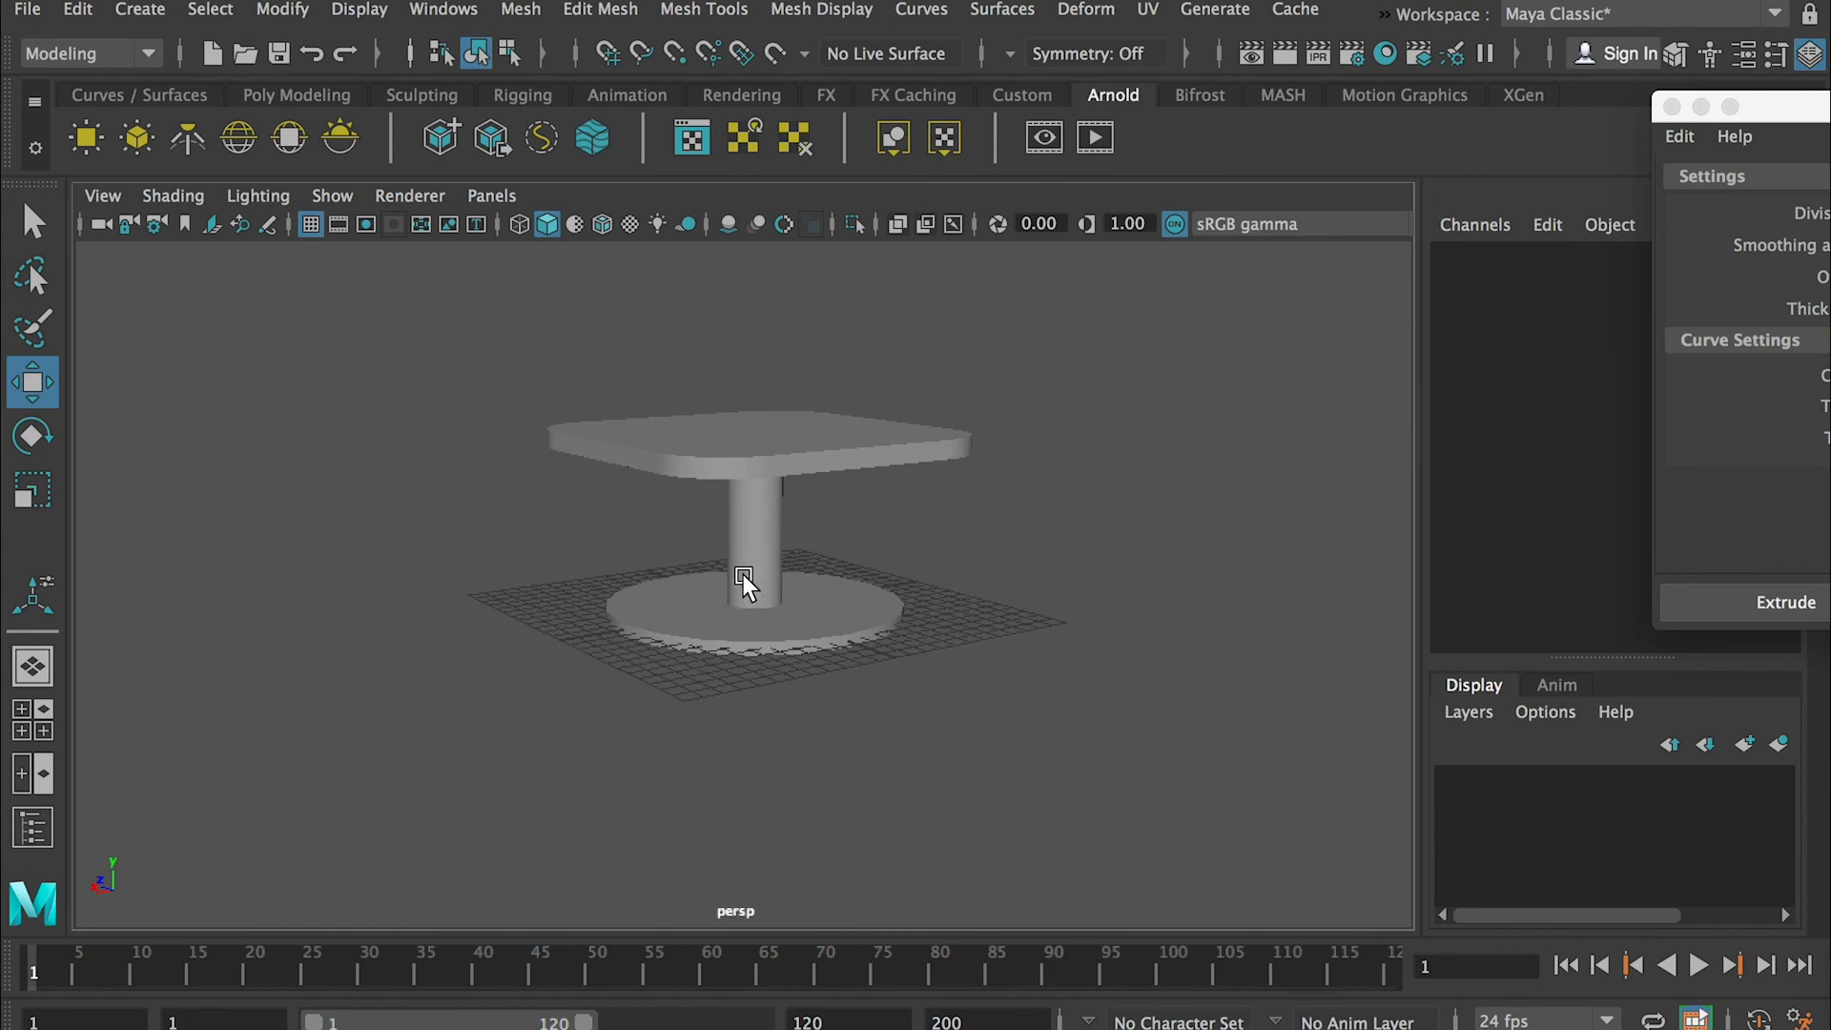